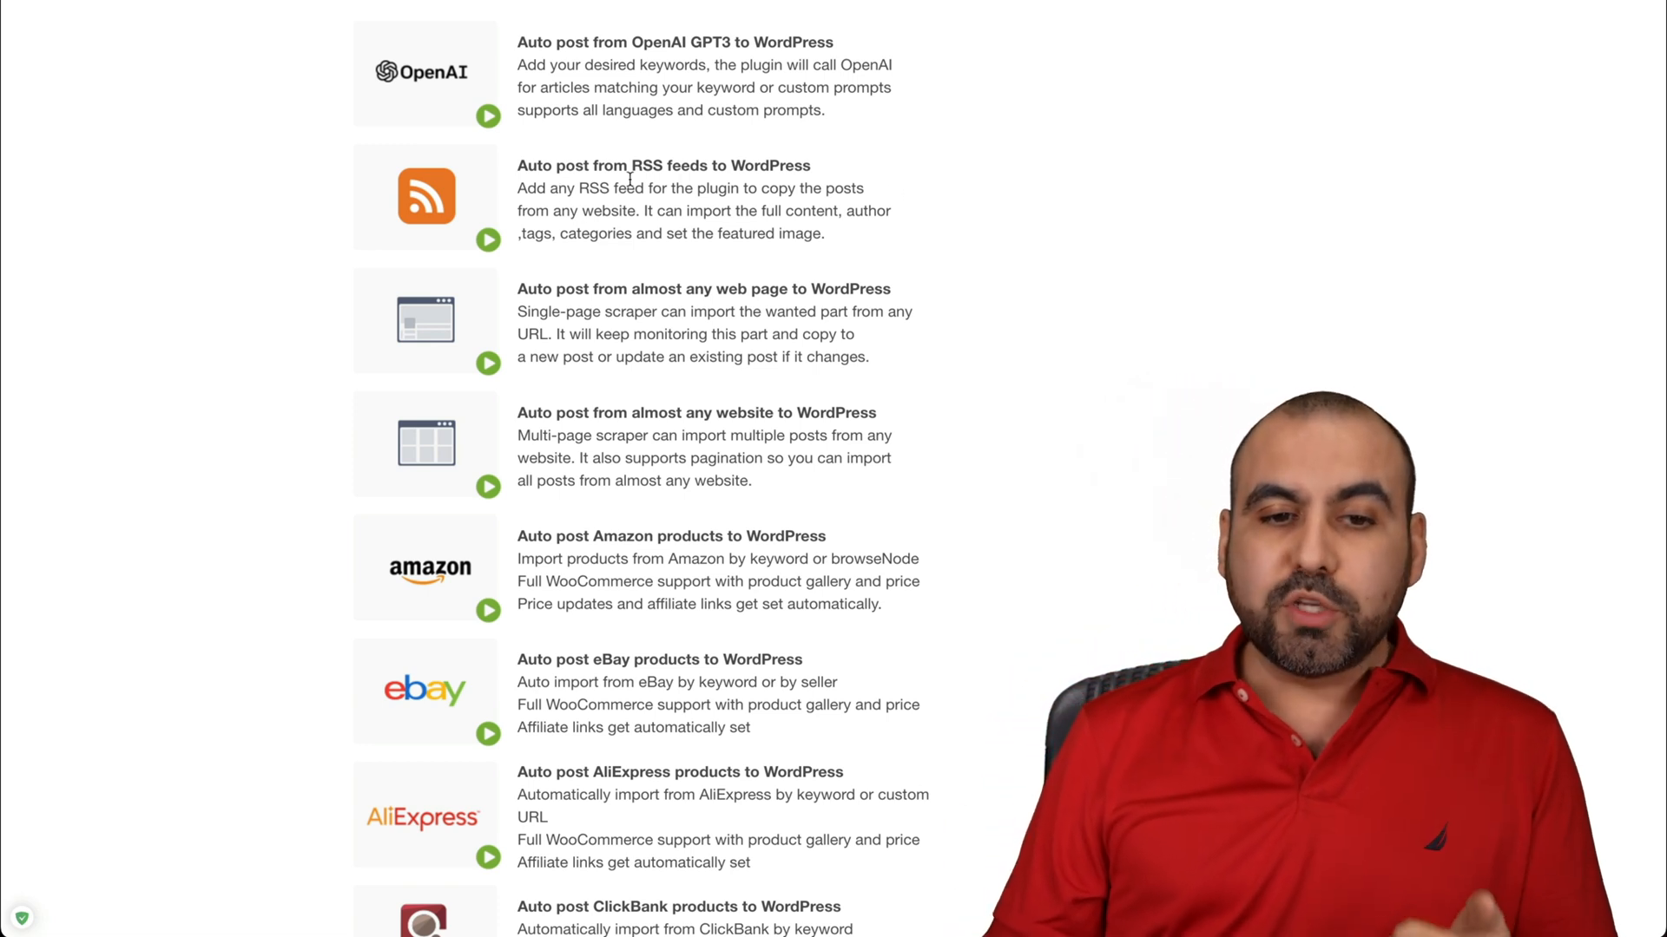
{"action": "mouse_move", "coordinate": [945, 204]}
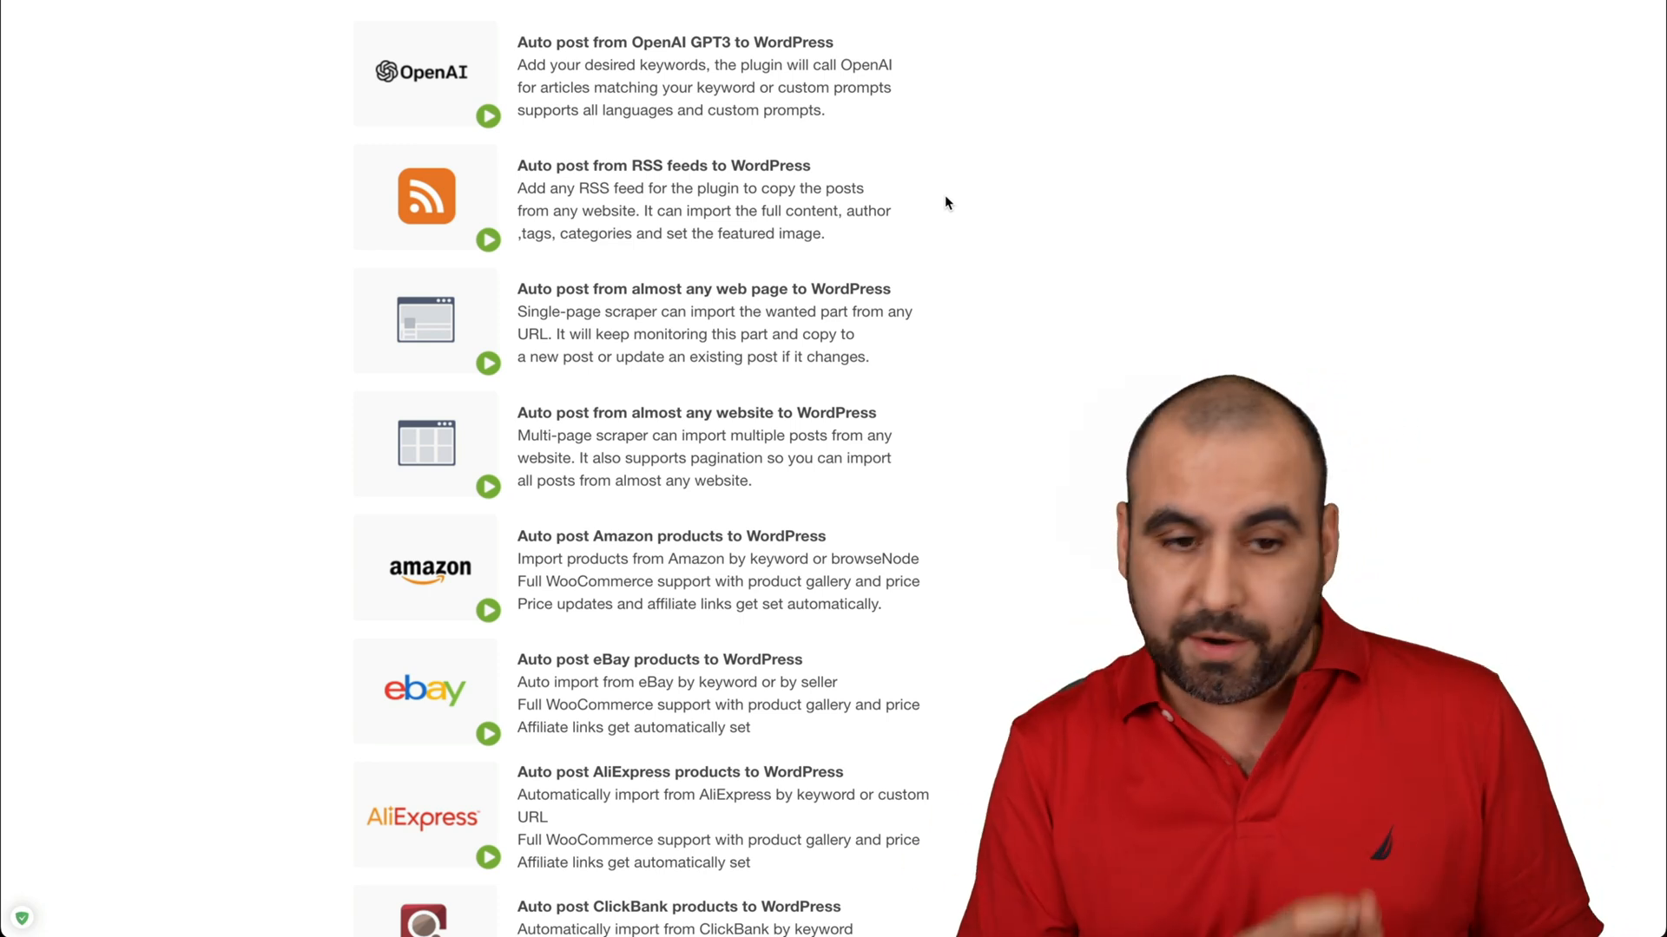
Step: Open the WP Automatic General Settings page from the admin sidebar's Automatic menu
{"action": "scroll", "scroll_direction": "down", "scroll_amount": 3}
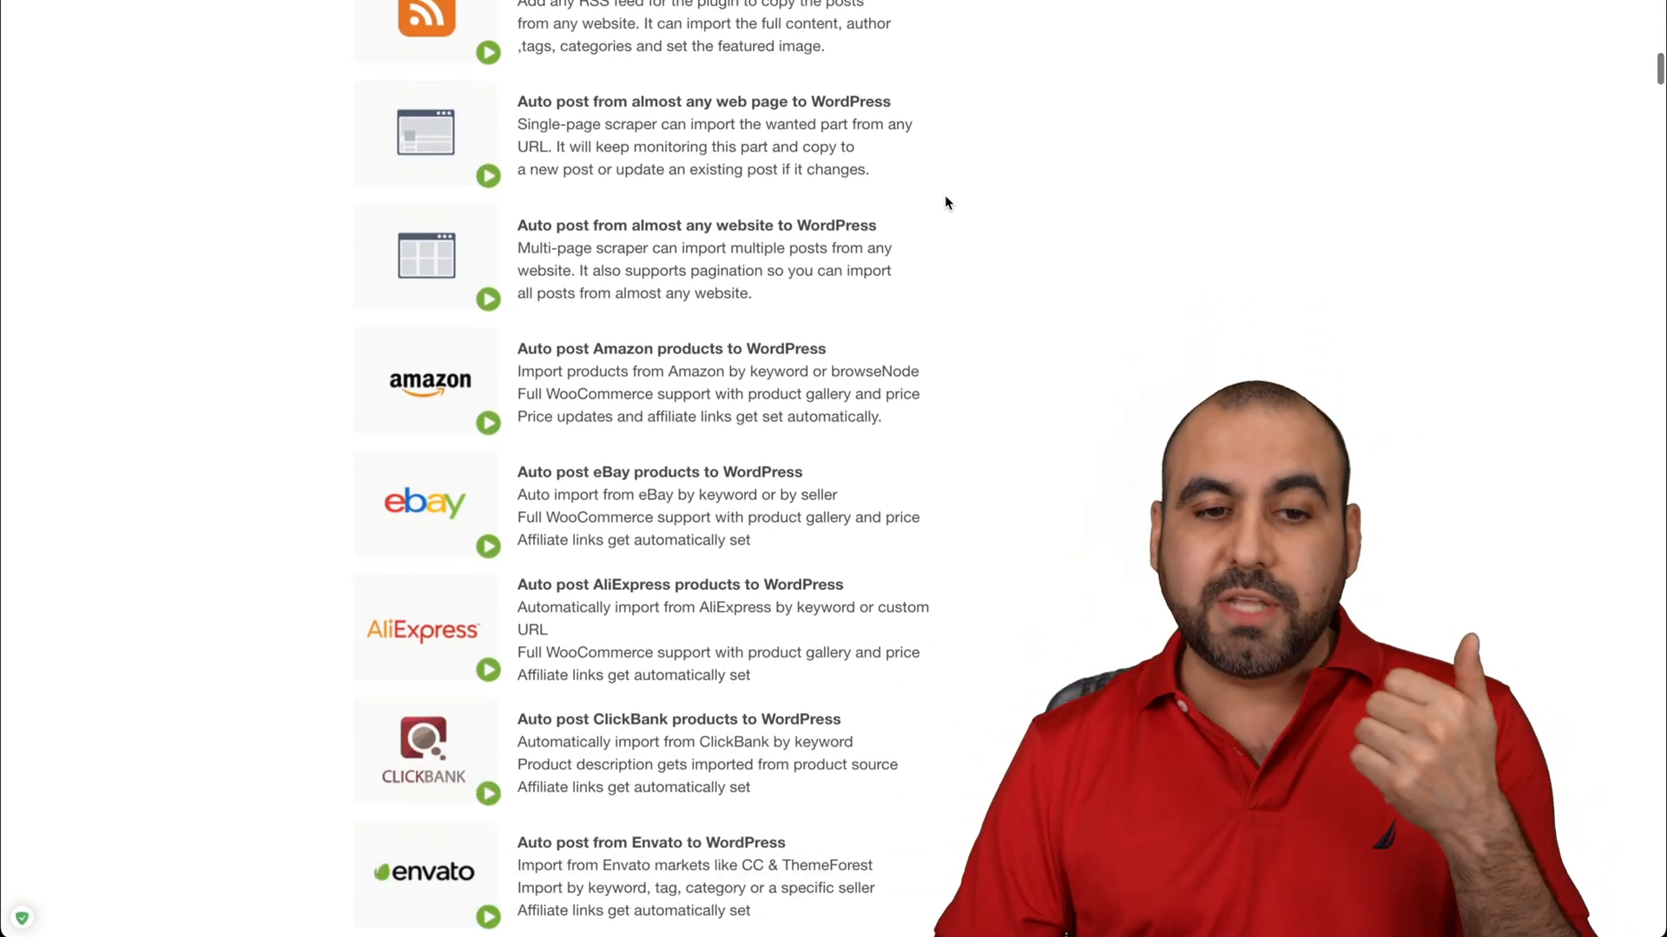
{"action": "scroll", "scroll_direction": "down", "scroll_amount": 3}
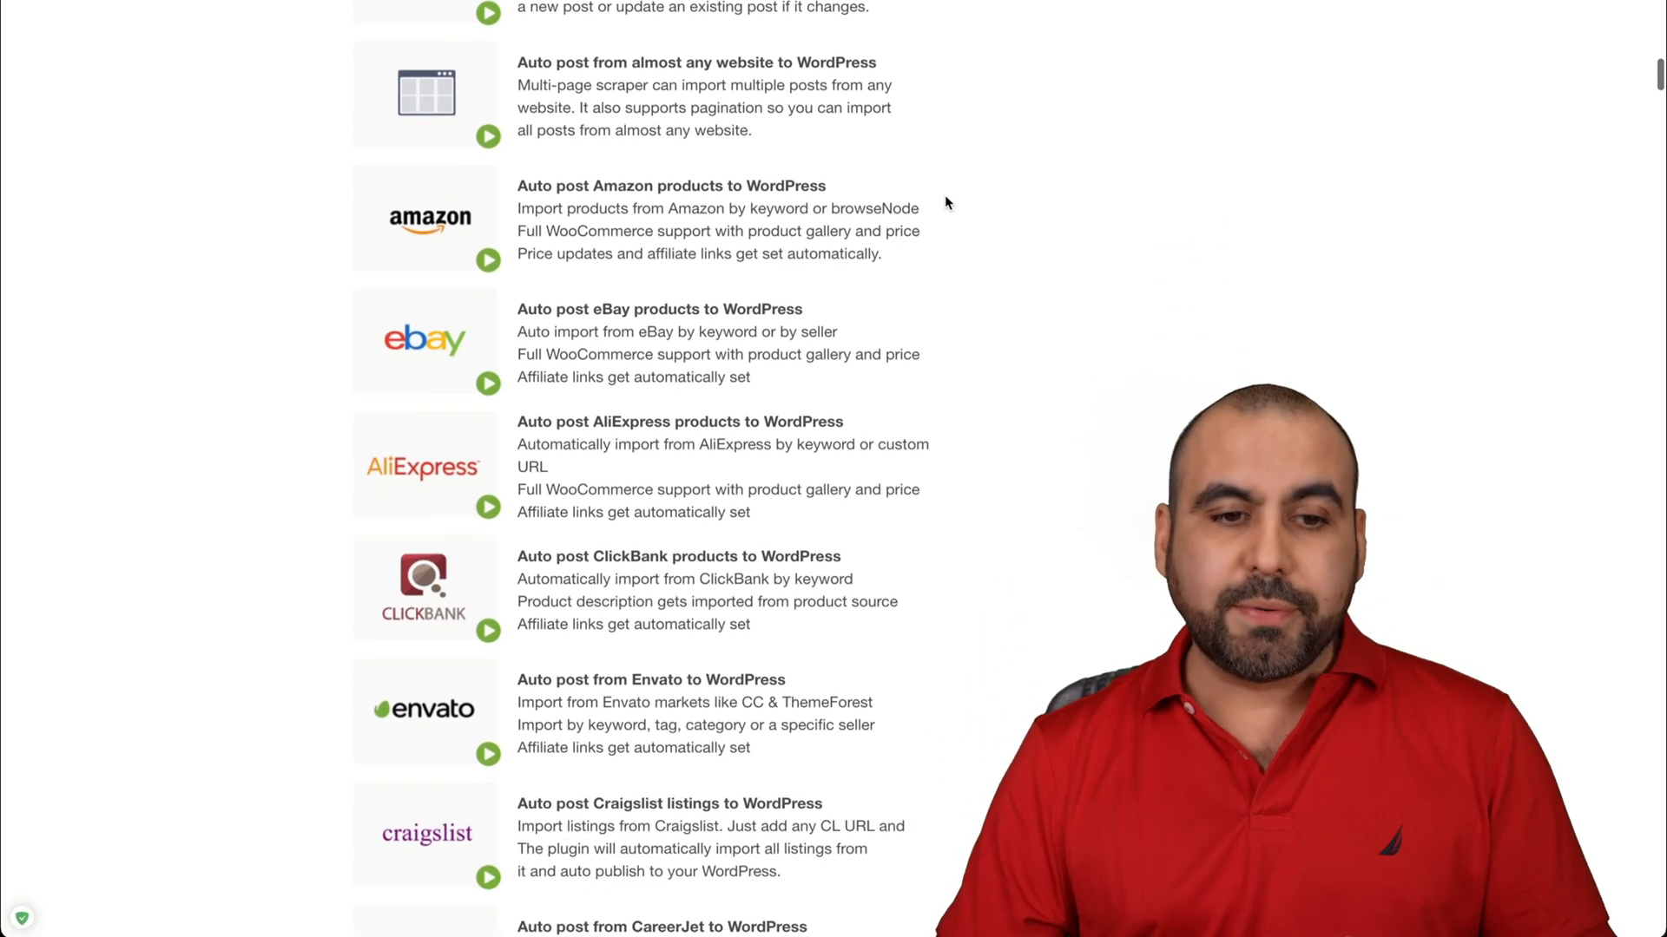
{"action": "scroll", "scroll_direction": "down", "scroll_amount": 3}
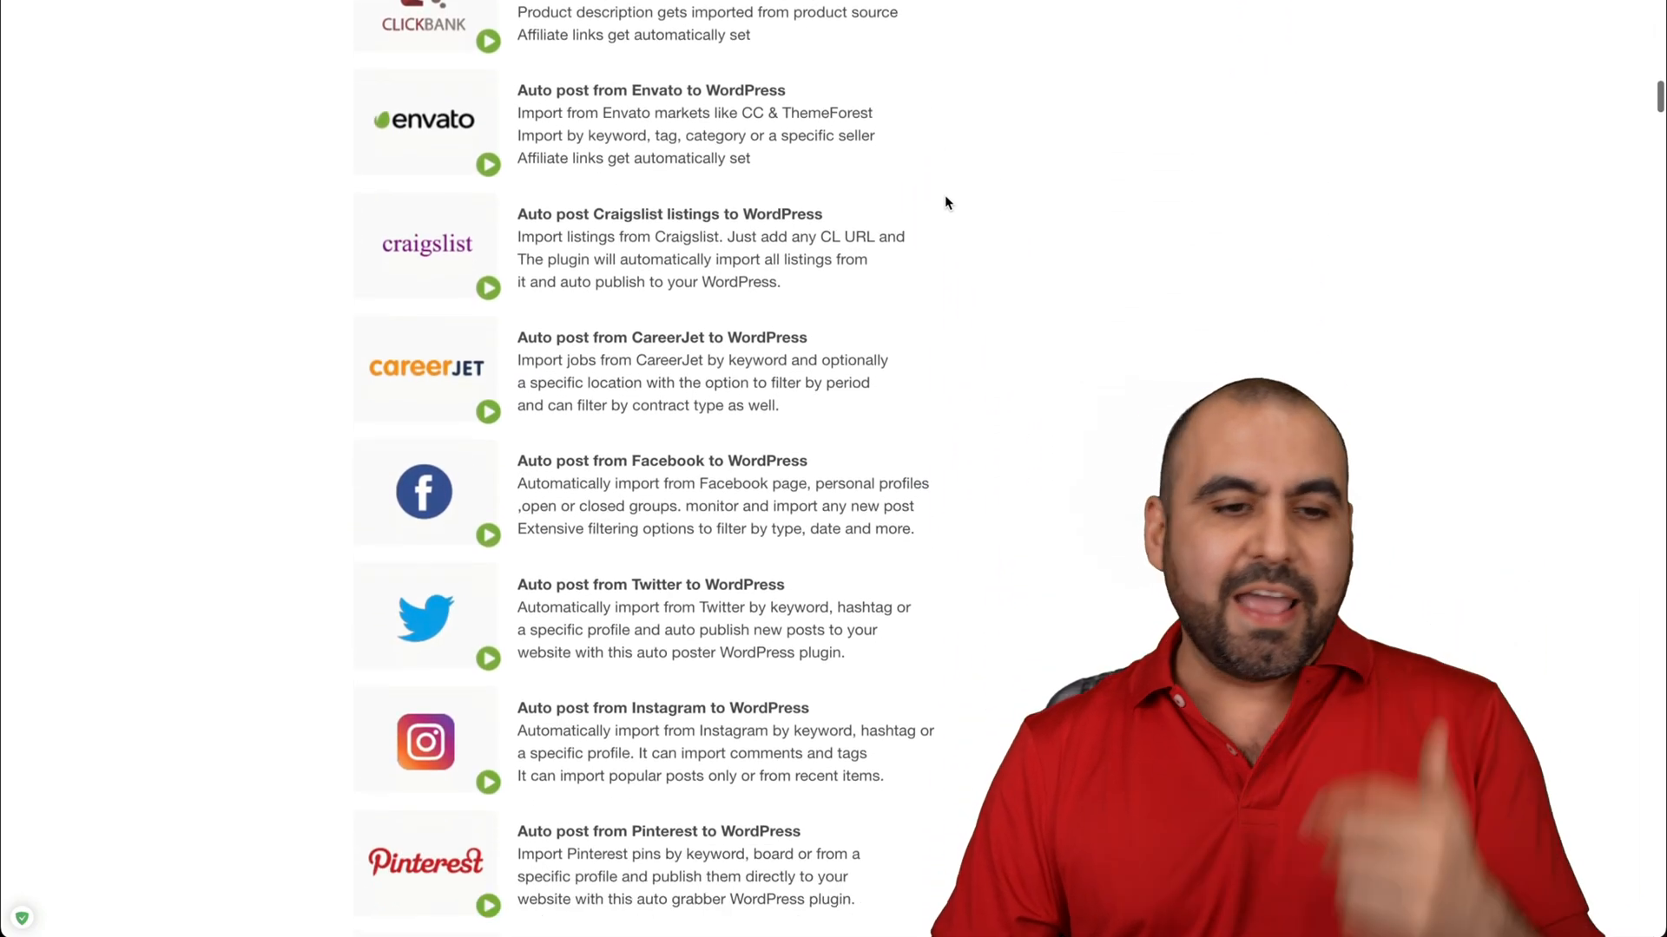
{"action": "scroll", "scroll_direction": "down", "scroll_amount": 3}
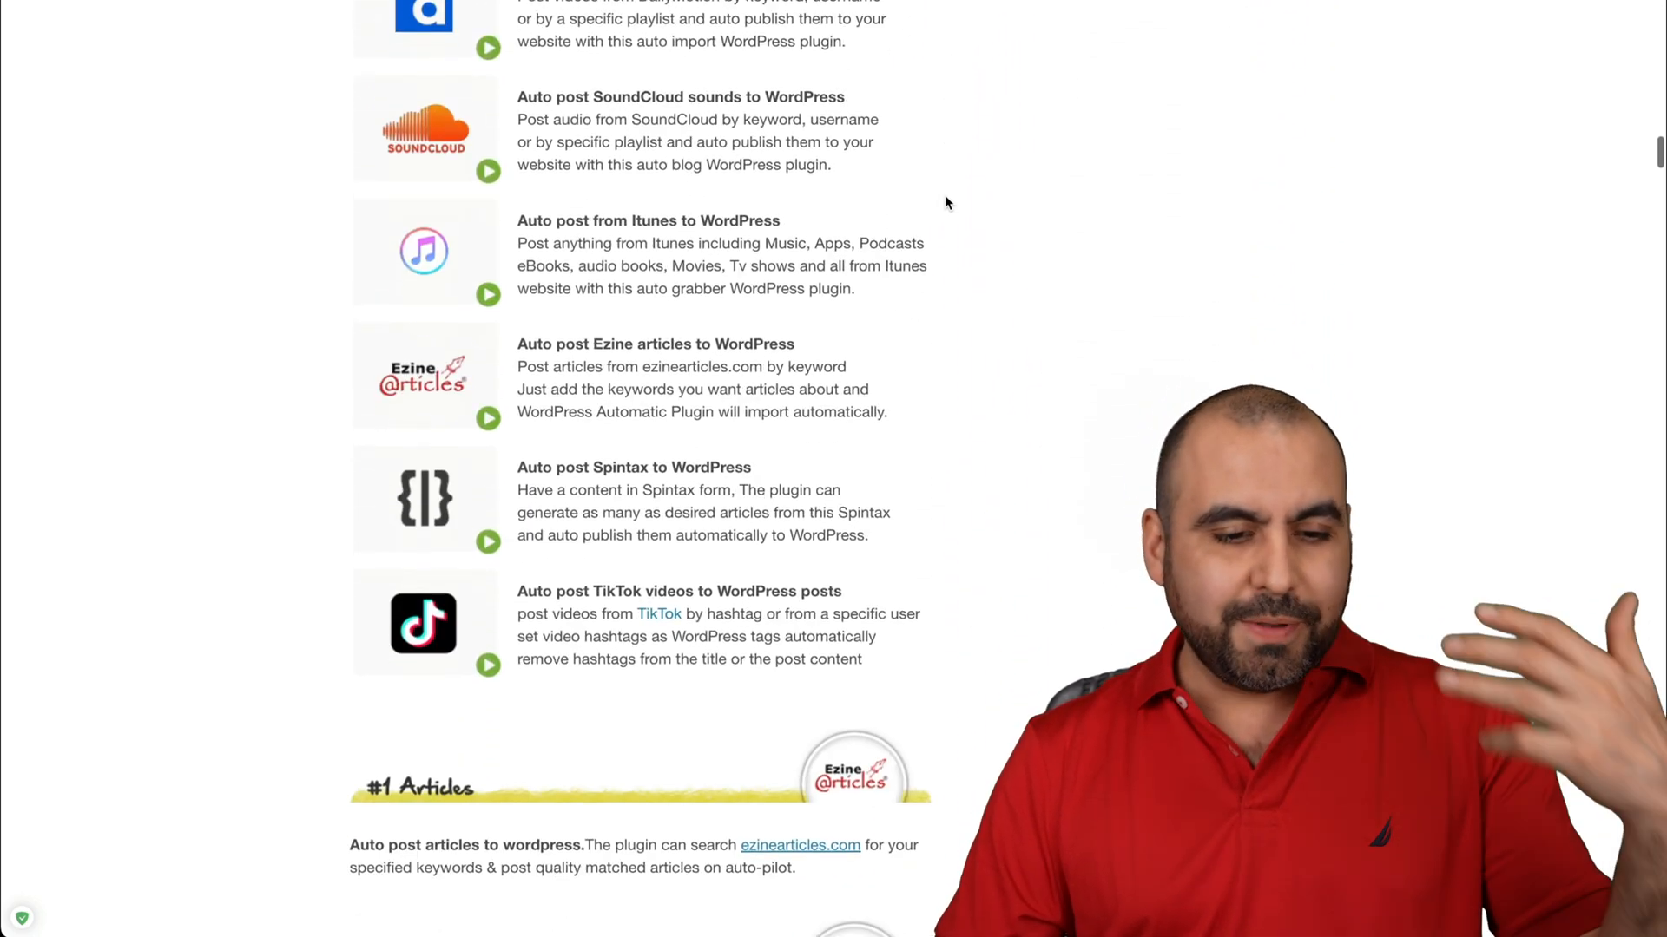
{"action": "scroll", "scroll_direction": "down", "scroll_amount": 3}
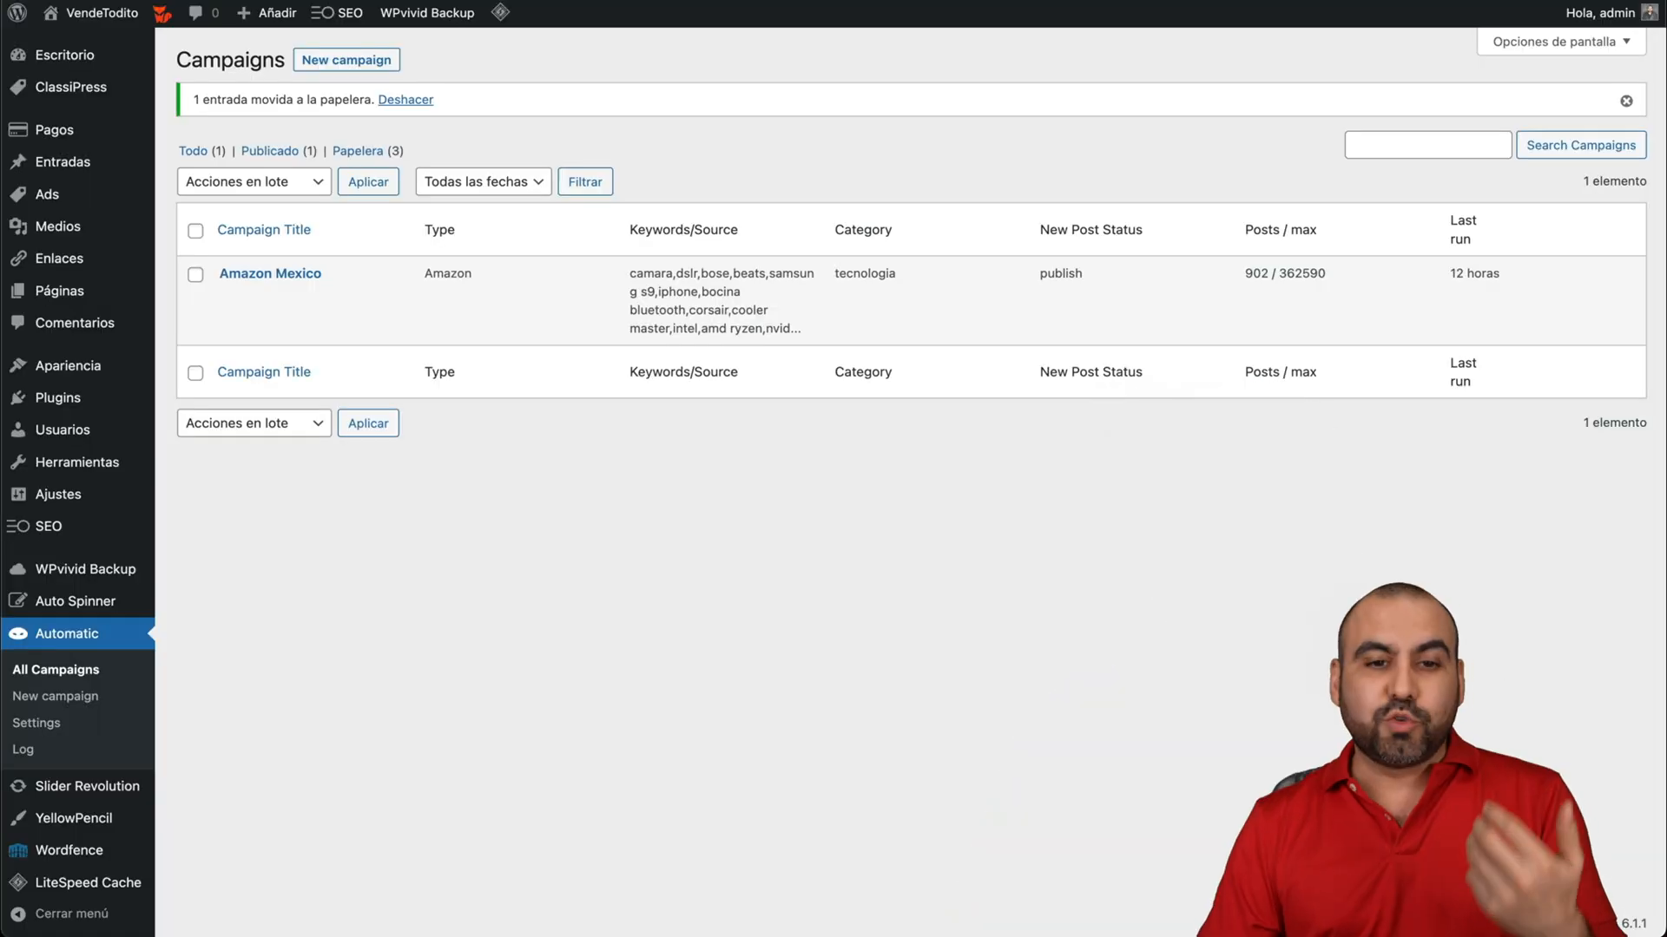
{"action": "mouse_move", "coordinate": [976, 516]}
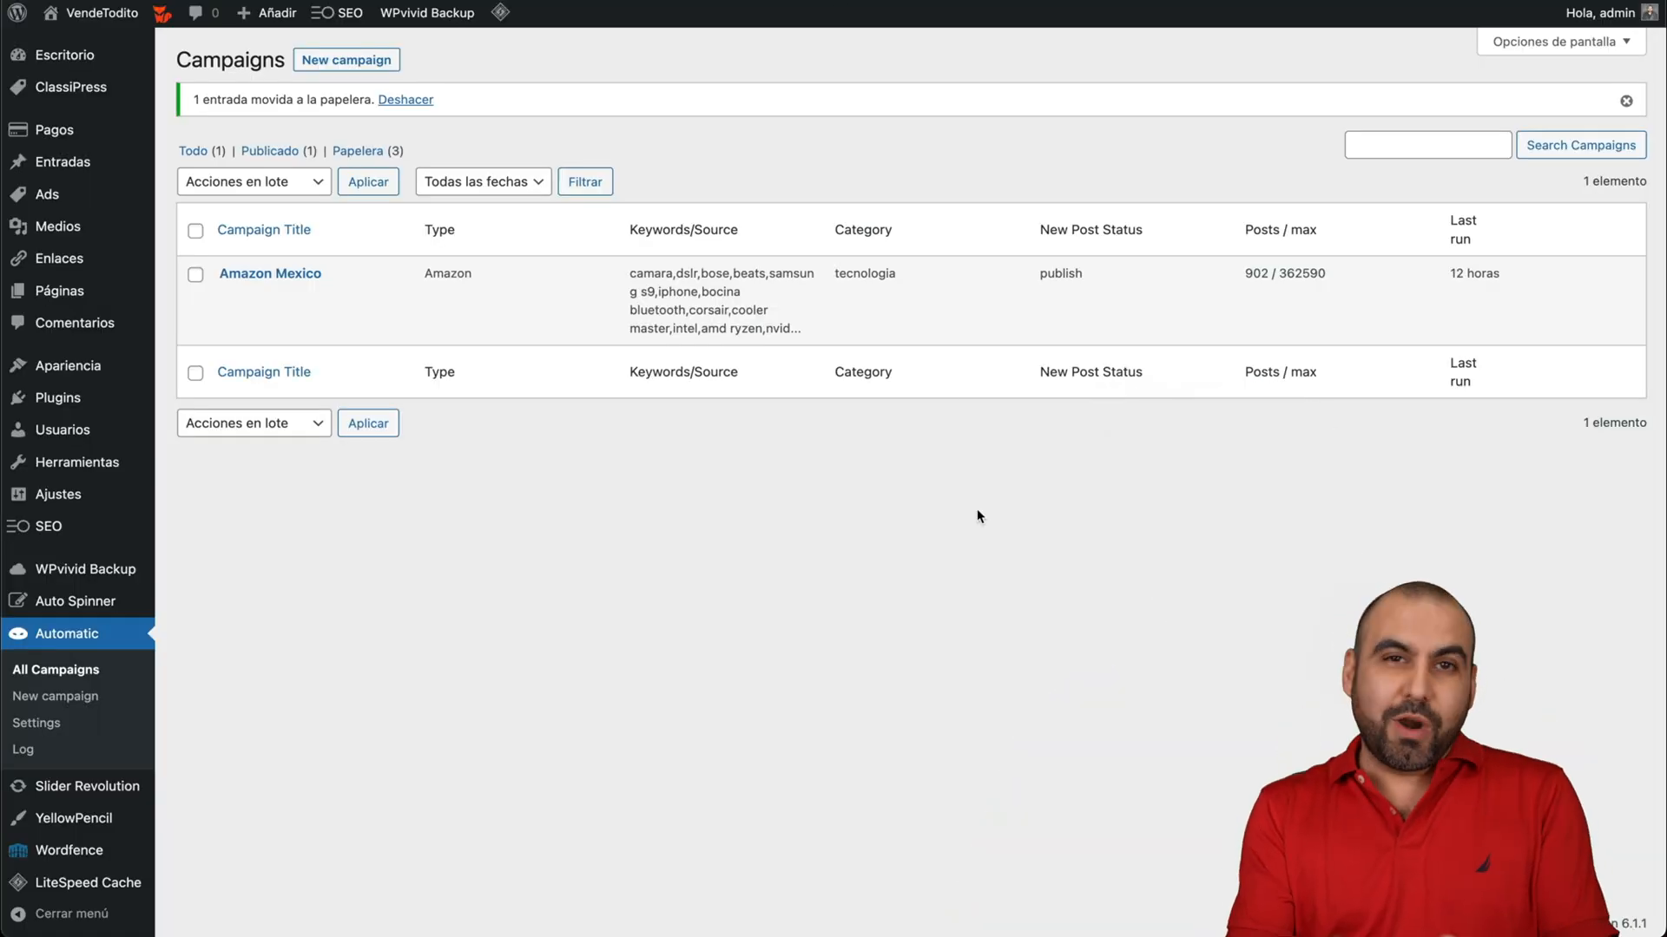
{"action": "mouse_move", "coordinate": [928, 492]}
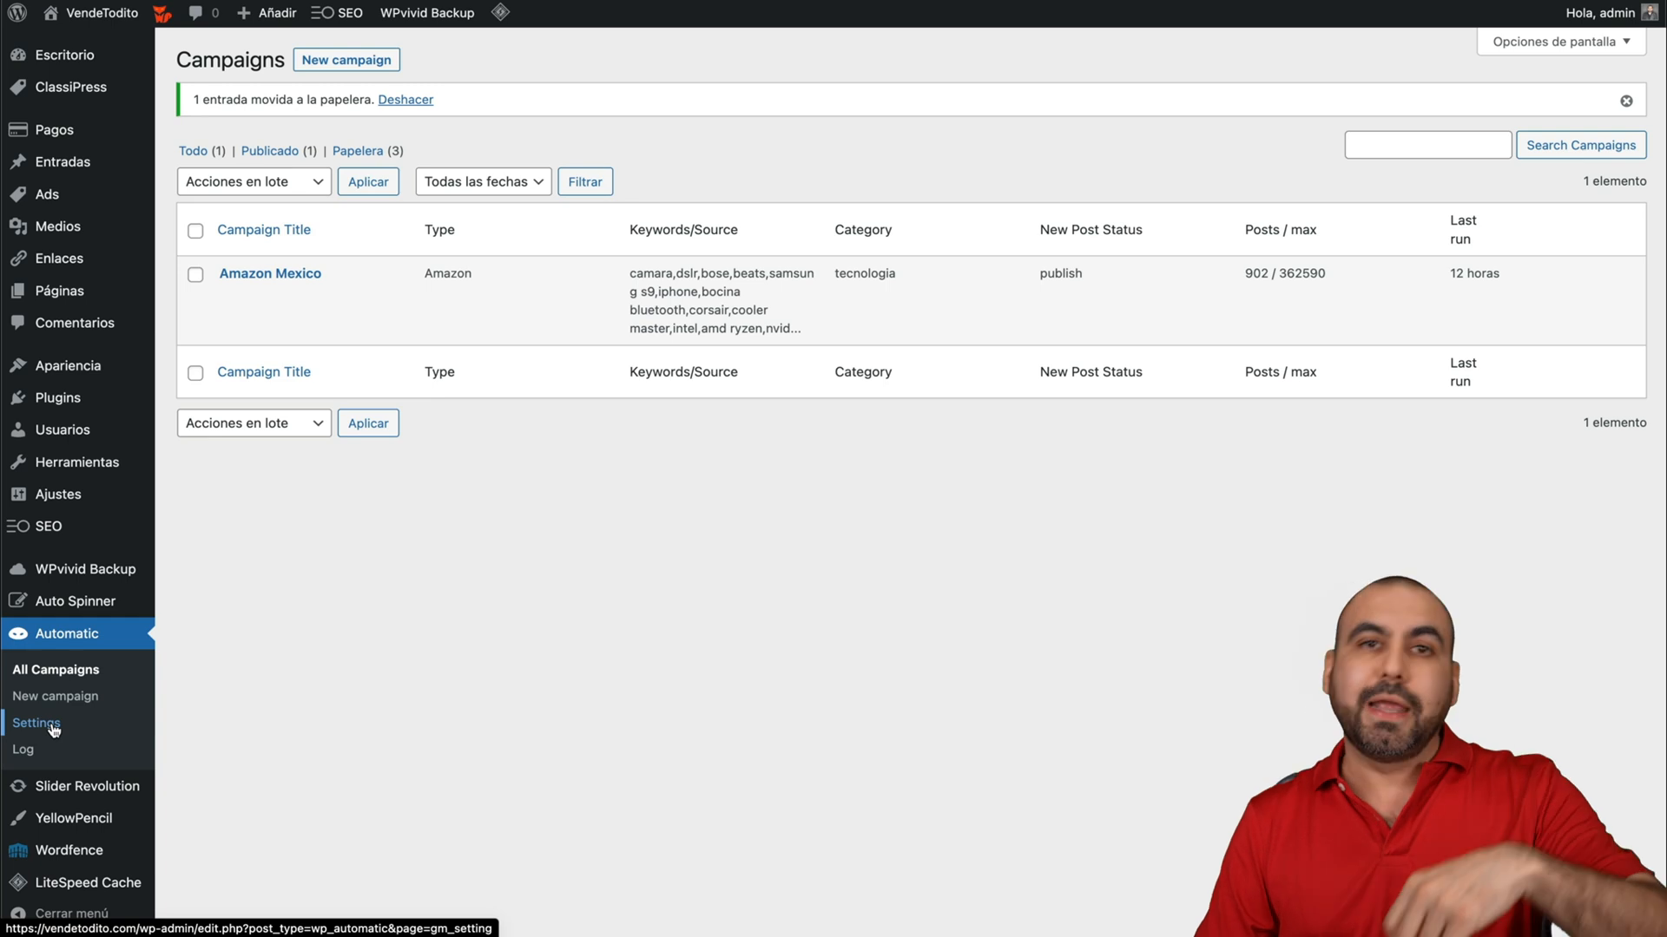
{"action": "left_click", "coordinate": [36, 723]}
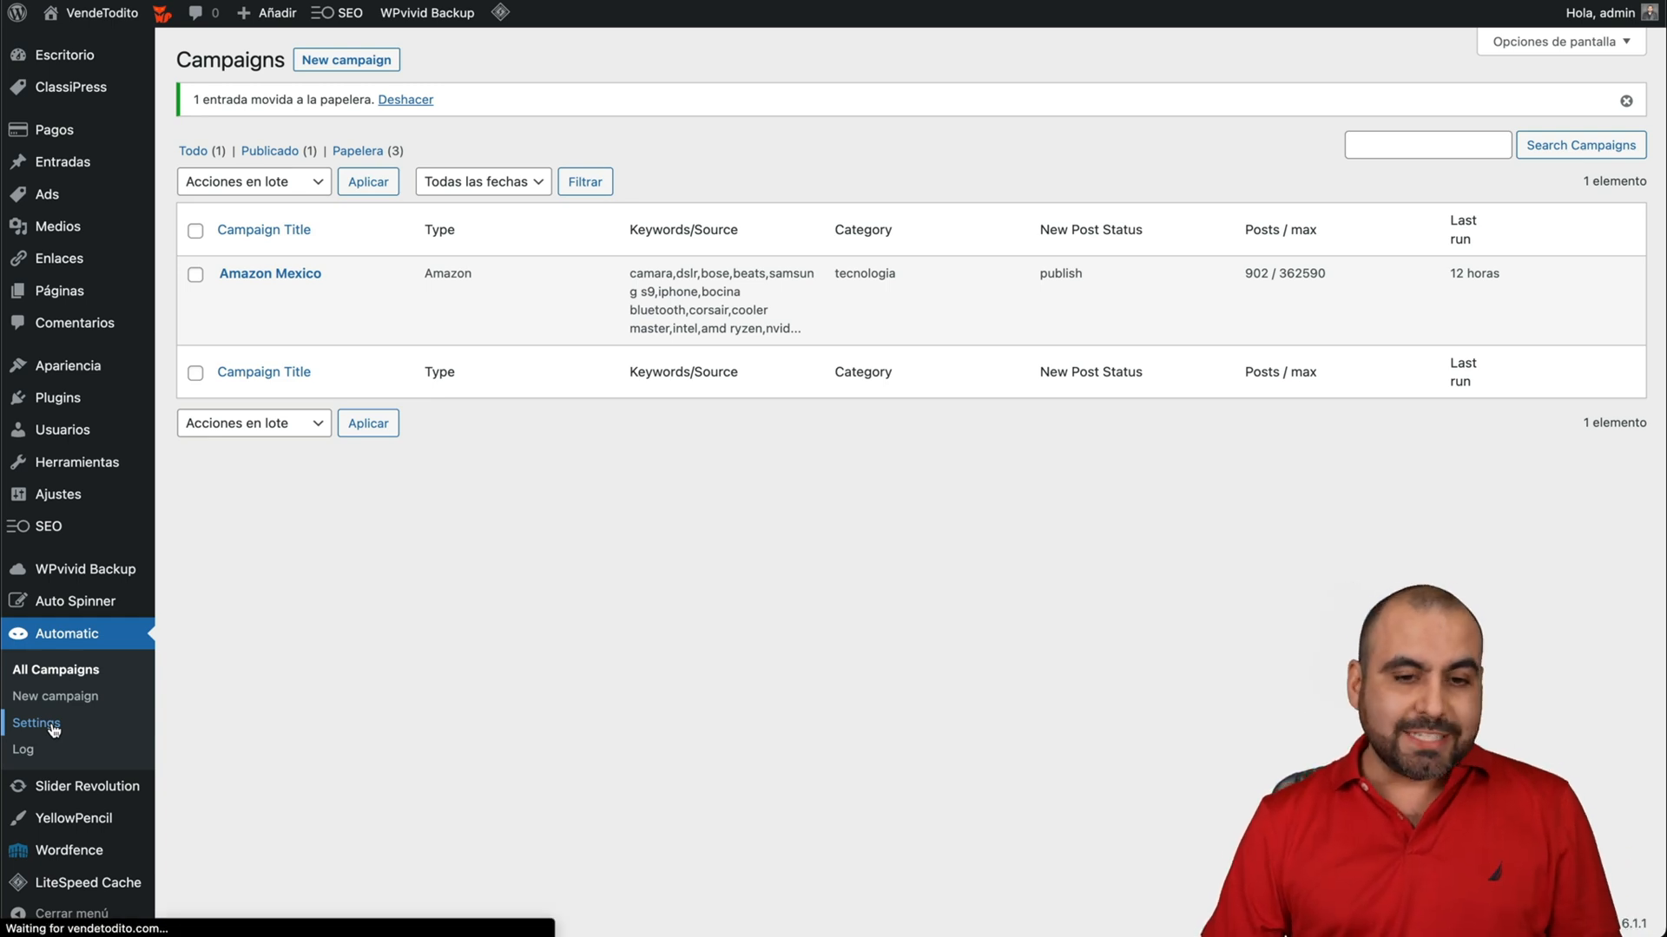
{"action": "left_click", "coordinate": [38, 723]}
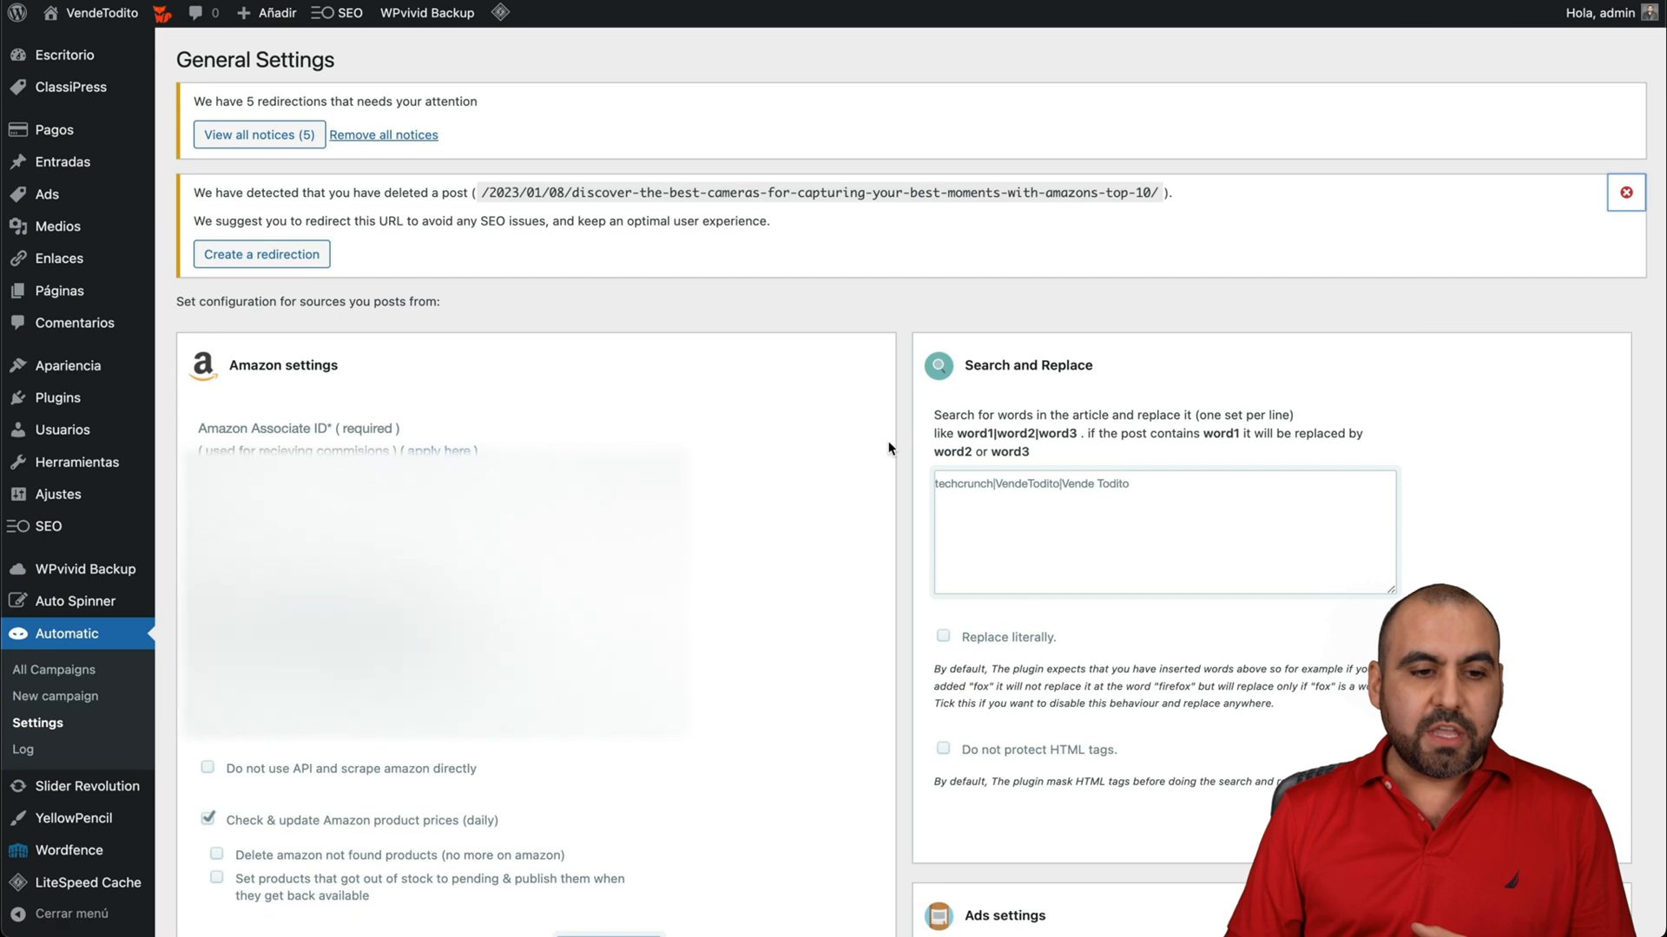
Step: Dismiss the deleted camera post notice and scroll through the General Settings sections
{"action": "left_click", "coordinate": [1625, 193]}
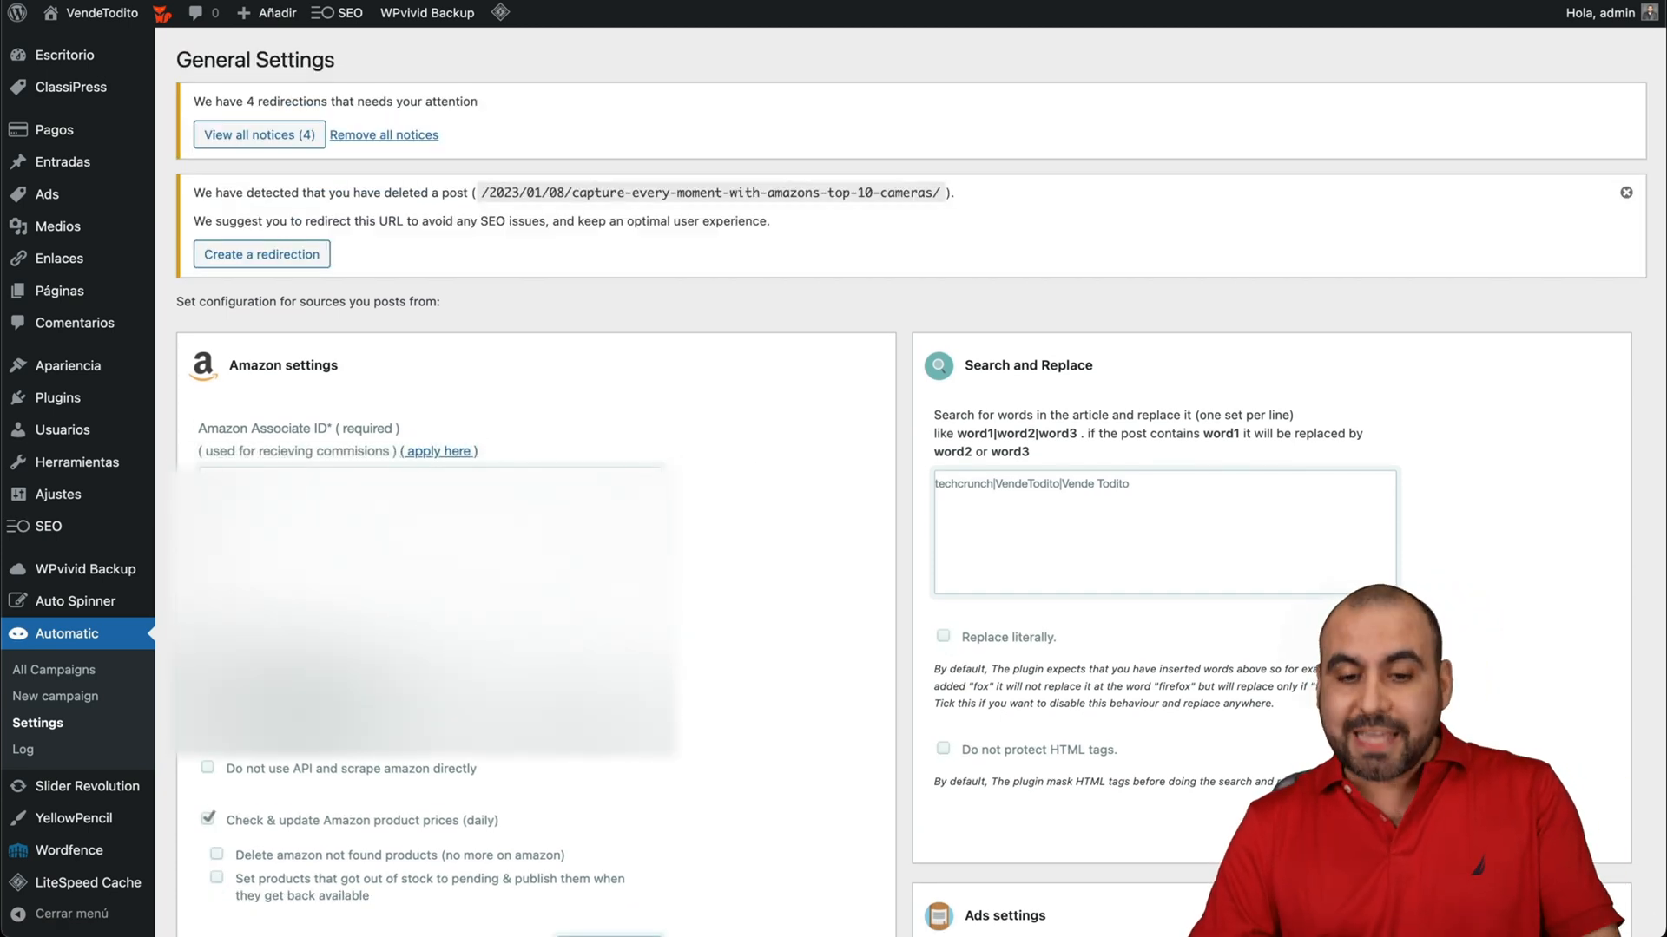
{"action": "scroll", "scroll_direction": "down", "scroll_amount": 3}
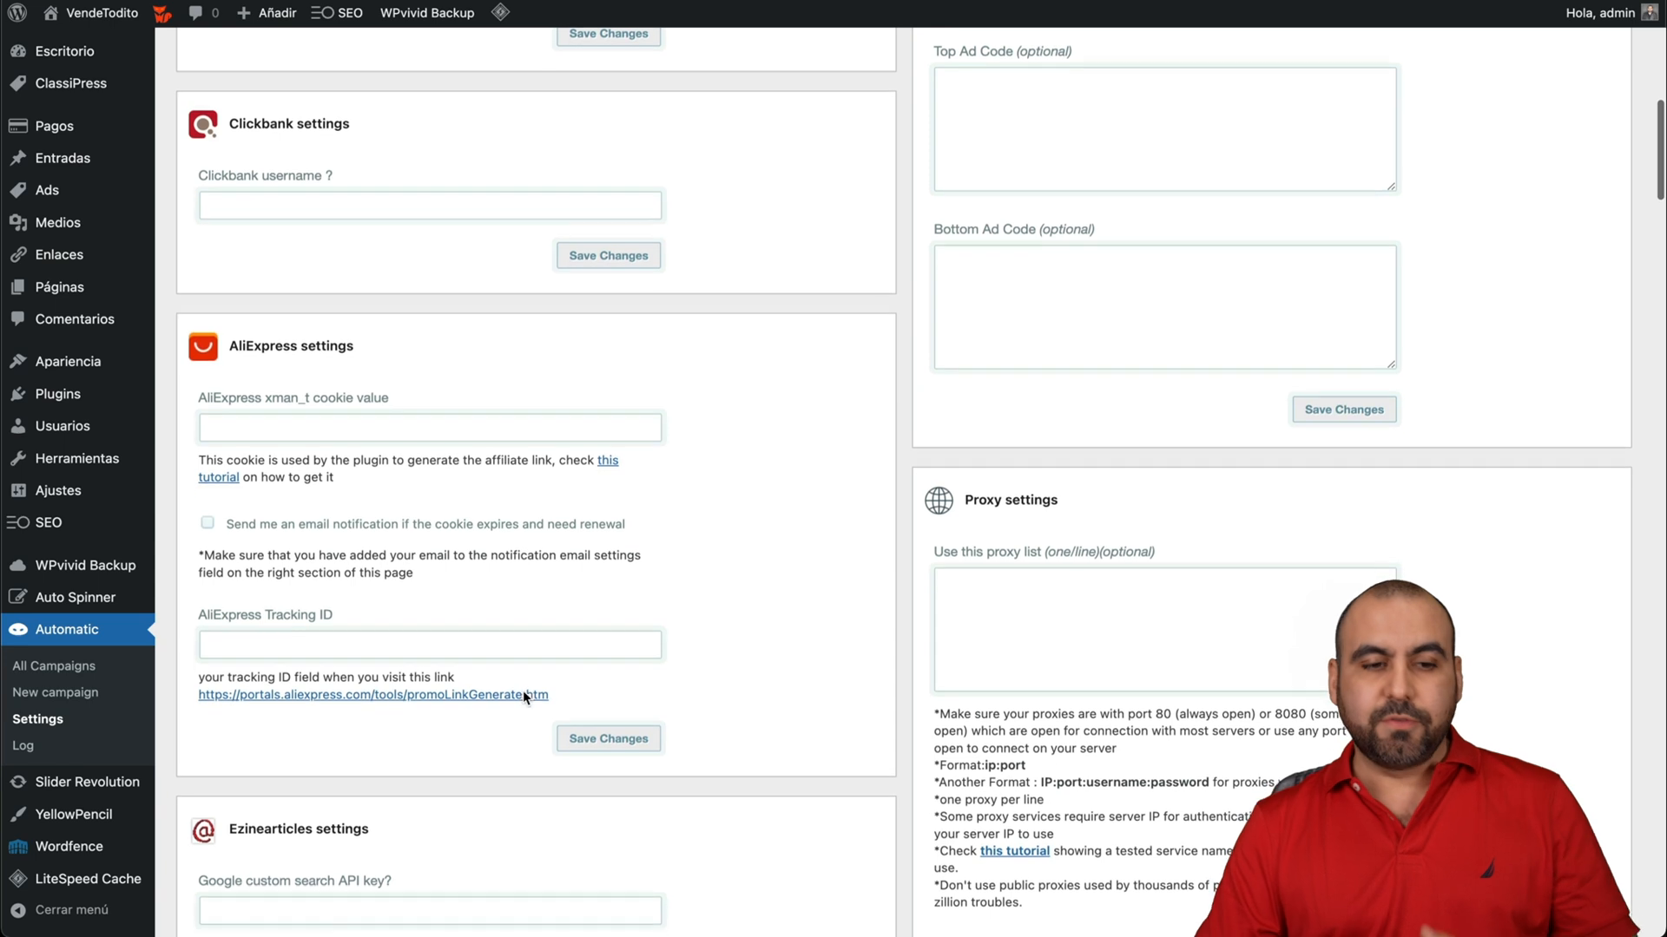
{"action": "scroll", "scroll_direction": "down", "scroll_amount": 3}
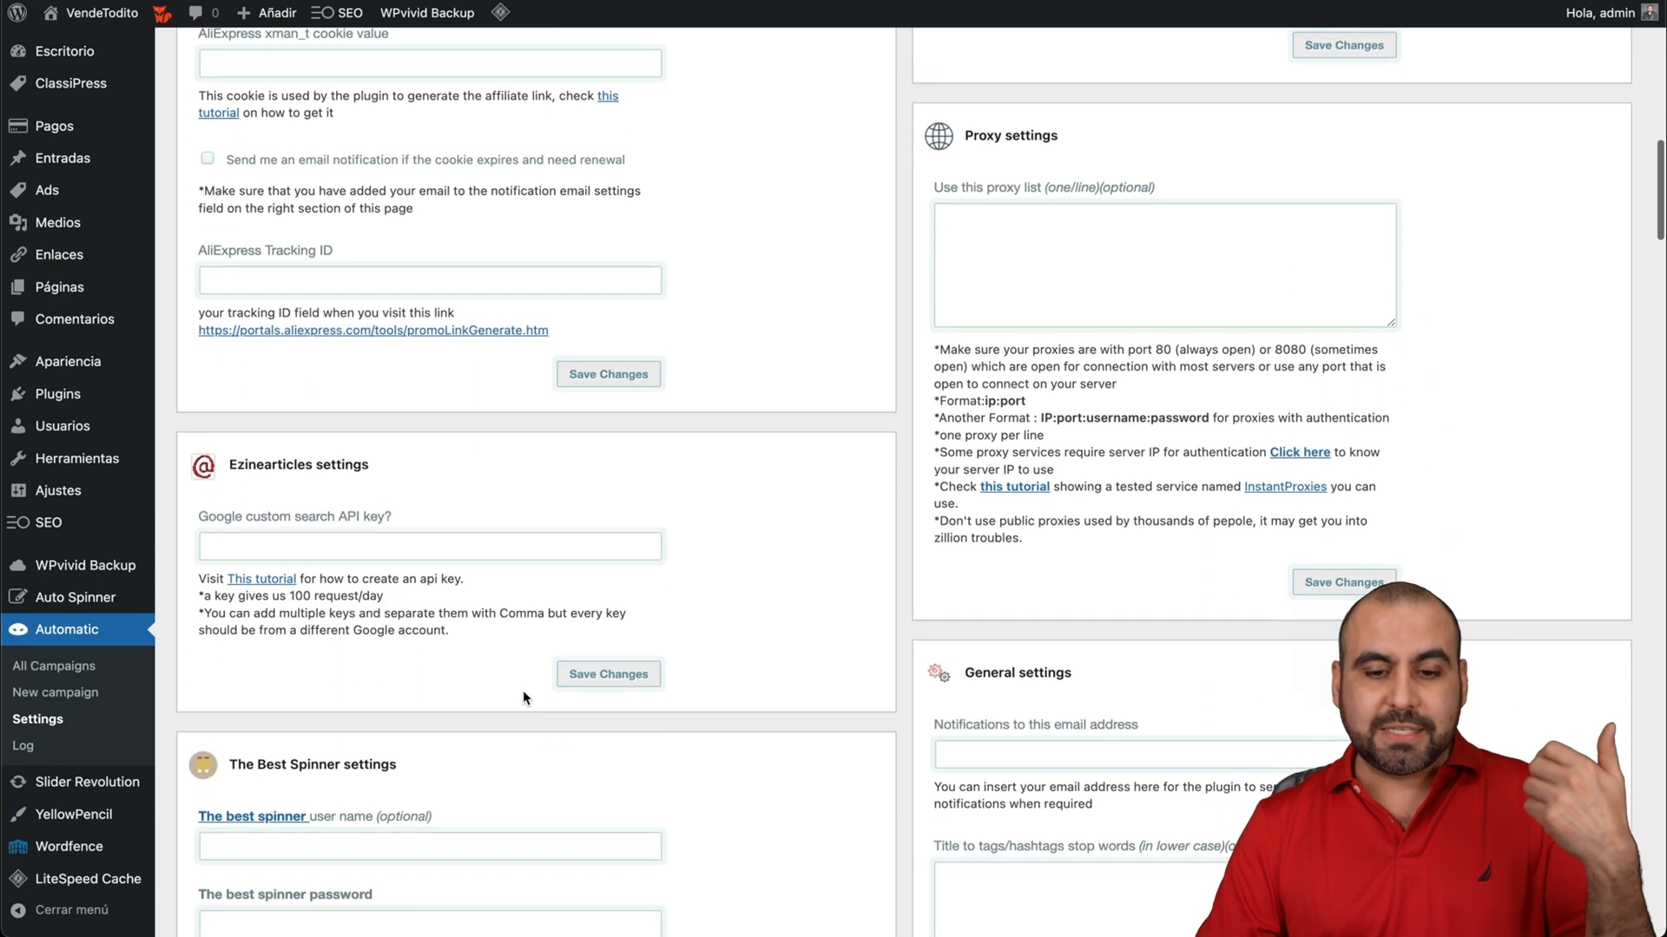
{"action": "scroll", "scroll_direction": "down", "scroll_amount": 3}
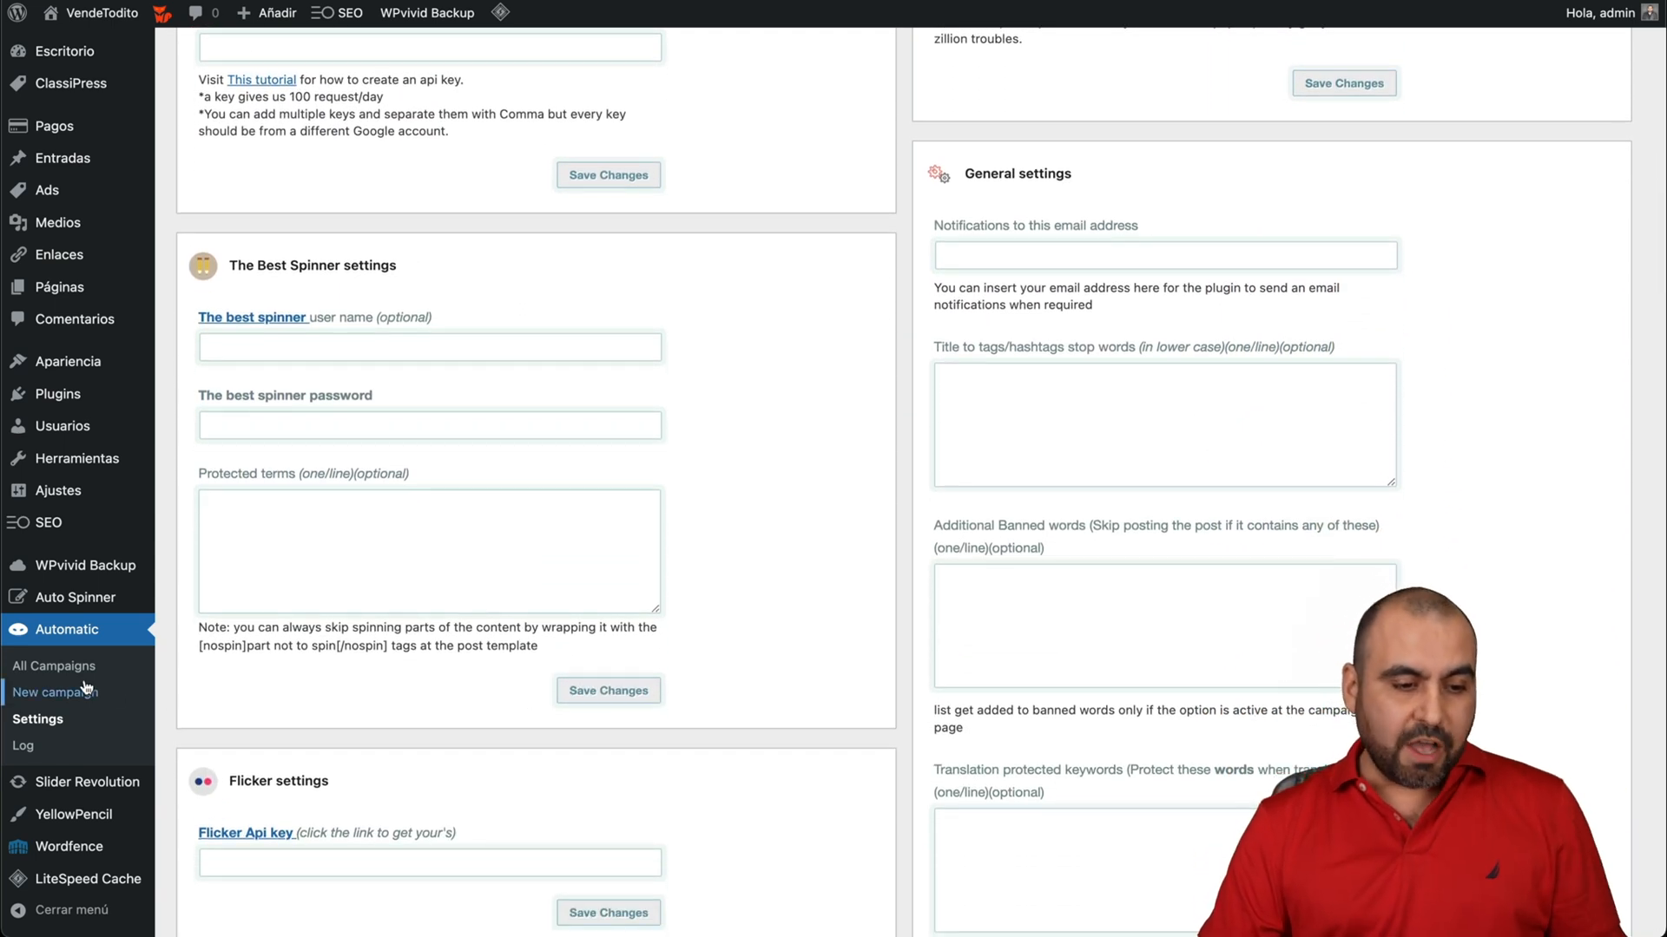
{"action": "mouse_move", "coordinate": [54, 692]}
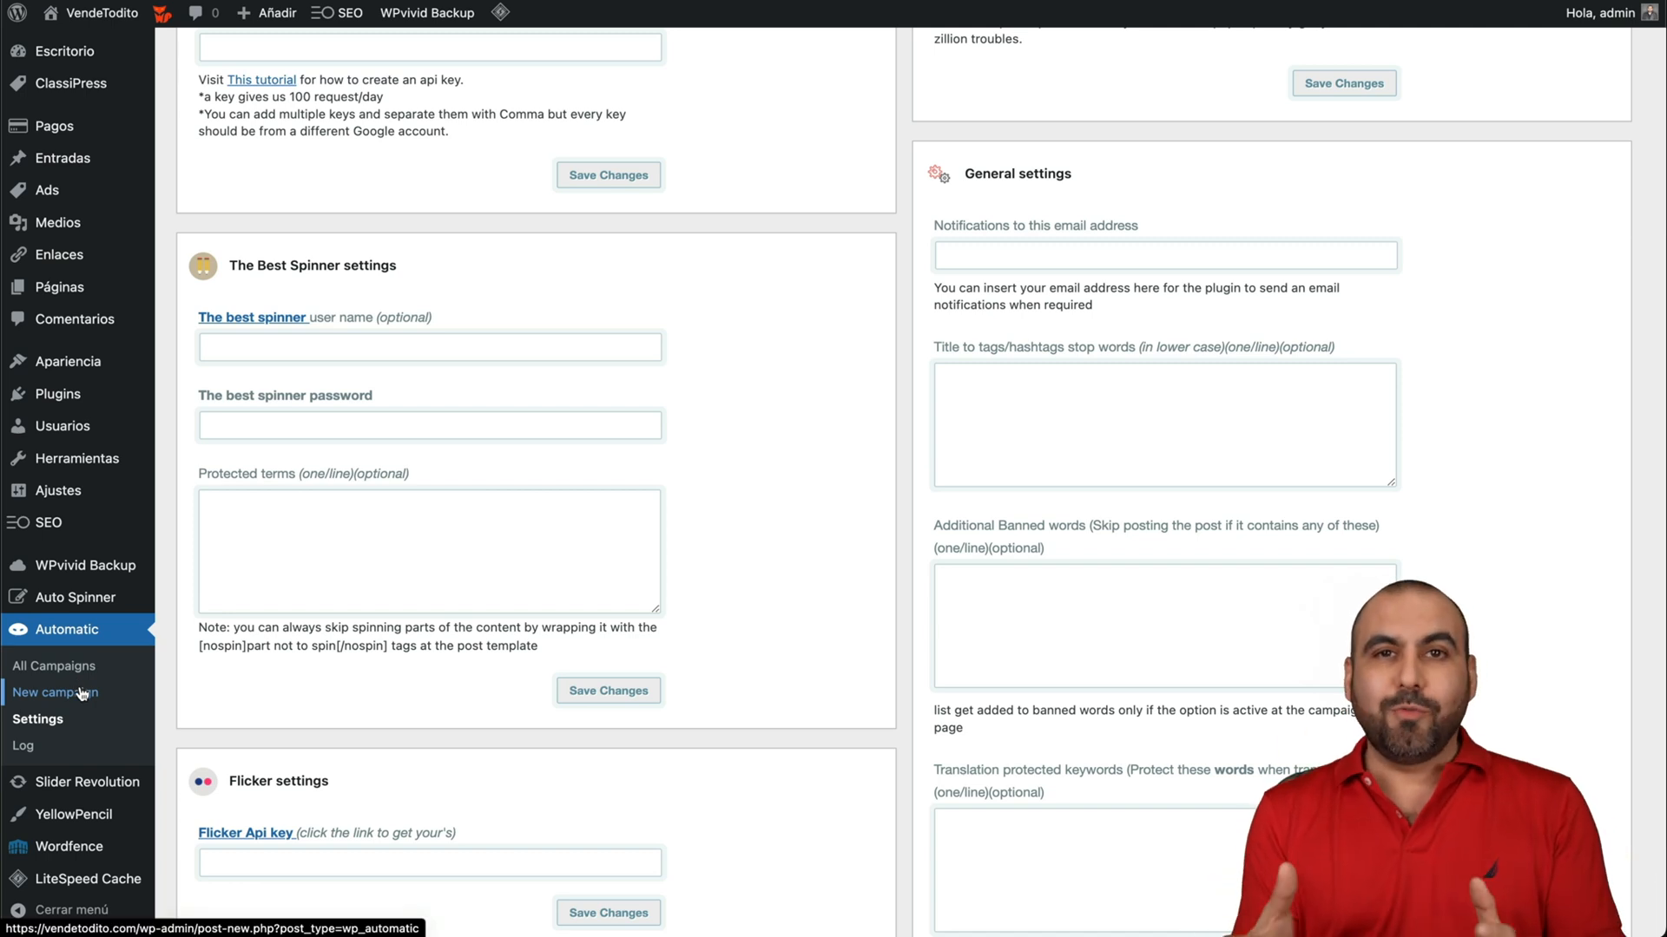
Step: Start a new campaign titled 'test for version video' after removing all notices
{"action": "left_click", "coordinate": [56, 693]}
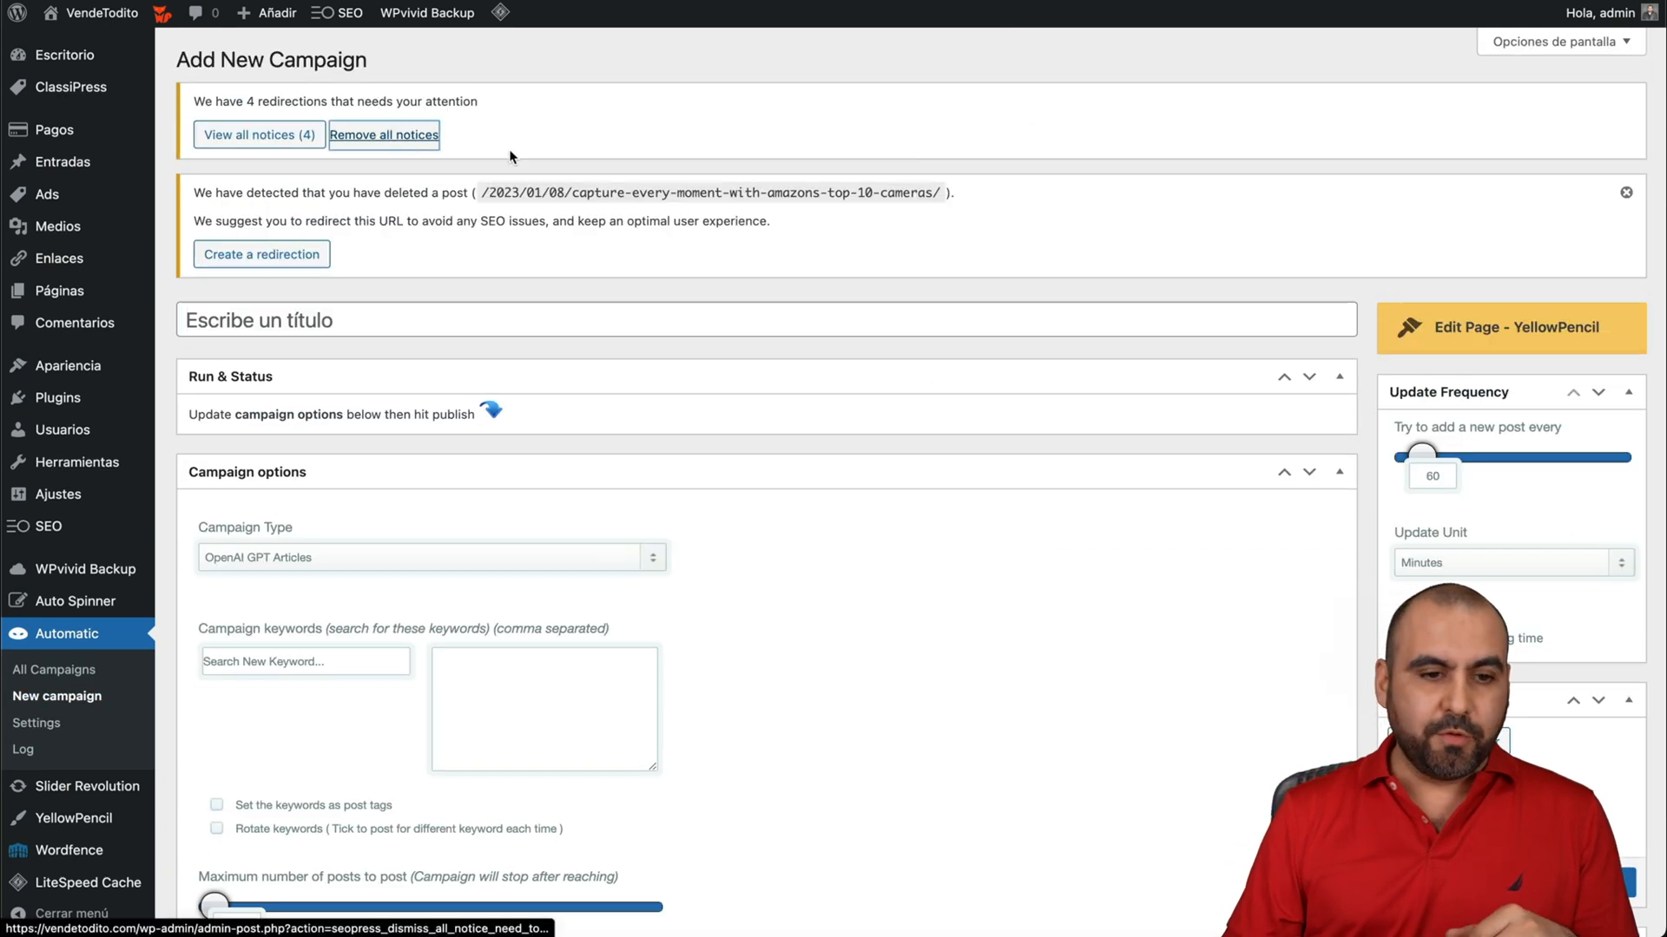
{"action": "left_click", "coordinate": [384, 134]}
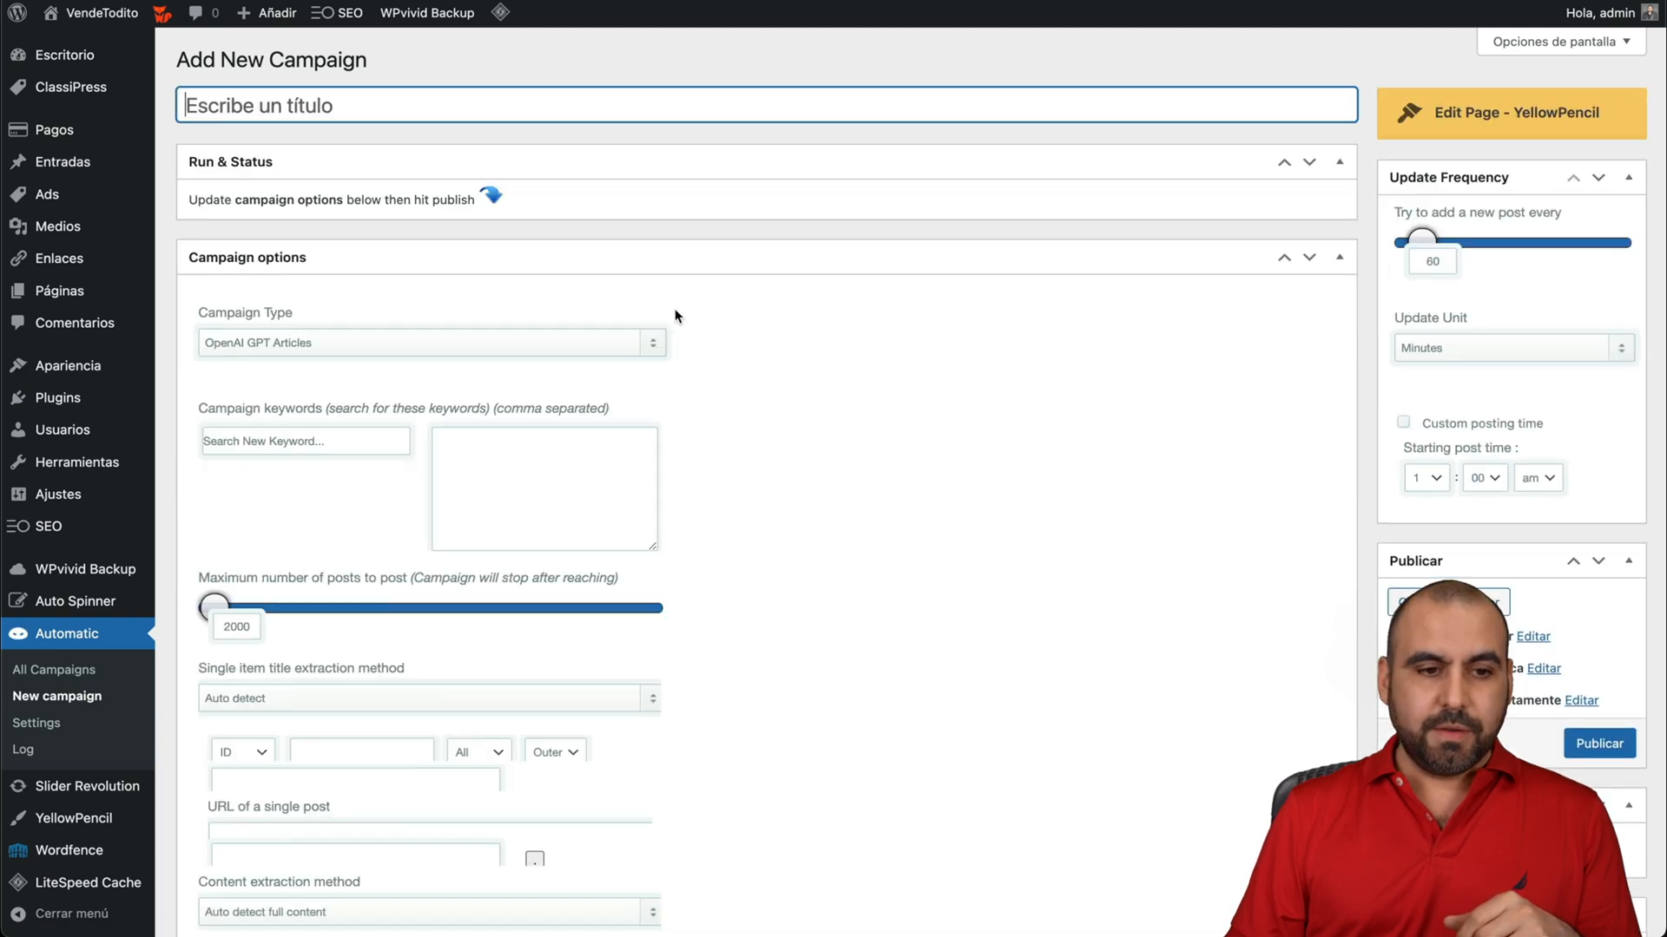
{"action": "type", "text": "test for video"}
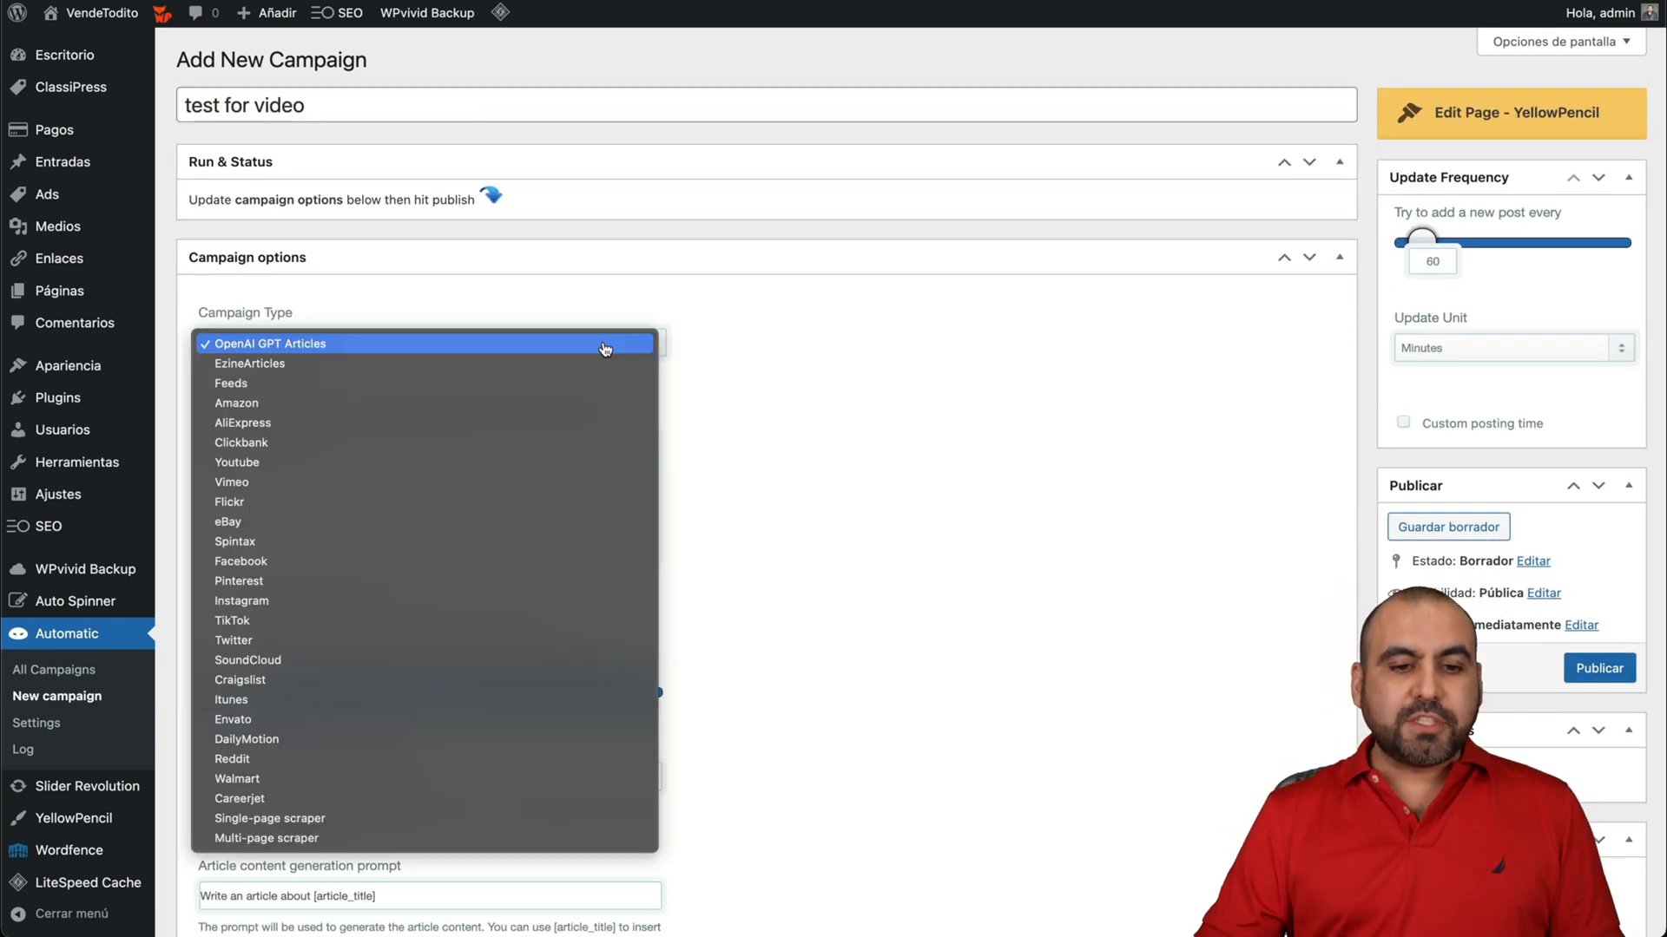
{"action": "mouse_move", "coordinate": [560, 363]}
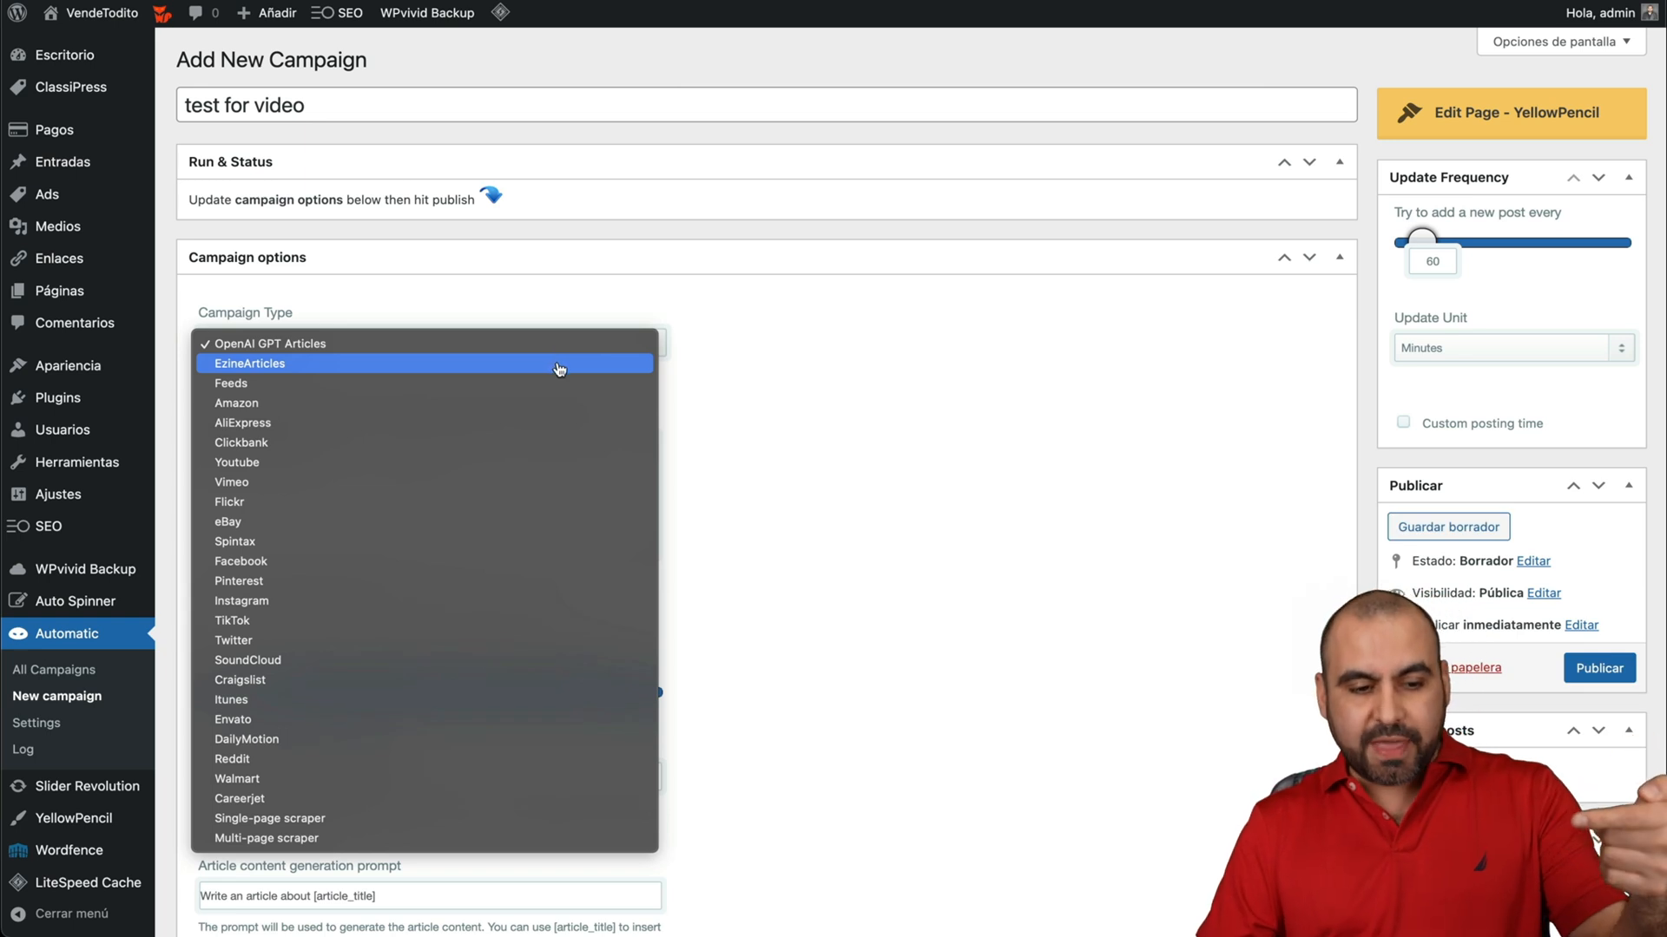
{"action": "mouse_move", "coordinate": [552, 818]}
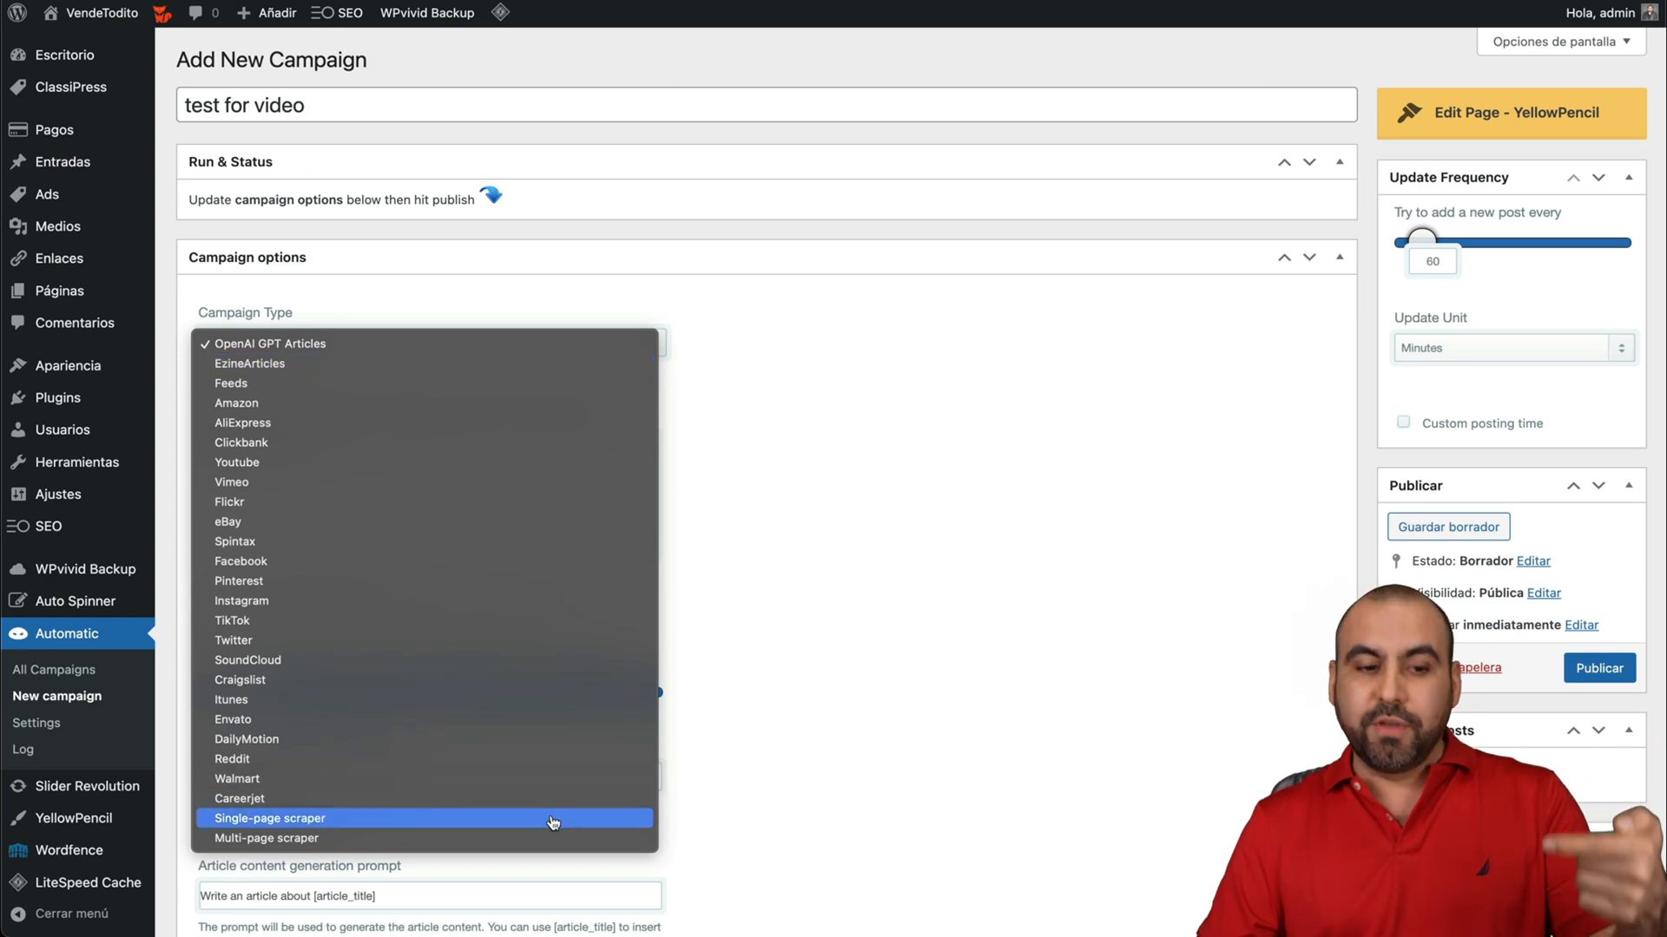
{"action": "mouse_move", "coordinate": [279, 838]}
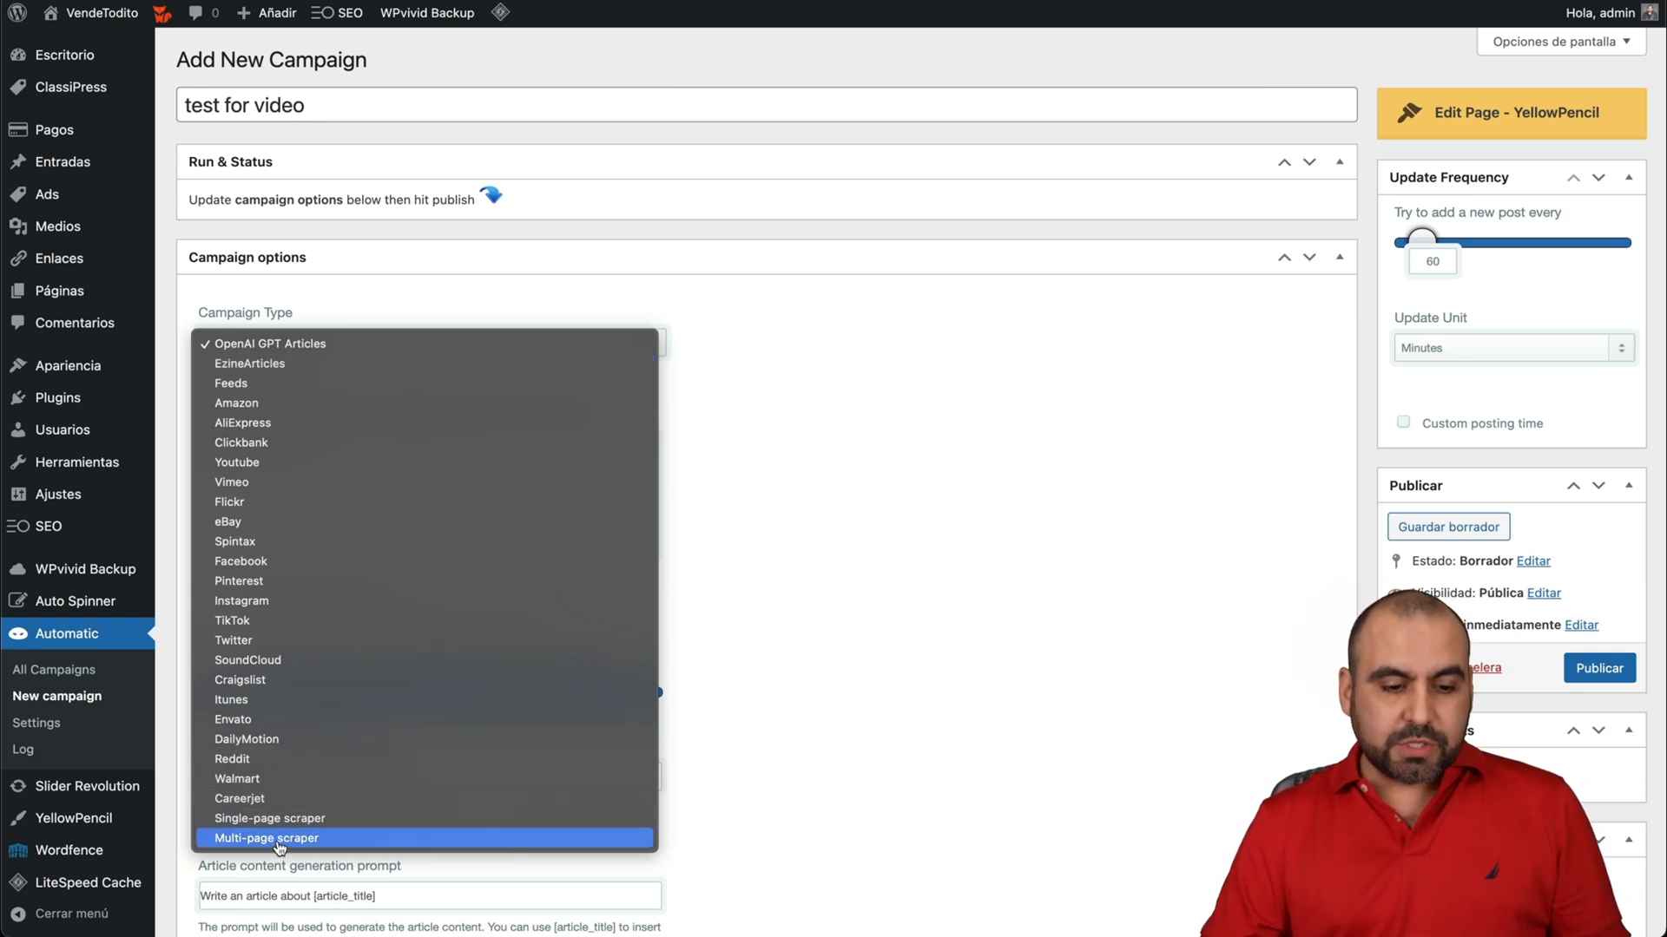
Step: Set the campaign type to Multi-page scraper with a 1,000,000 maximum post limit
{"action": "left_click", "coordinate": [268, 838]}
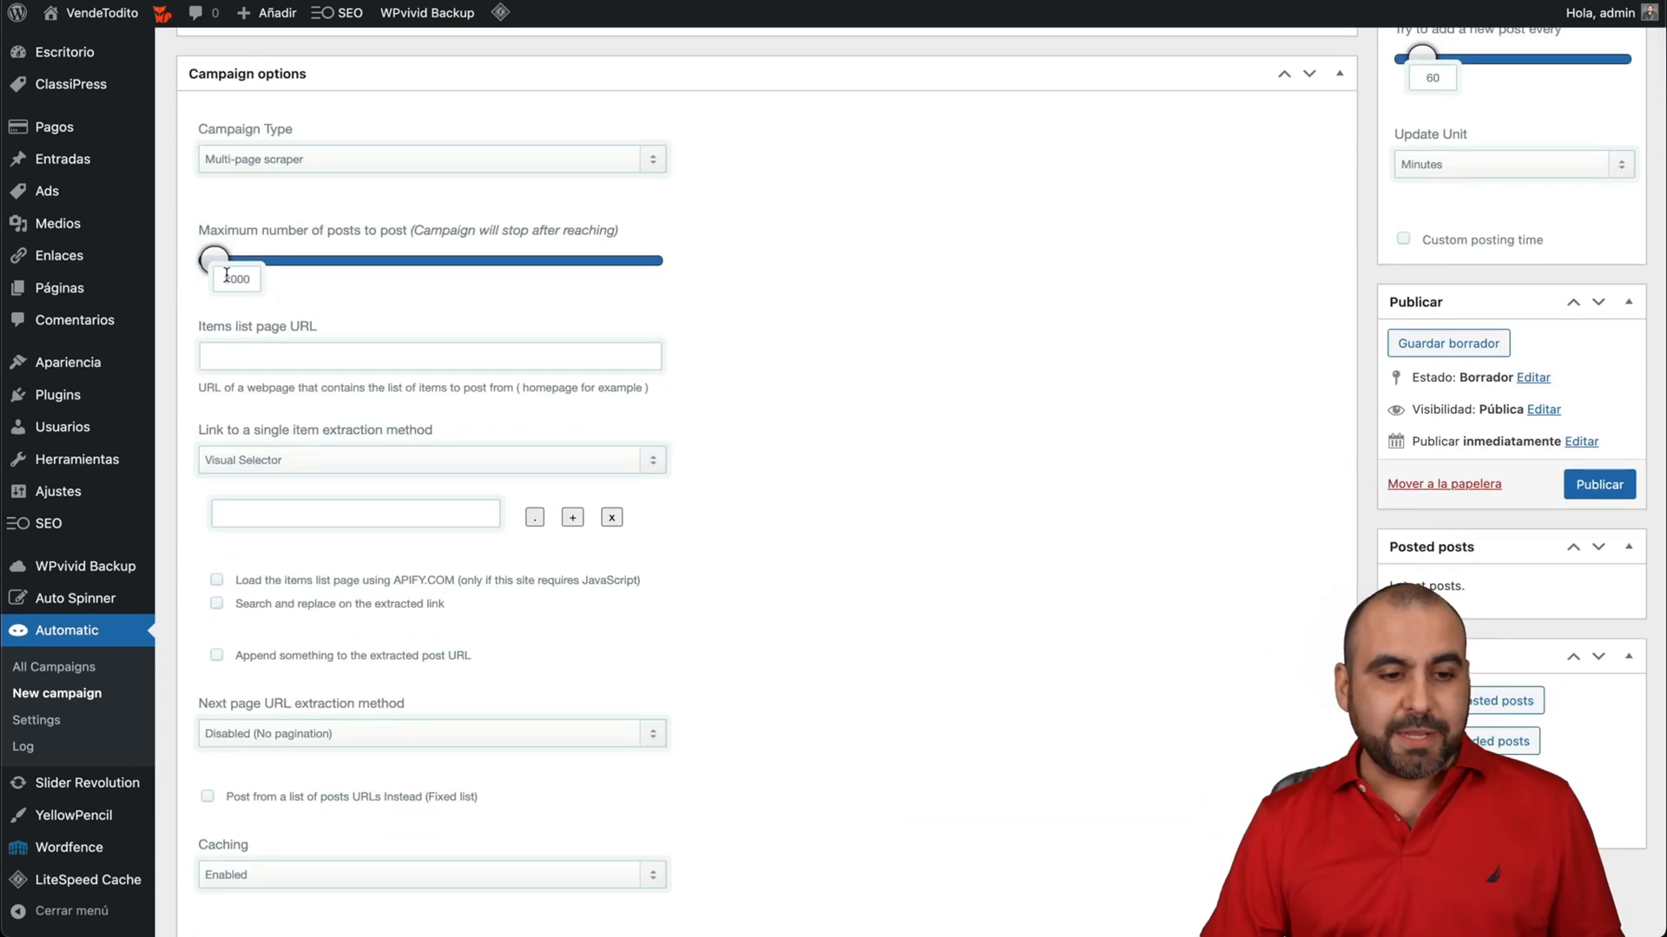
{"action": "left_click_drag", "start_coordinate": [214, 260], "coordinate": [218, 259]}
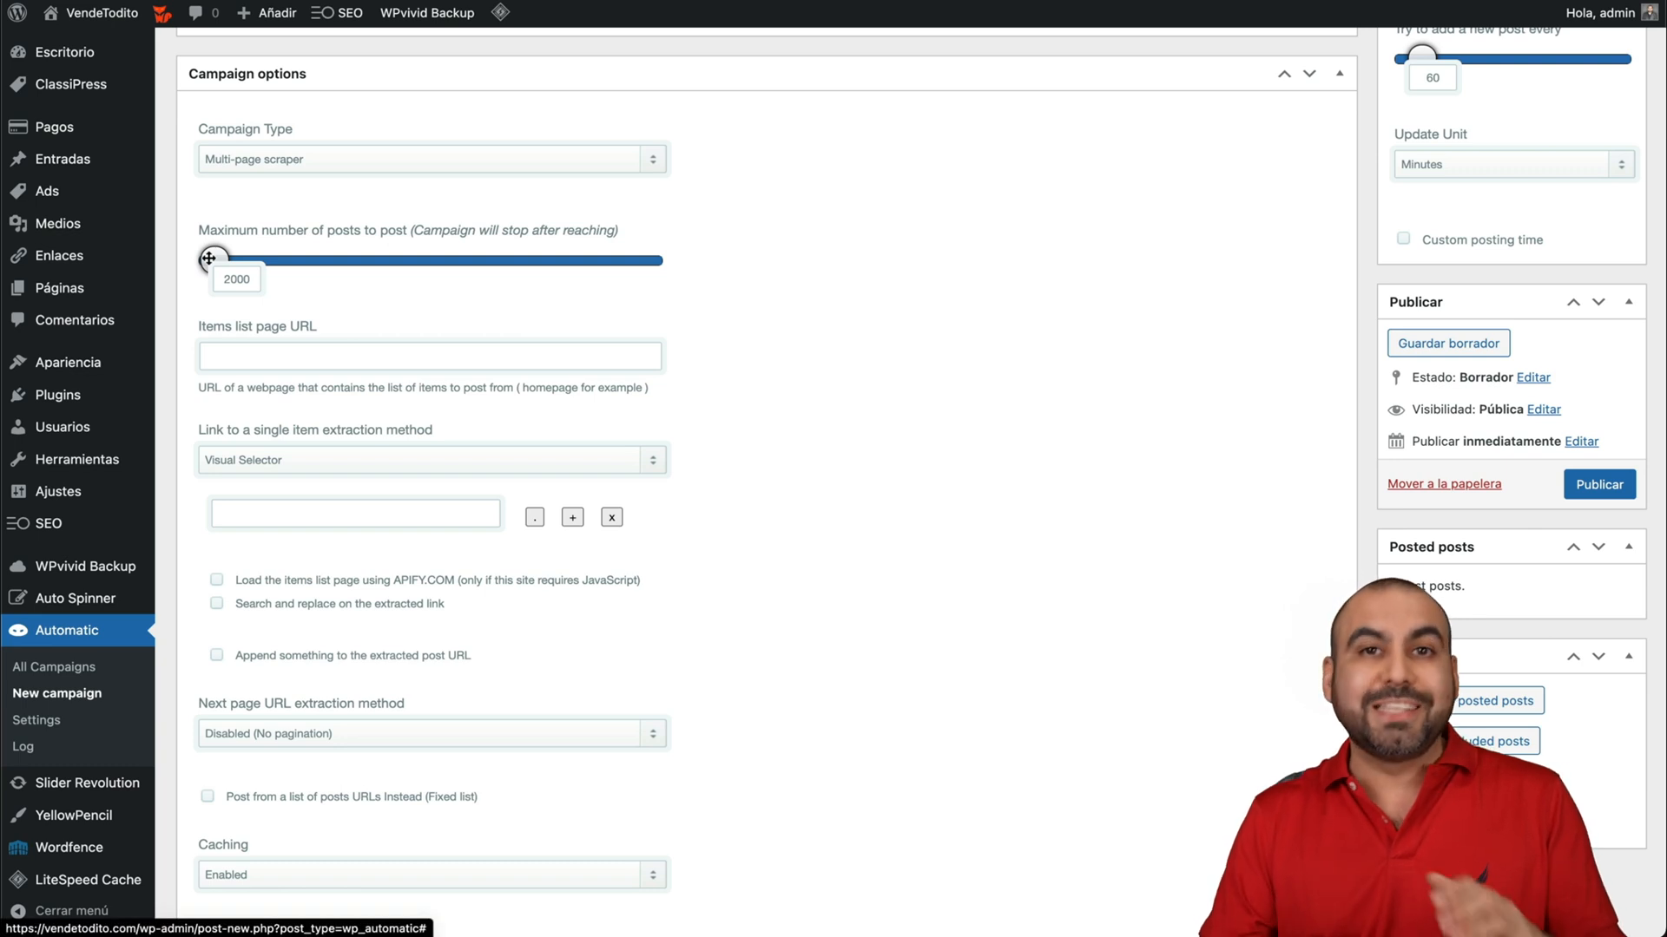
{"action": "left_click_drag", "start_coordinate": [209, 260], "coordinate": [648, 260]}
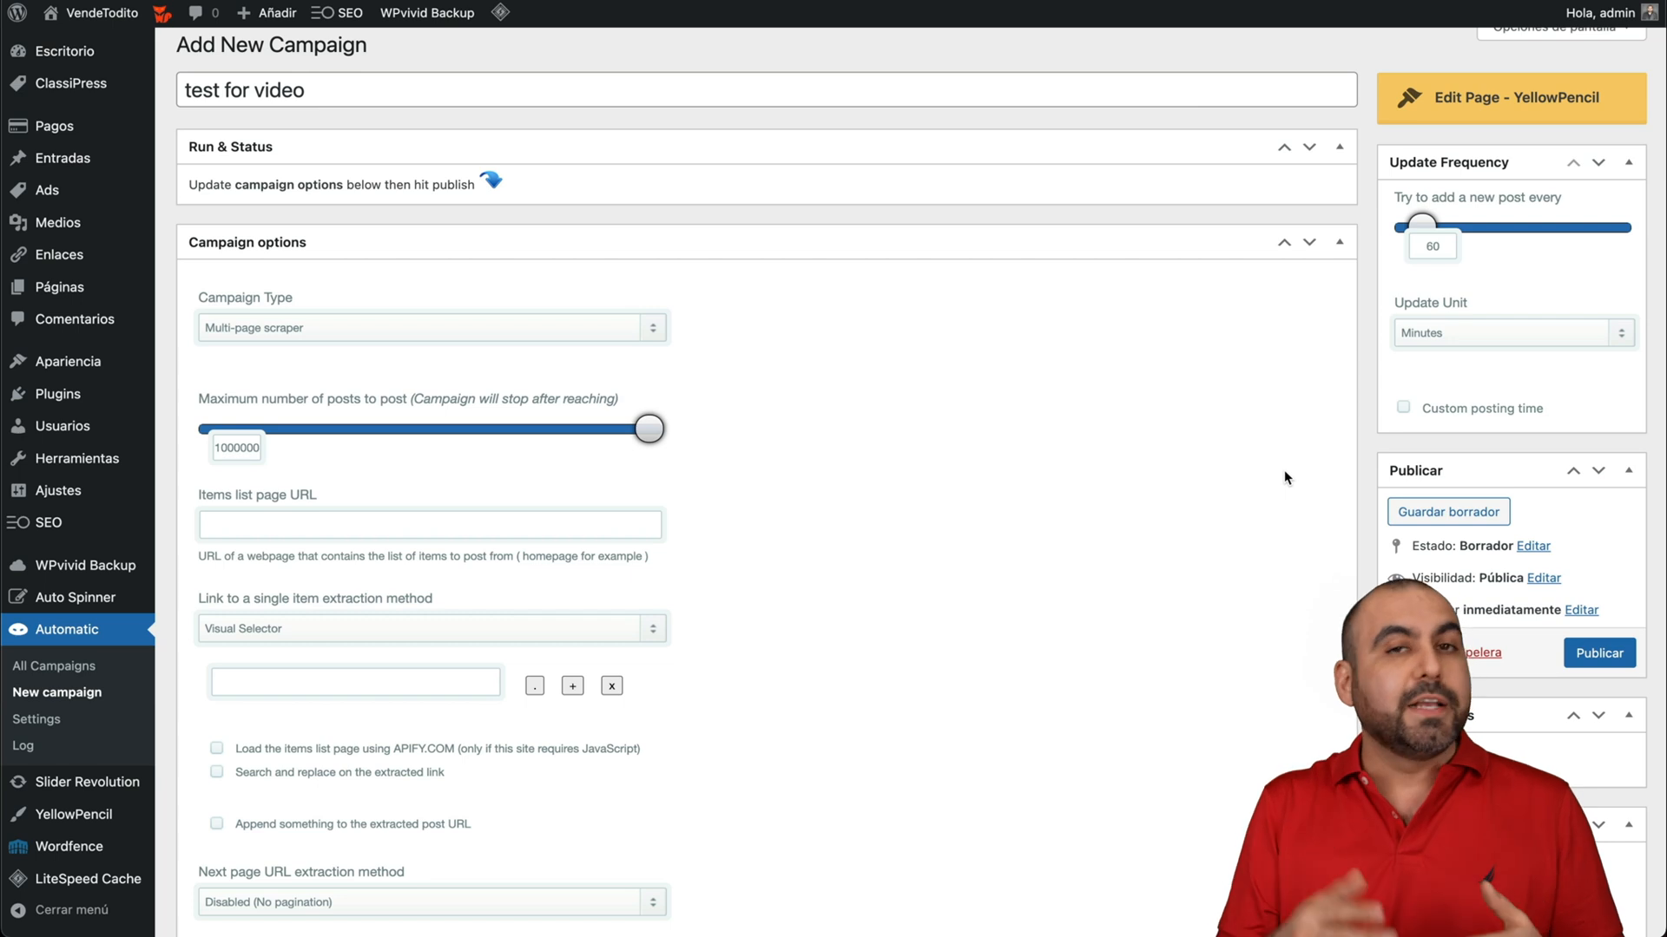
Step: Use the summereverest.com short-sleeve-shirts list URL and visually pick the product link XPath
{"action": "scroll", "scroll_direction": "down", "scroll_amount": 3}
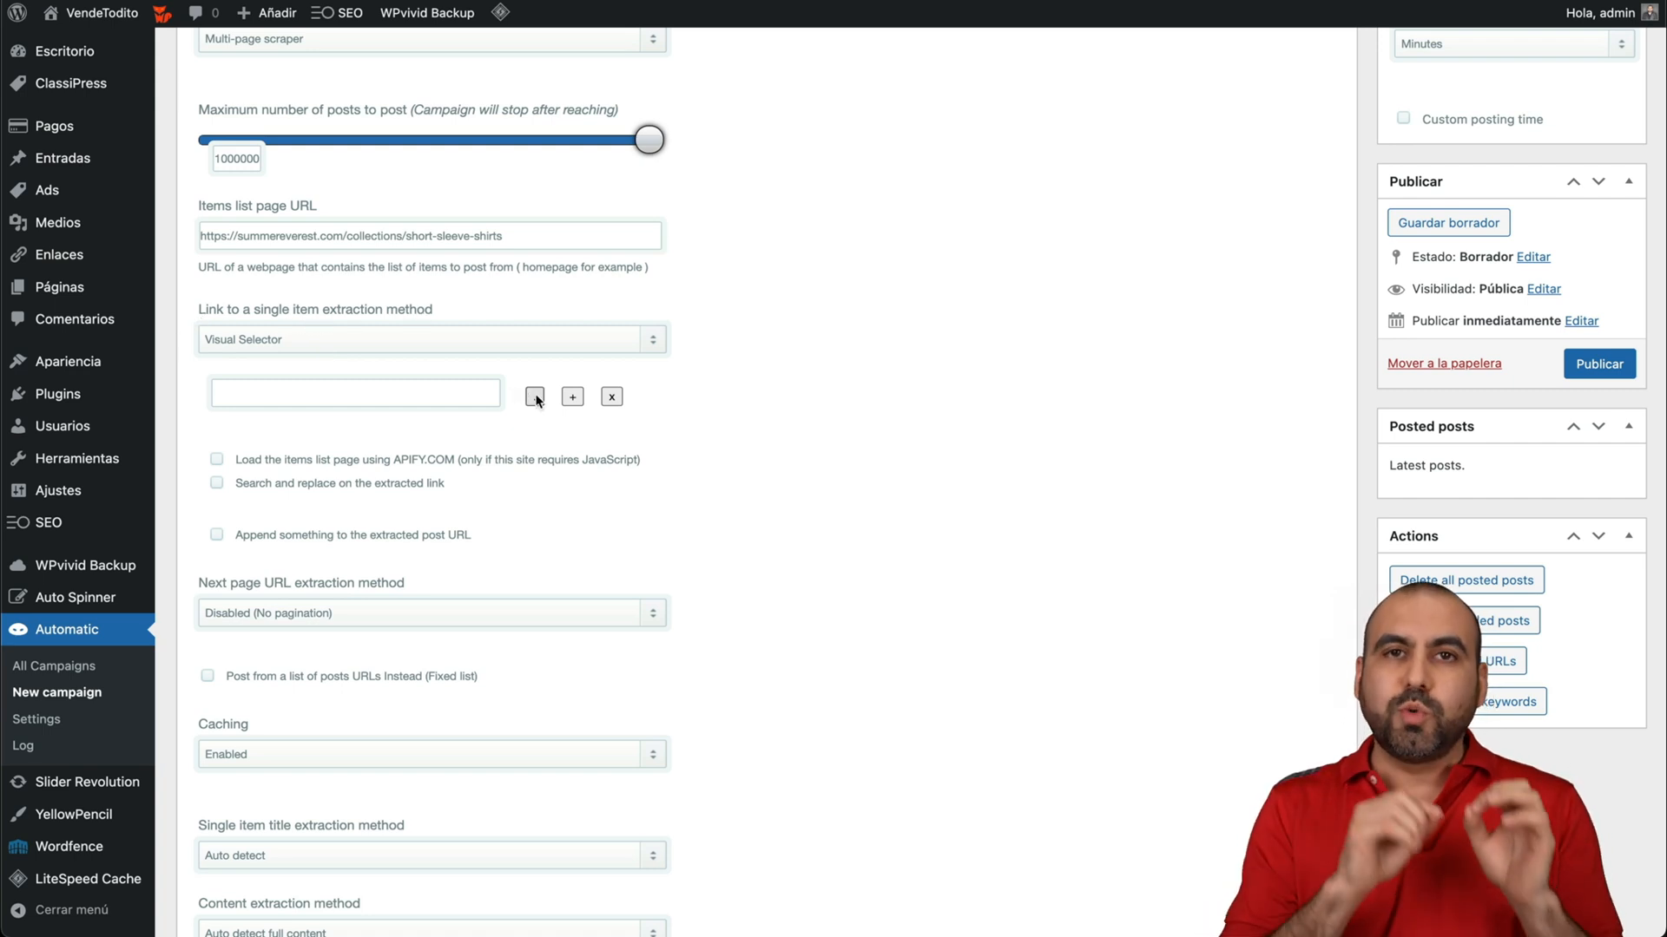
{"action": "left_click", "coordinate": [534, 397]}
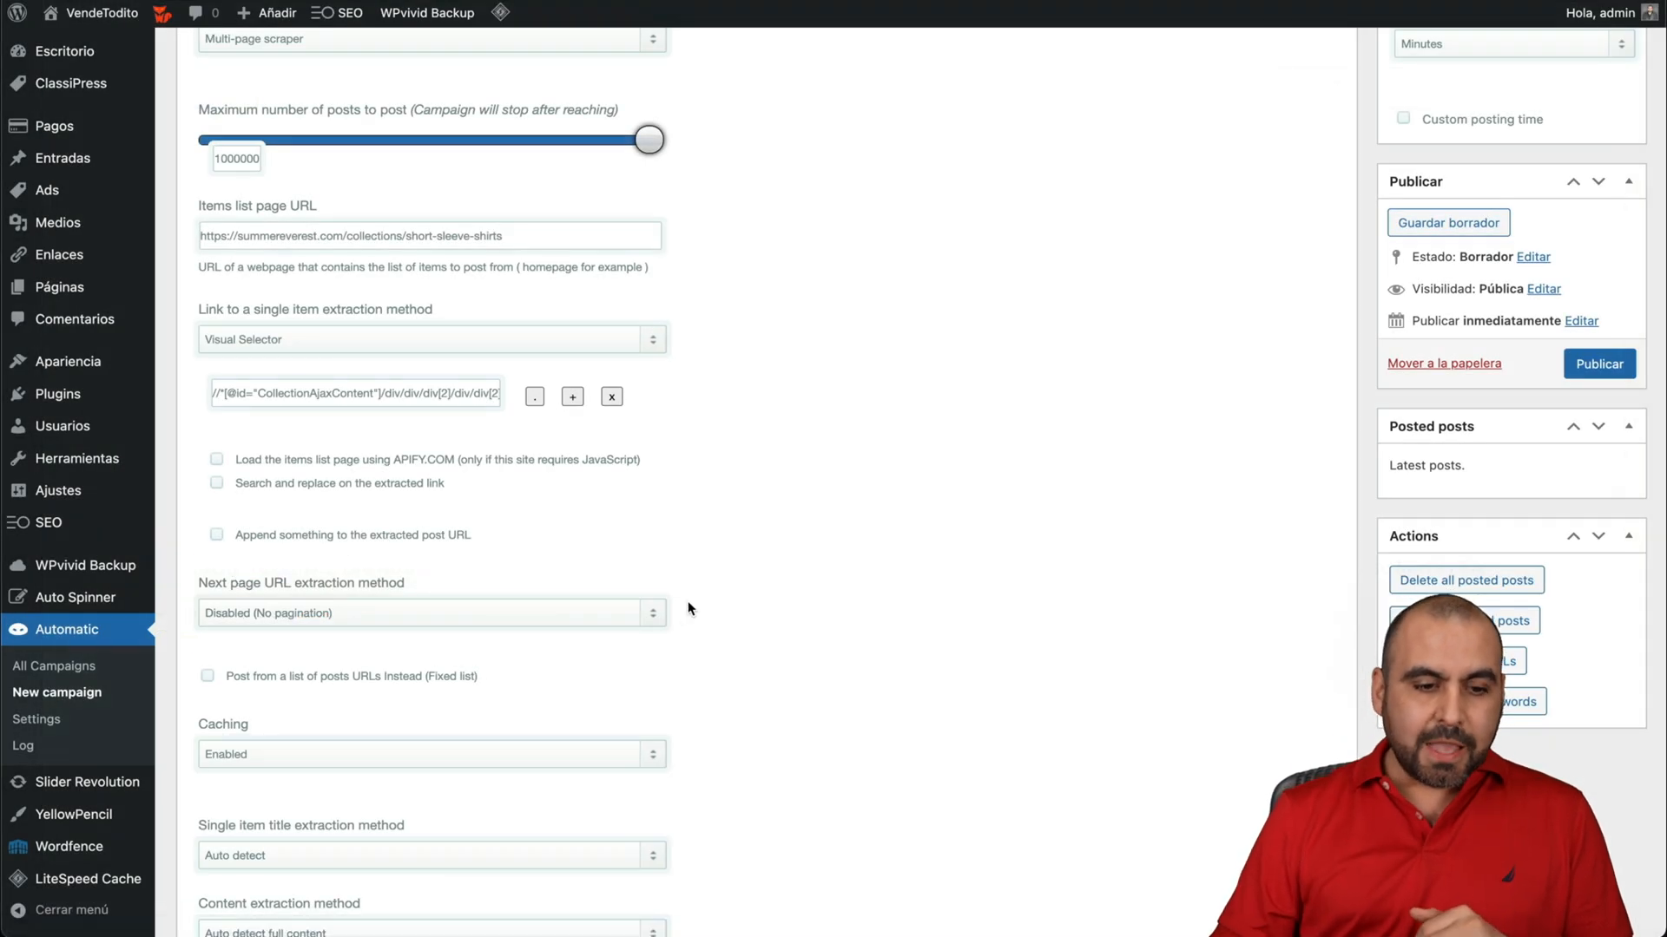
Step: Skip posts with no content or no images, keeping content extraction on Auto detect
{"action": "scroll", "scroll_direction": "down", "scroll_amount": 3}
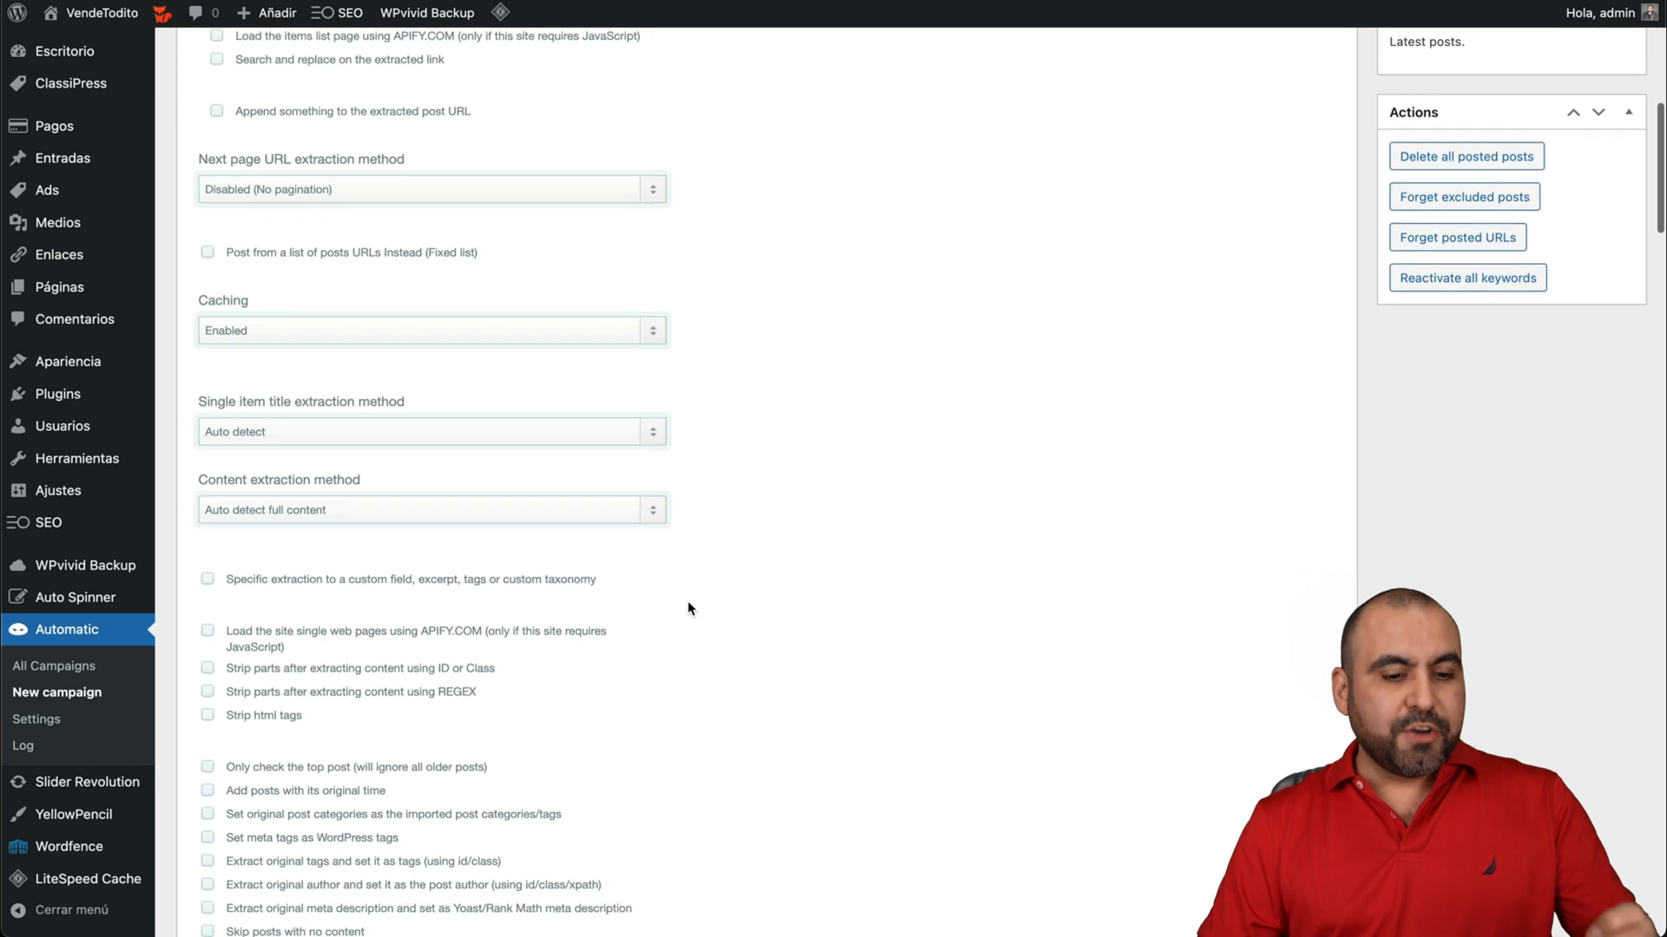
{"action": "scroll", "scroll_direction": "down", "scroll_amount": 3}
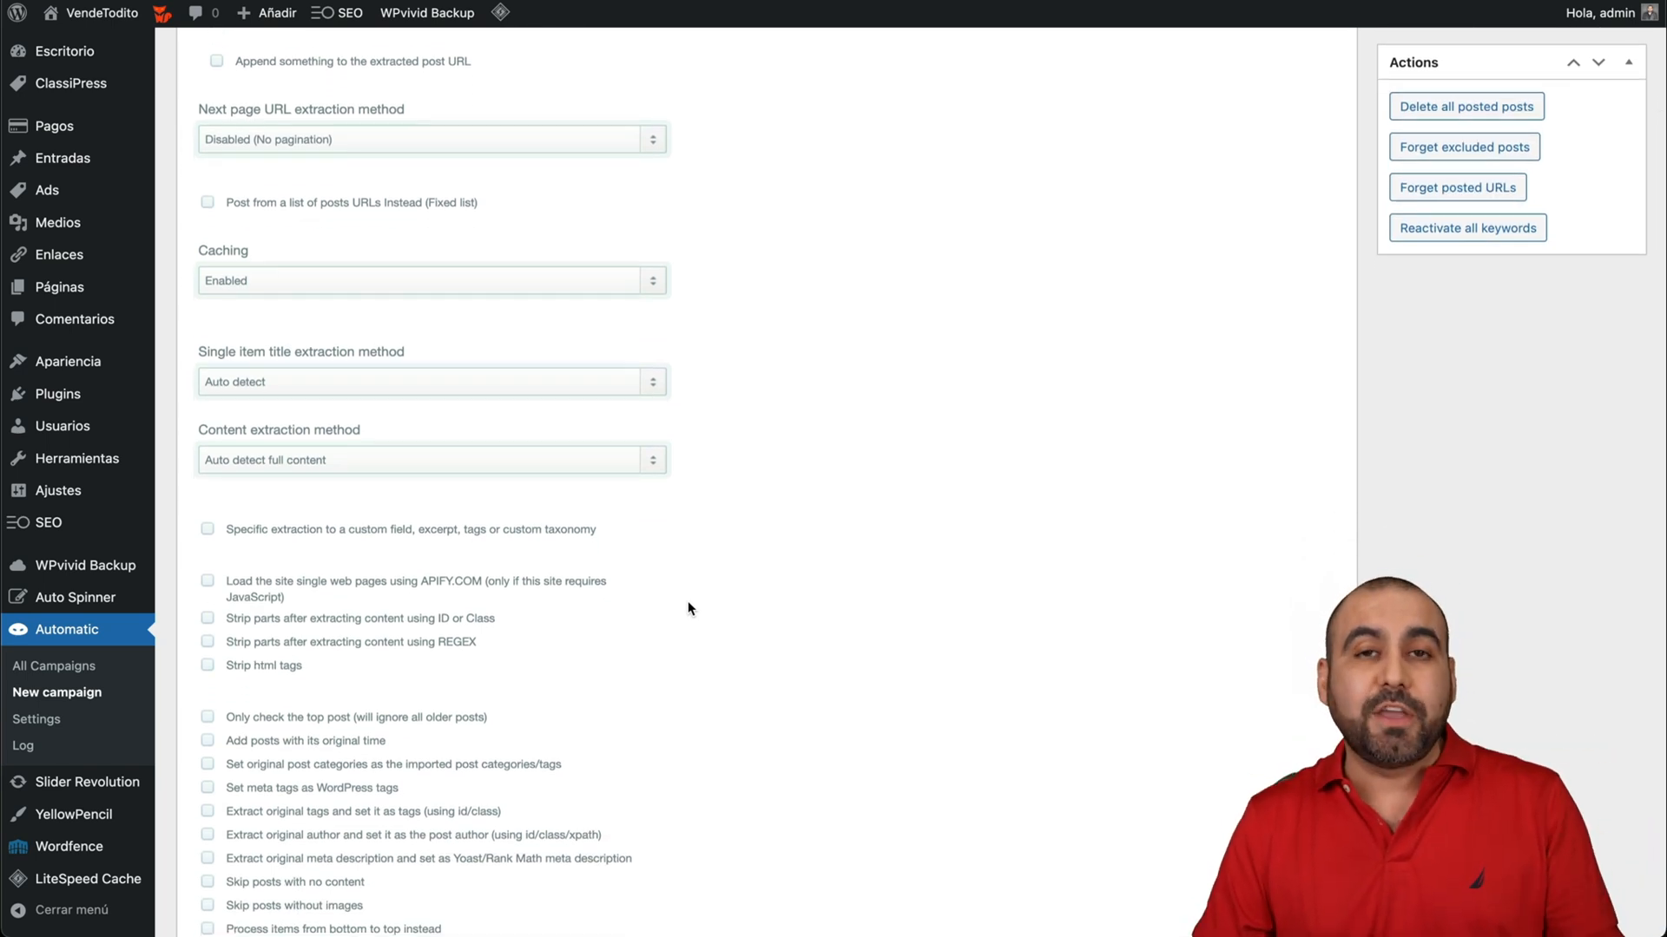
{"action": "scroll", "scroll_direction": "down", "scroll_amount": 3}
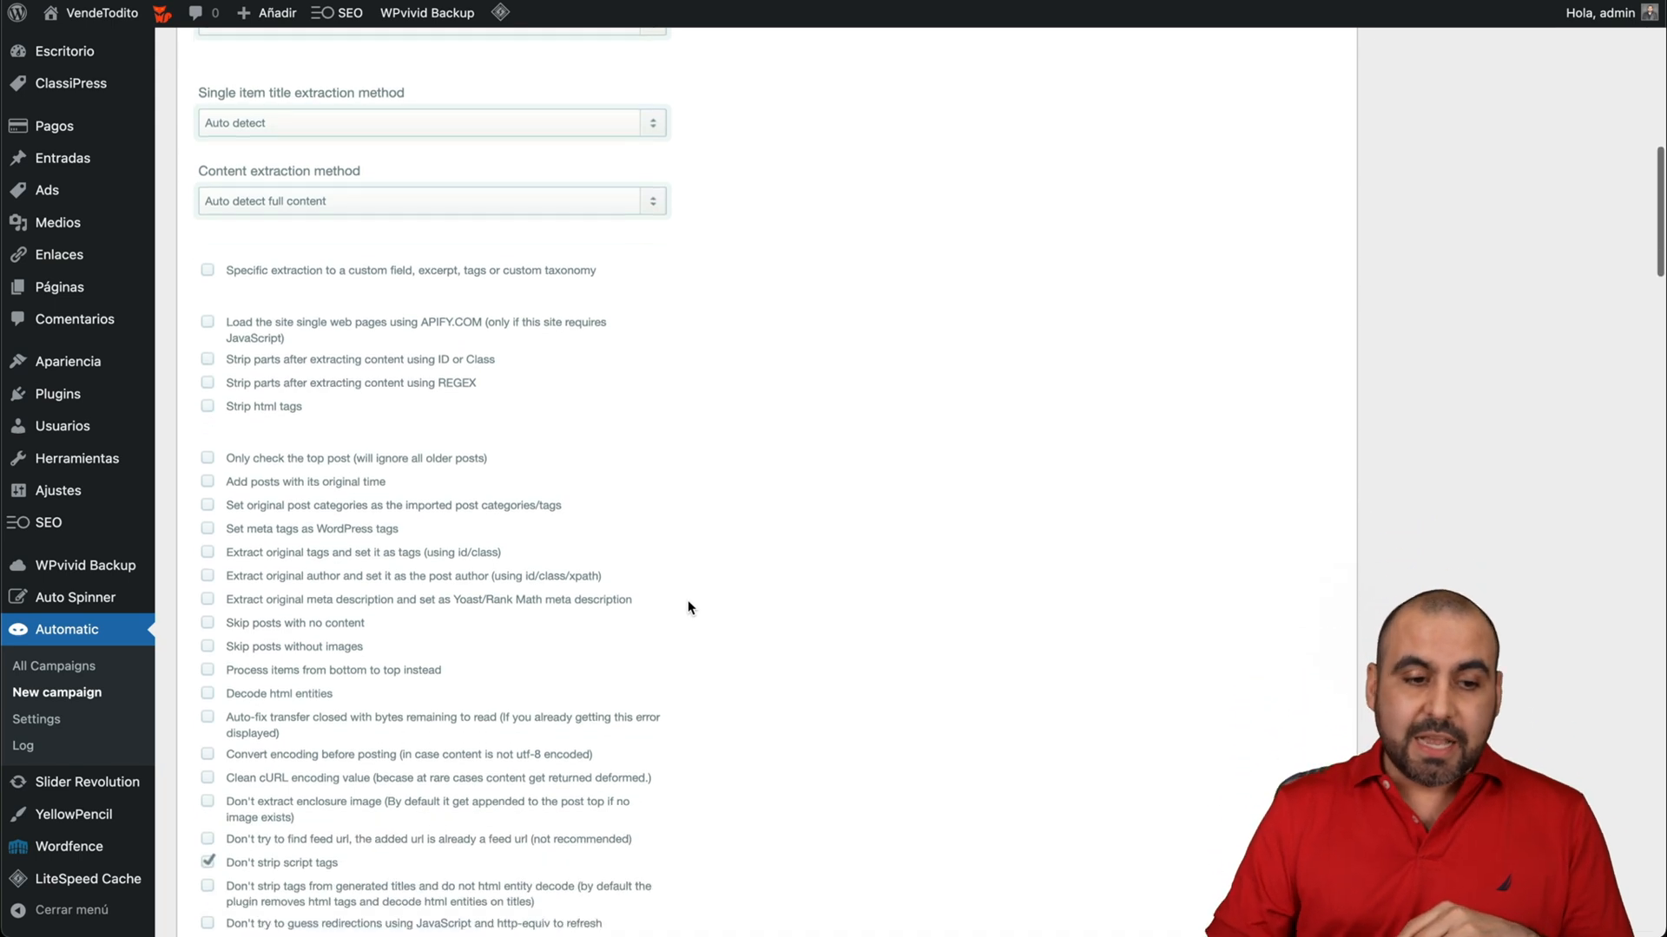
{"action": "scroll", "scroll_direction": "down", "scroll_amount": 3}
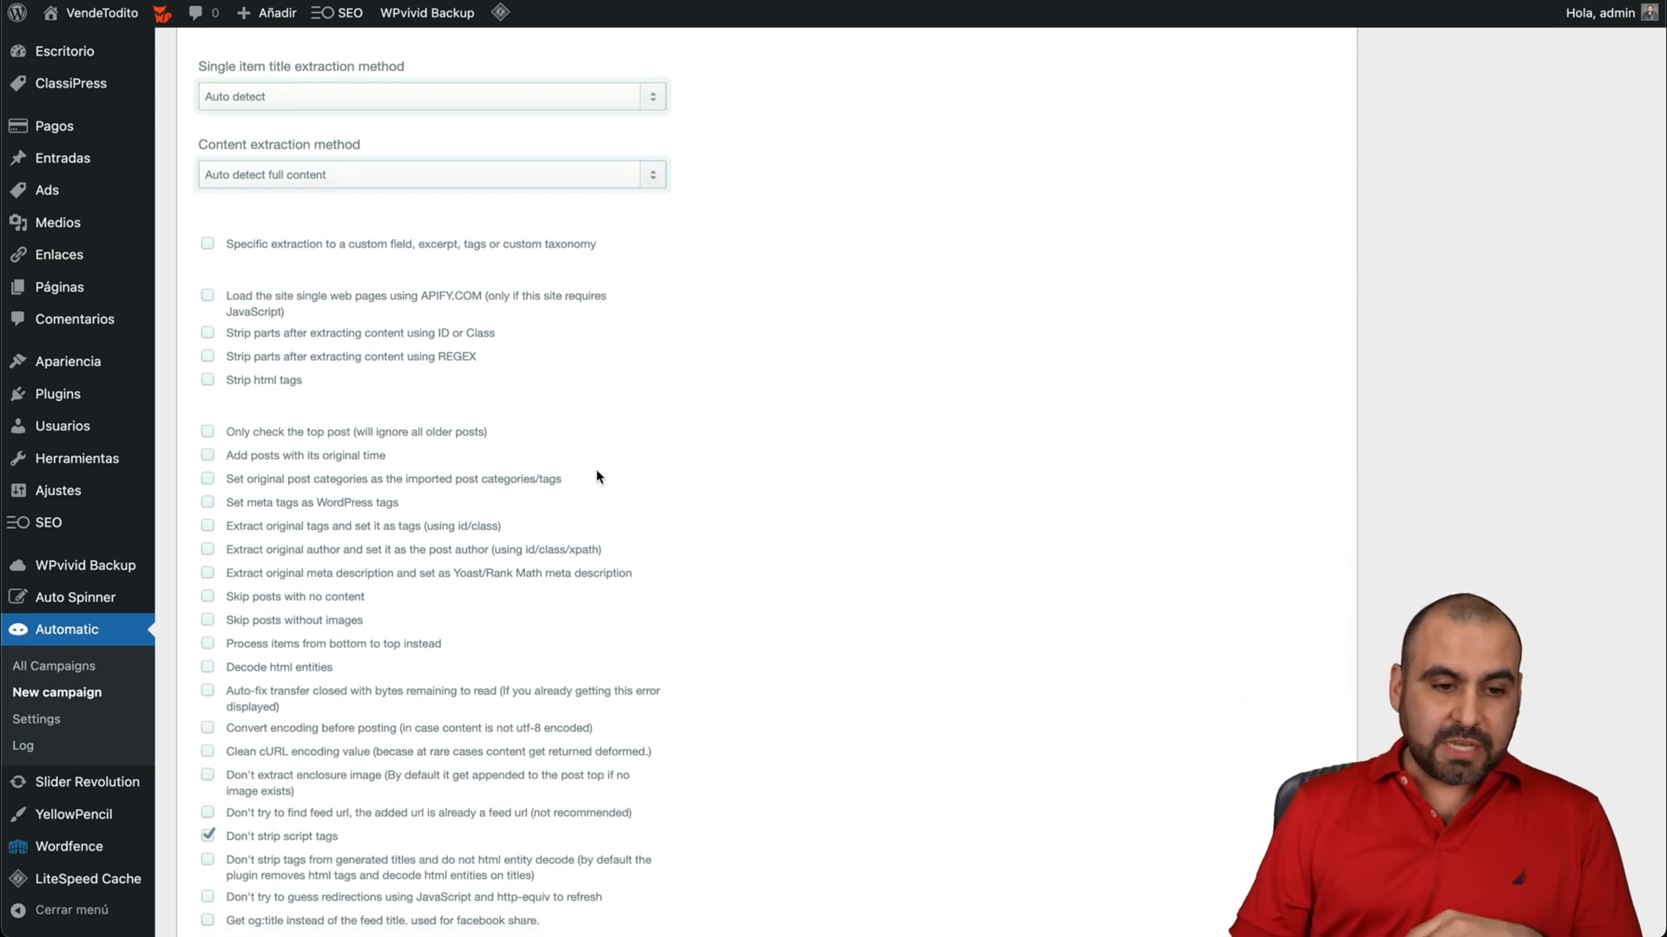
{"action": "mouse_move", "coordinate": [372, 446]}
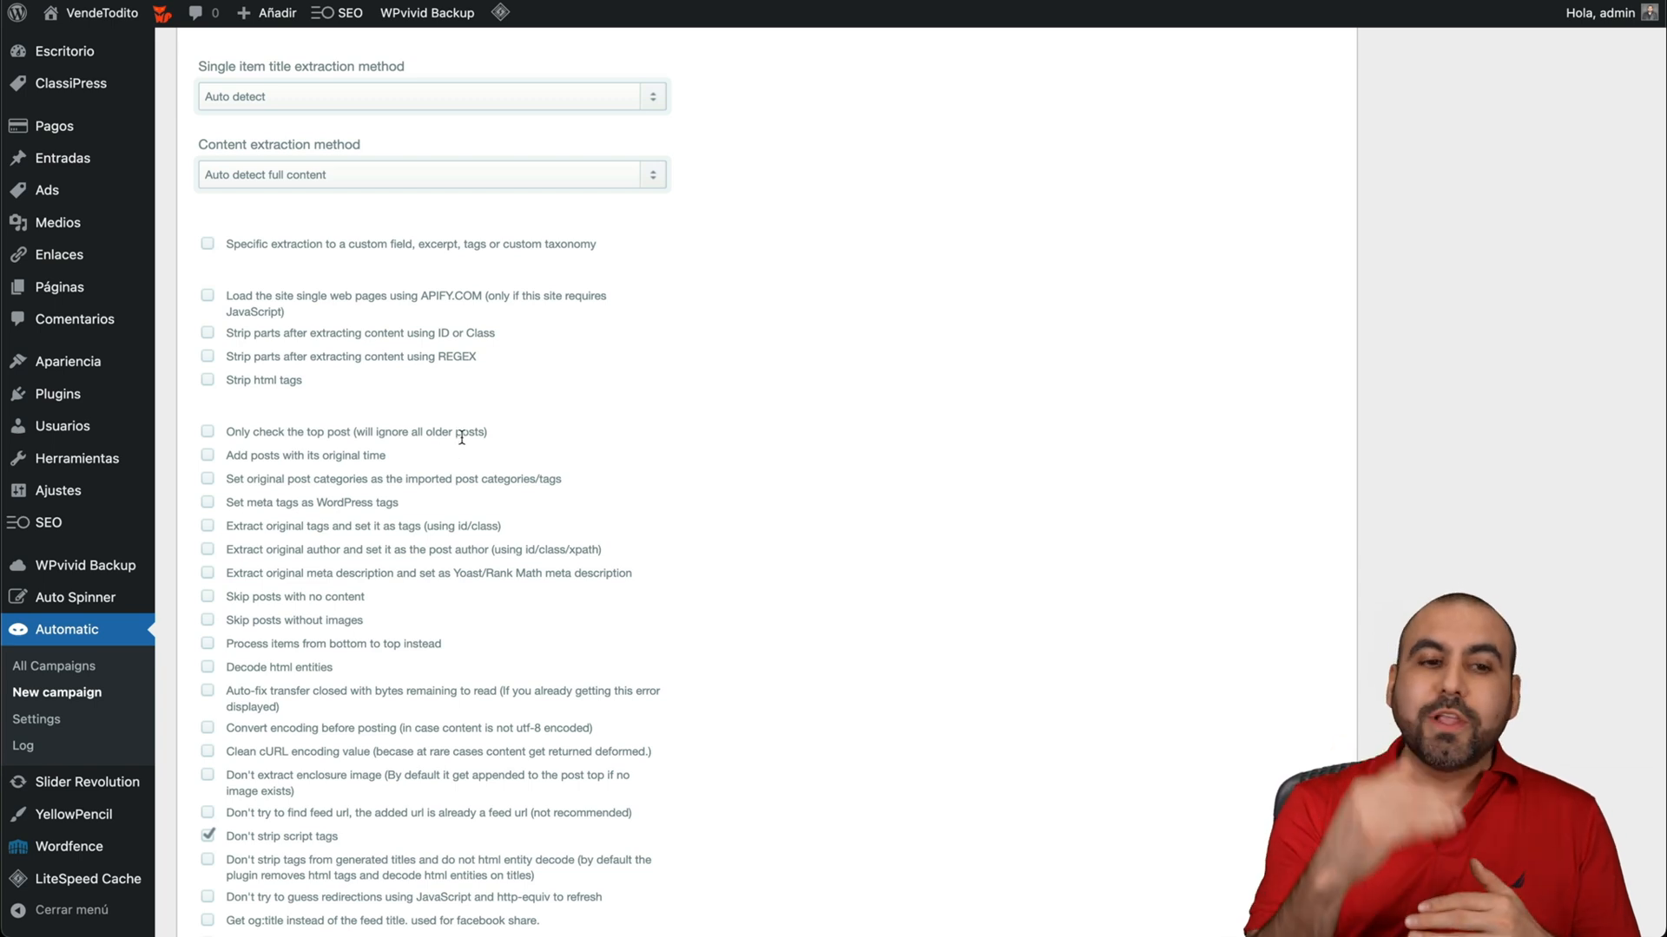
{"action": "mouse_move", "coordinate": [396, 464]}
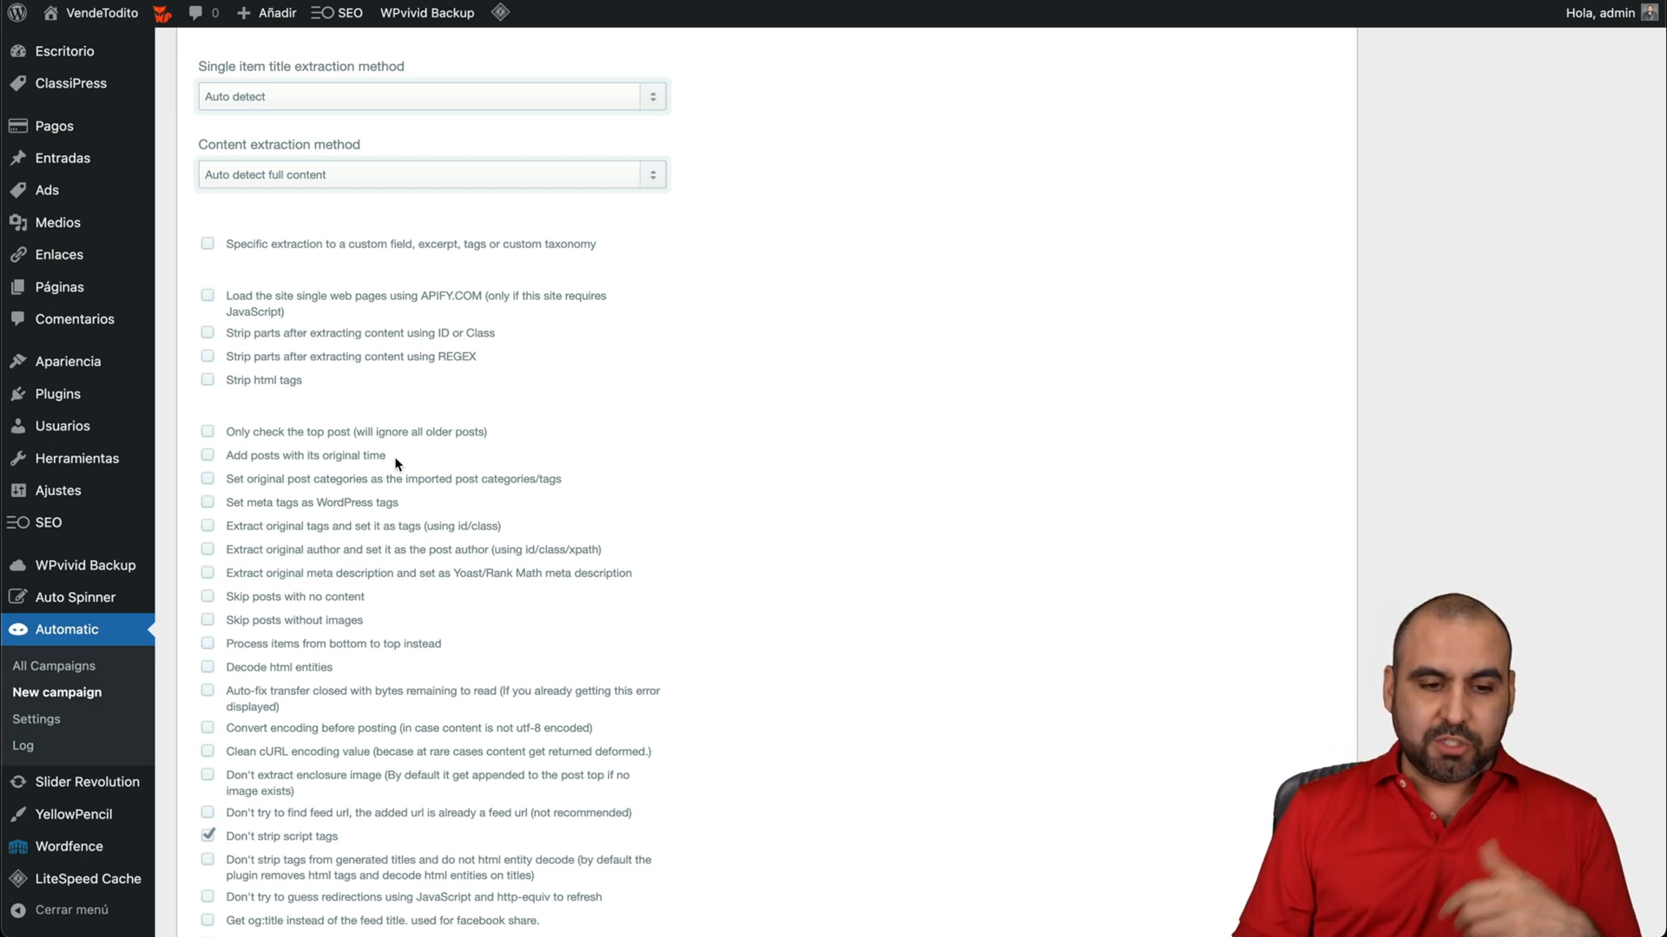
{"action": "scroll", "scroll_direction": "down", "scroll_amount": 3}
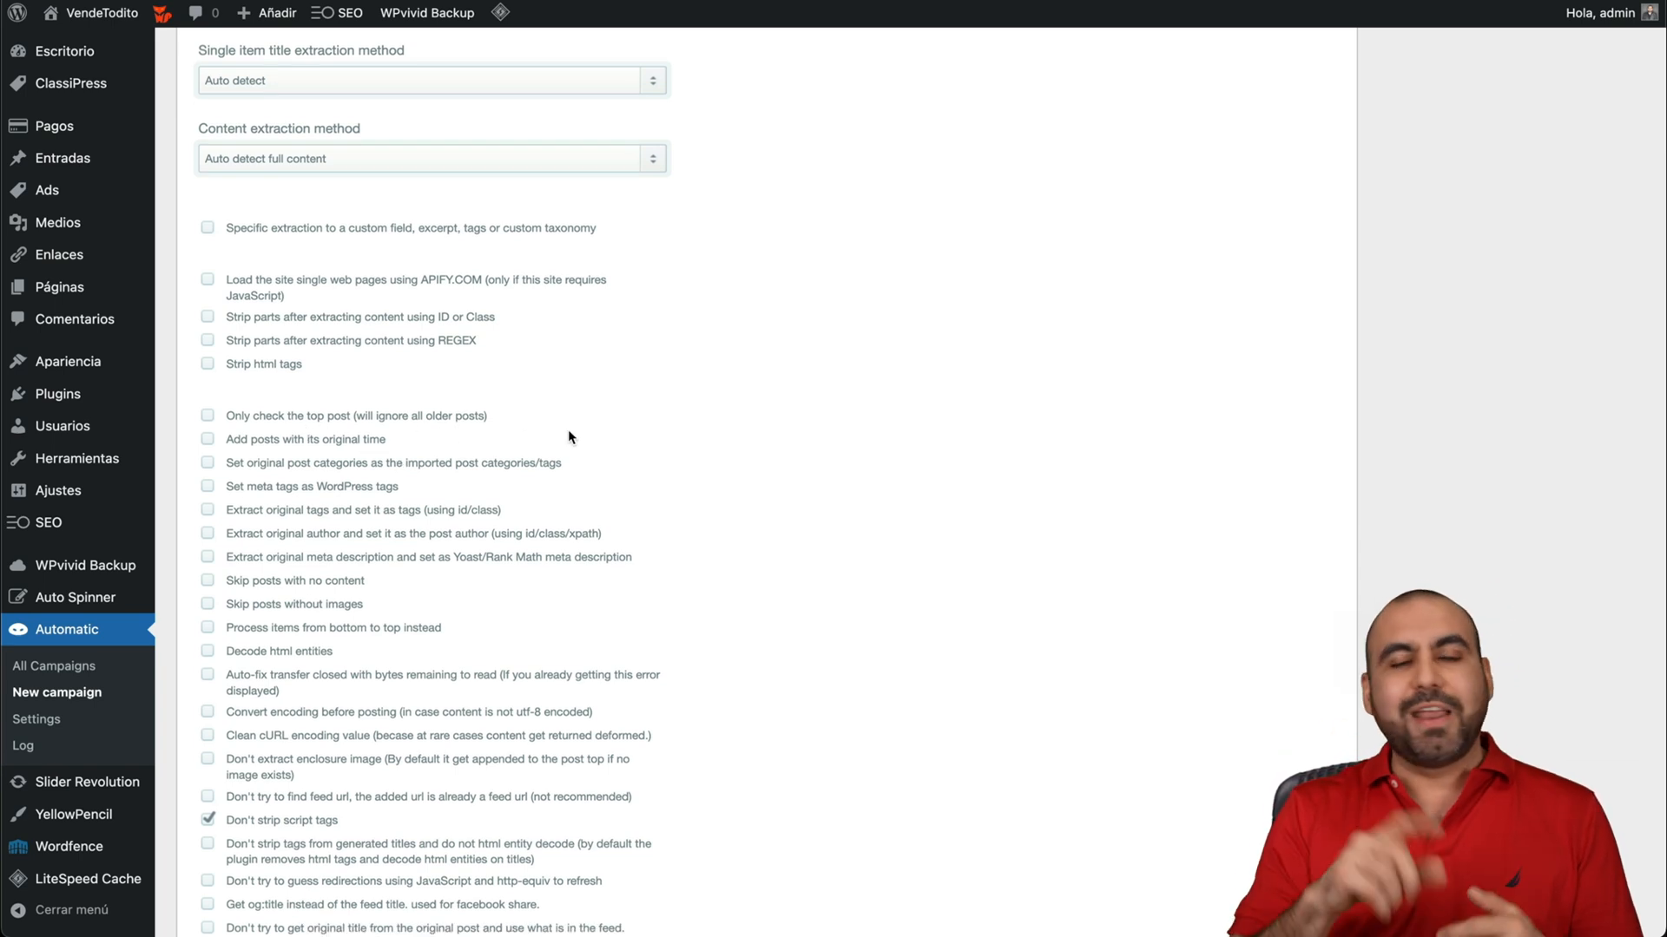
{"action": "scroll", "scroll_direction": "down", "scroll_amount": 3}
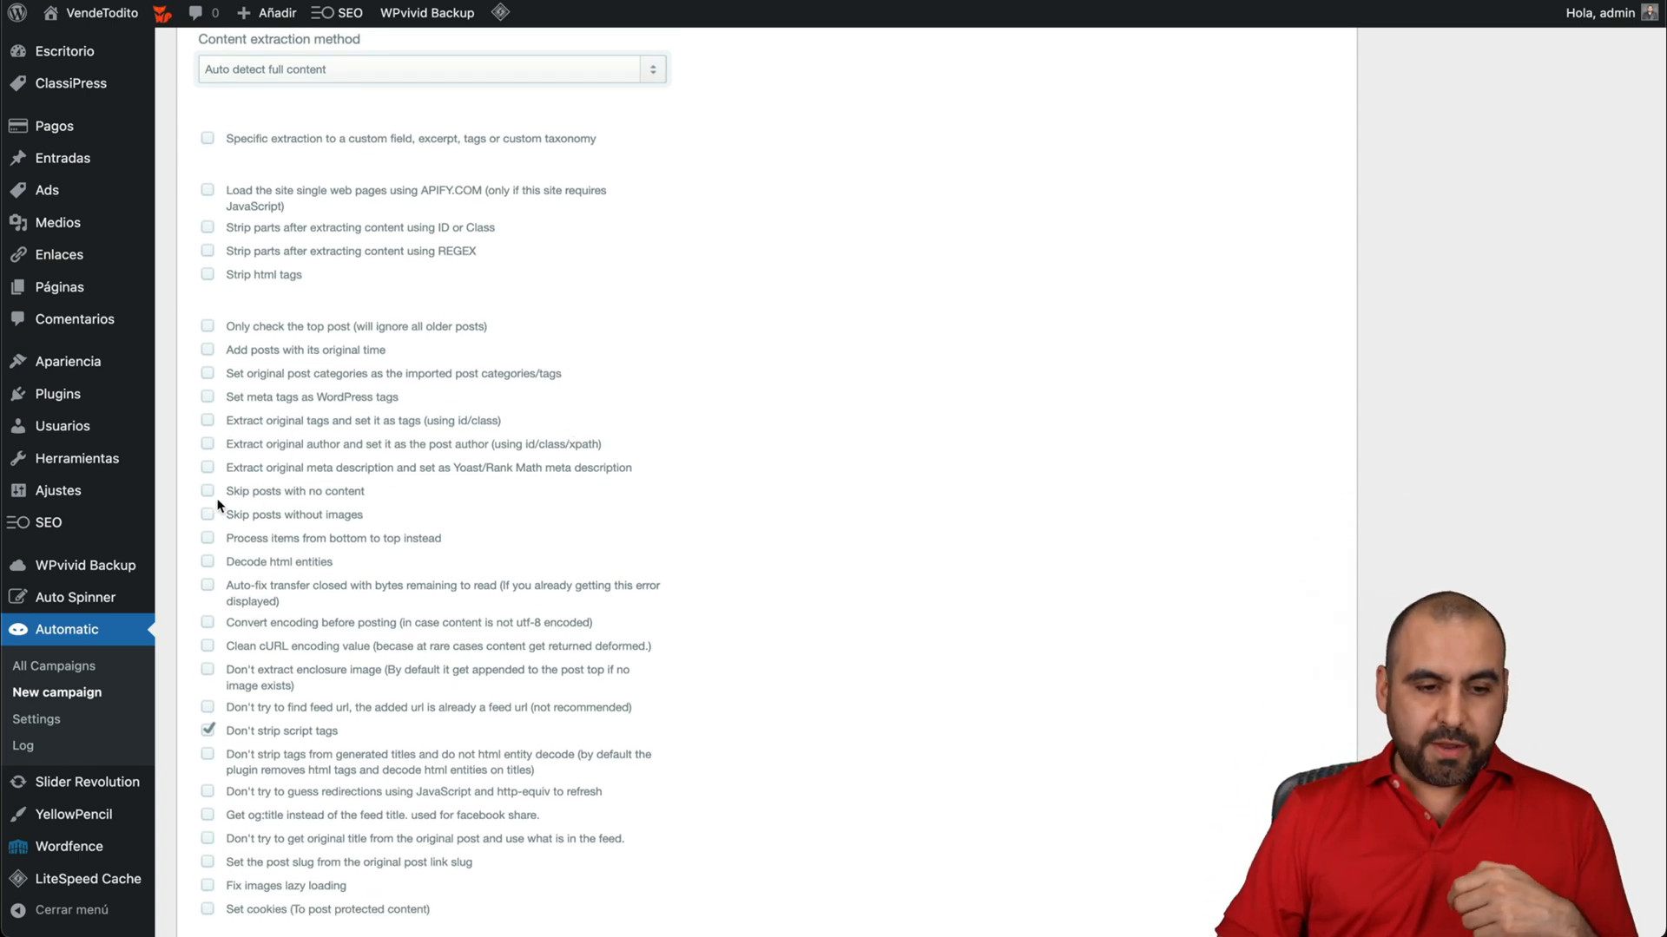
{"action": "left_click", "coordinate": [207, 491]}
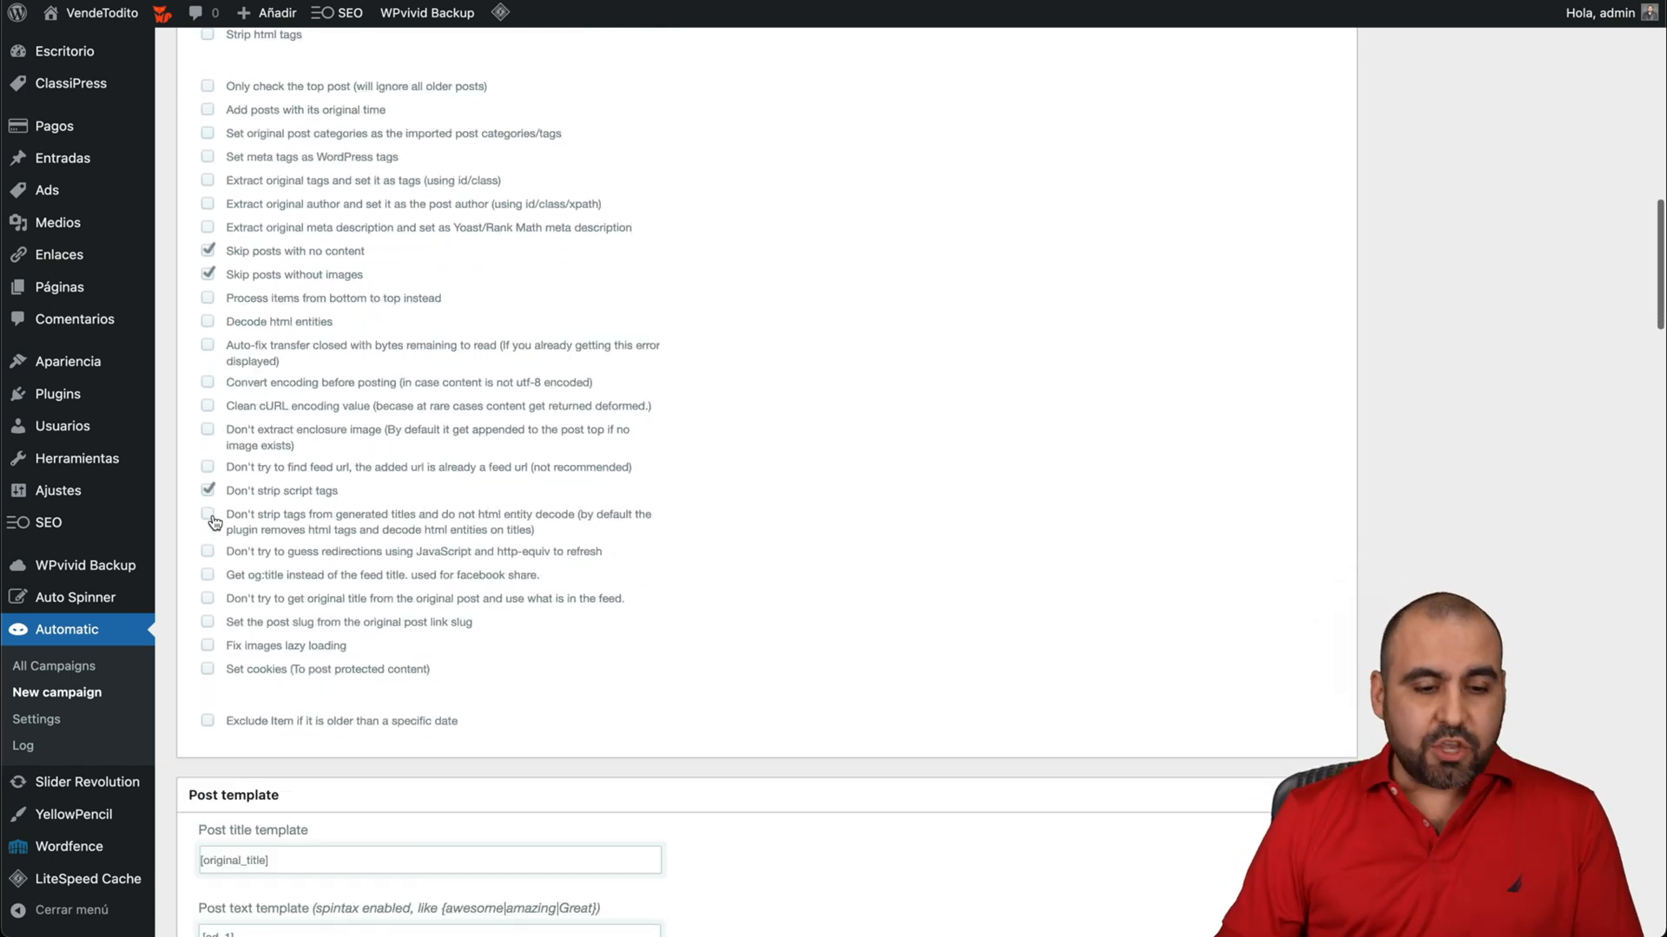
{"action": "scroll", "scroll_direction": "up", "scroll_amount": 3}
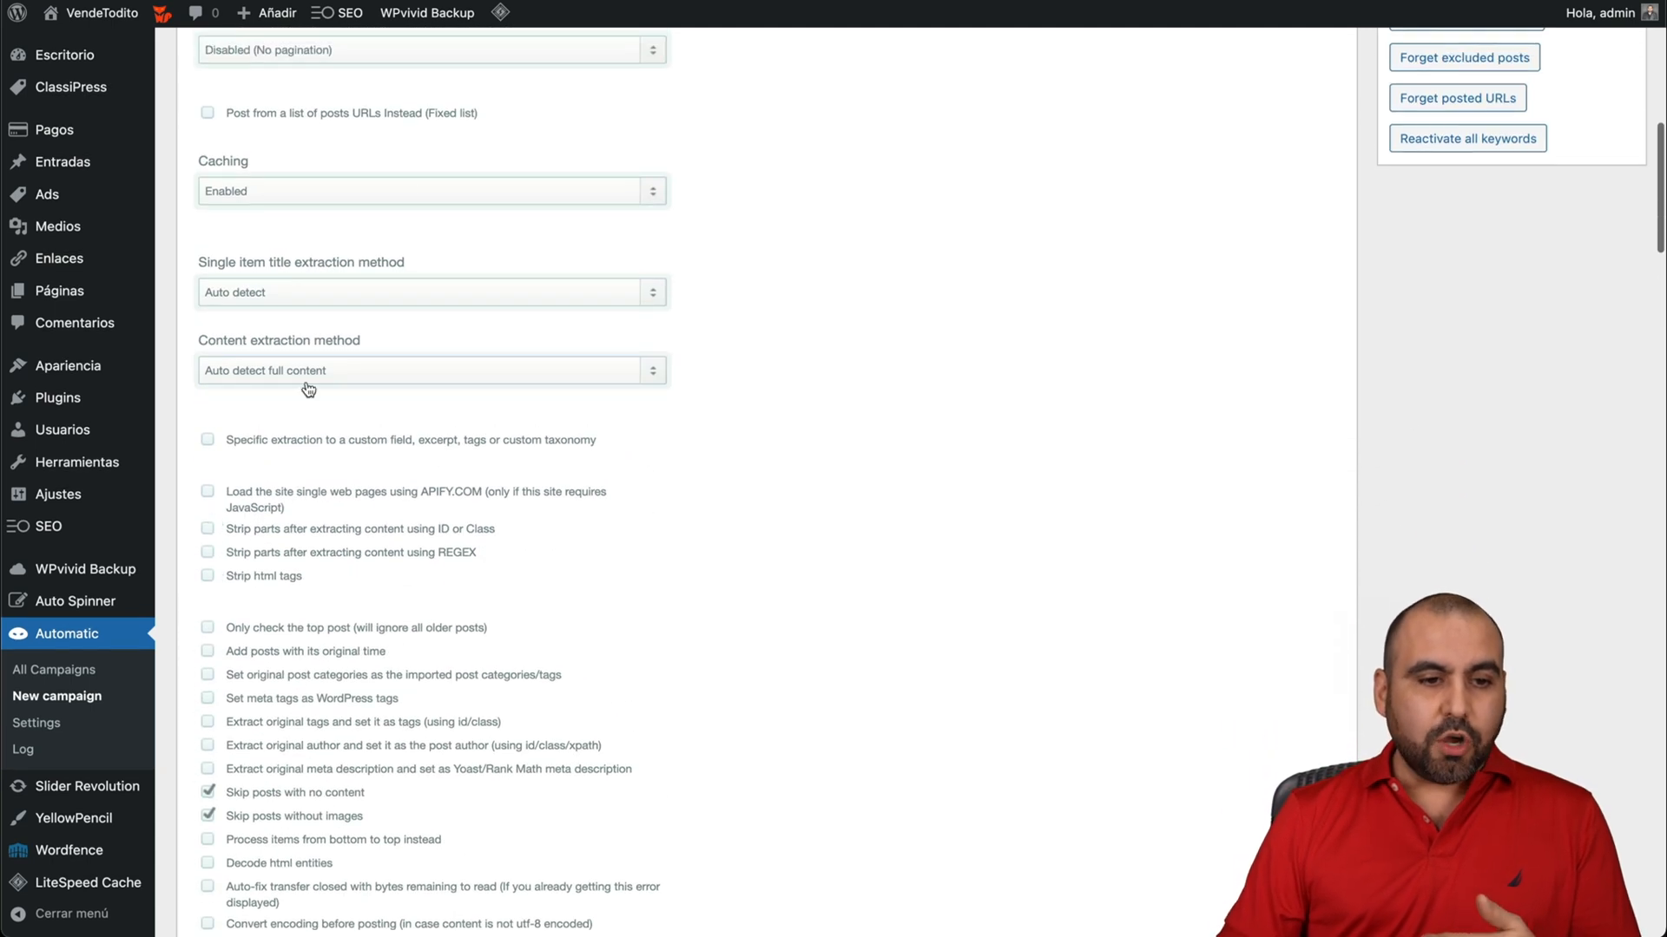
{"action": "left_click_drag", "start_coordinate": [199, 262], "coordinate": [361, 341]}
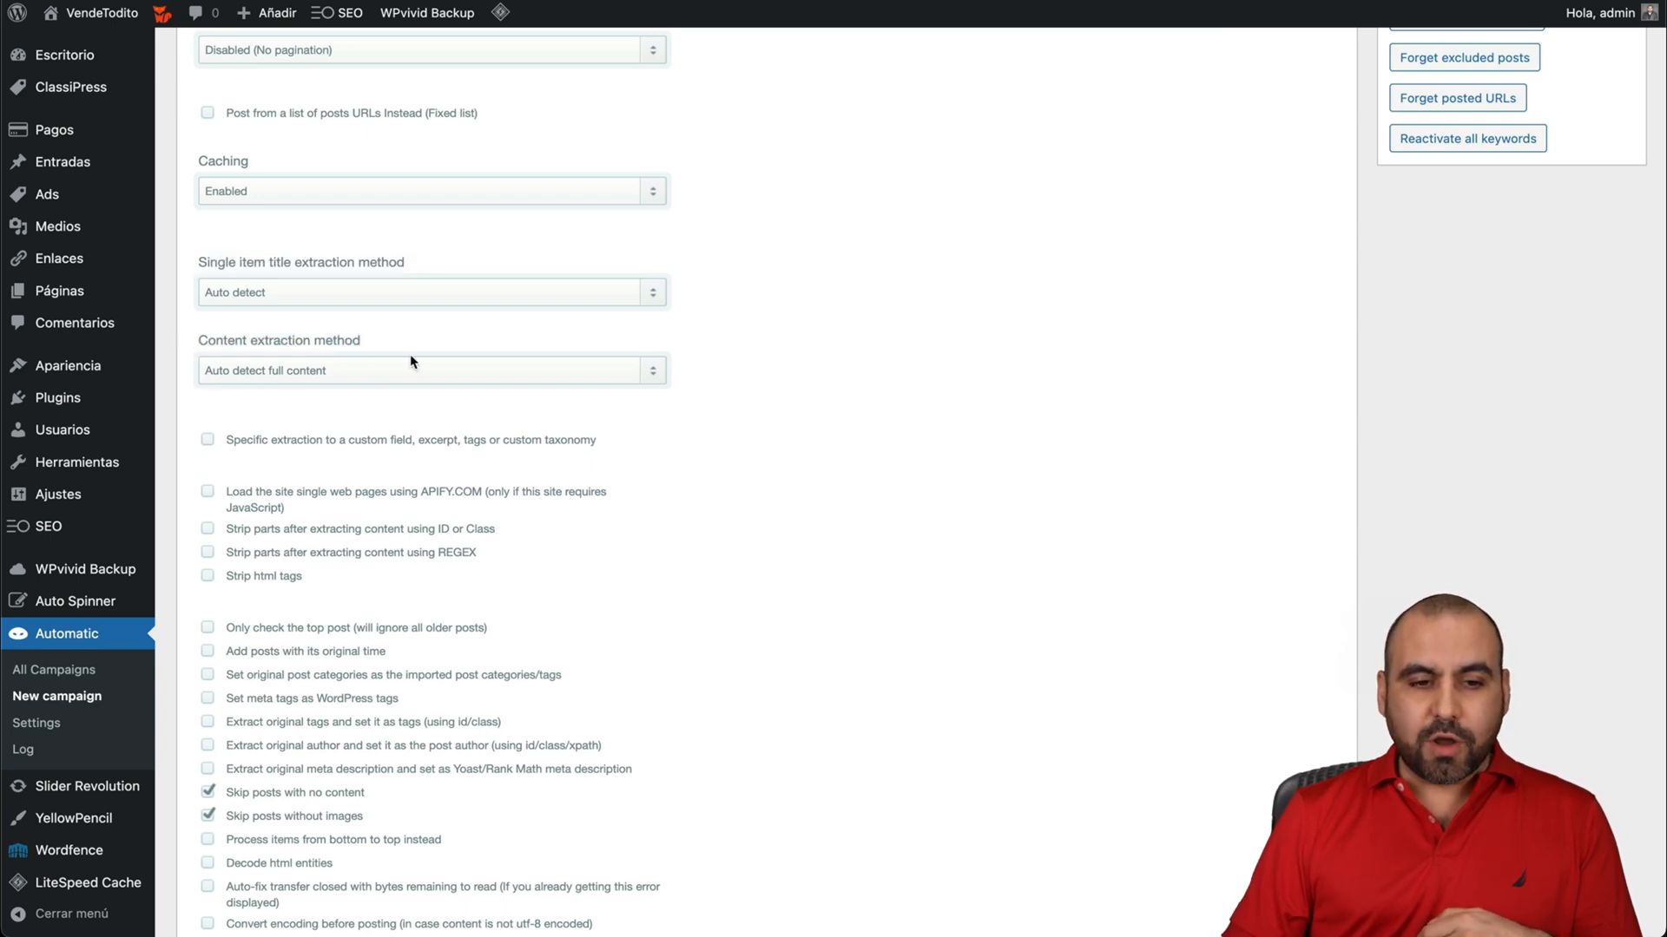
{"action": "left_click", "coordinate": [431, 369]}
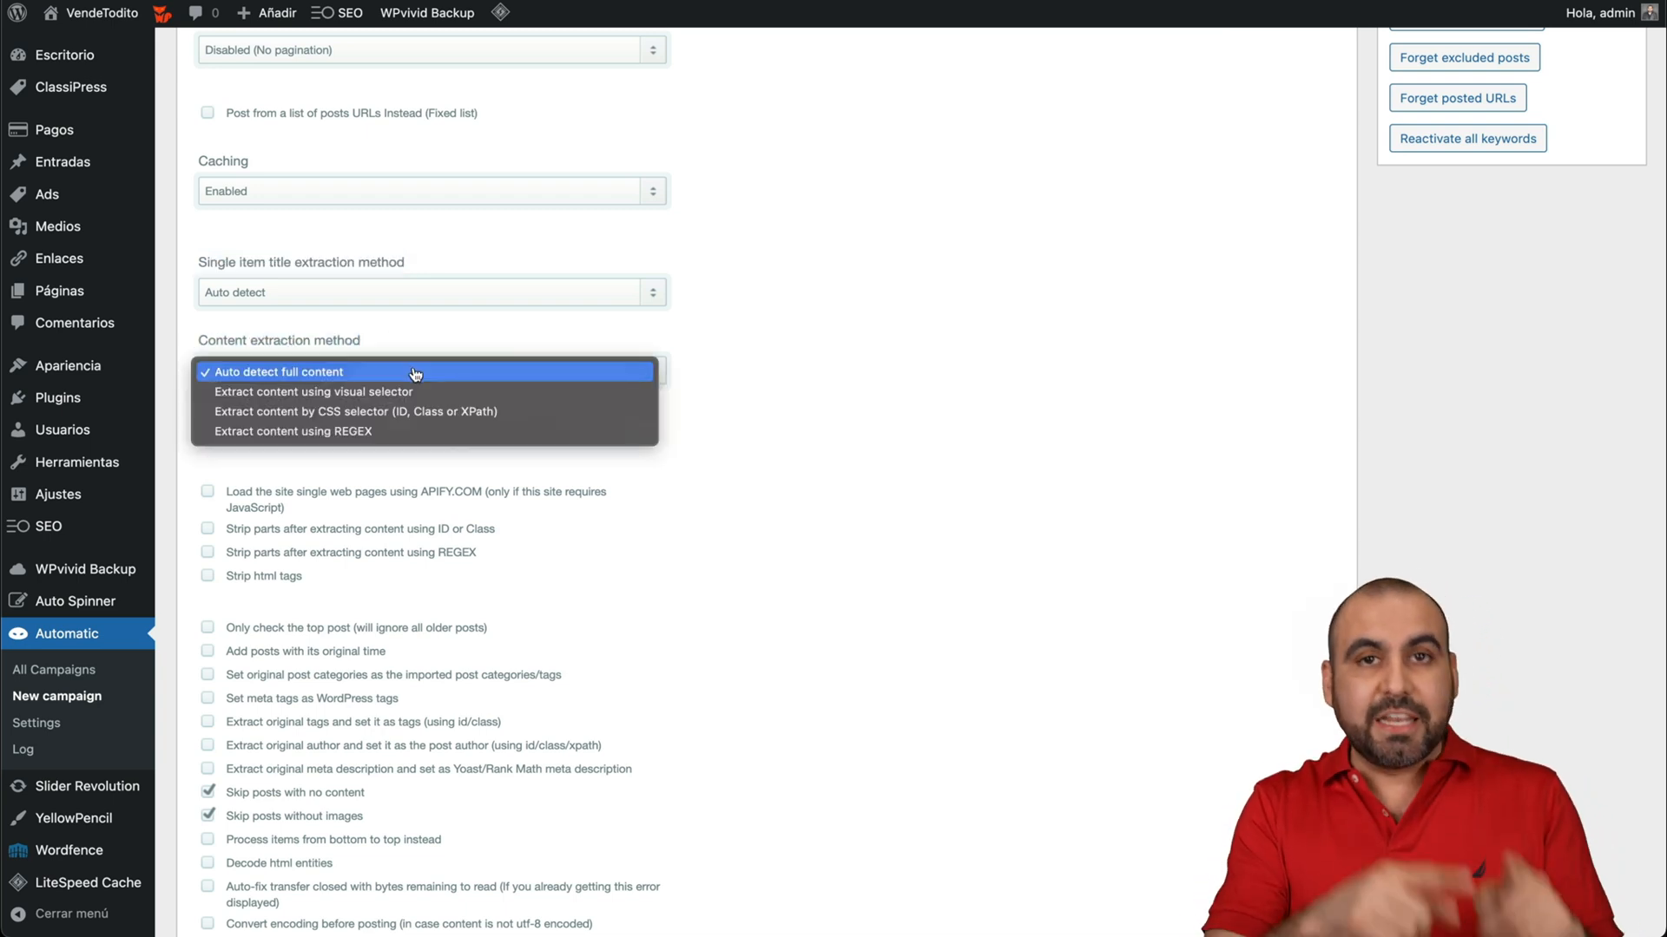
{"action": "mouse_move", "coordinate": [414, 391]}
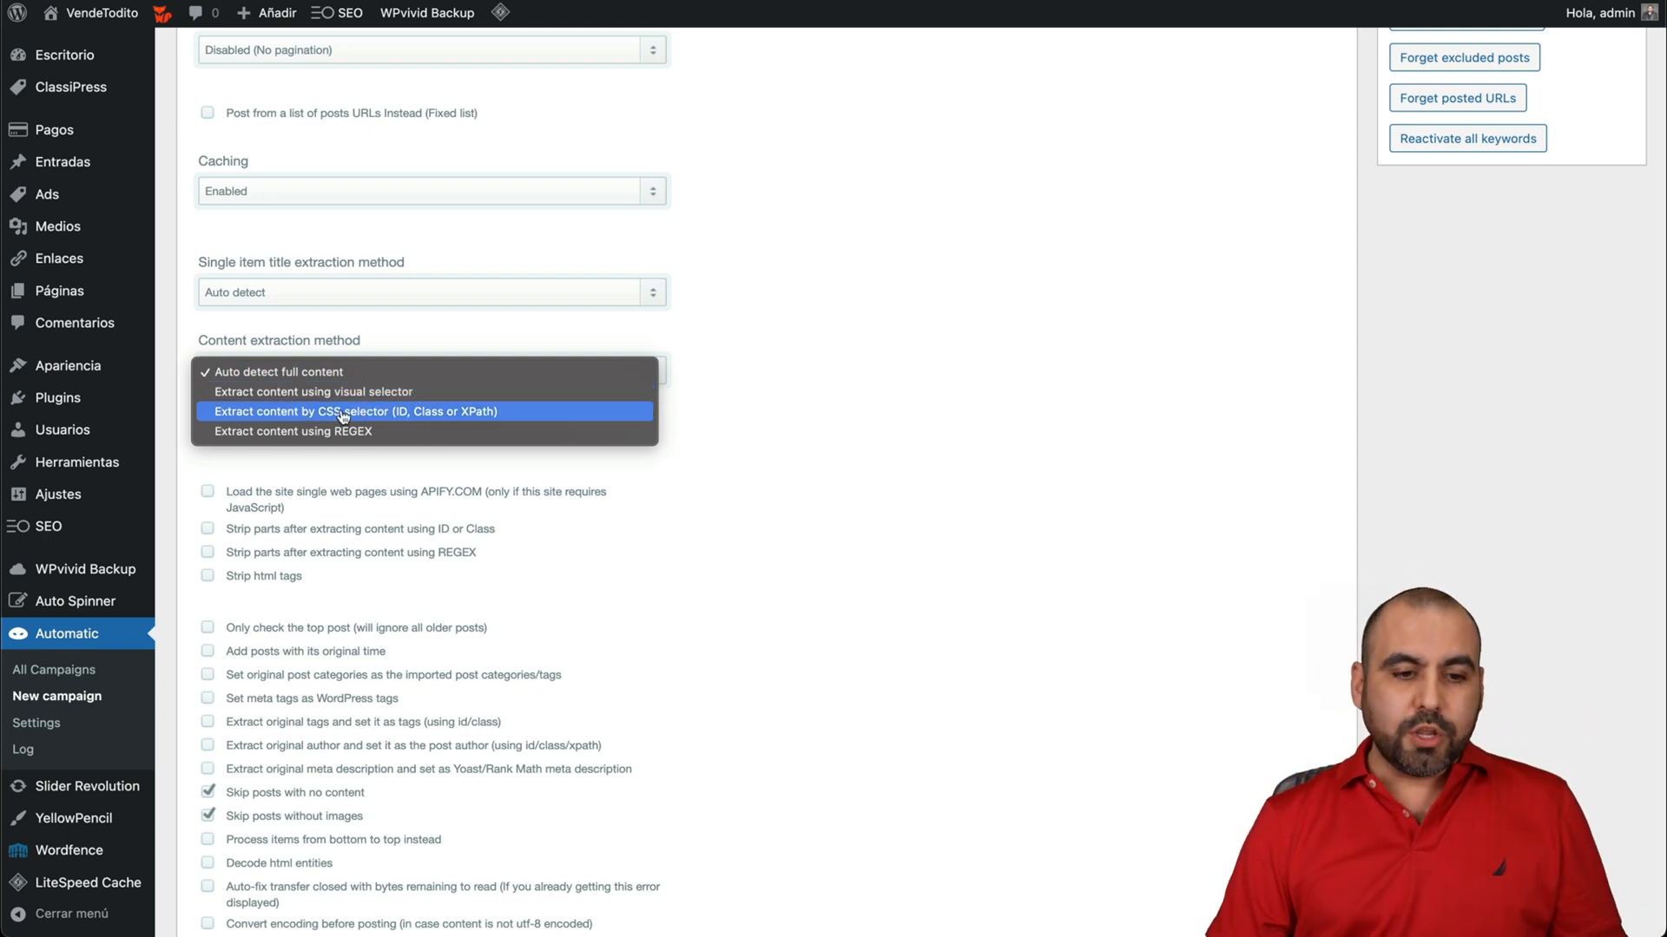
{"action": "mouse_move", "coordinate": [335, 431]}
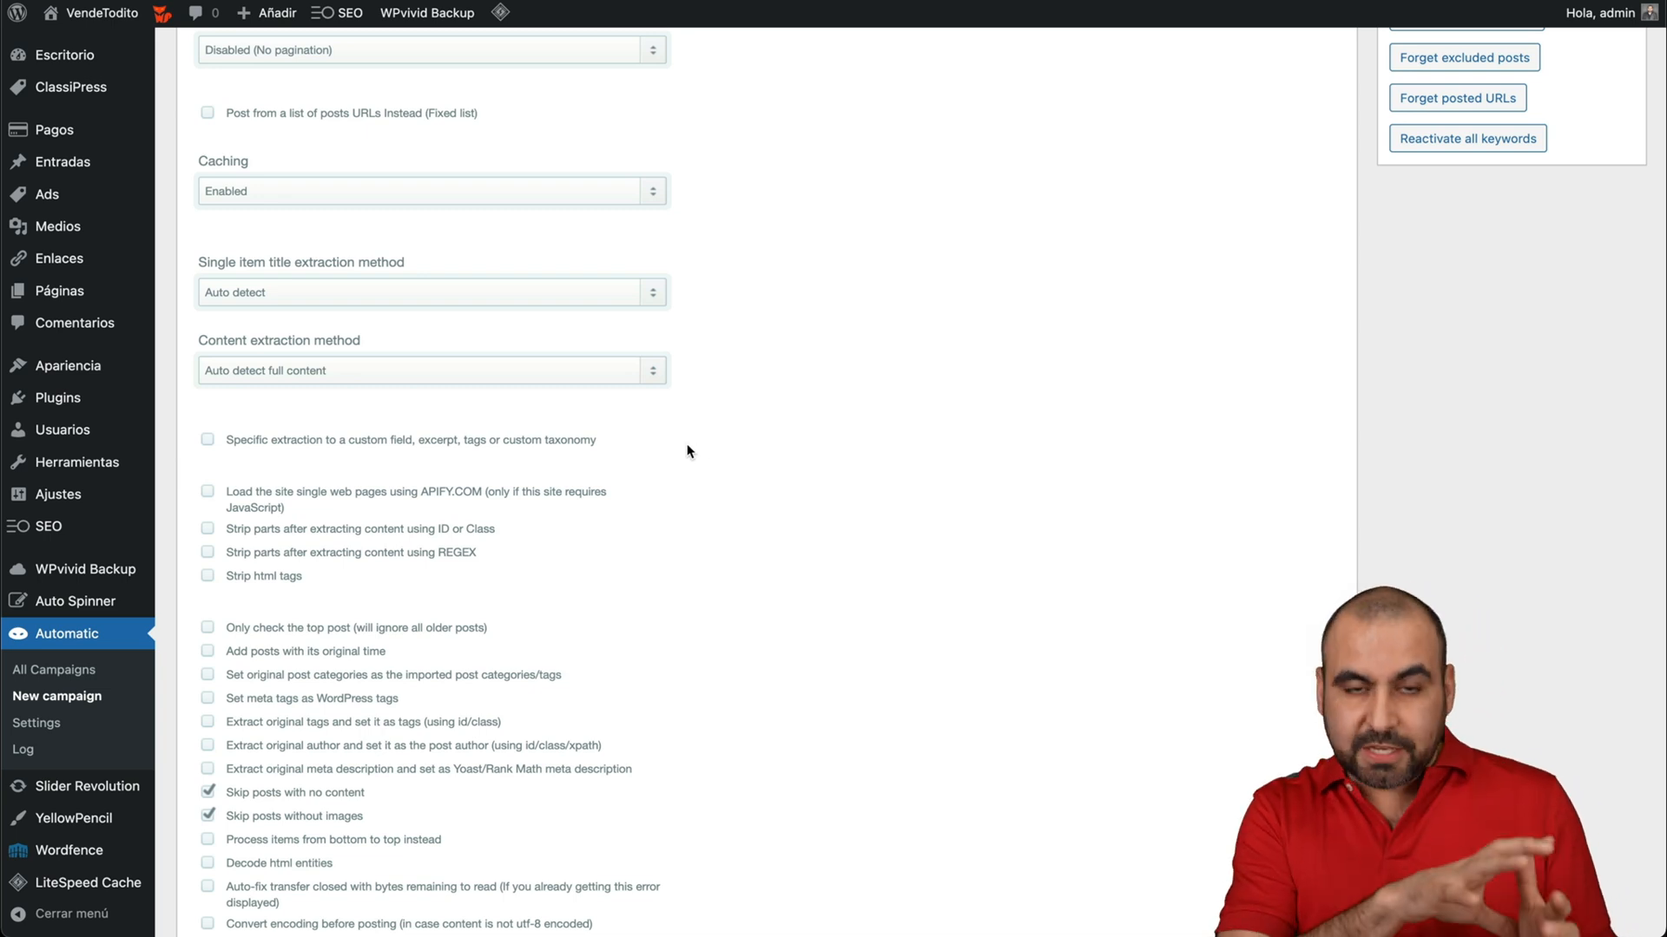
{"action": "scroll", "scroll_direction": "down", "scroll_amount": 3}
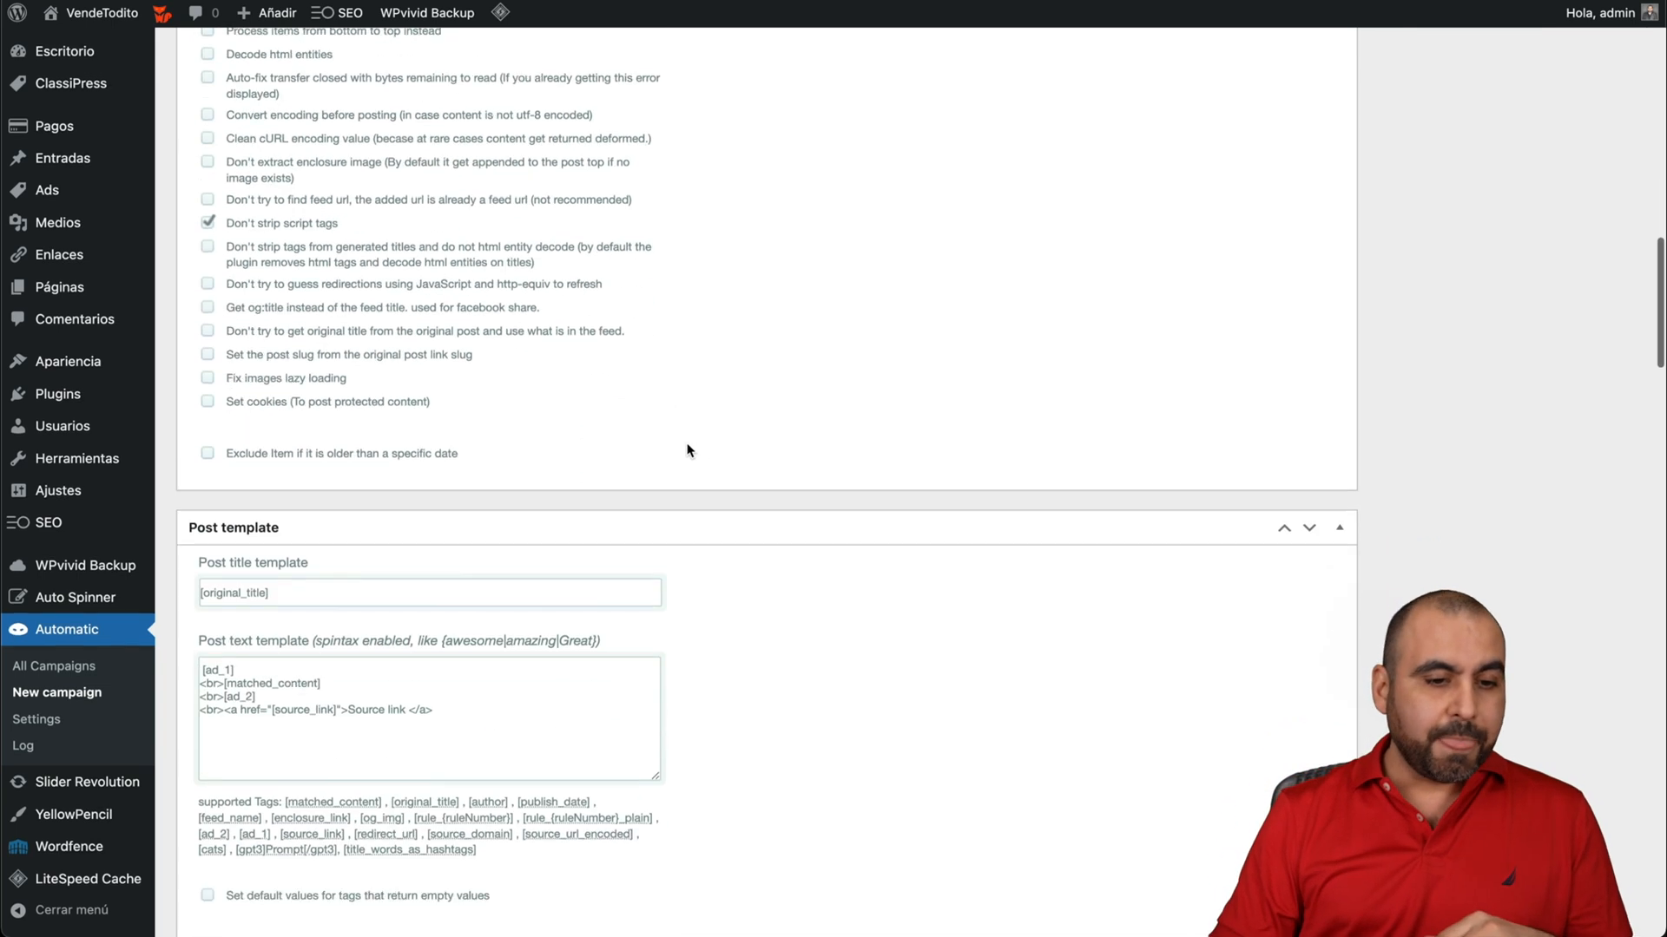
Step: Set the post title template to '[original_title] - TSHIRTS'
{"action": "scroll", "scroll_direction": "down", "scroll_amount": 3}
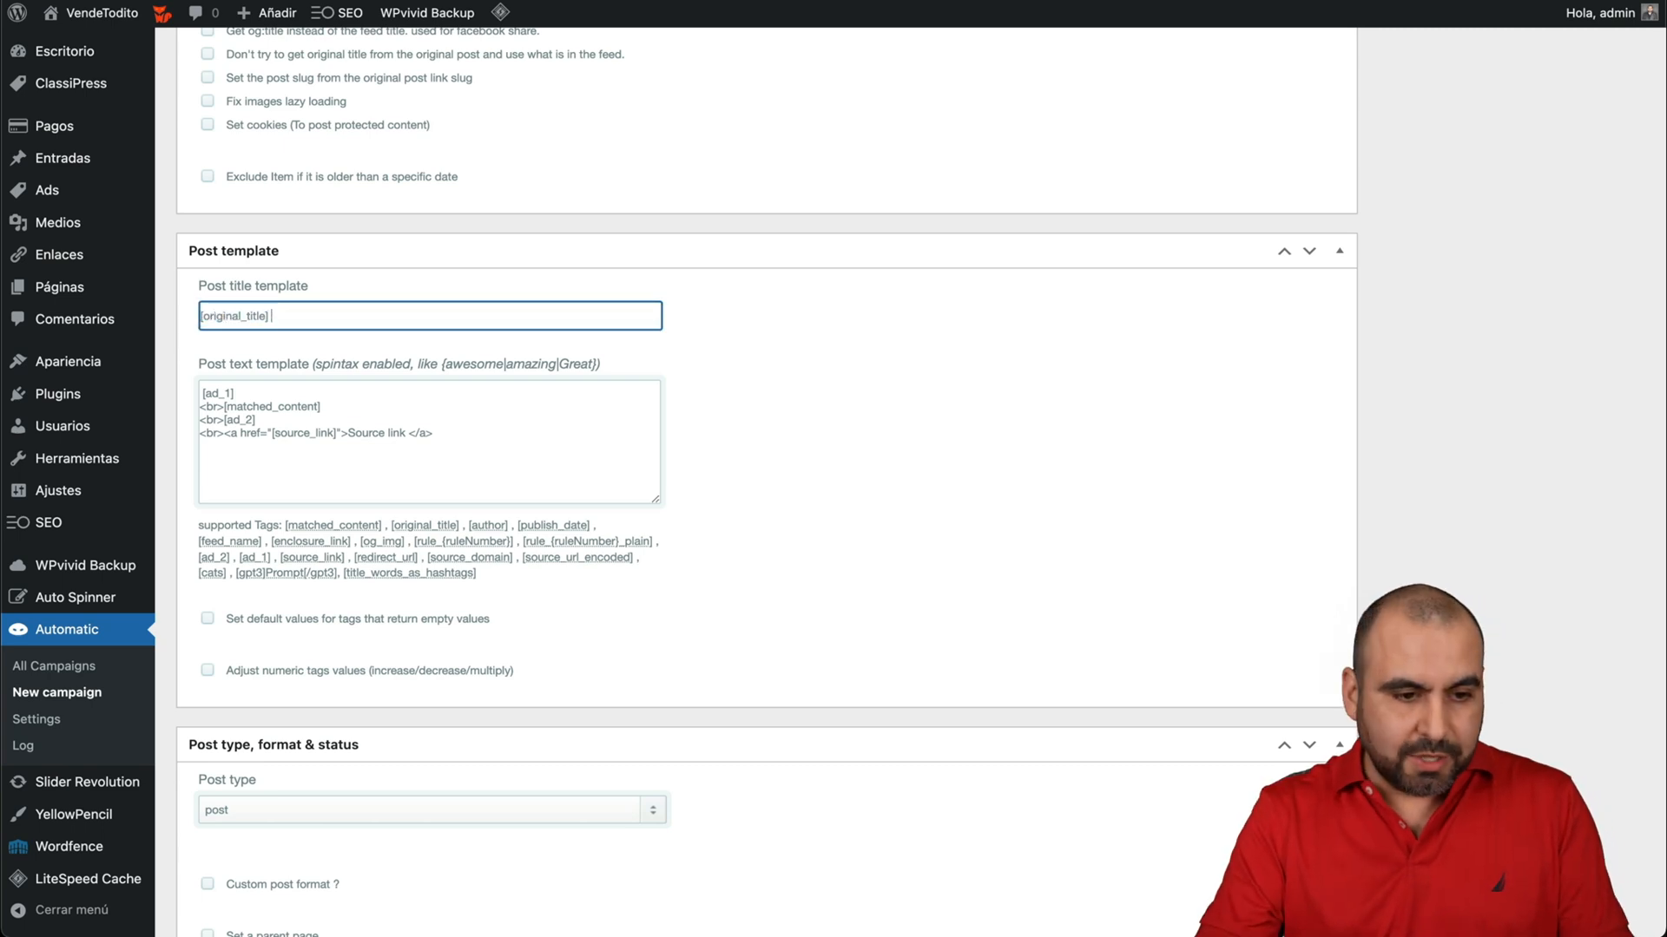
{"action": "type", "text": "- TSHIRTS"}
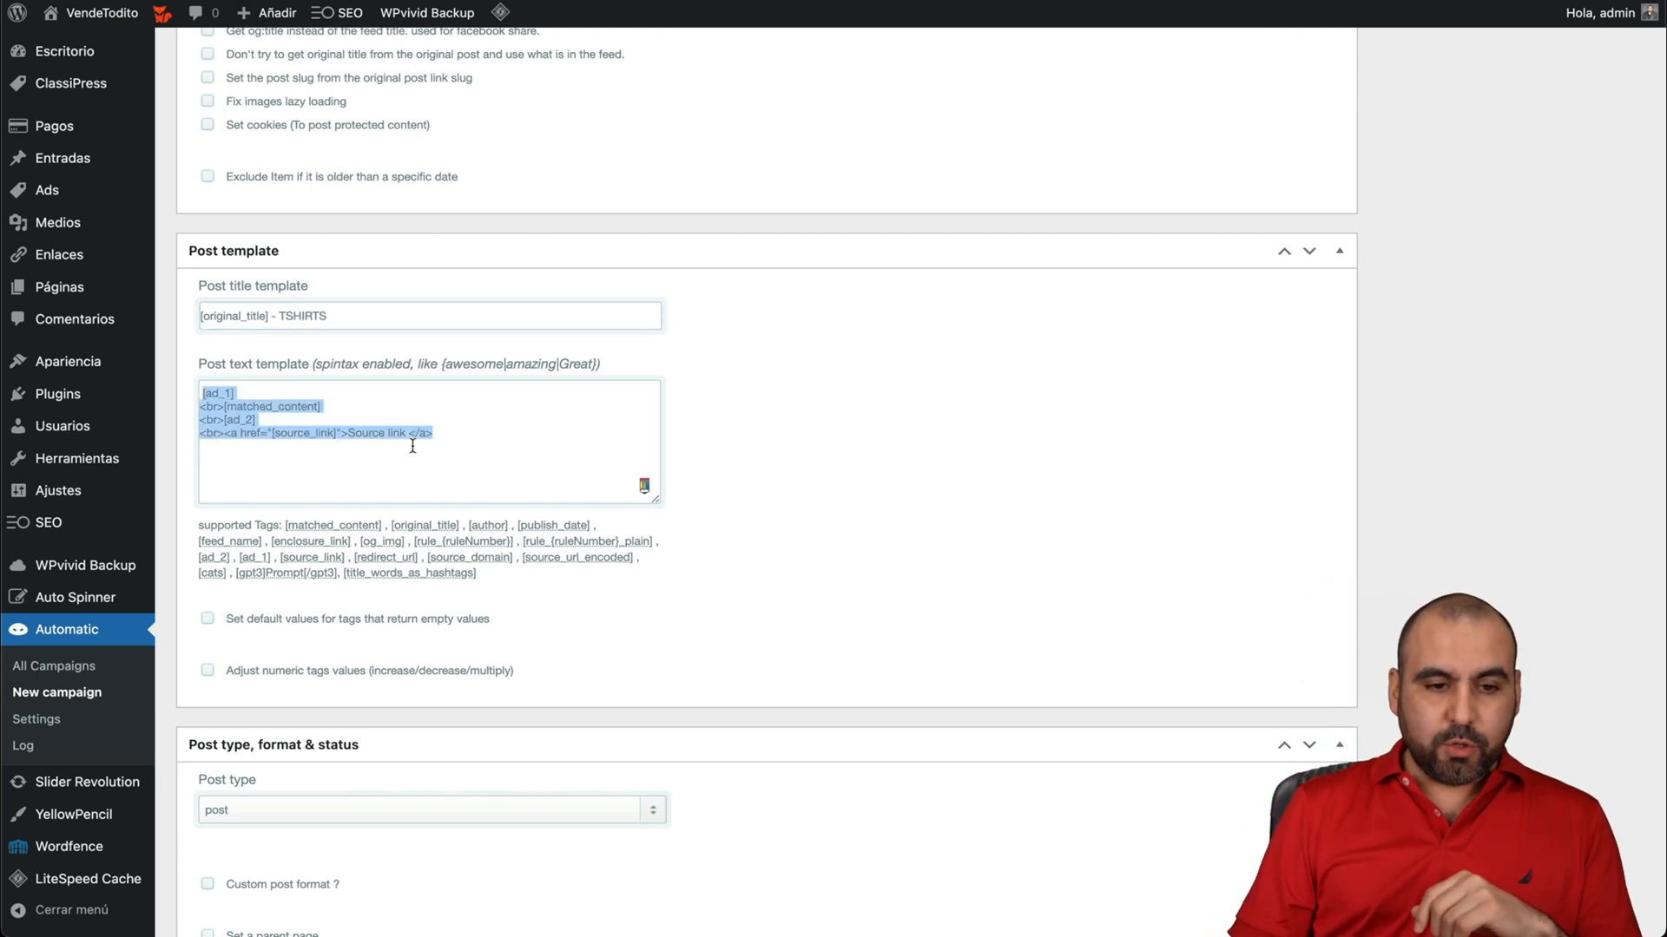
{"action": "left_click", "coordinate": [336, 436]}
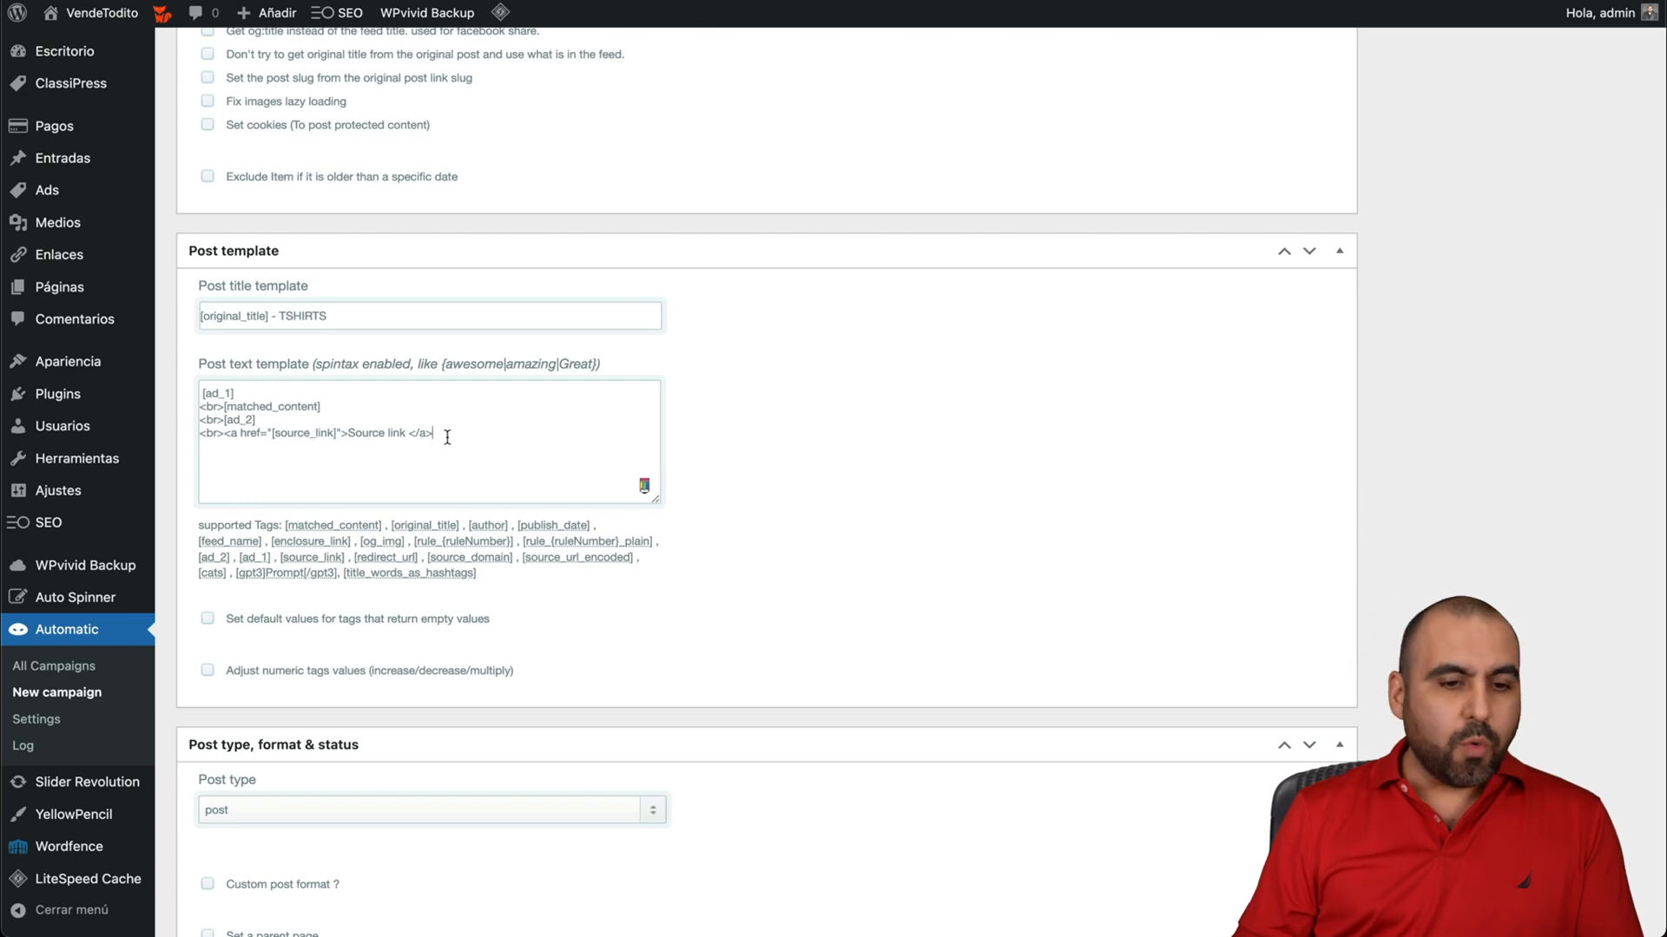
{"action": "left_click_drag", "start_coordinate": [199, 433], "coordinate": [432, 432]}
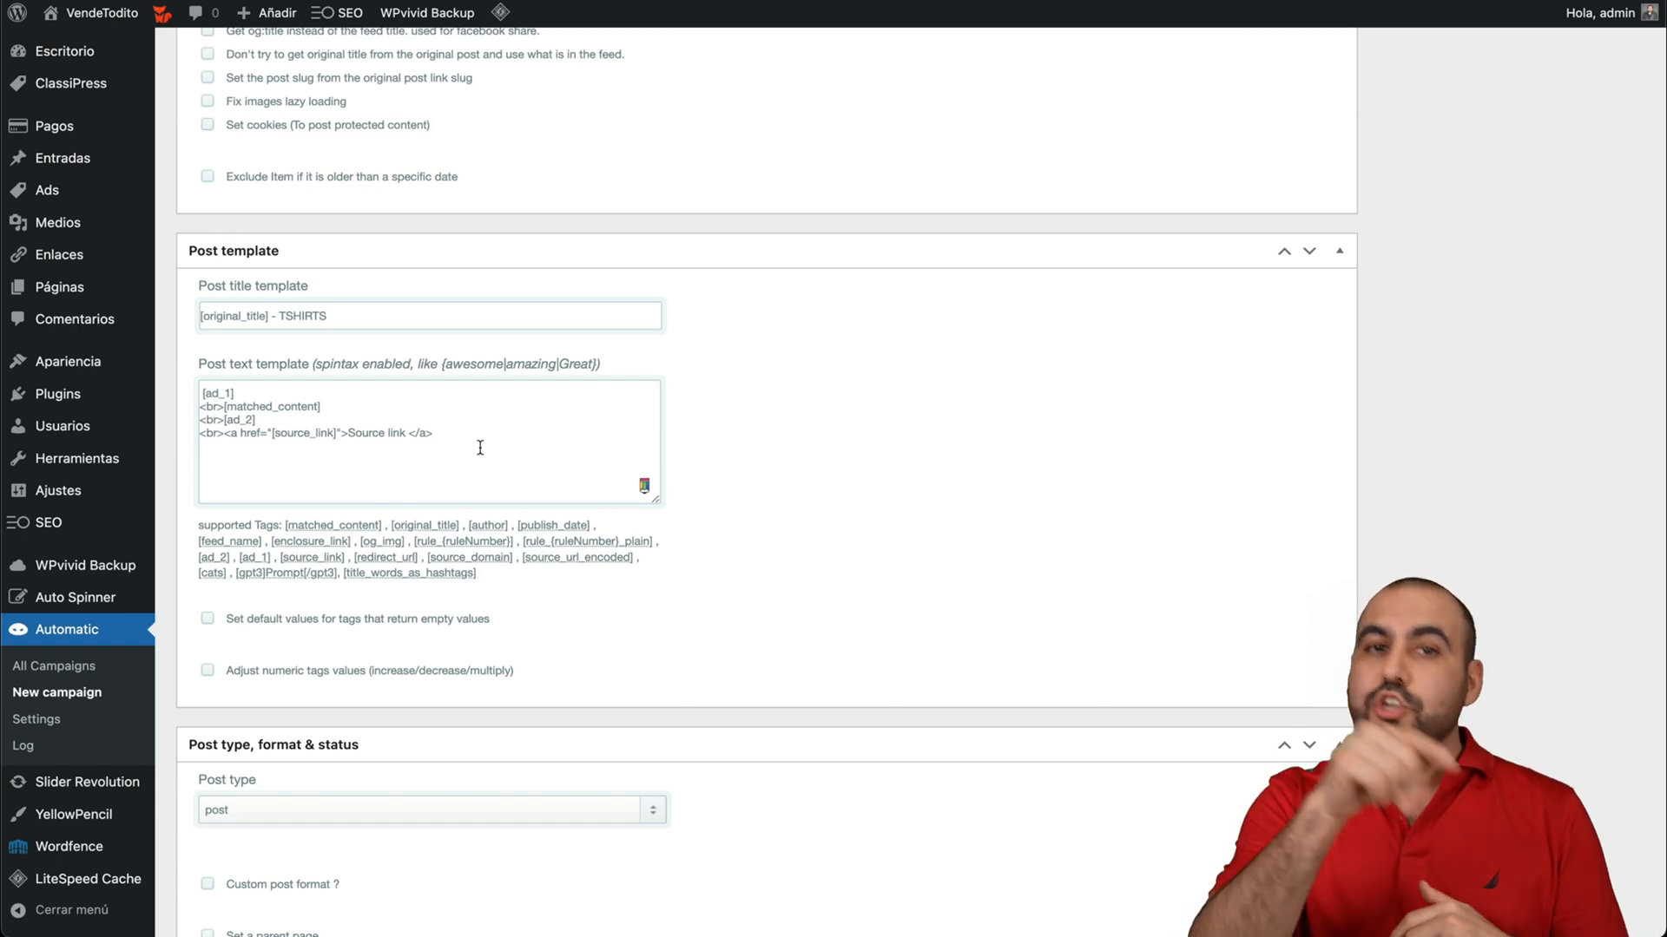
{"action": "scroll", "scroll_direction": "down", "scroll_amount": 3}
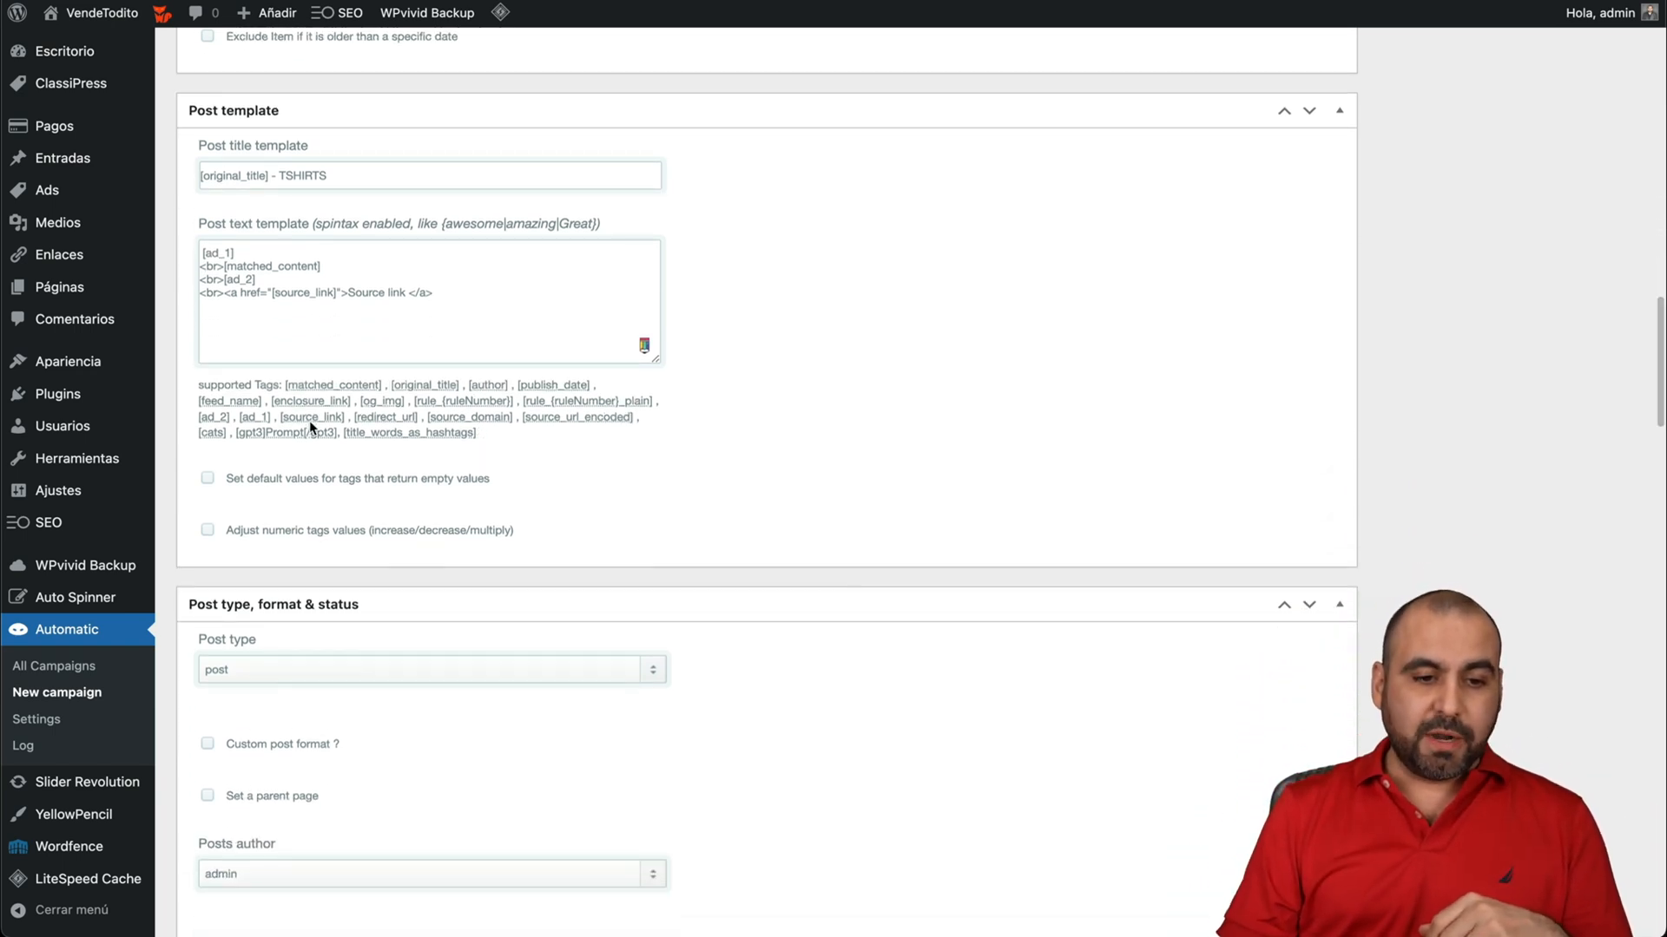
{"action": "scroll", "scroll_direction": "down", "scroll_amount": 3}
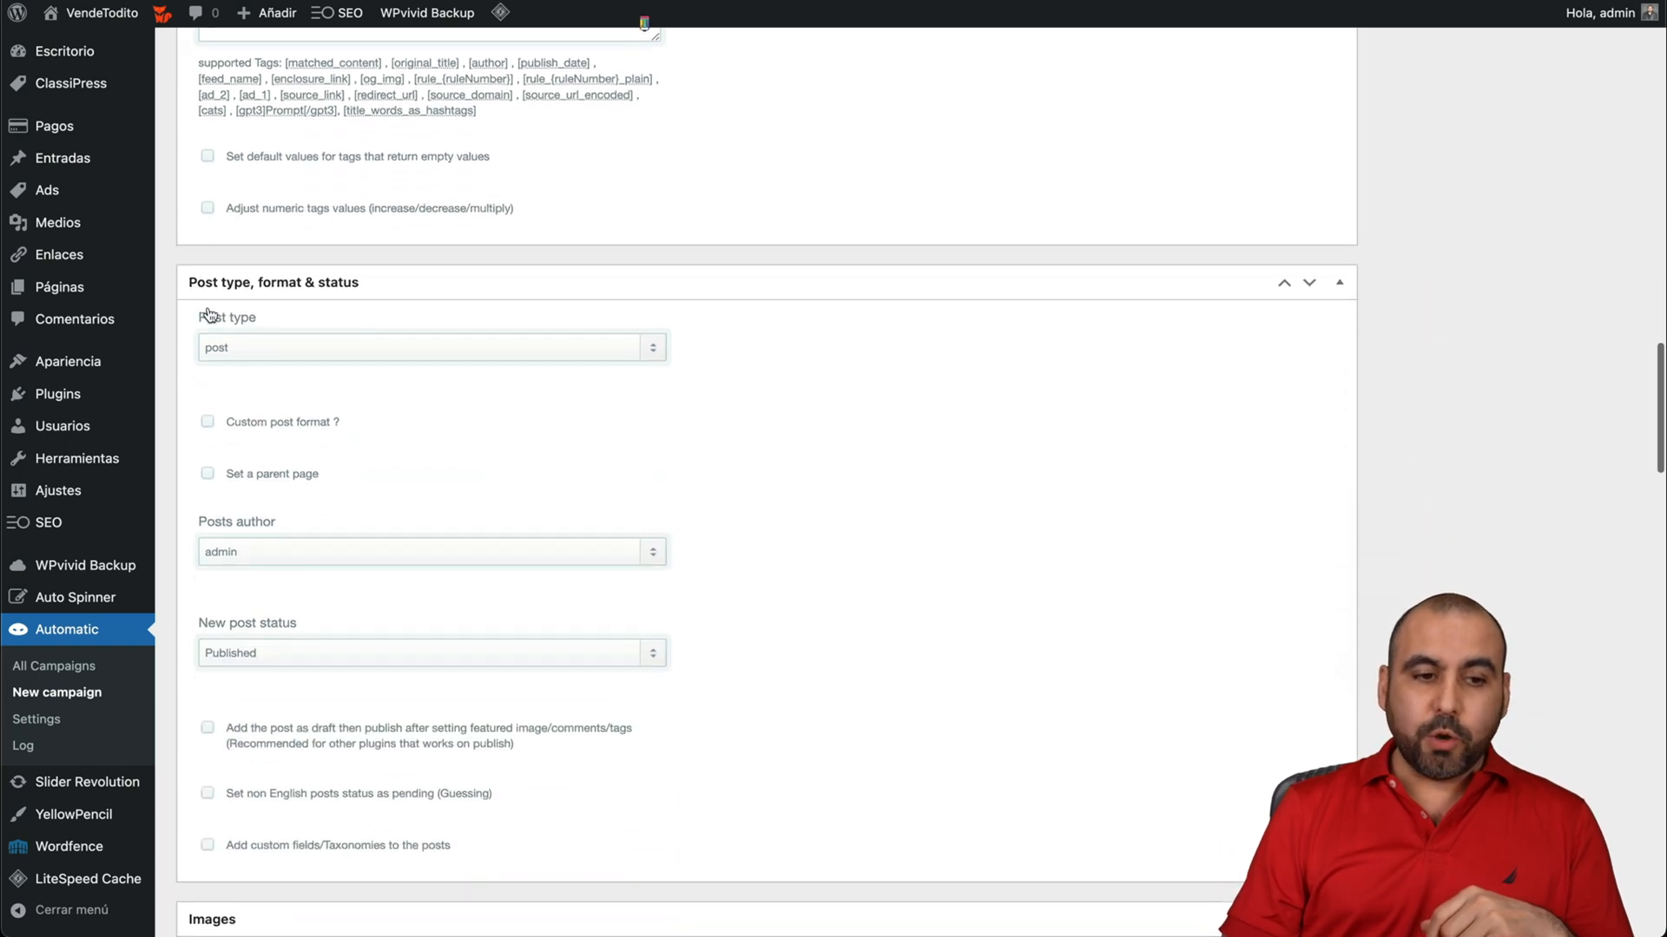
Step: Keep the post type as 'post' and set new post status to Draft
{"action": "left_click", "coordinate": [431, 347]}
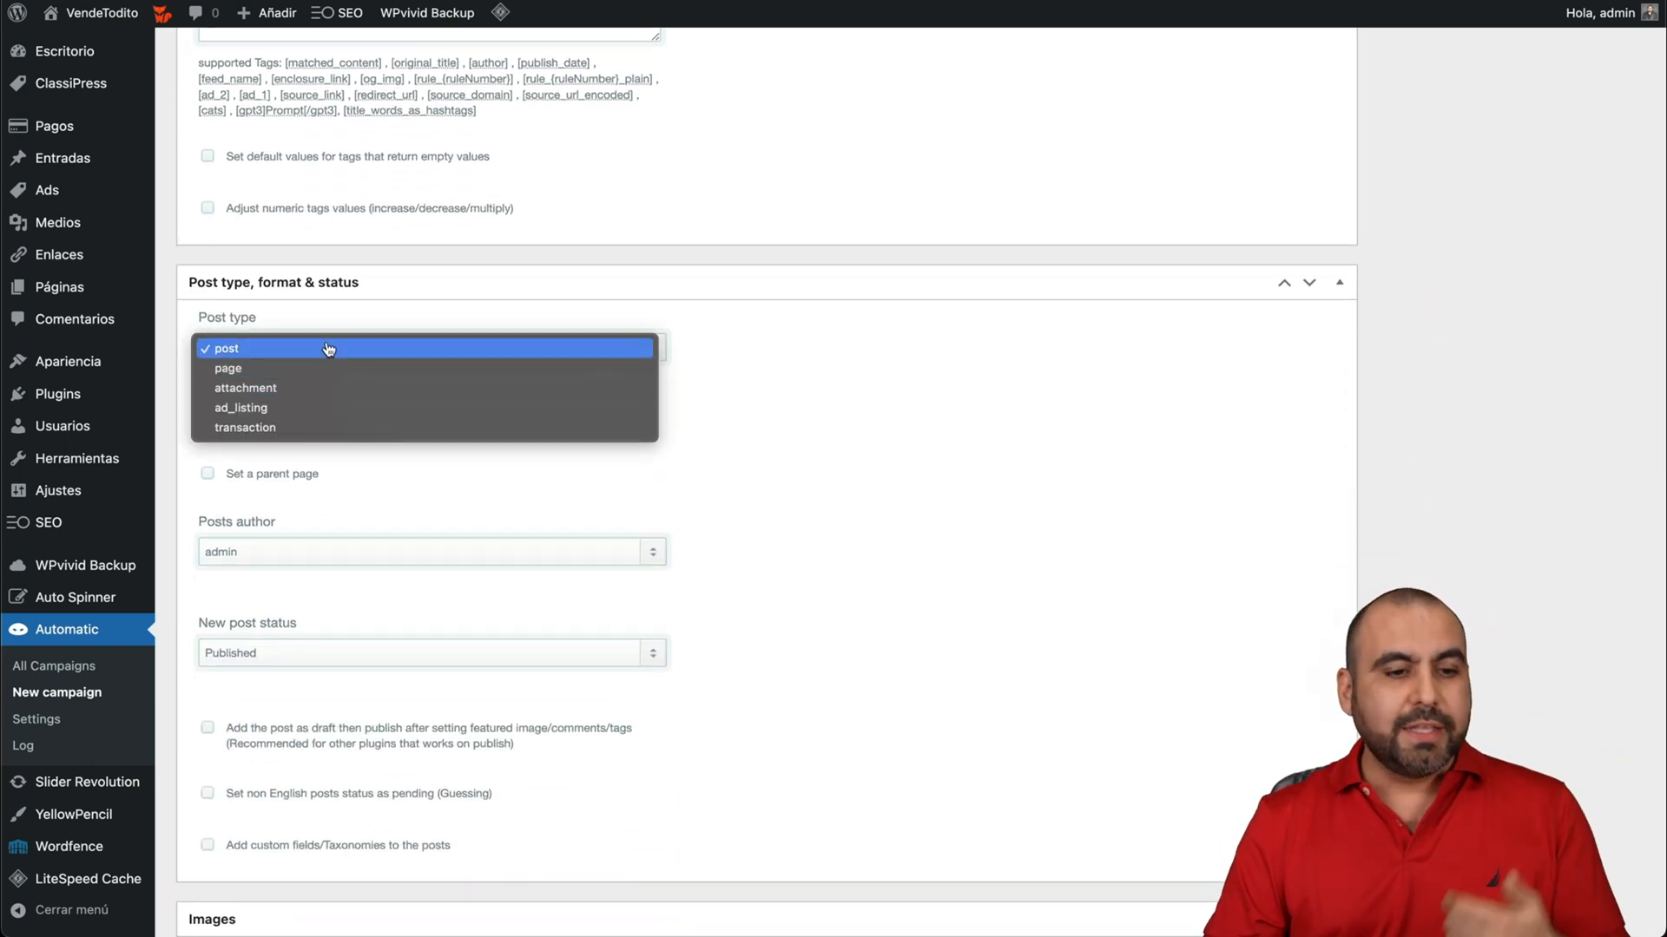
{"action": "left_click", "coordinate": [224, 347]}
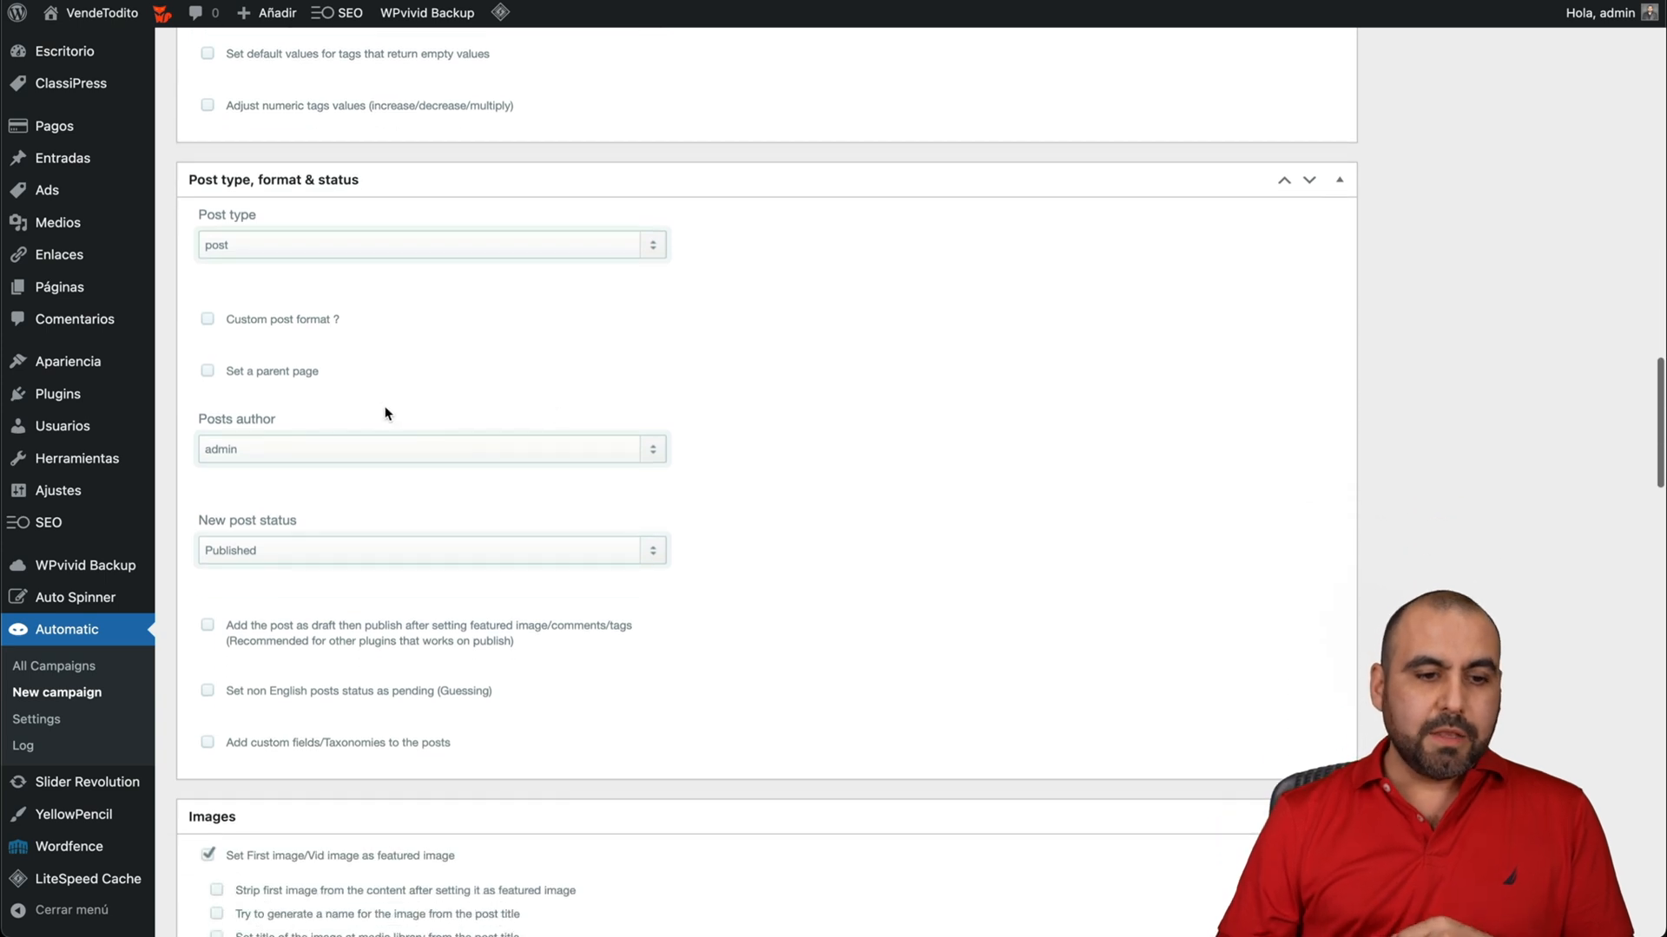
{"action": "scroll", "scroll_direction": "down", "scroll_amount": 3}
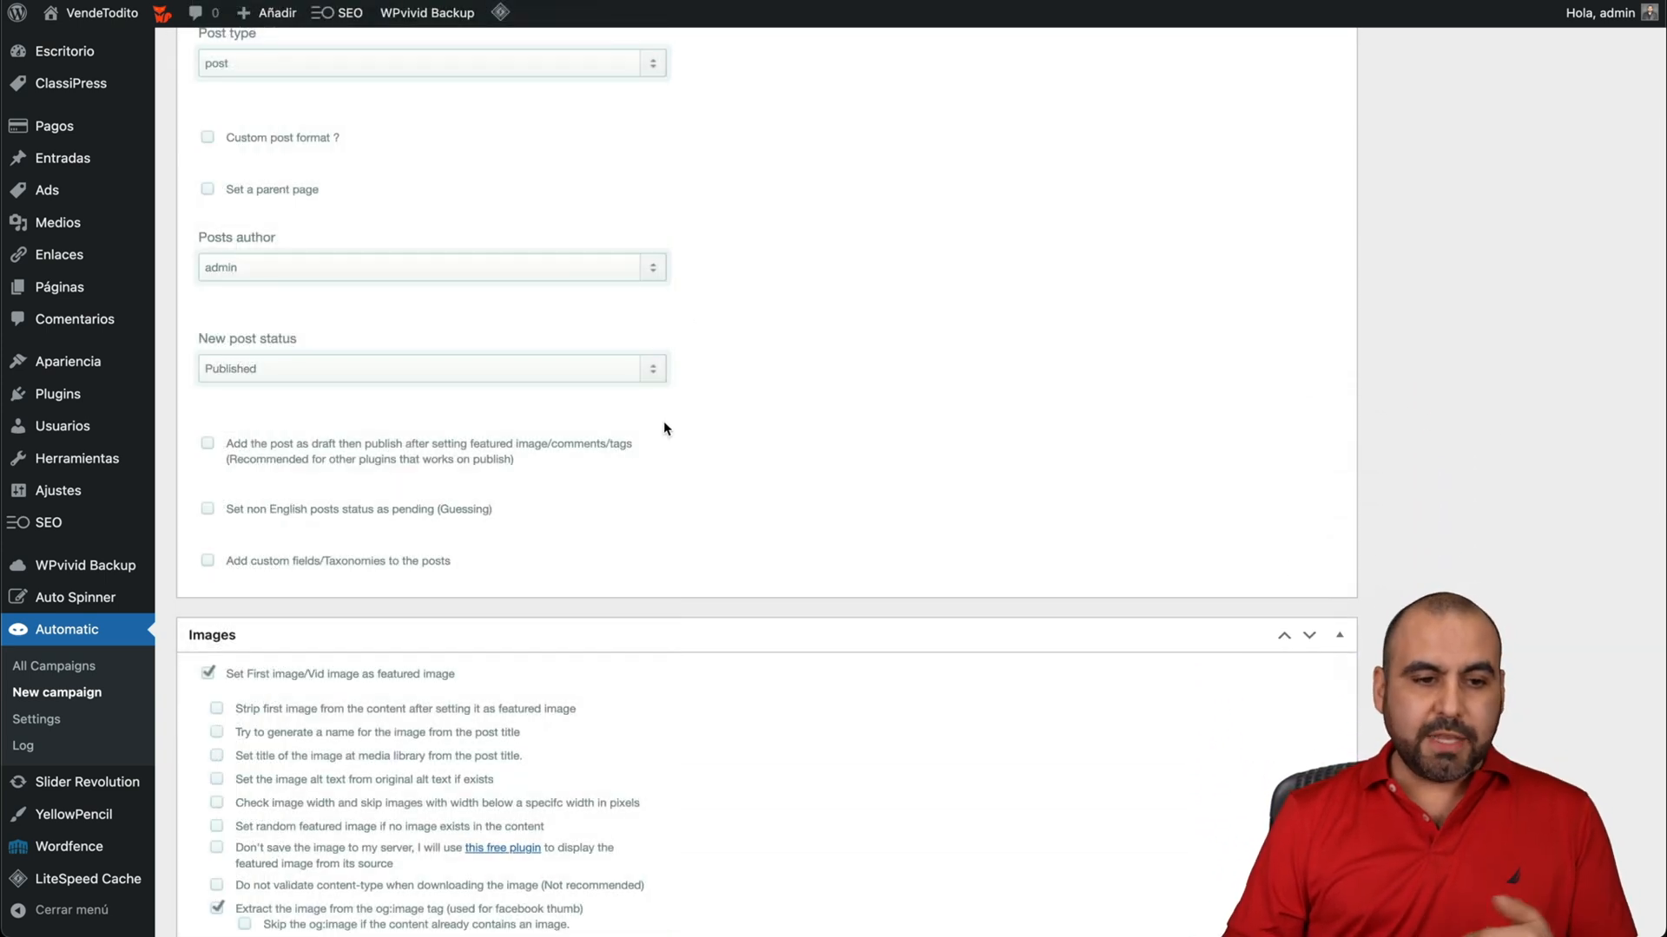
{"action": "scroll", "scroll_direction": "down", "scroll_amount": 3}
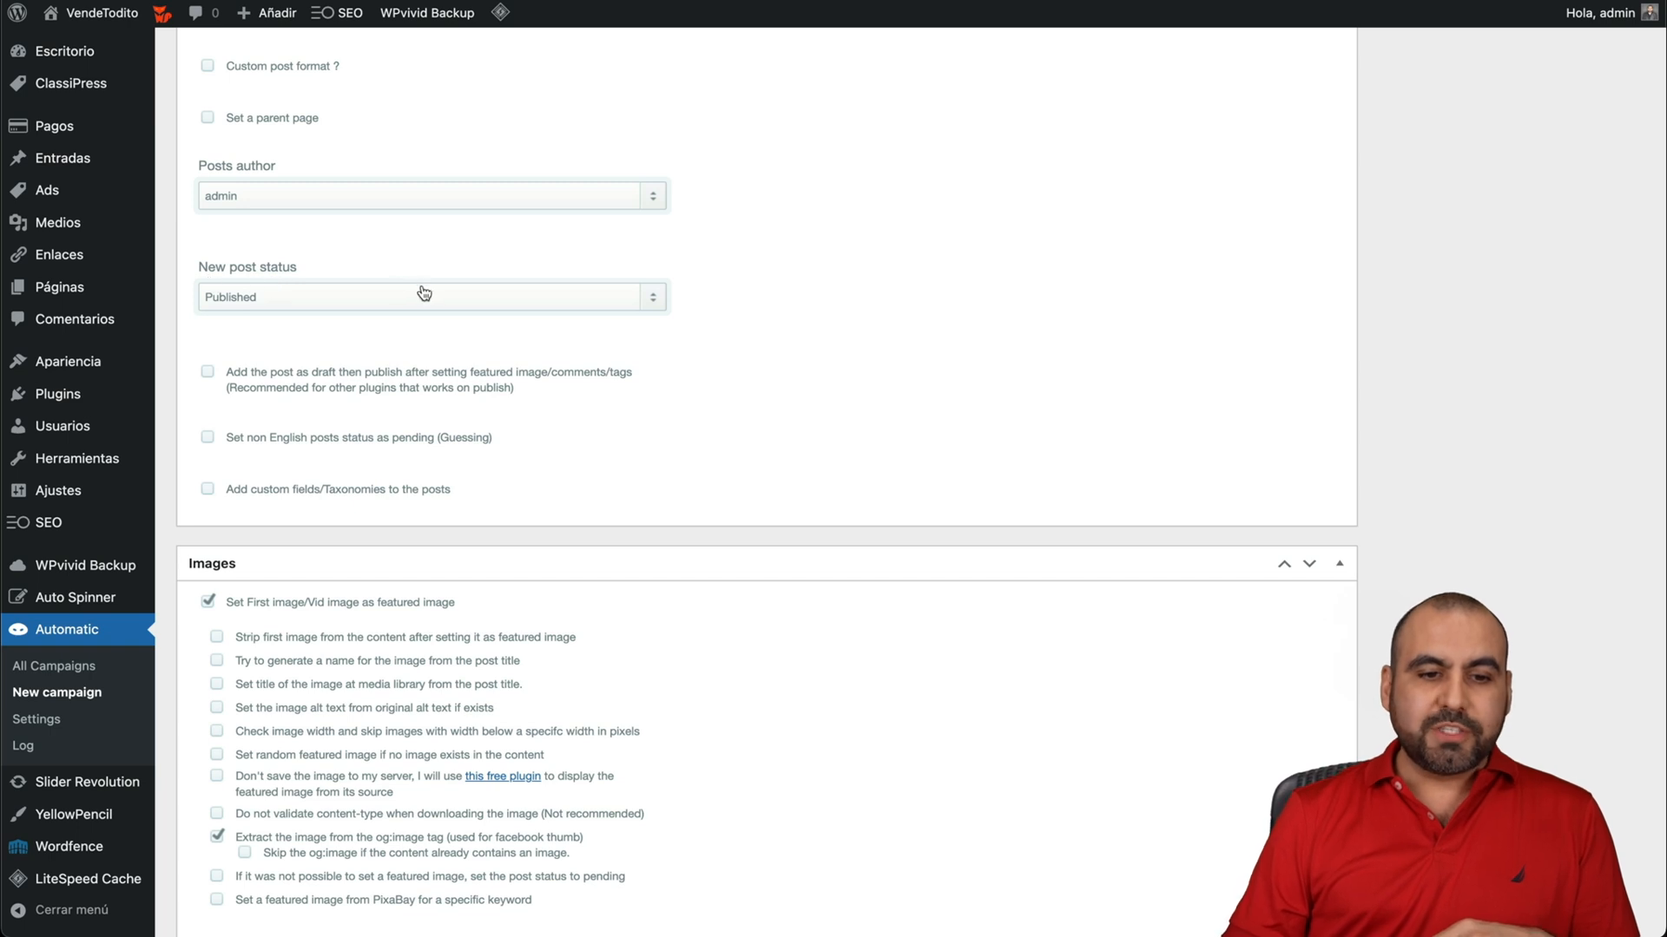
{"action": "left_click", "coordinate": [431, 297]}
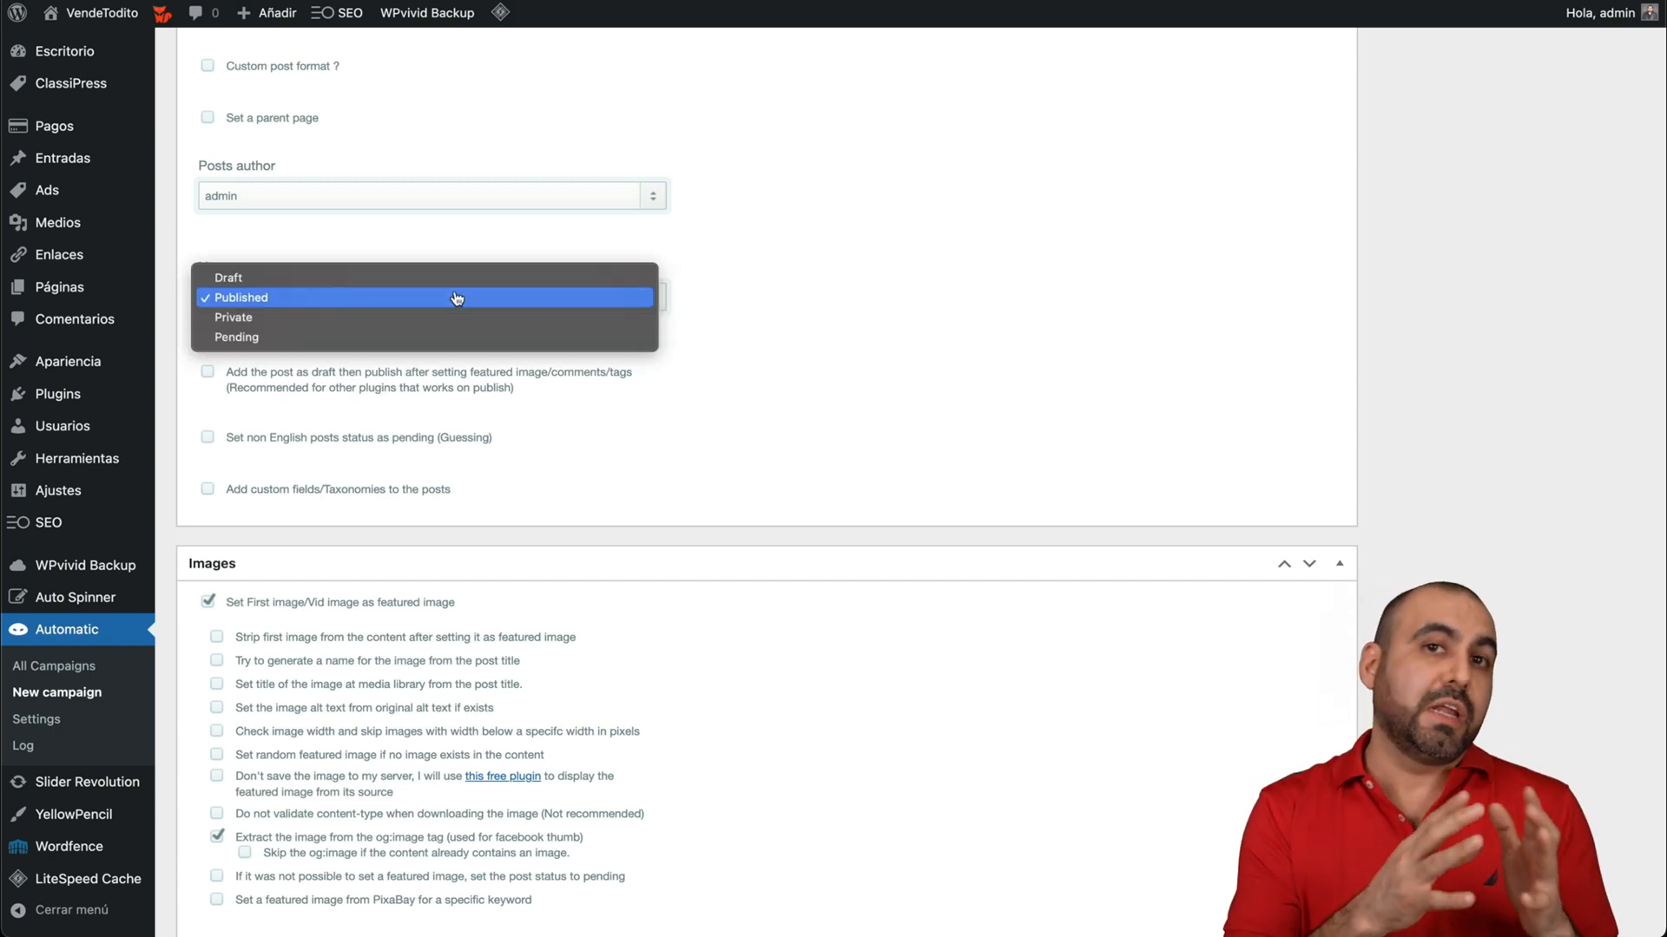
{"action": "mouse_move", "coordinate": [410, 278]}
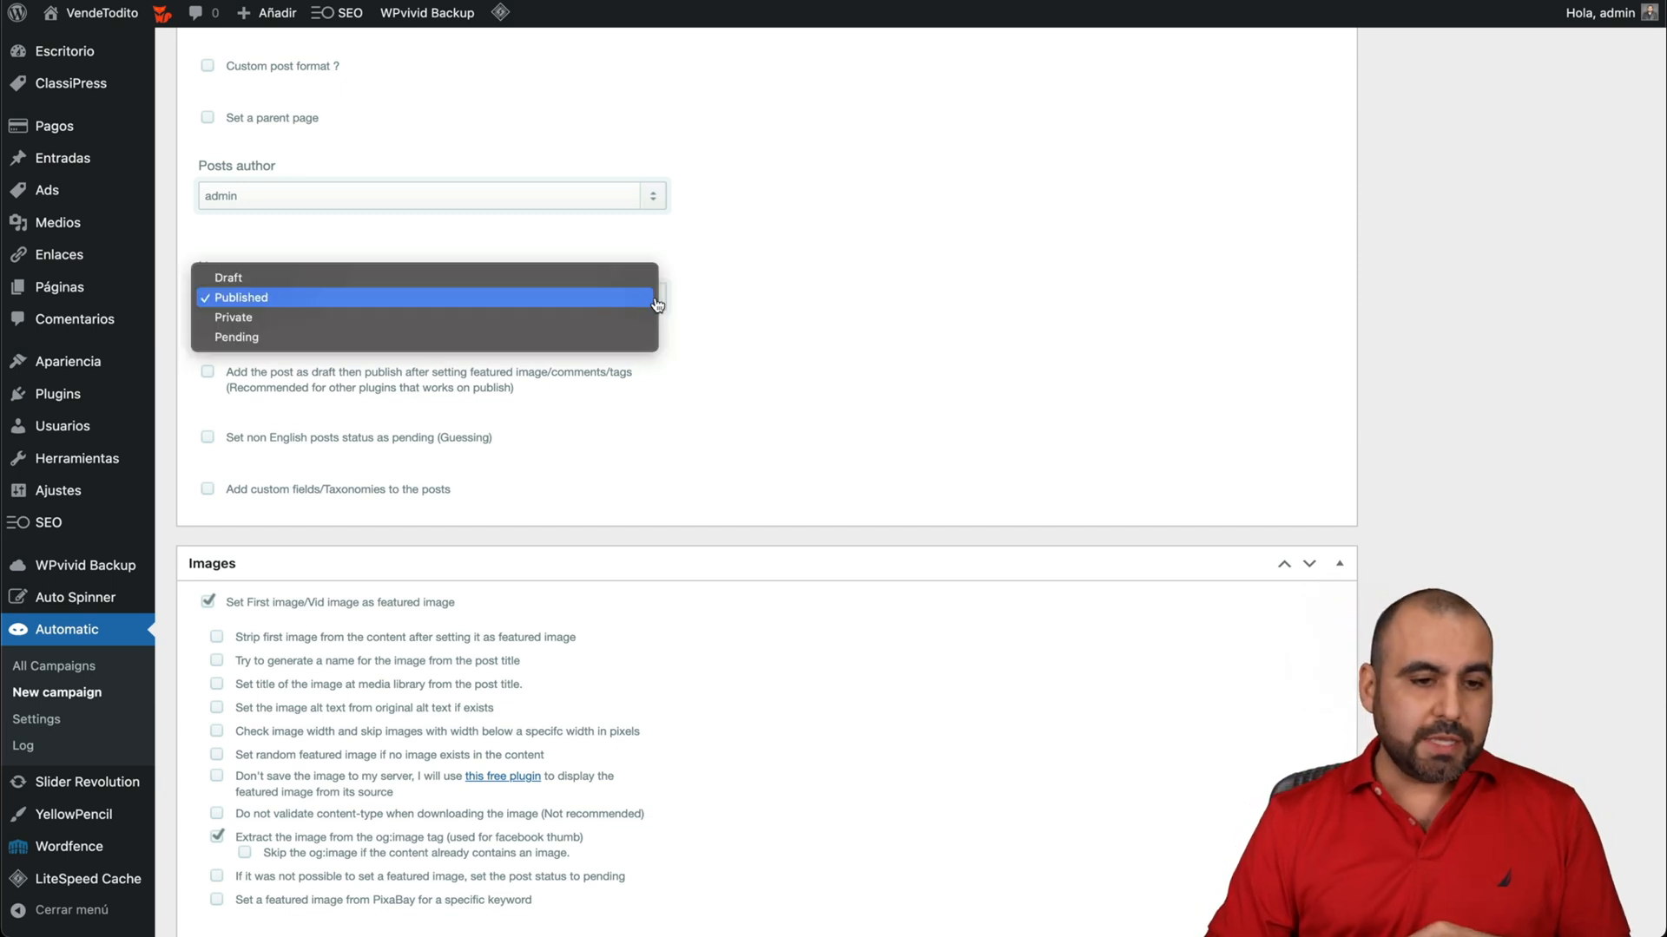
{"action": "left_click", "coordinate": [229, 277]}
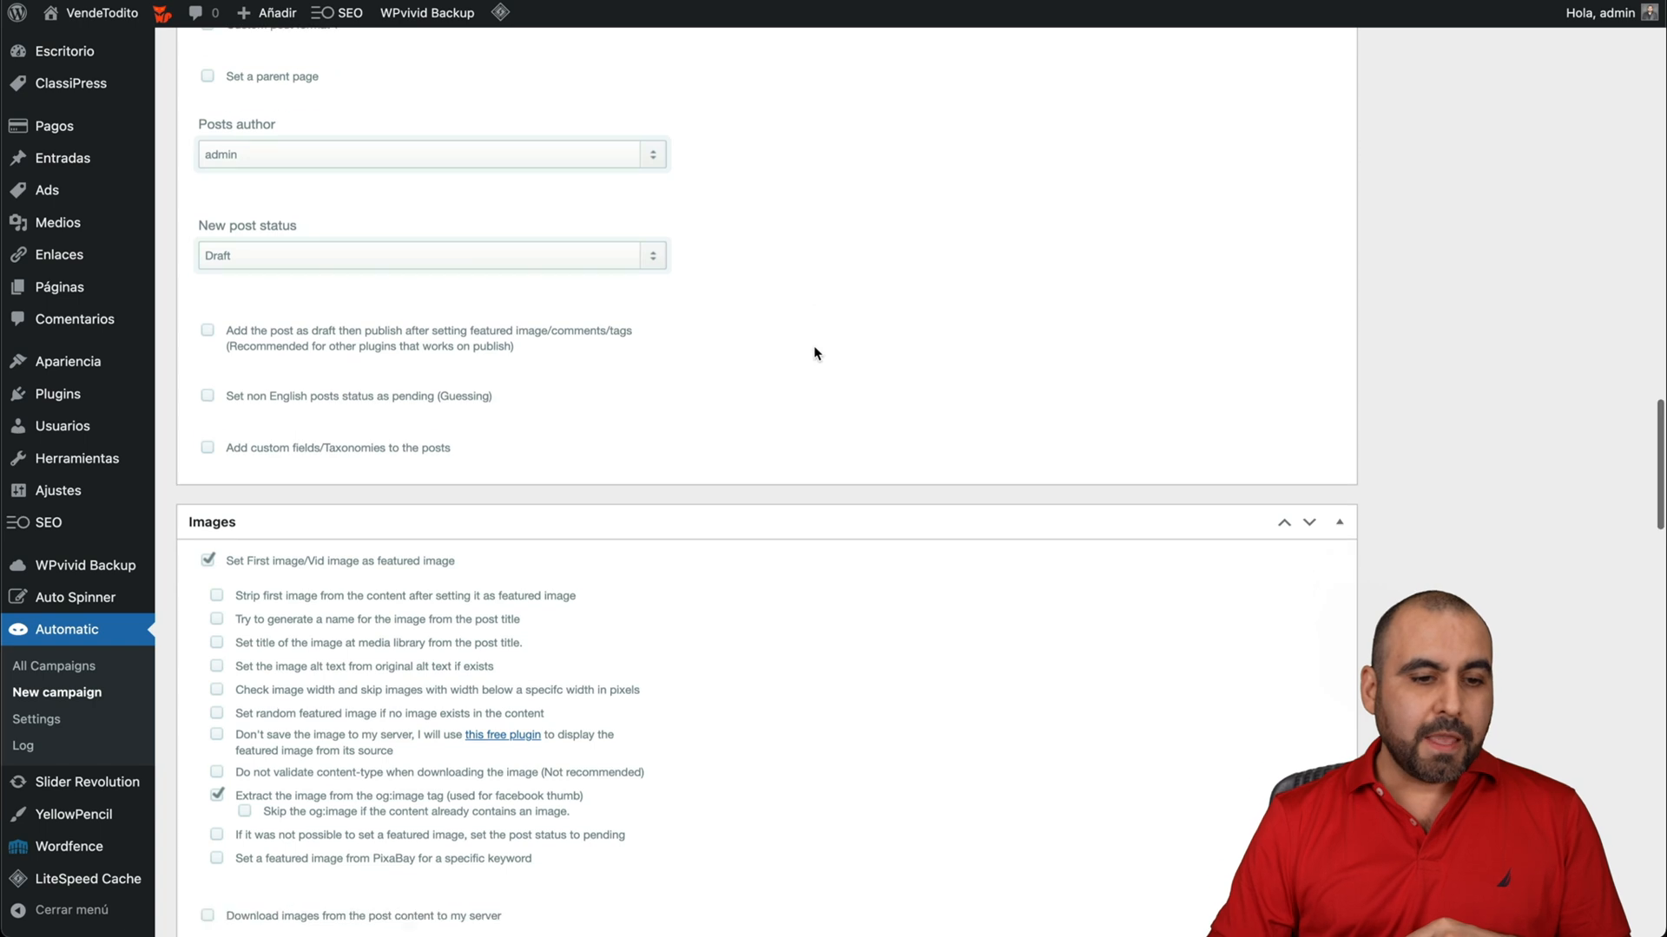
{"action": "scroll", "scroll_direction": "down", "scroll_amount": 3}
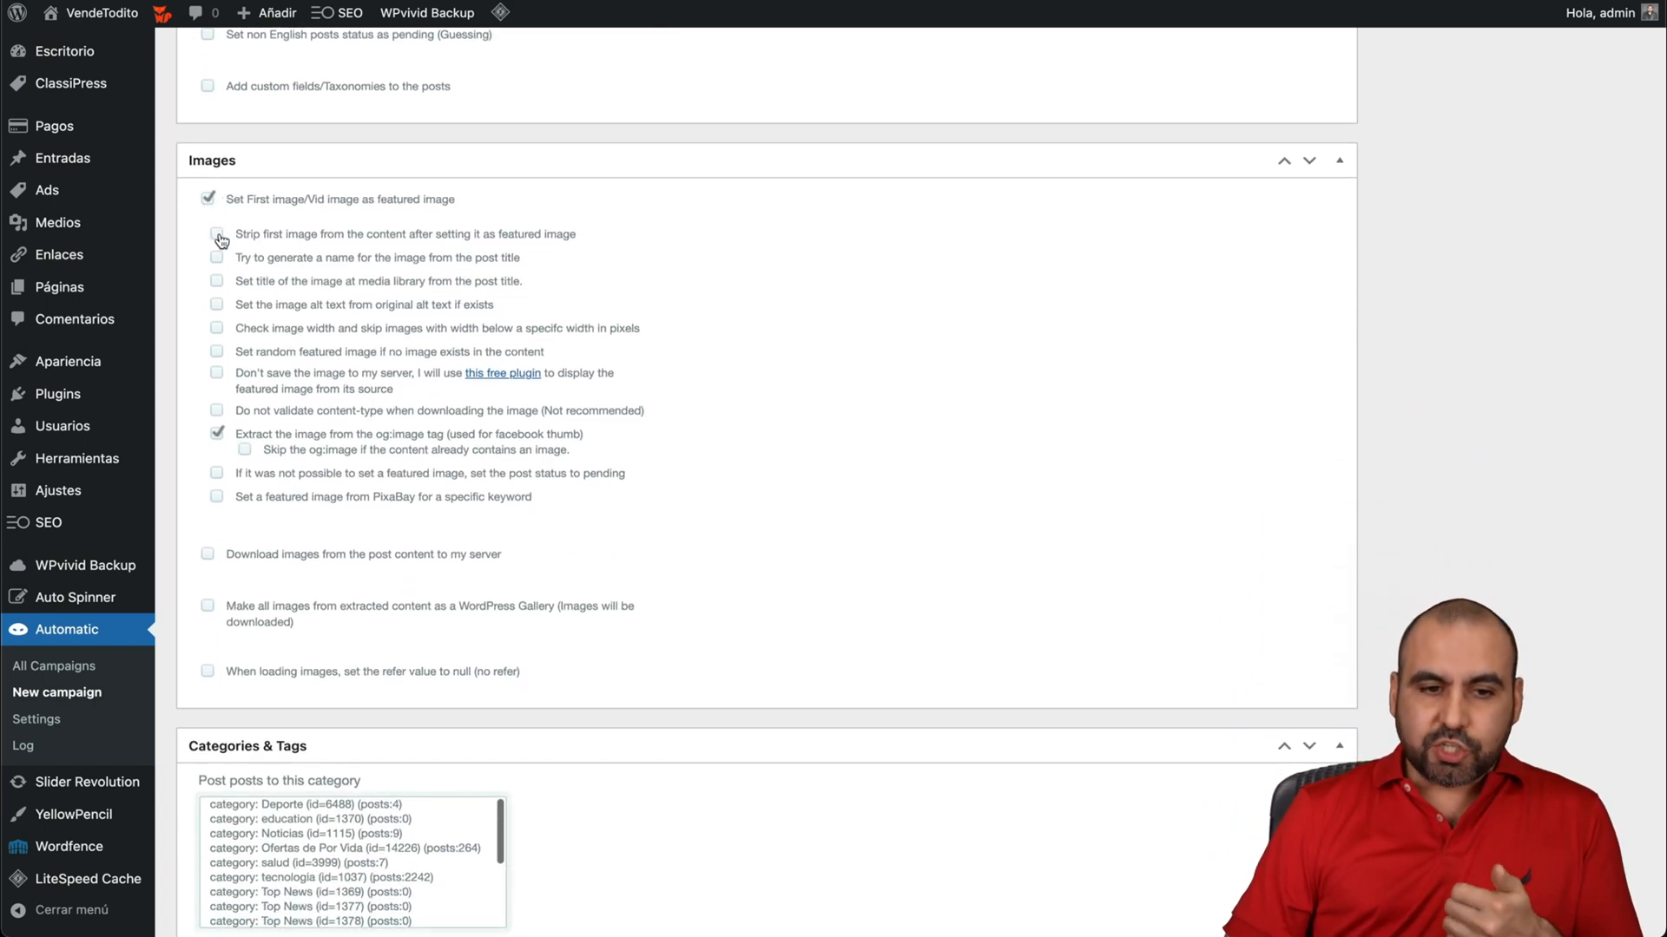
Step: Strip the first image, name images from post titles, and download content images to the server
{"action": "left_click", "coordinate": [217, 236]}
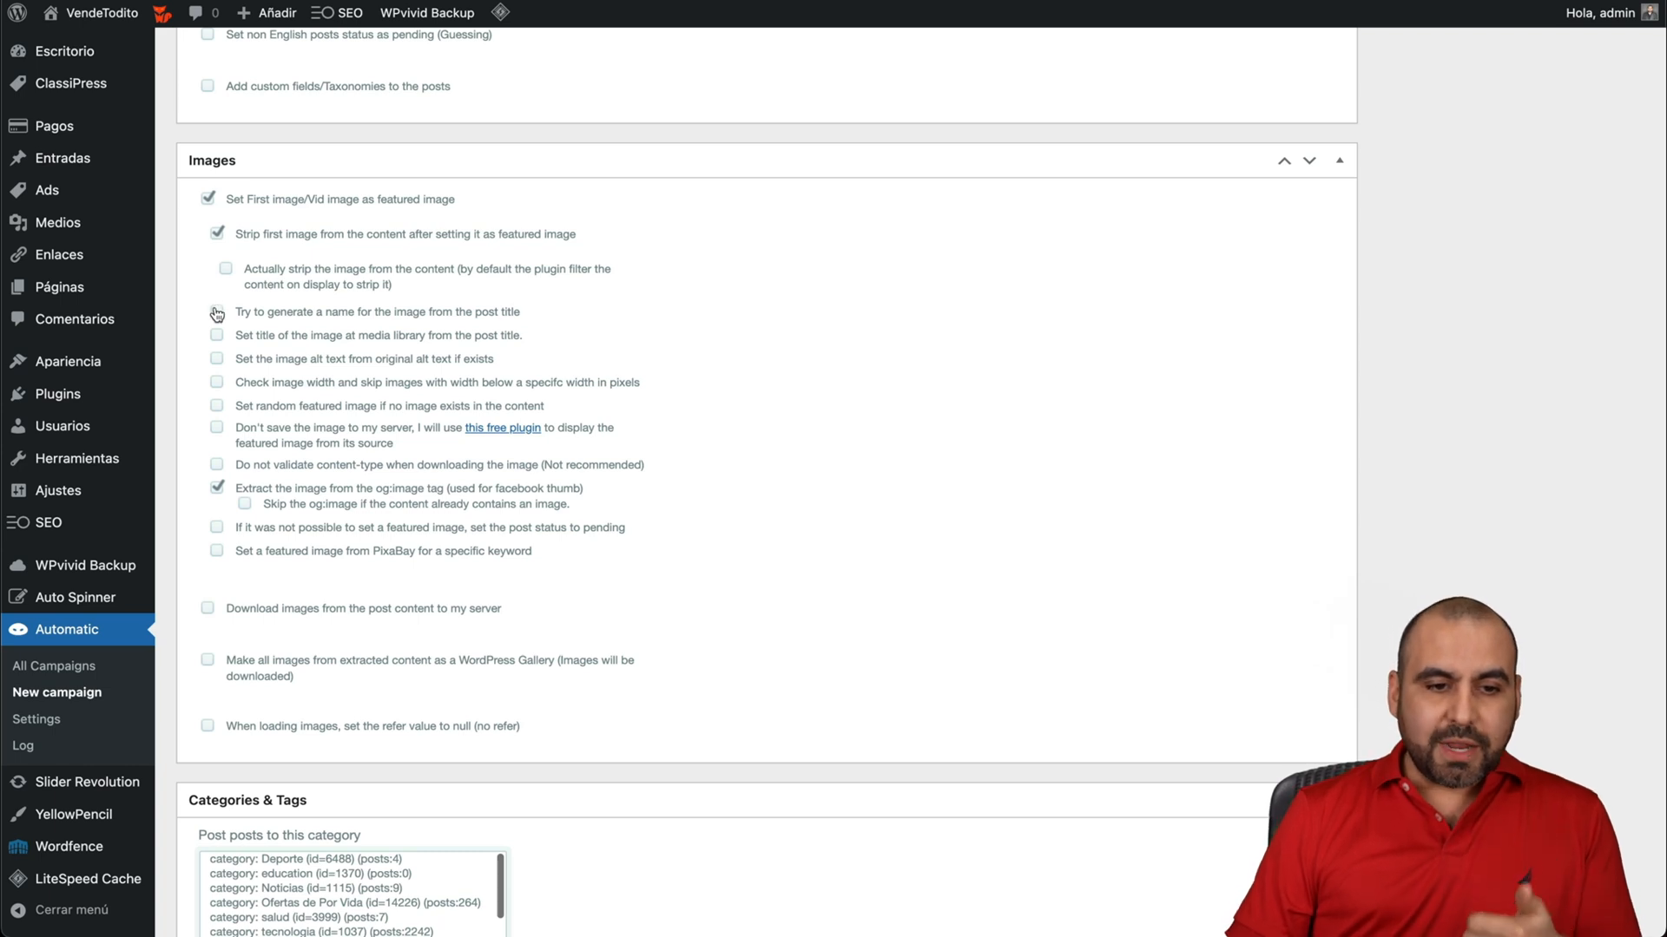
{"action": "left_click", "coordinate": [217, 311]}
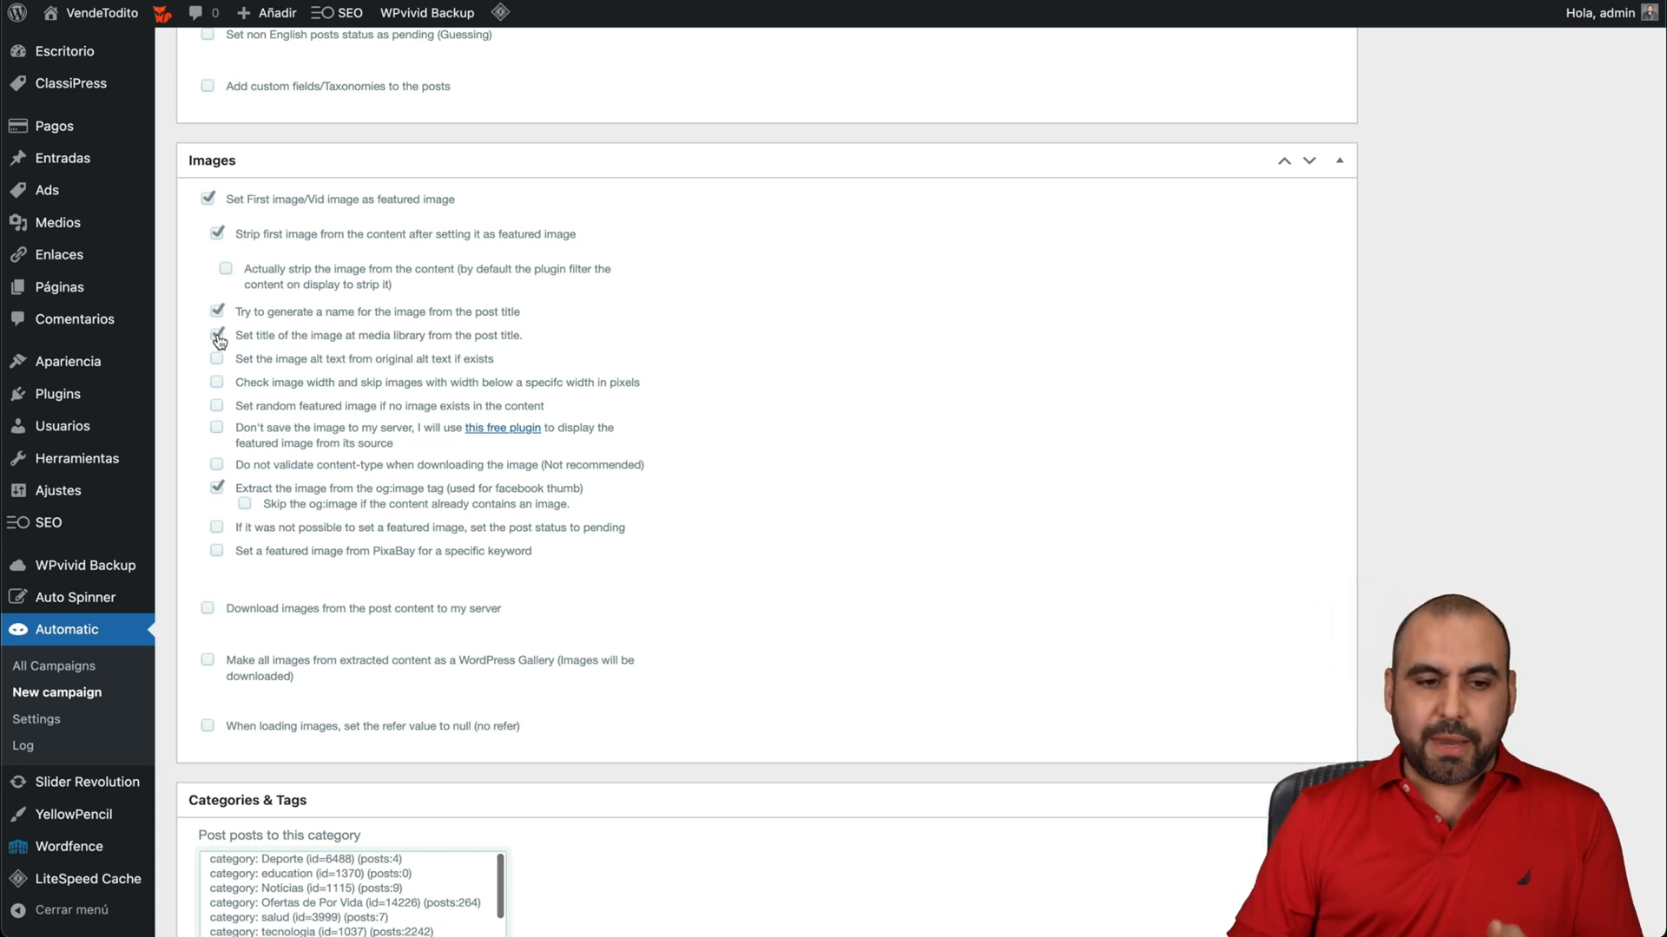
{"action": "left_click", "coordinate": [216, 358]}
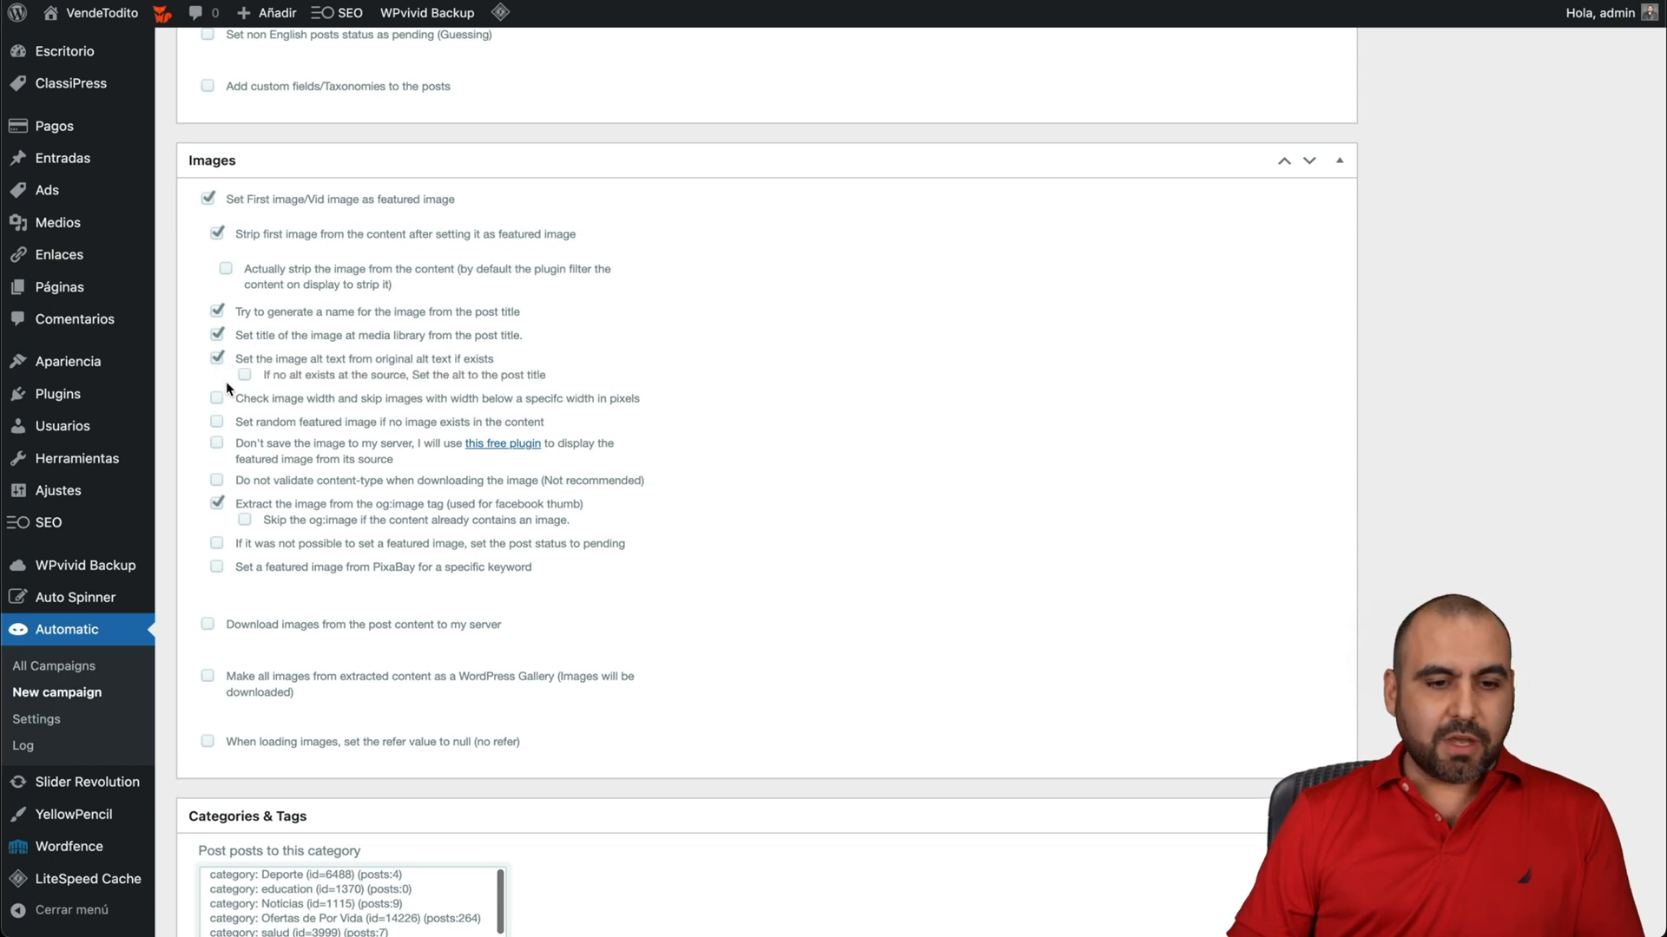
{"action": "left_click", "coordinate": [217, 397]}
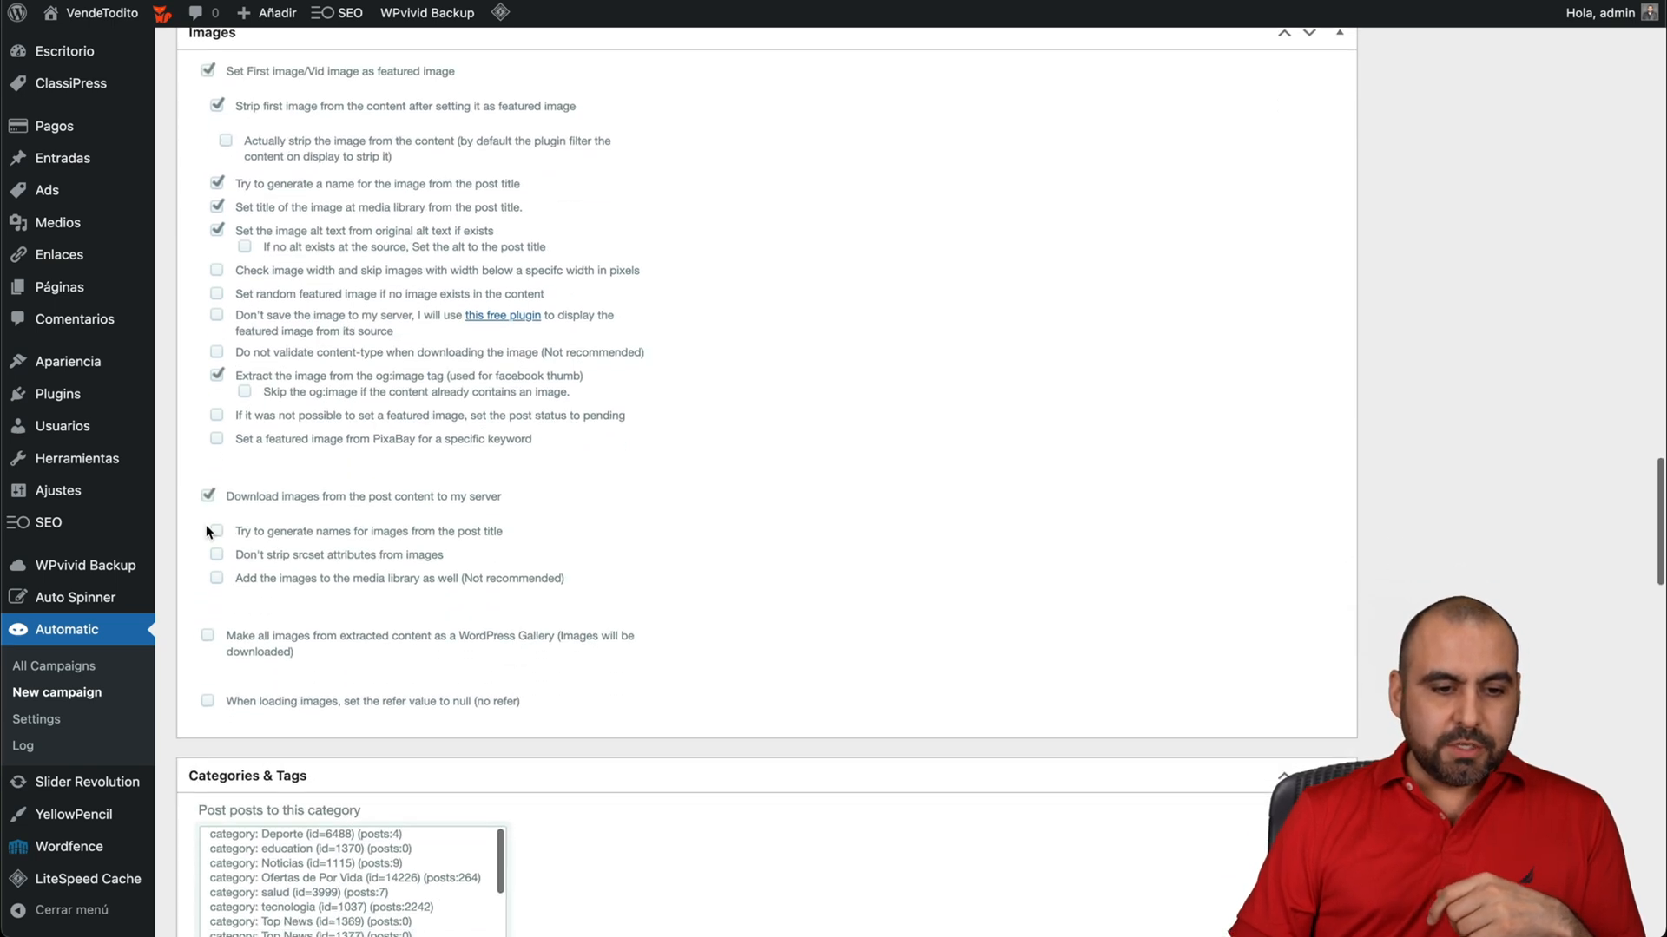
{"action": "left_click", "coordinate": [217, 531]}
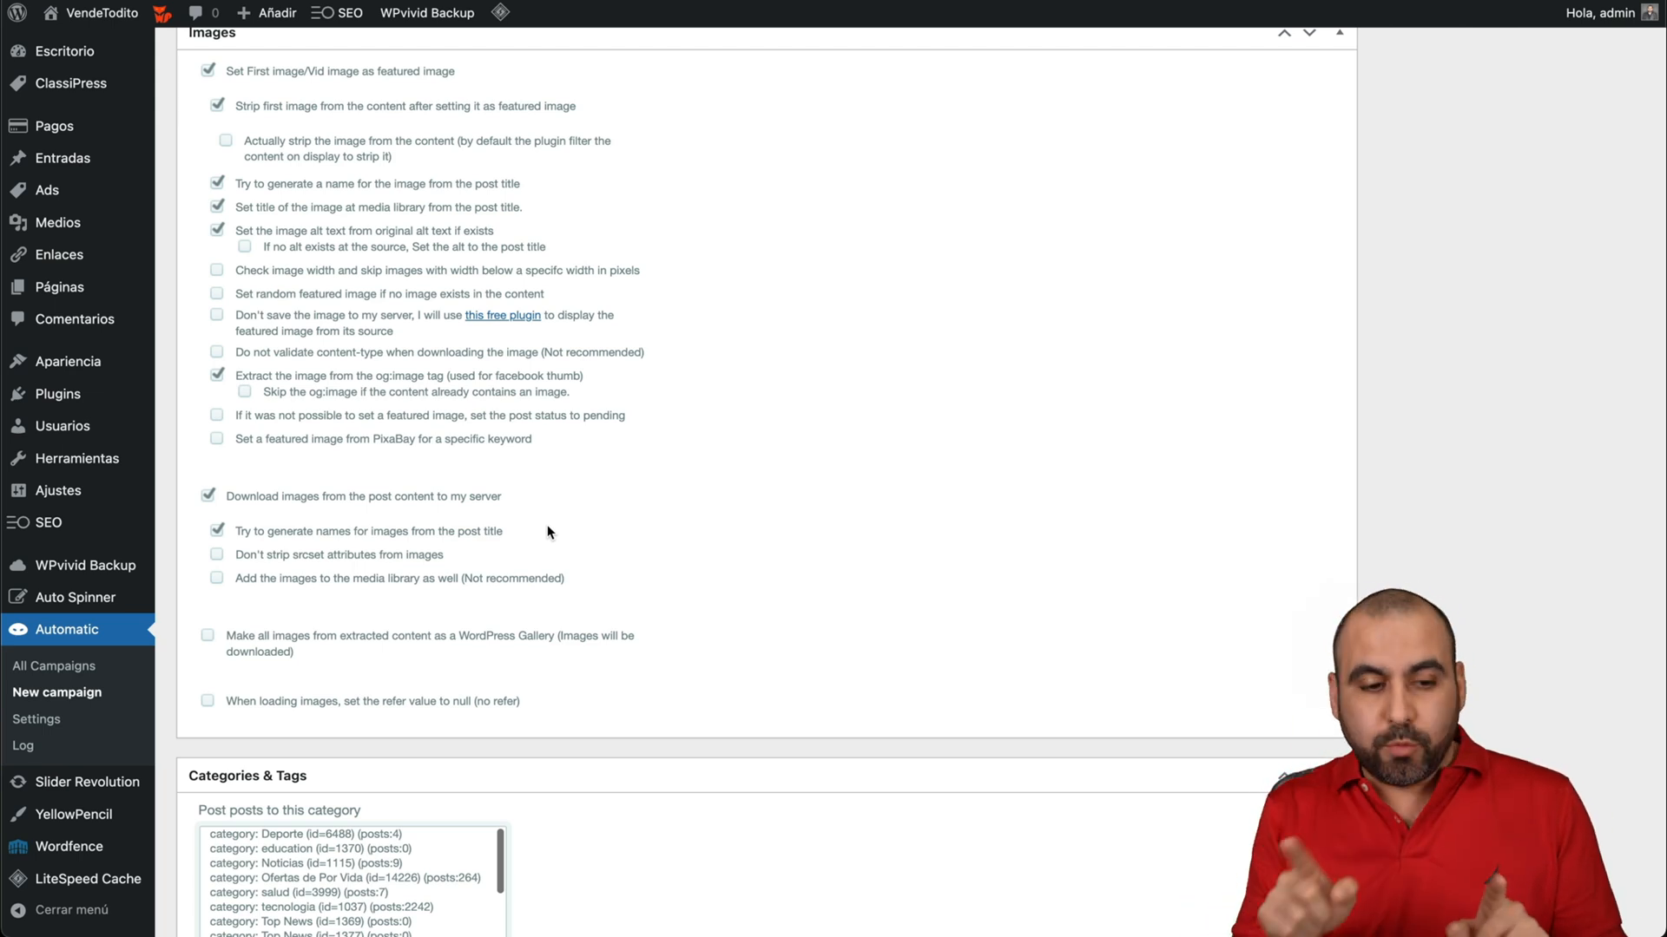
{"action": "scroll", "scroll_direction": "down", "scroll_amount": 3}
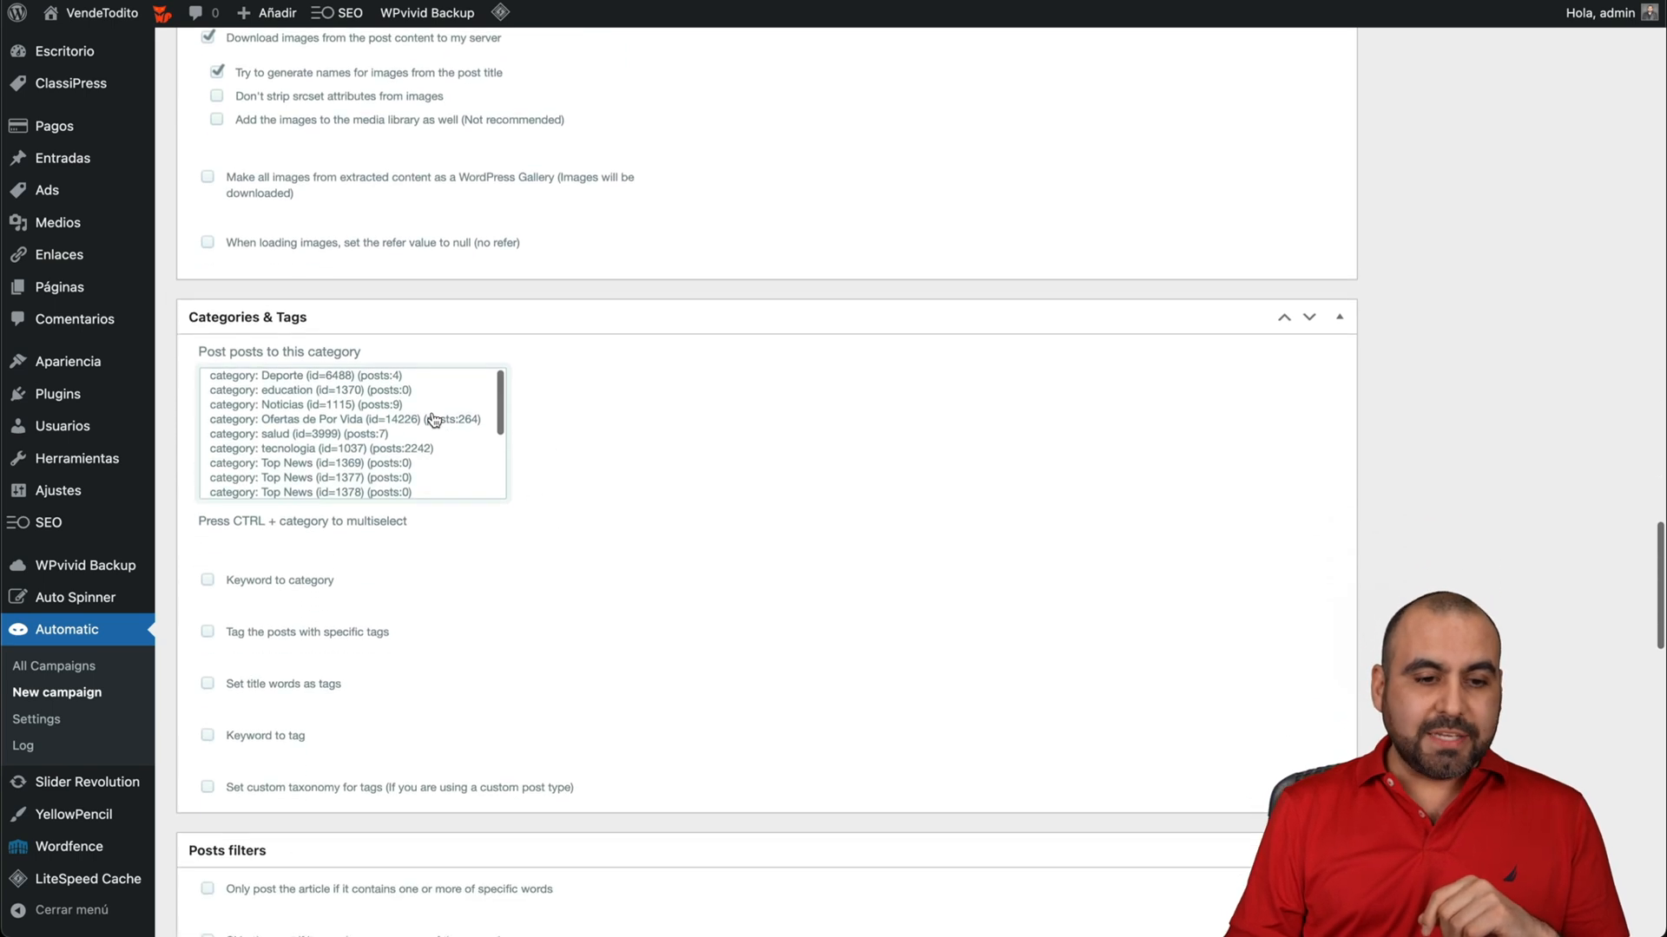
Step: Post into the Noticias category and set title words as tags
{"action": "left_click", "coordinate": [309, 397]}
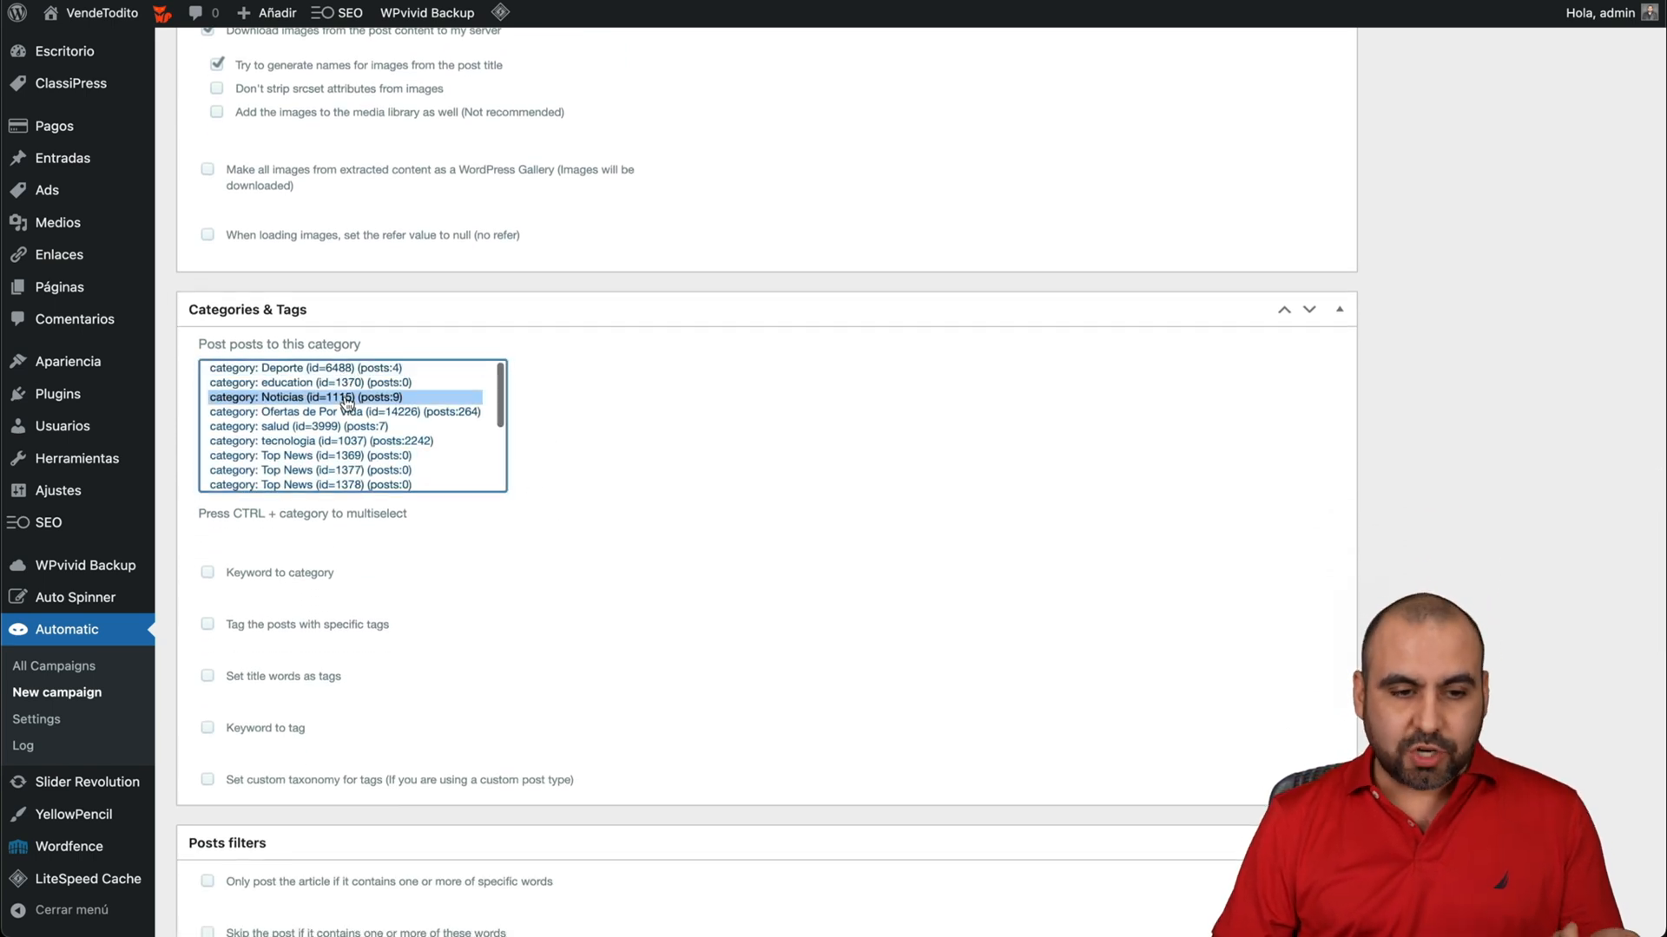
{"action": "scroll", "scroll_direction": "down", "scroll_amount": 3}
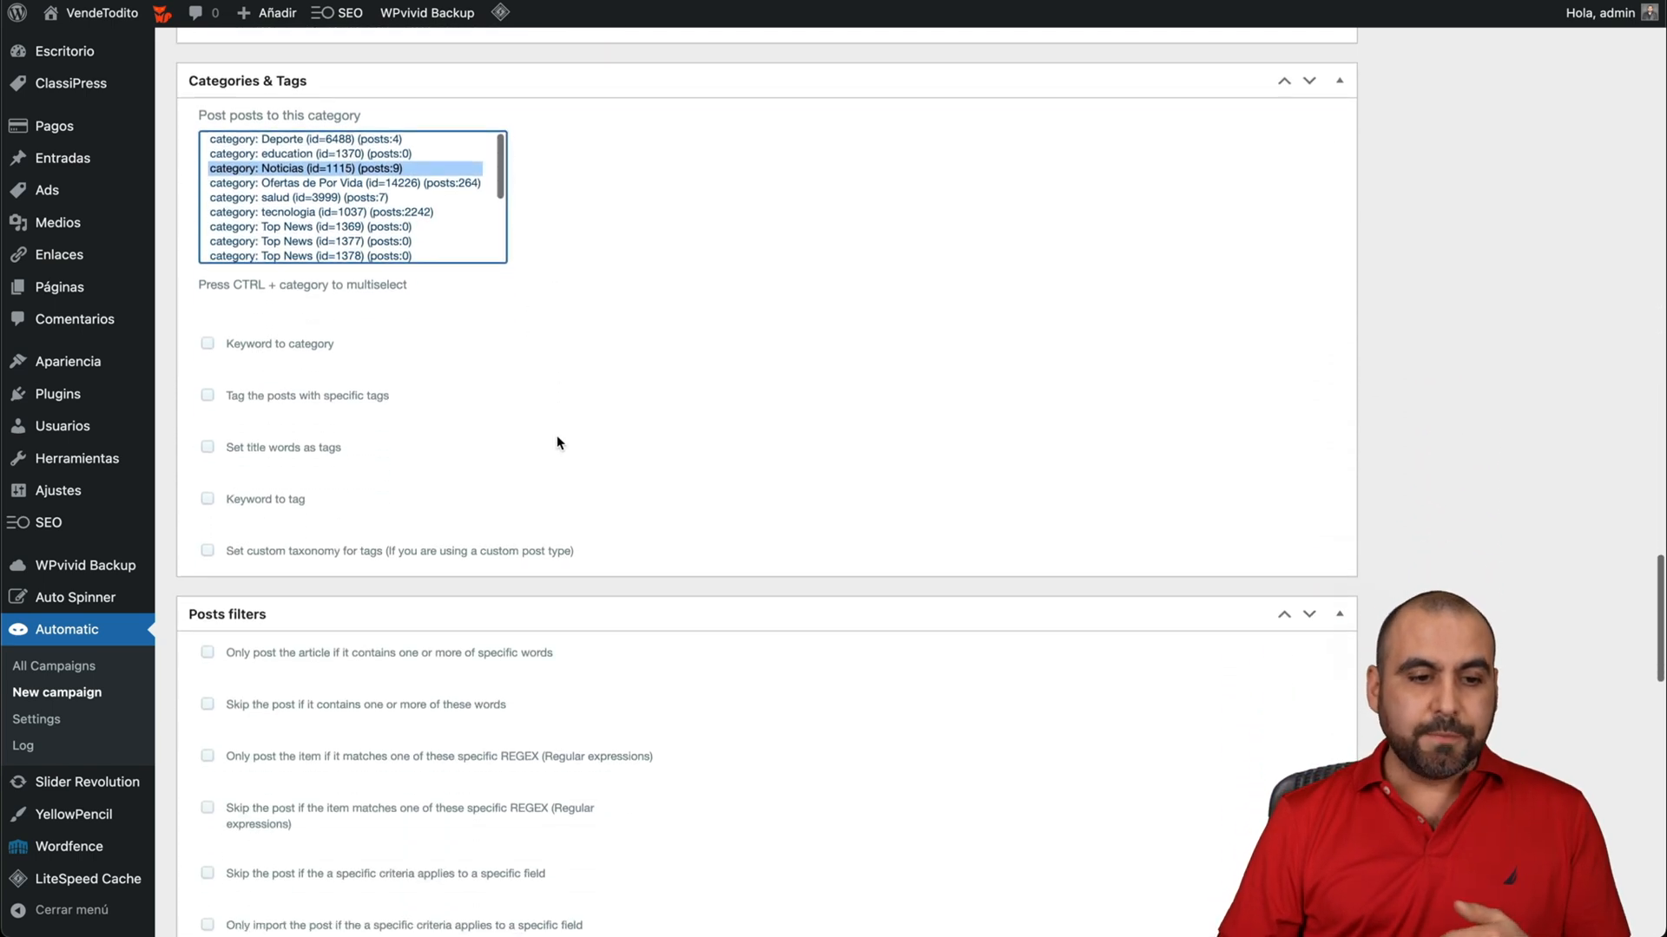
{"action": "scroll", "scroll_direction": "down", "scroll_amount": 3}
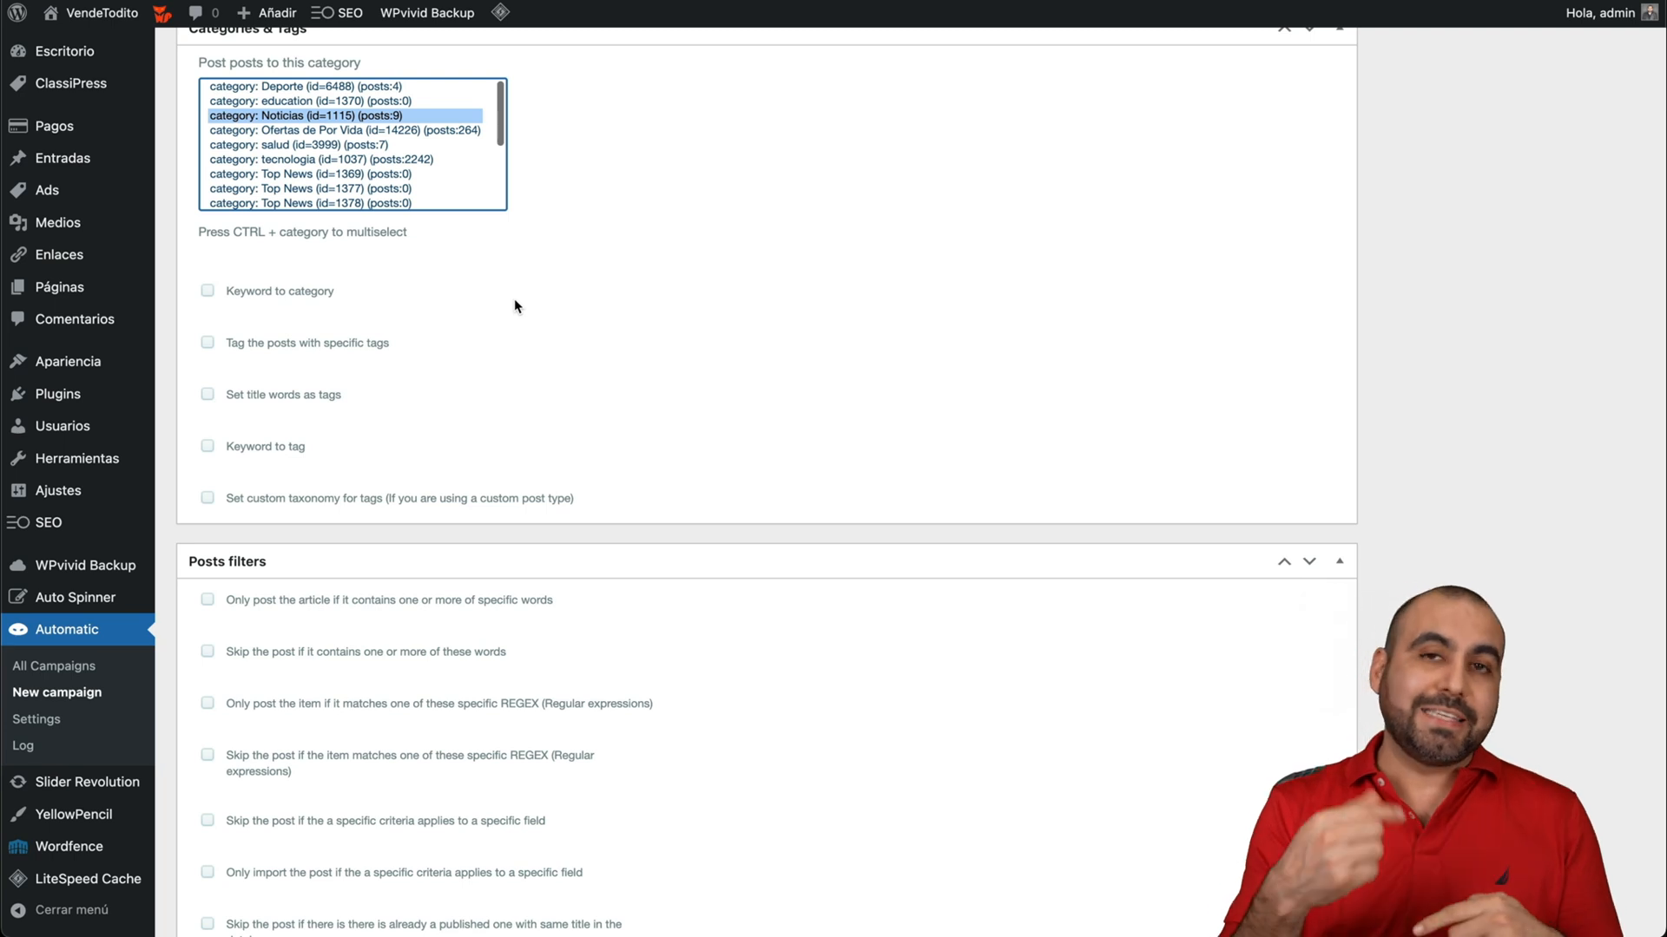
{"action": "mouse_move", "coordinate": [494, 309]}
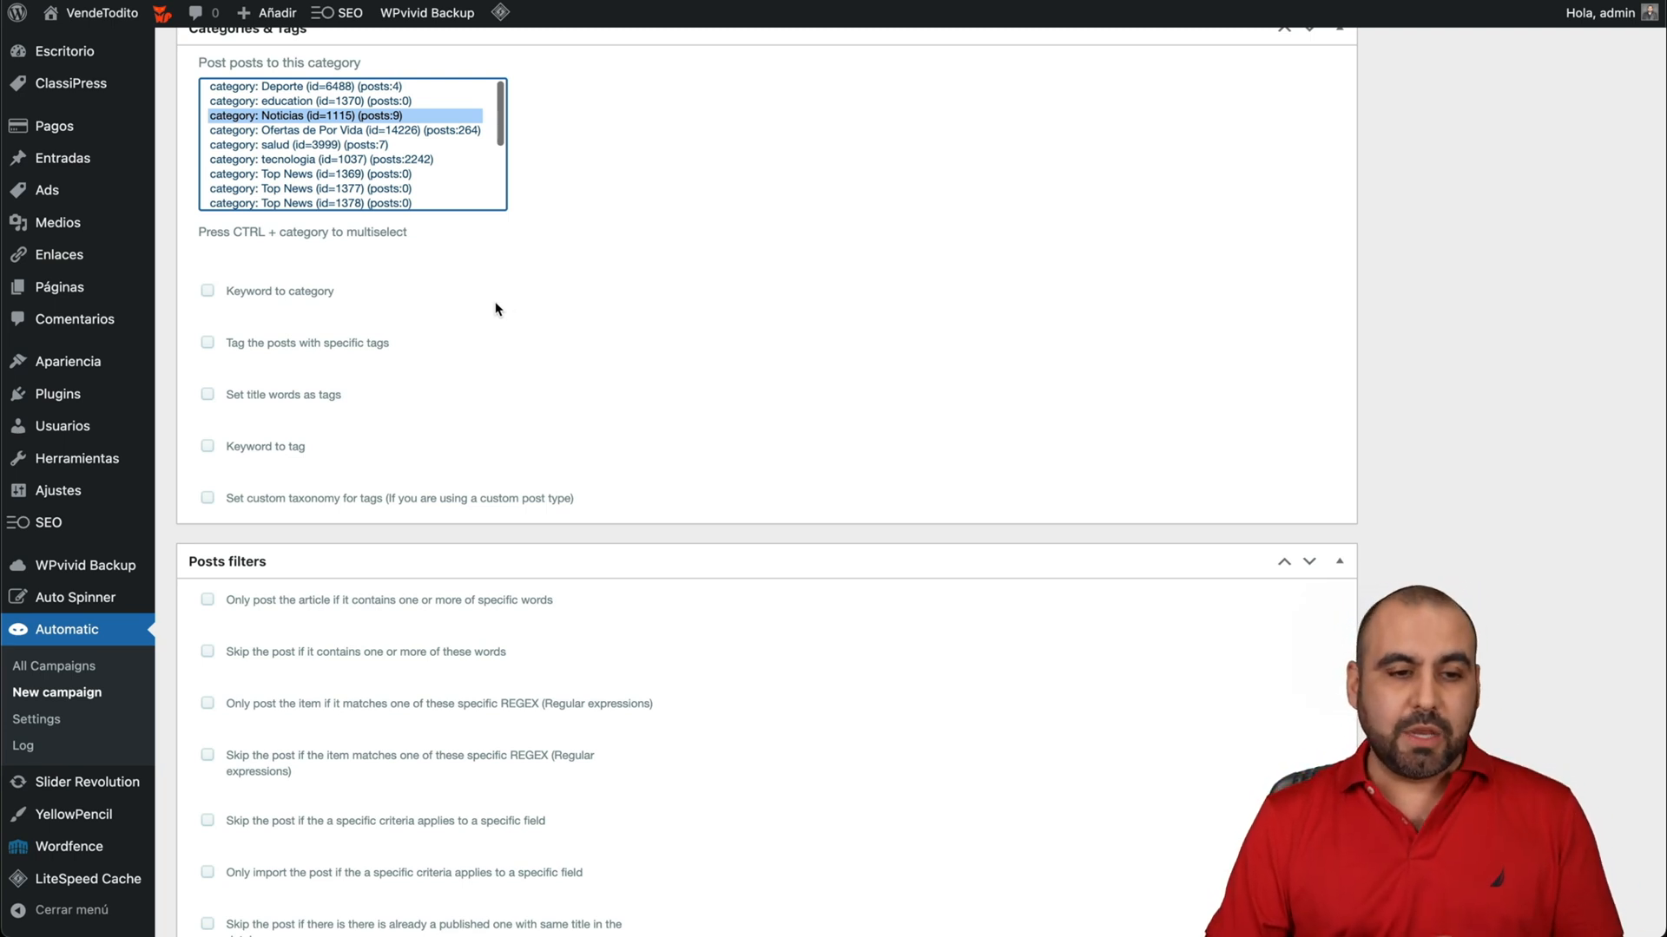
{"action": "mouse_move", "coordinate": [329, 356]}
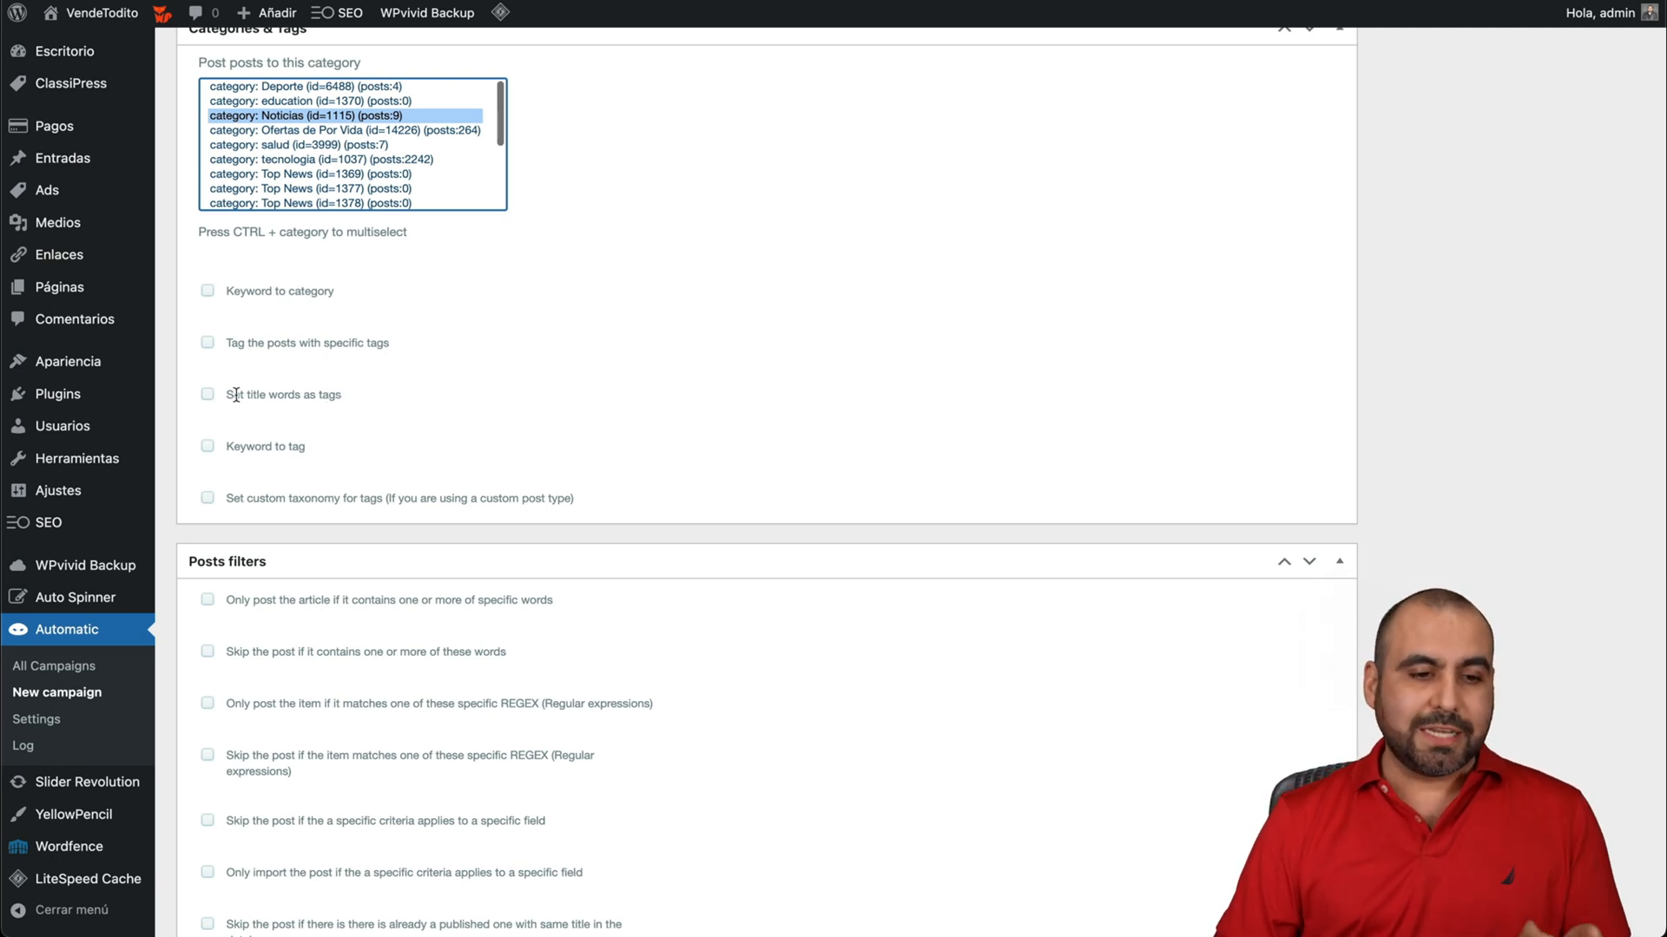
{"action": "left_click", "coordinate": [208, 394]}
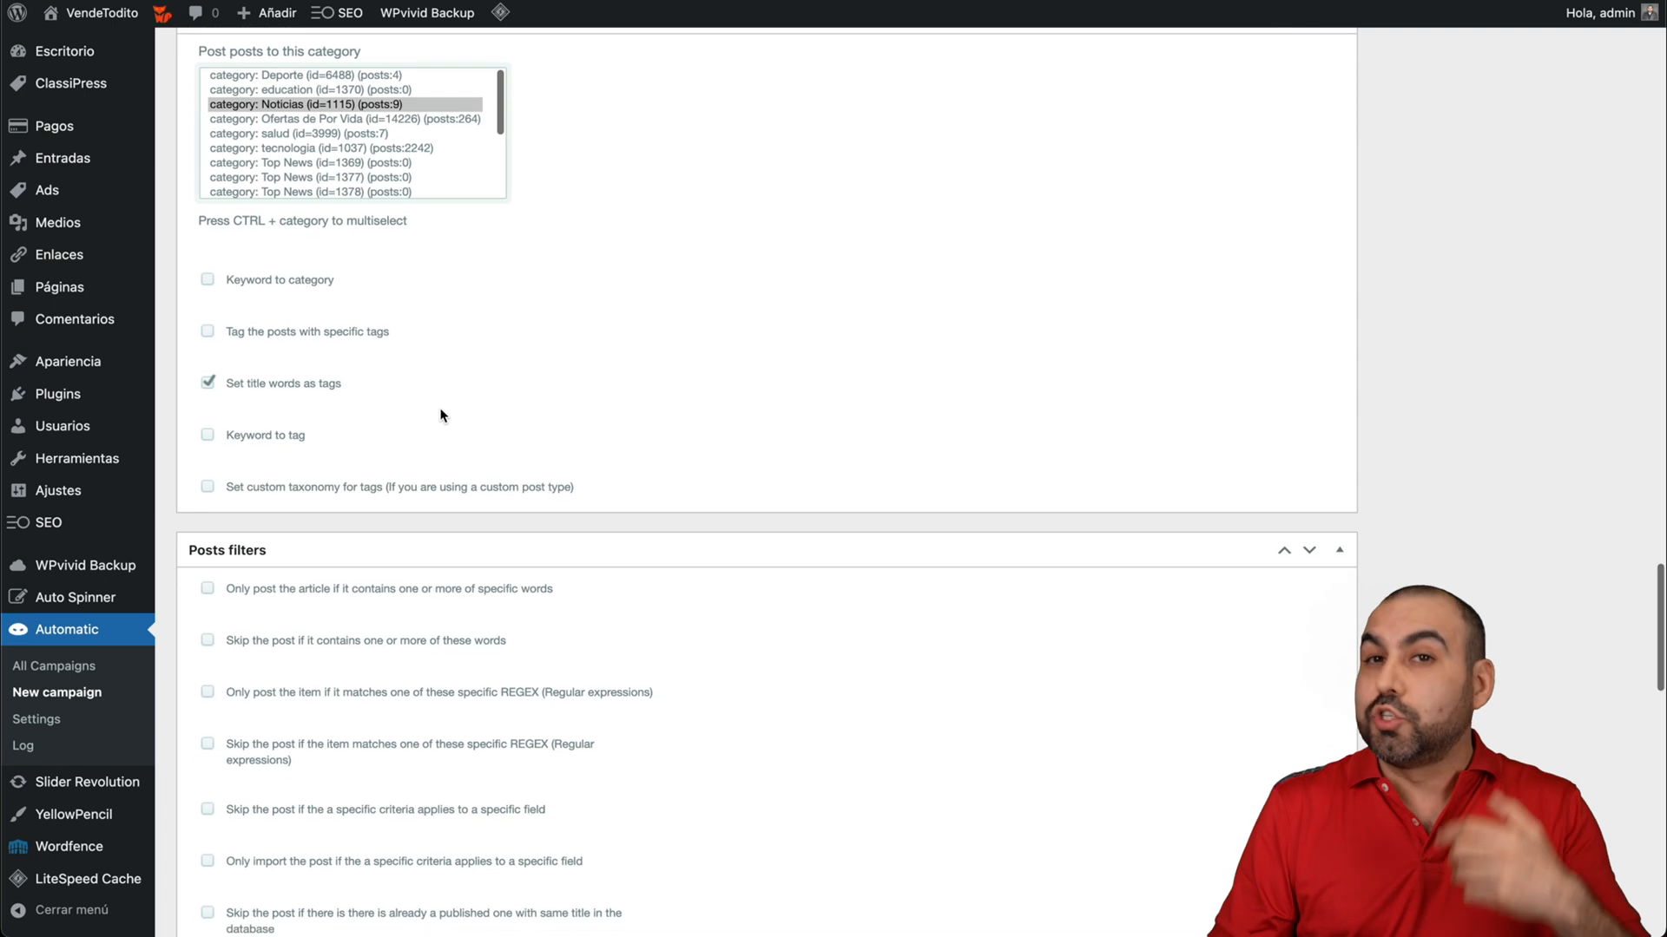
{"action": "scroll", "scroll_direction": "down", "scroll_amount": 3}
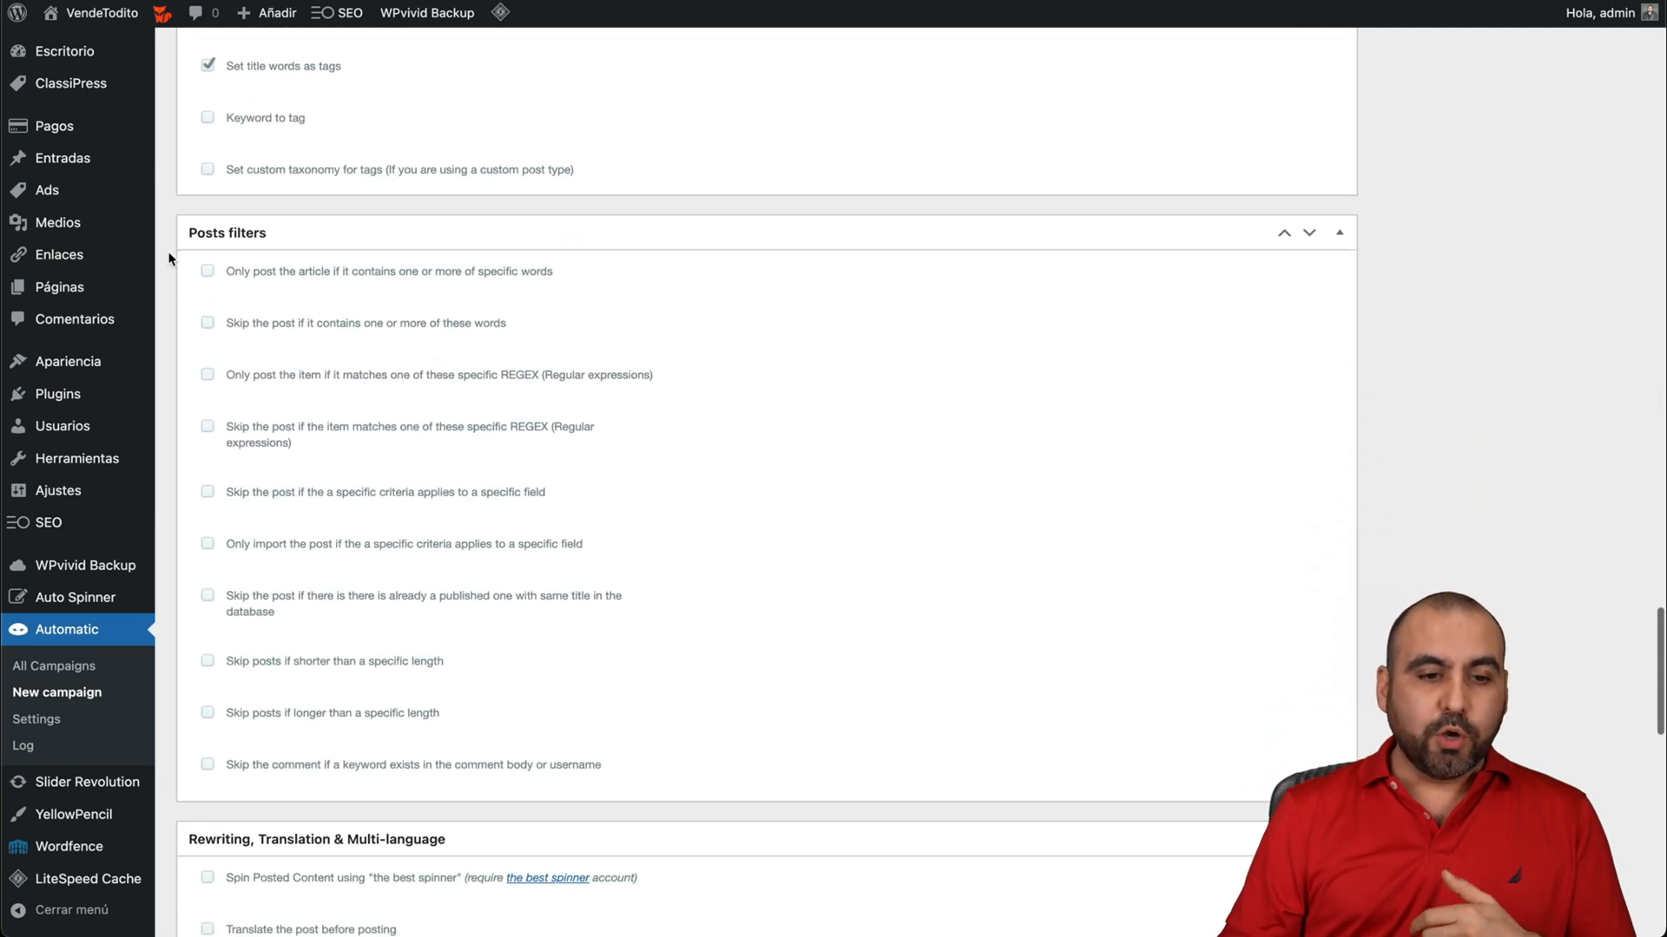
Step: Tick 'Strip original links from the post (hyperlinks)' in the Links box
{"action": "scroll", "scroll_direction": "down", "scroll_amount": 3}
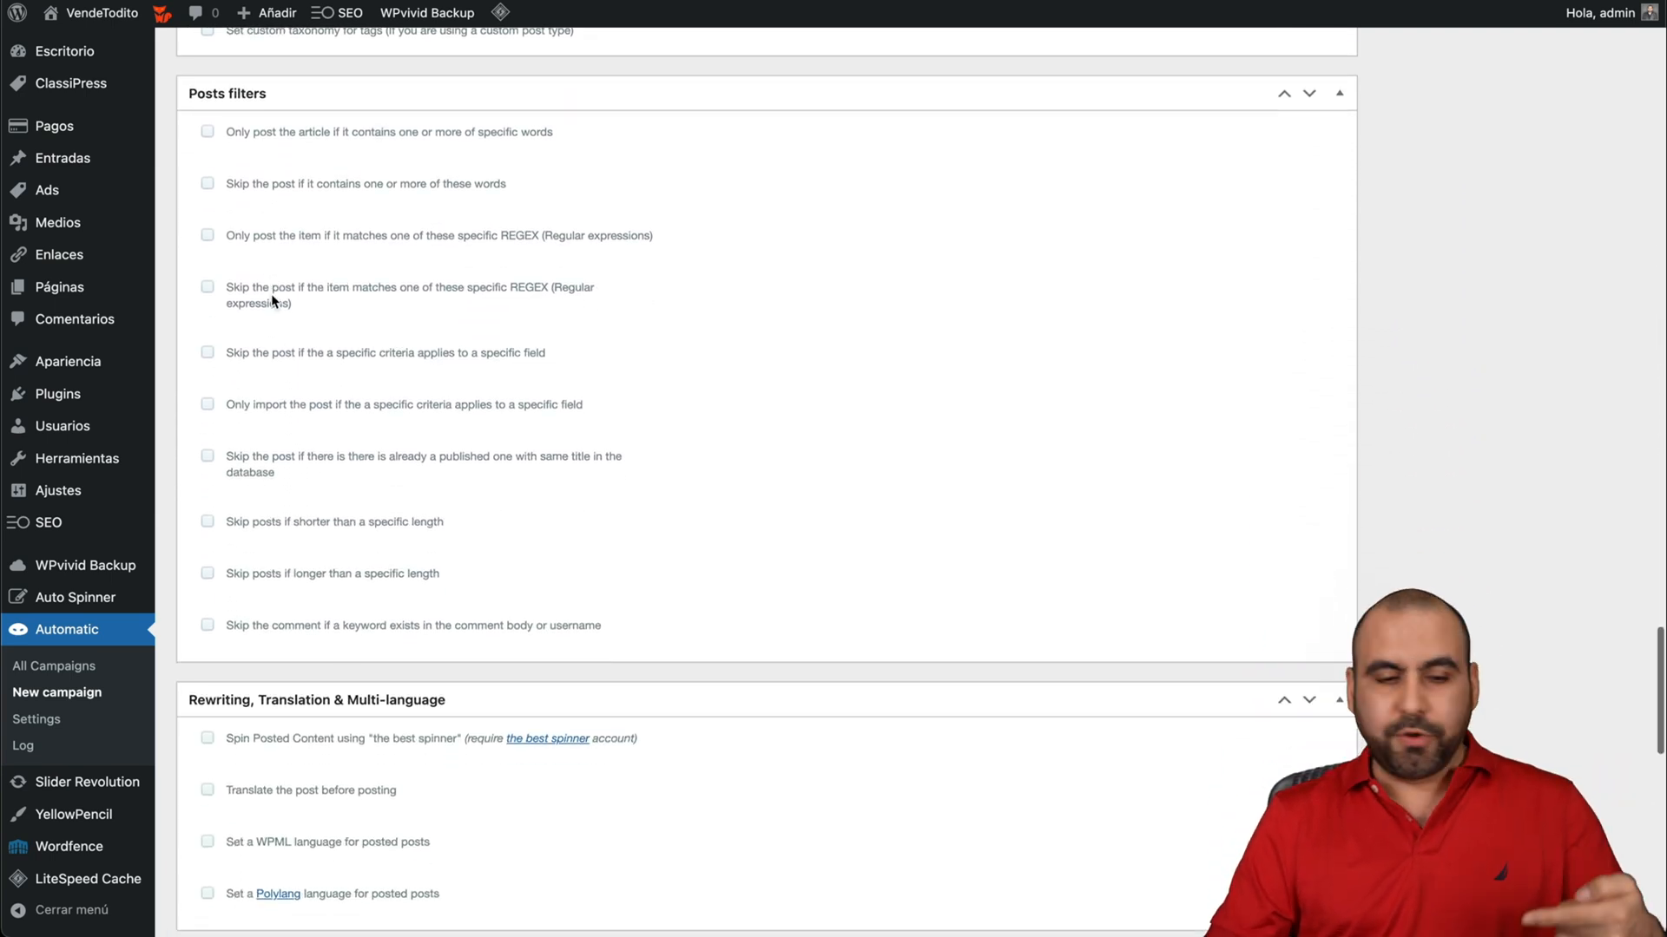
{"action": "scroll", "scroll_direction": "down", "scroll_amount": 3}
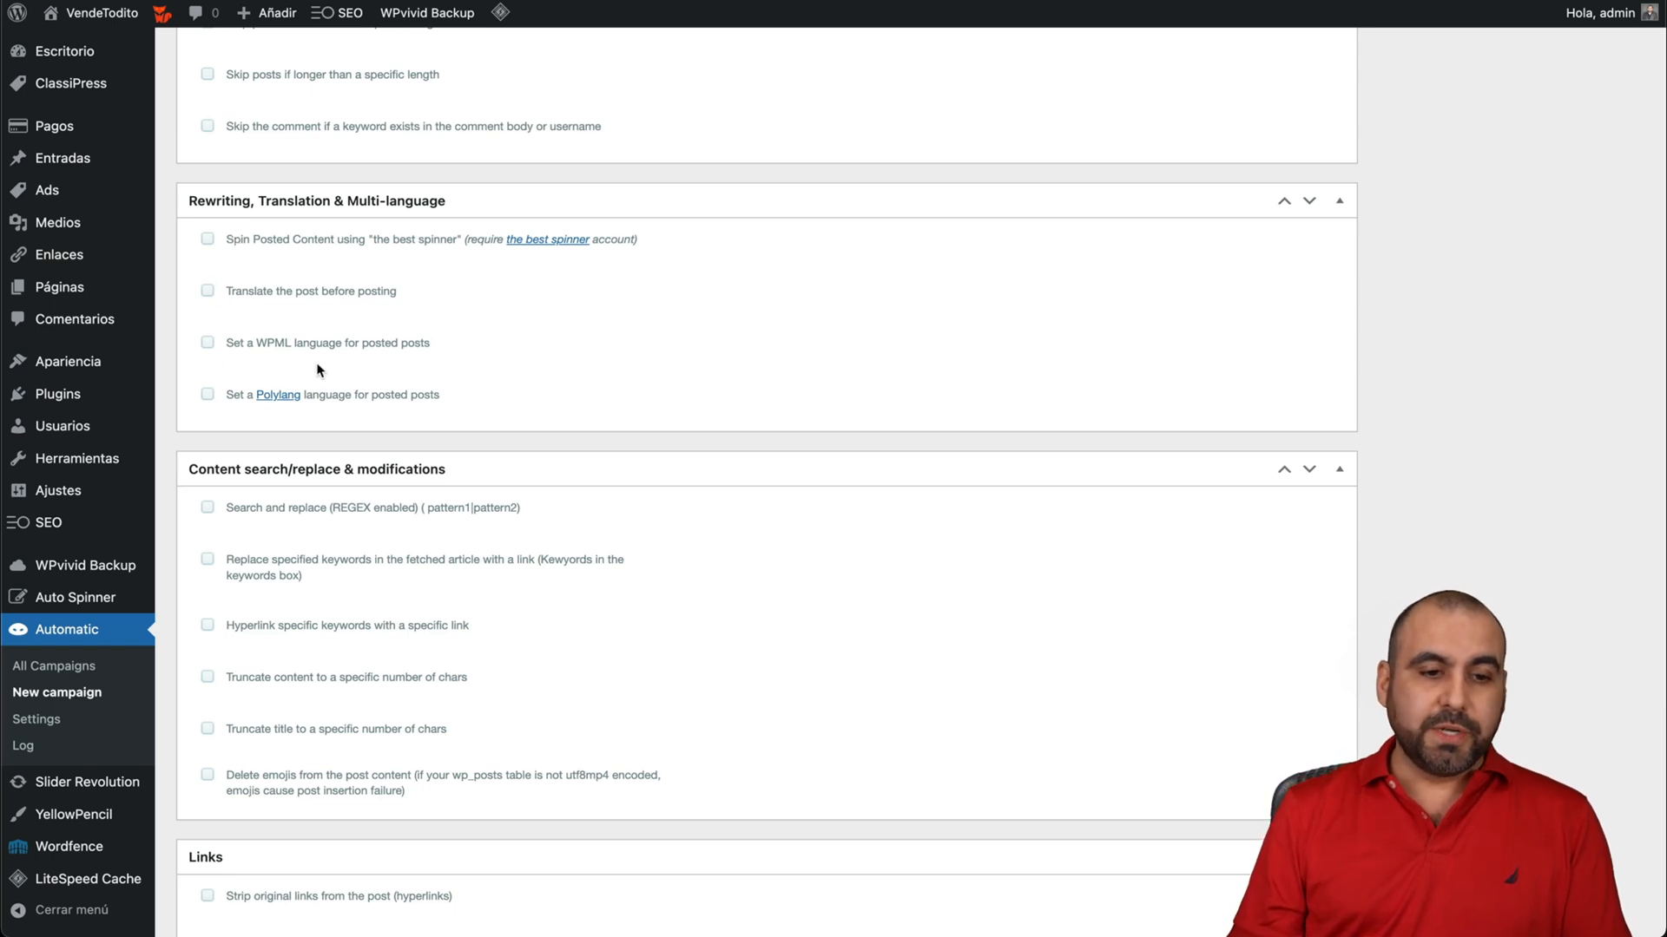
{"action": "scroll", "scroll_direction": "down", "scroll_amount": 3}
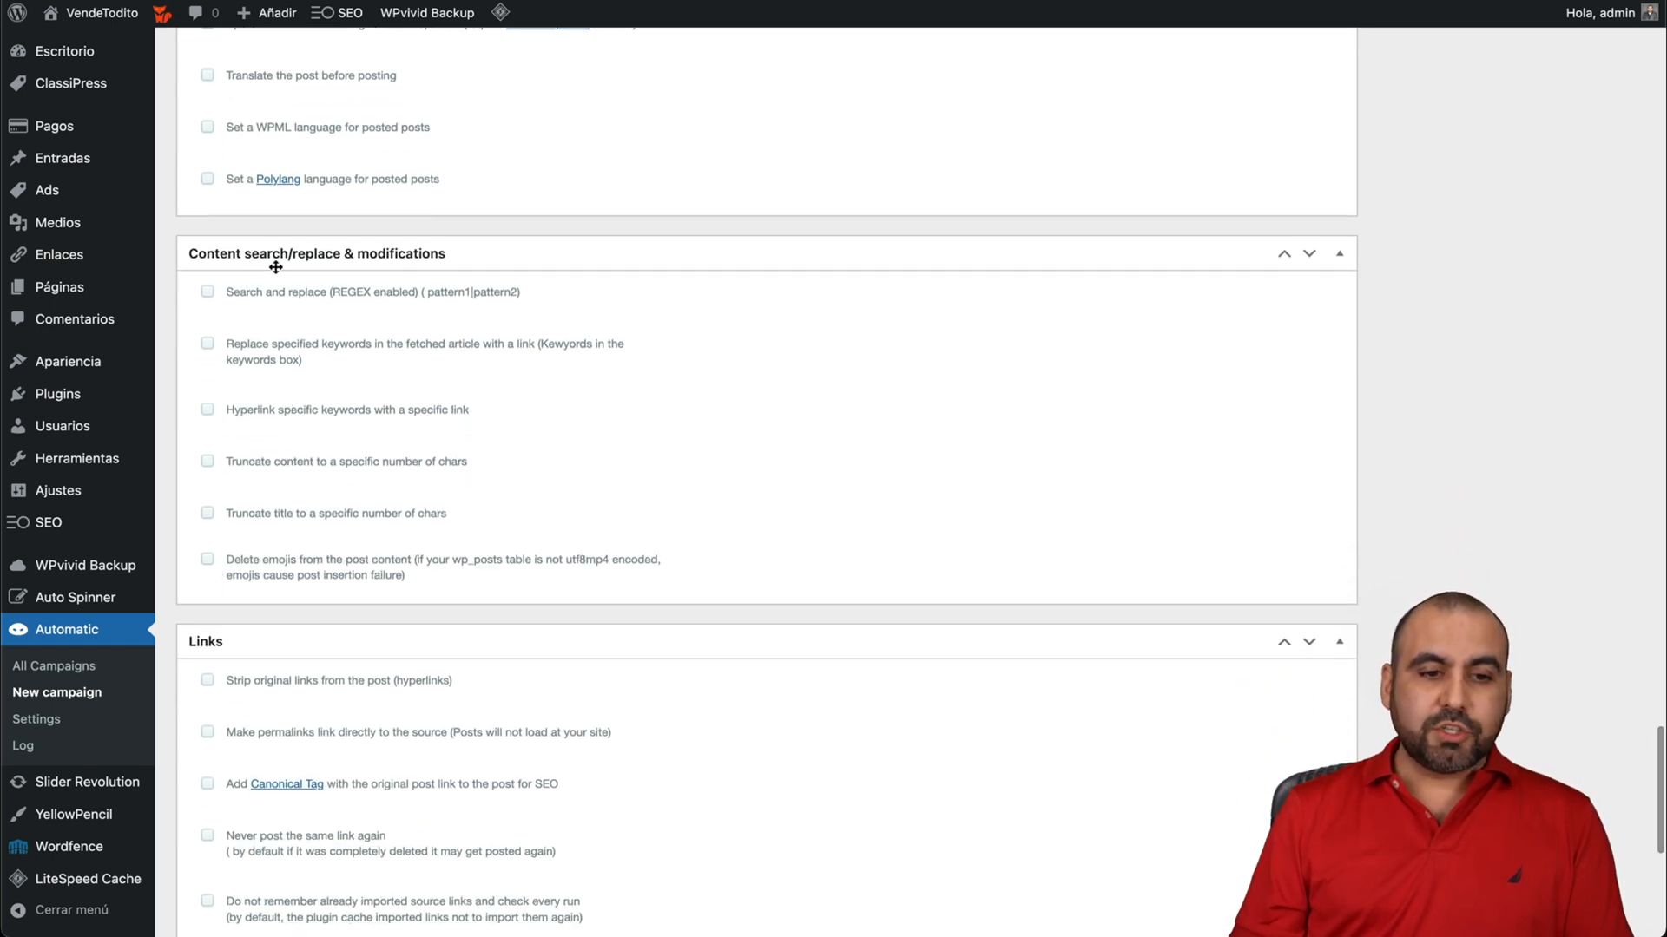
{"action": "mouse_move", "coordinate": [705, 349]}
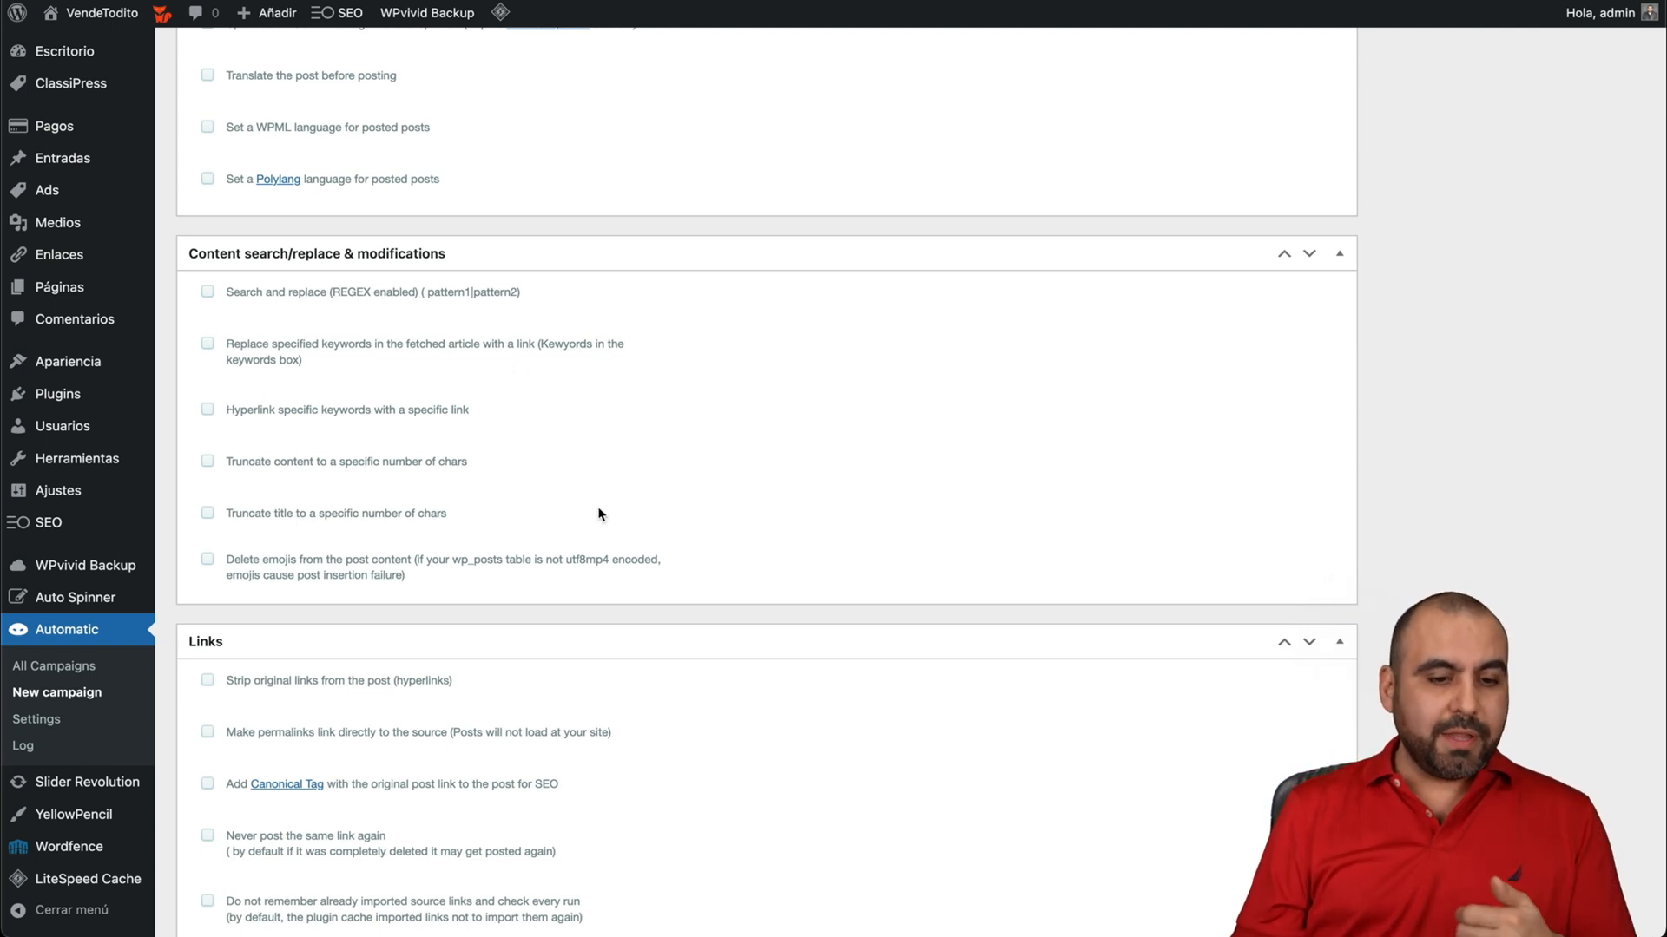
{"action": "scroll", "scroll_direction": "down", "scroll_amount": 3}
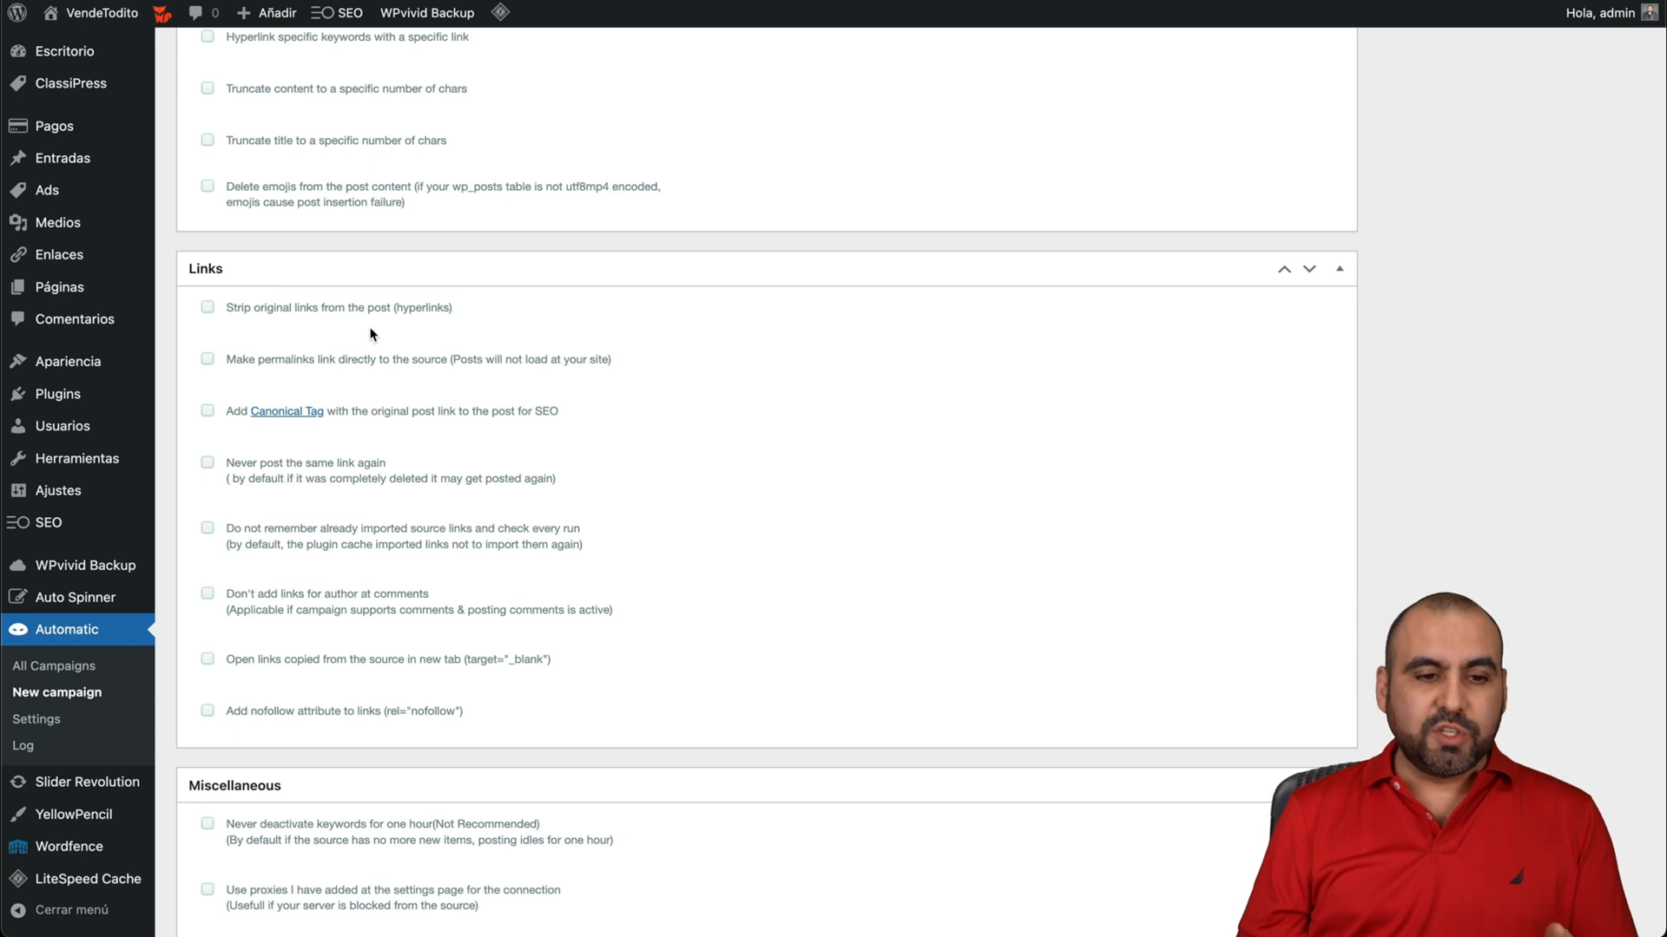
{"action": "mouse_move", "coordinate": [208, 313]}
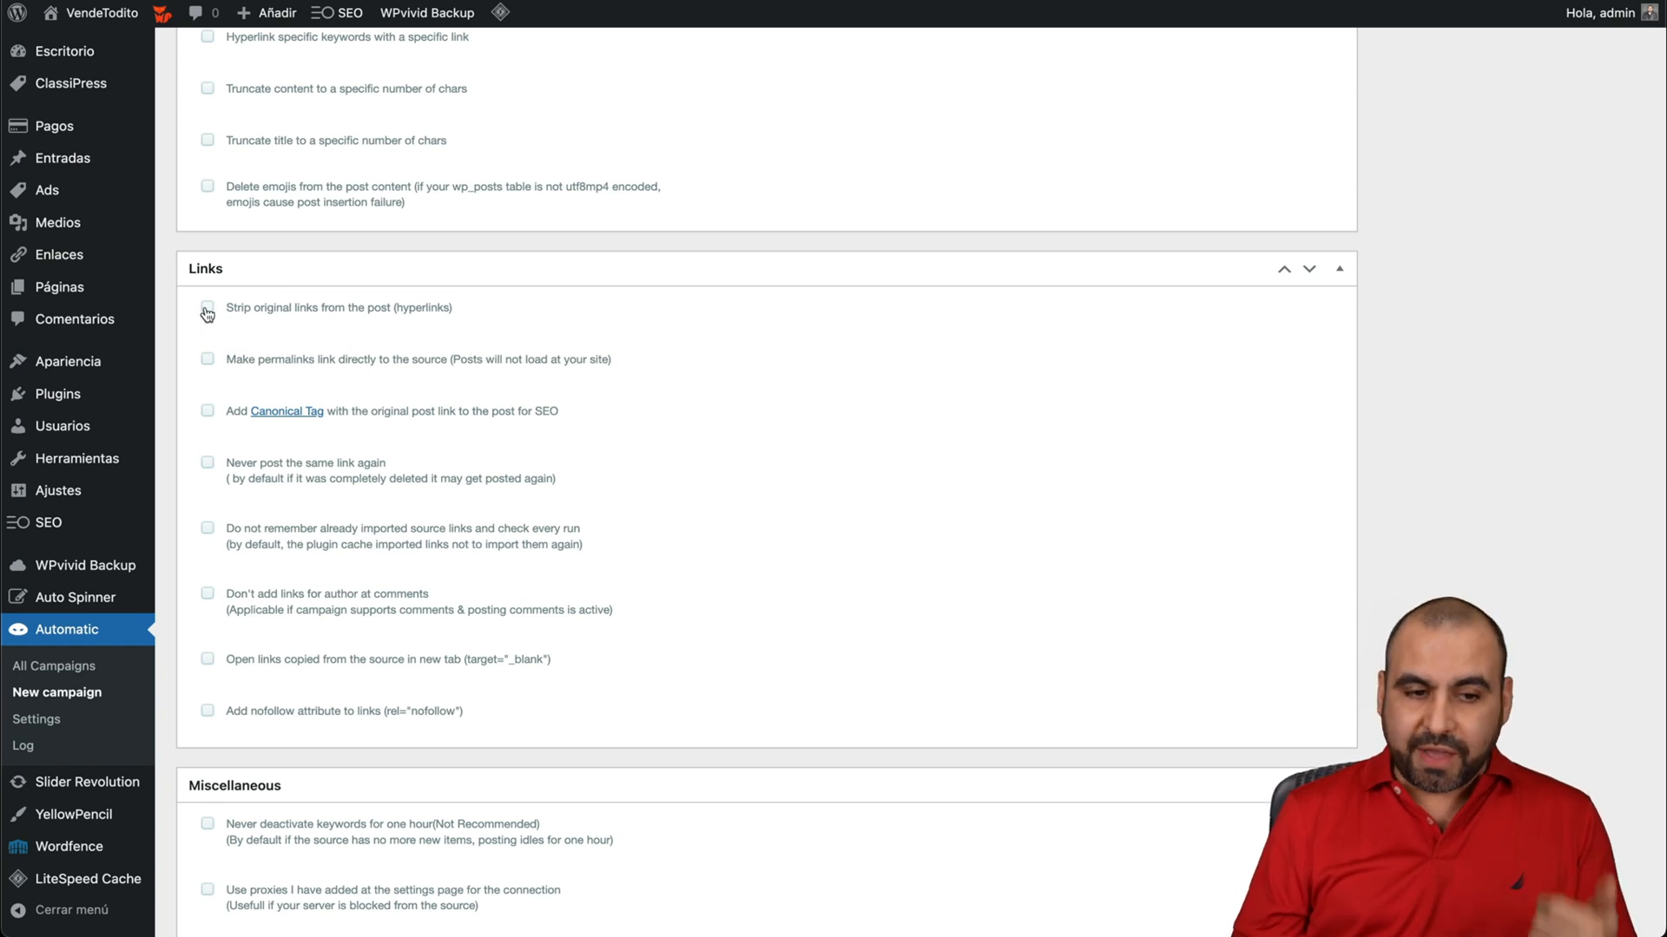
{"action": "left_click", "coordinate": [207, 307]}
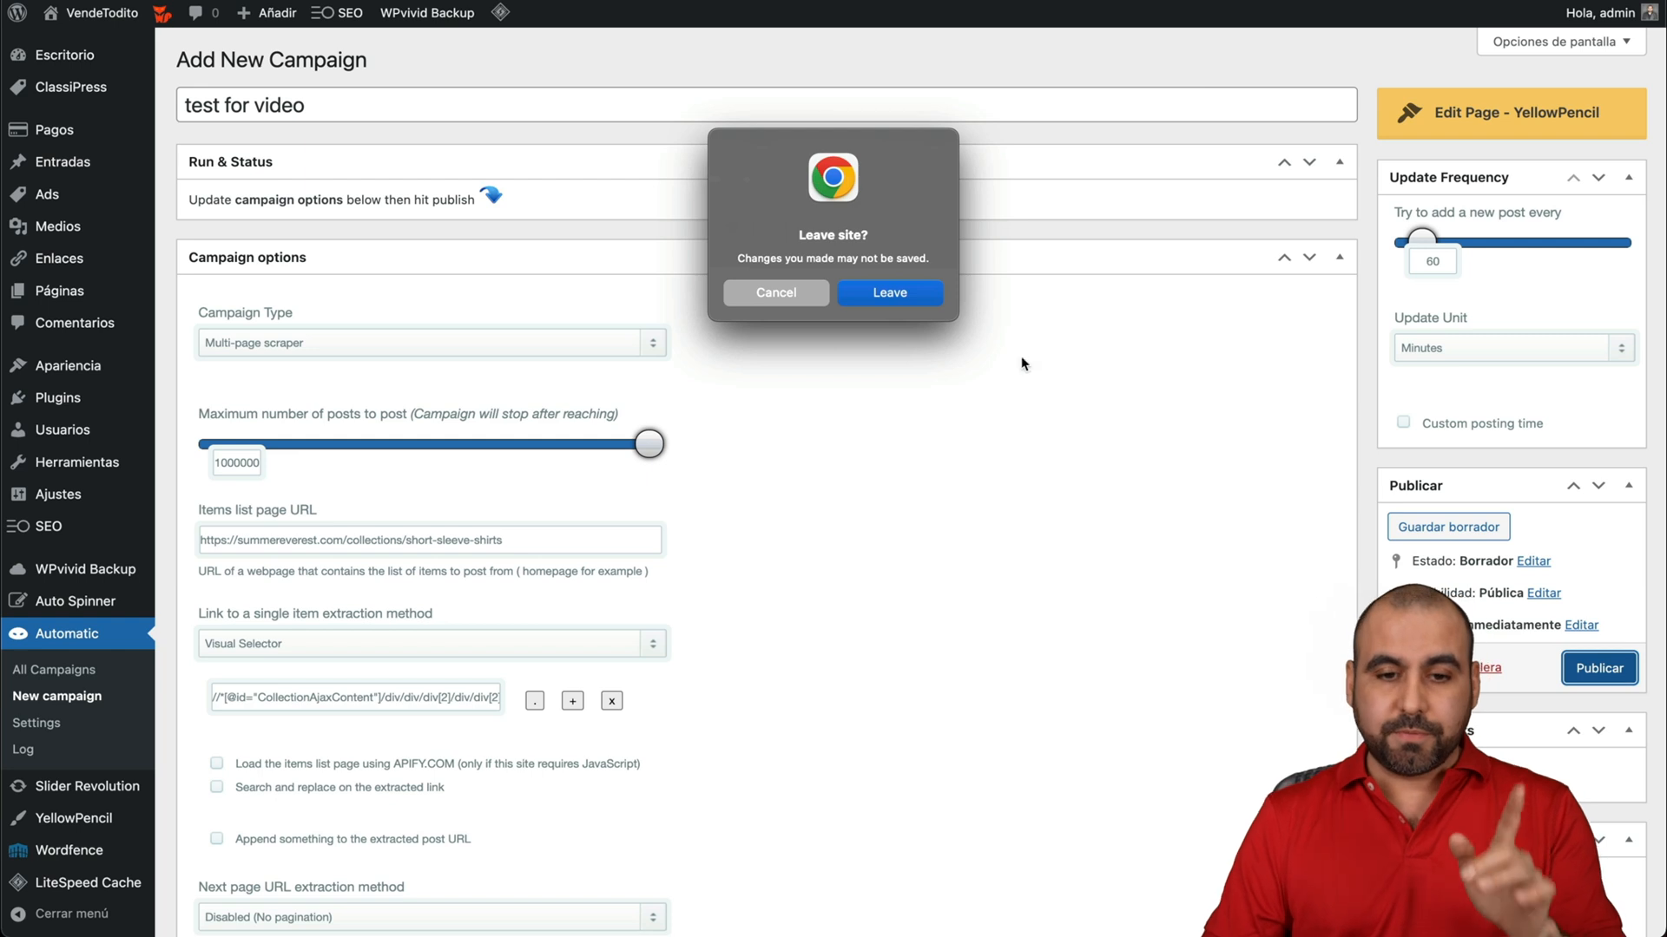
Step: Publish the video scraper campaign, run it, and open the posted Pop Culture Nostalgia Shirt
{"action": "left_click", "coordinate": [889, 292]}
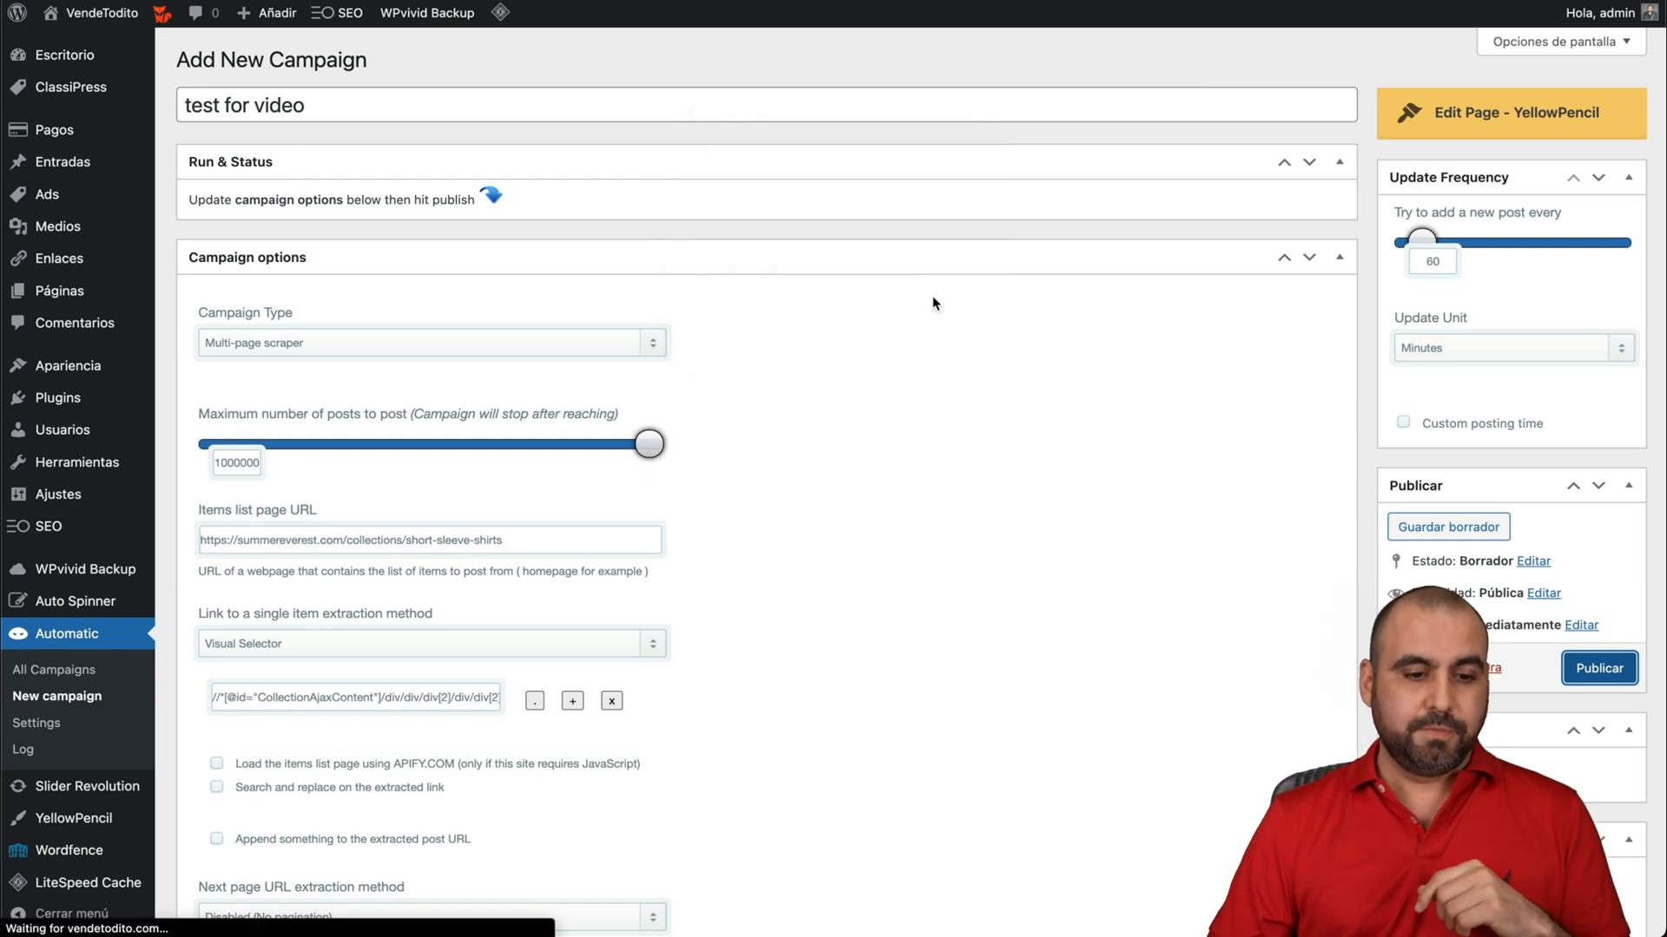
{"action": "left_click", "coordinate": [1597, 669]}
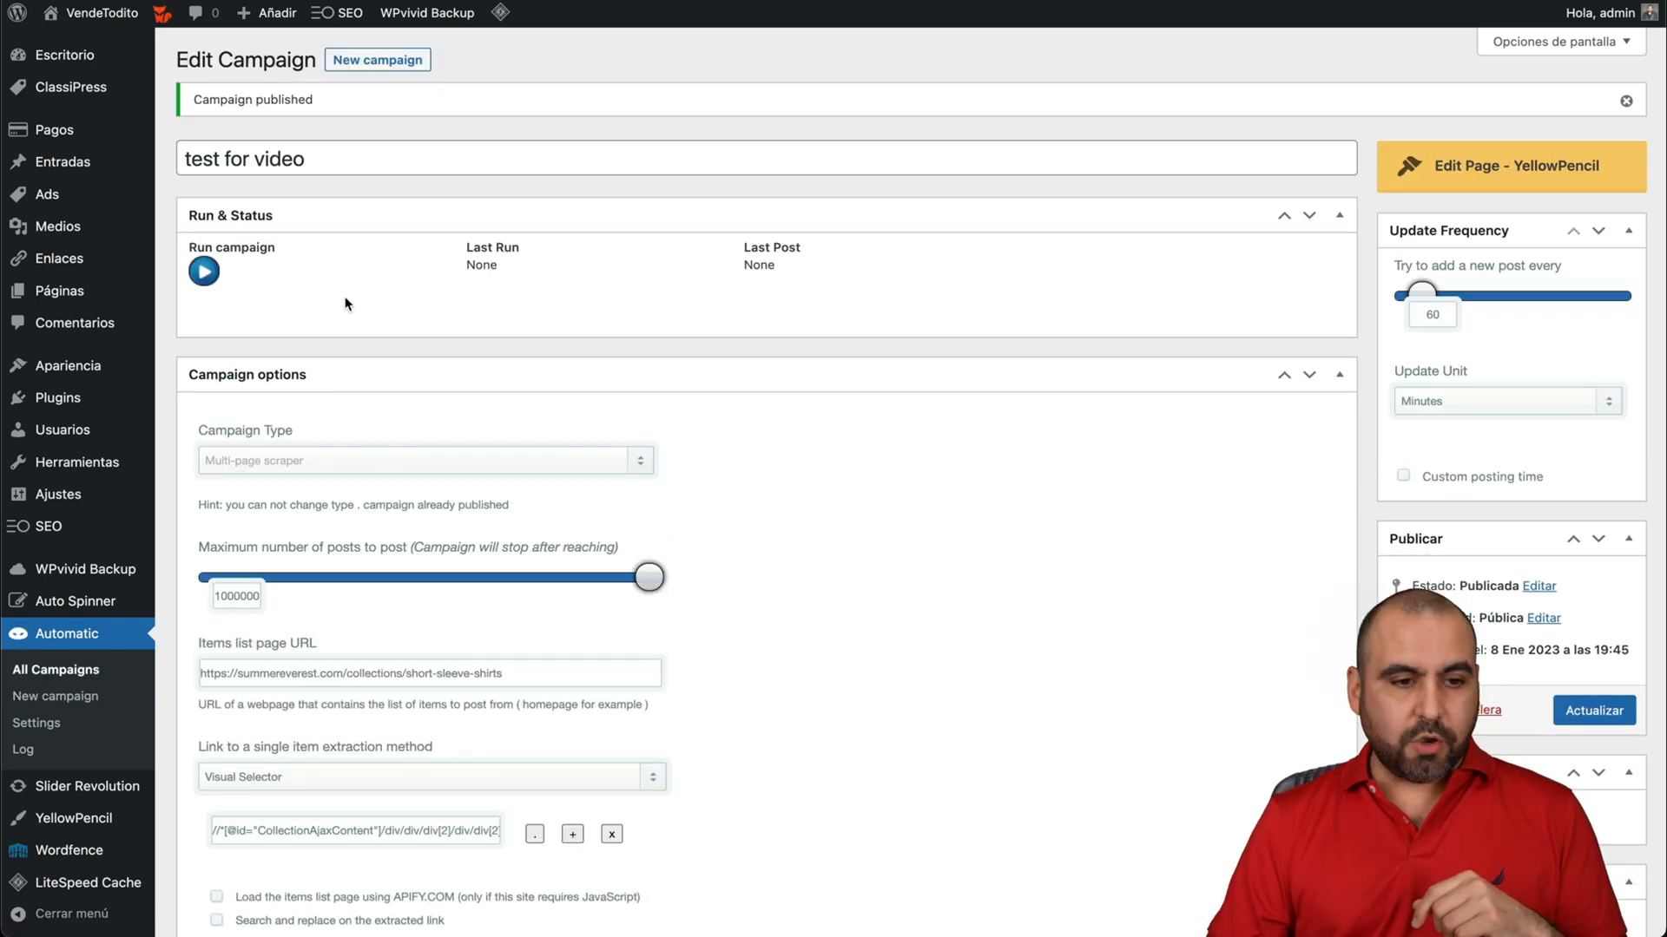
{"action": "left_click", "coordinate": [203, 270]}
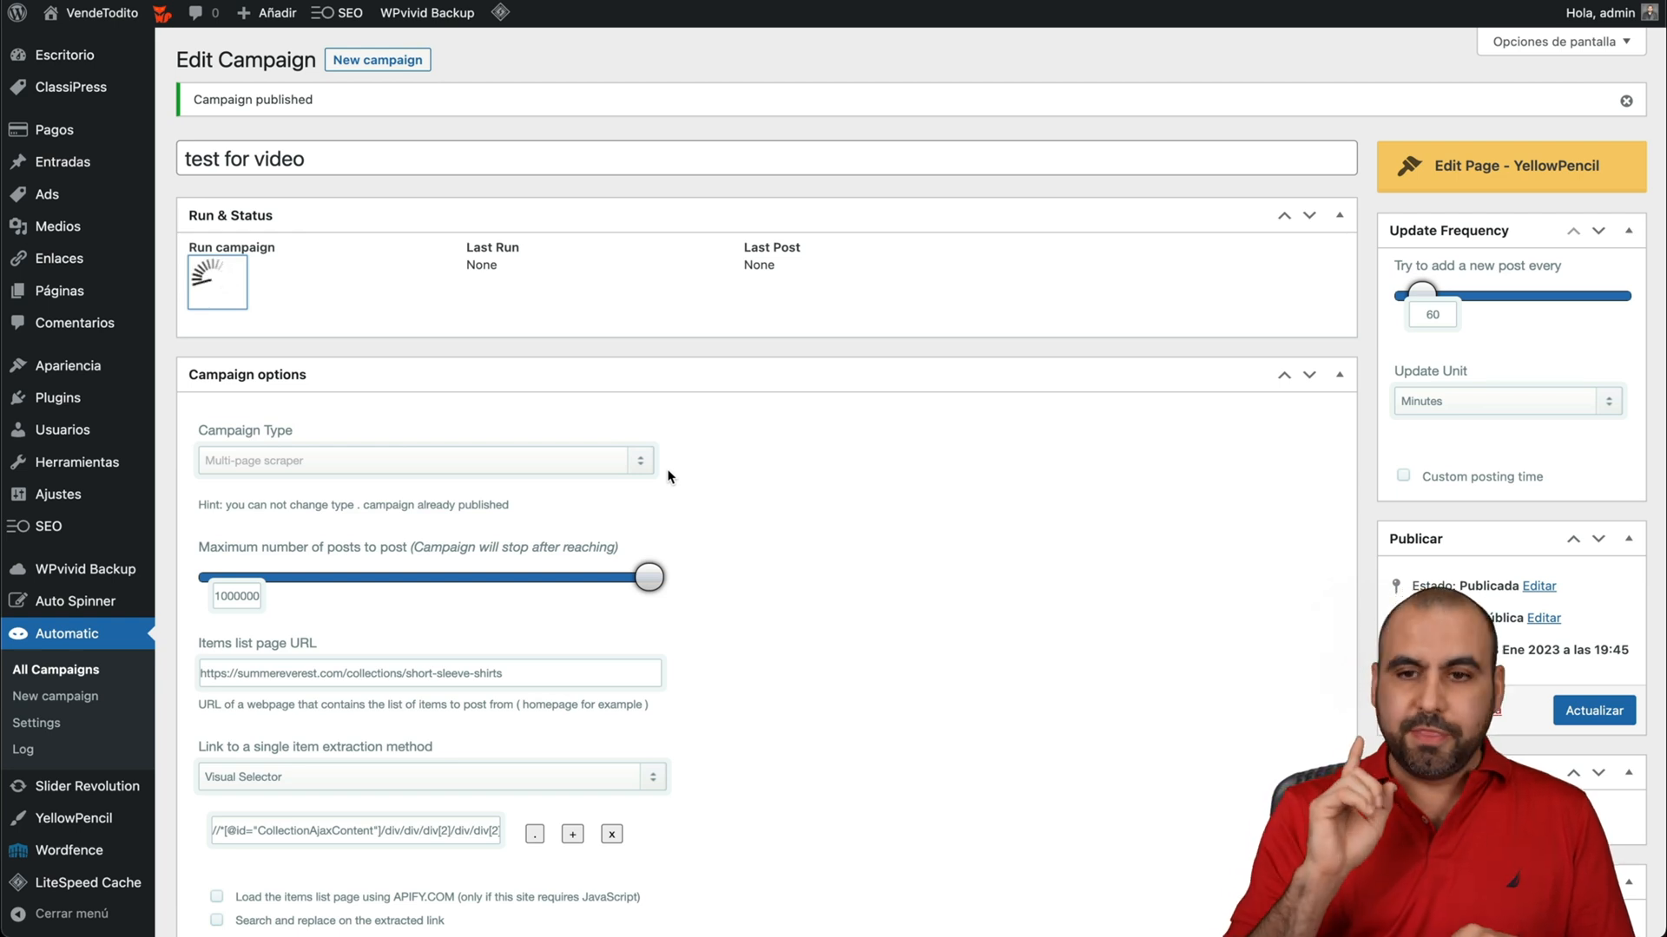
{"action": "left_click", "coordinate": [216, 281]}
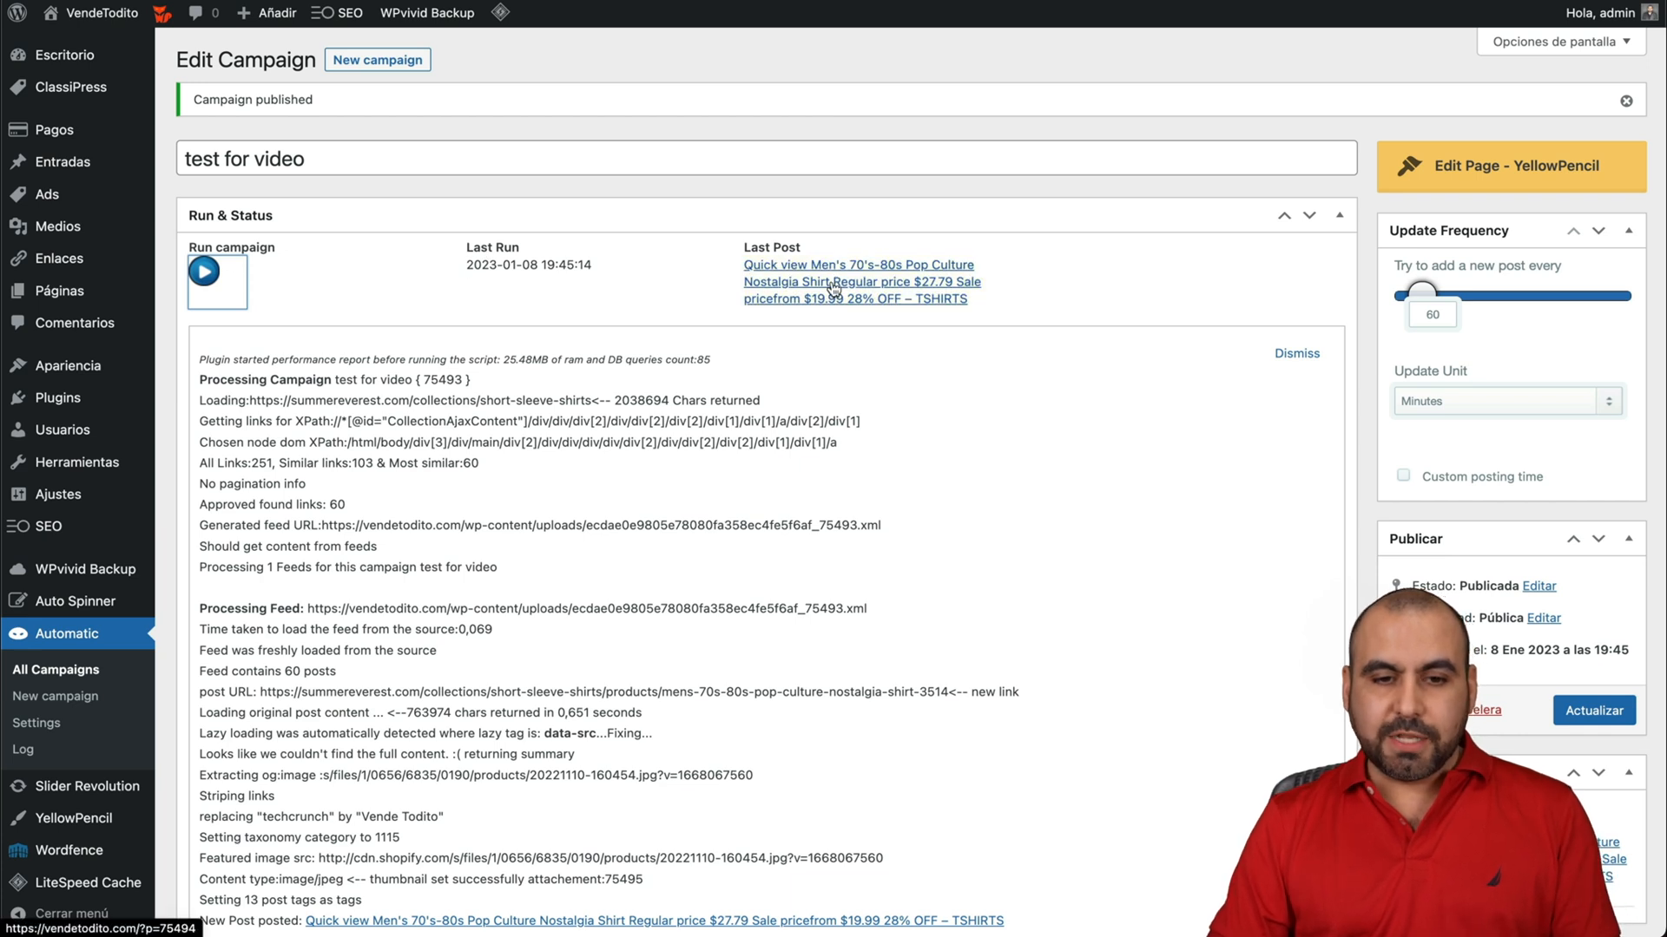
{"action": "left_click", "coordinate": [856, 265]}
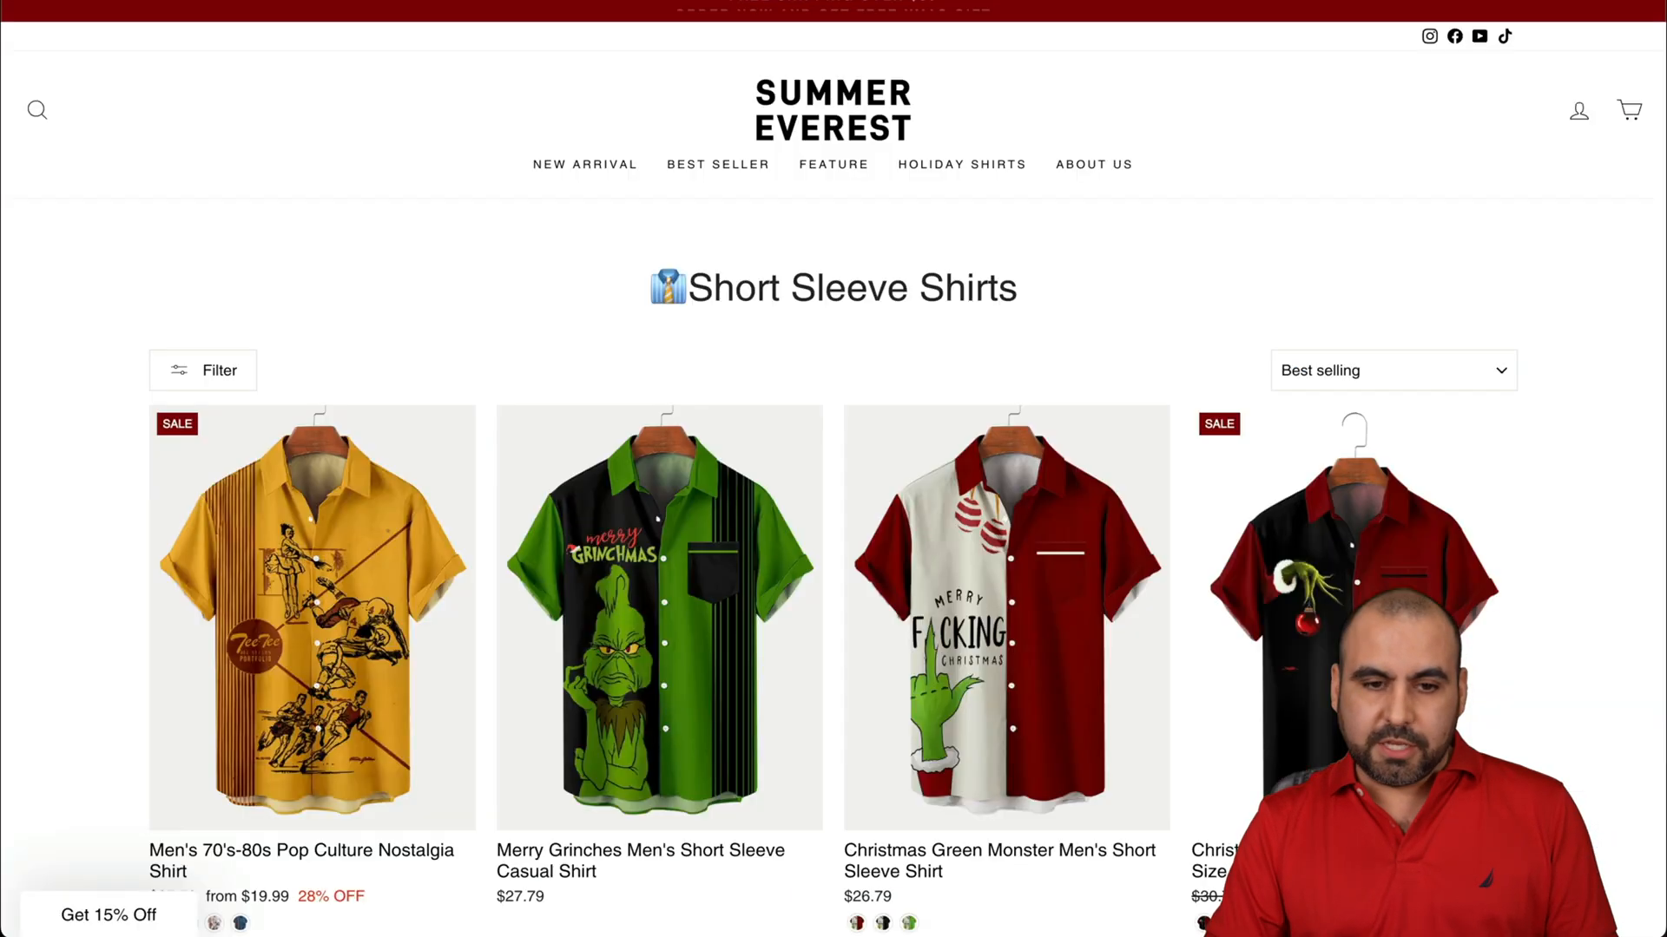
Step: Scroll through the imported Men's 70's-80s Pop Culture Nostalgia Shirt post on VendeTodito
{"action": "scroll", "scroll_direction": "down", "scroll_amount": 3}
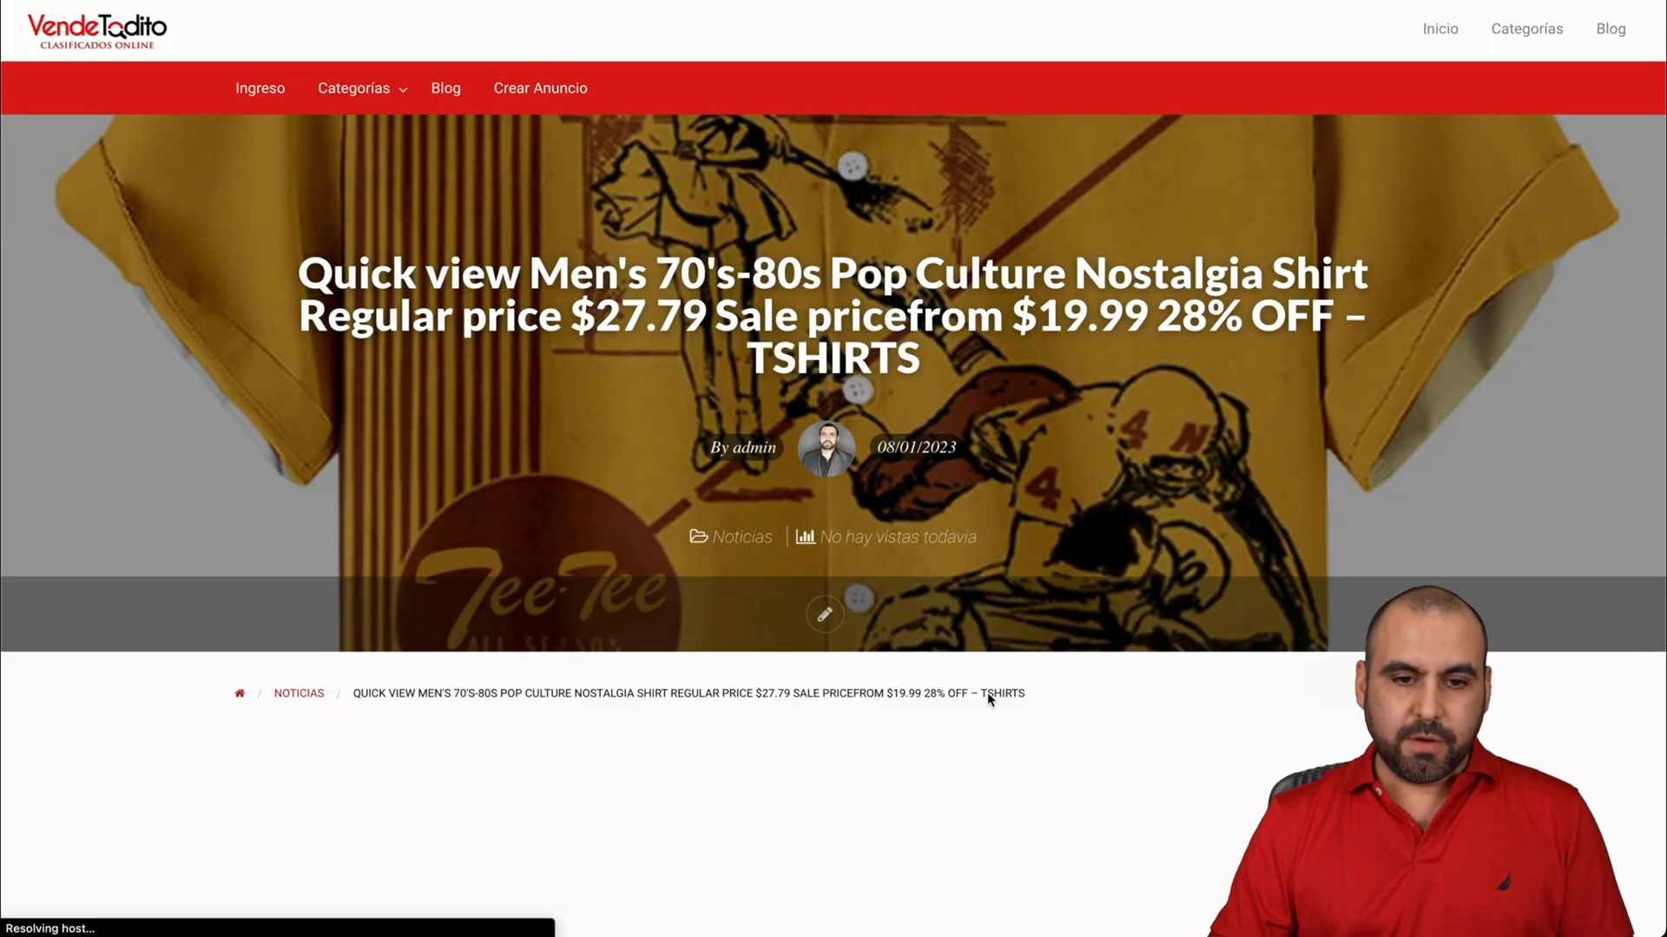
{"action": "scroll", "scroll_direction": "down", "scroll_amount": 3}
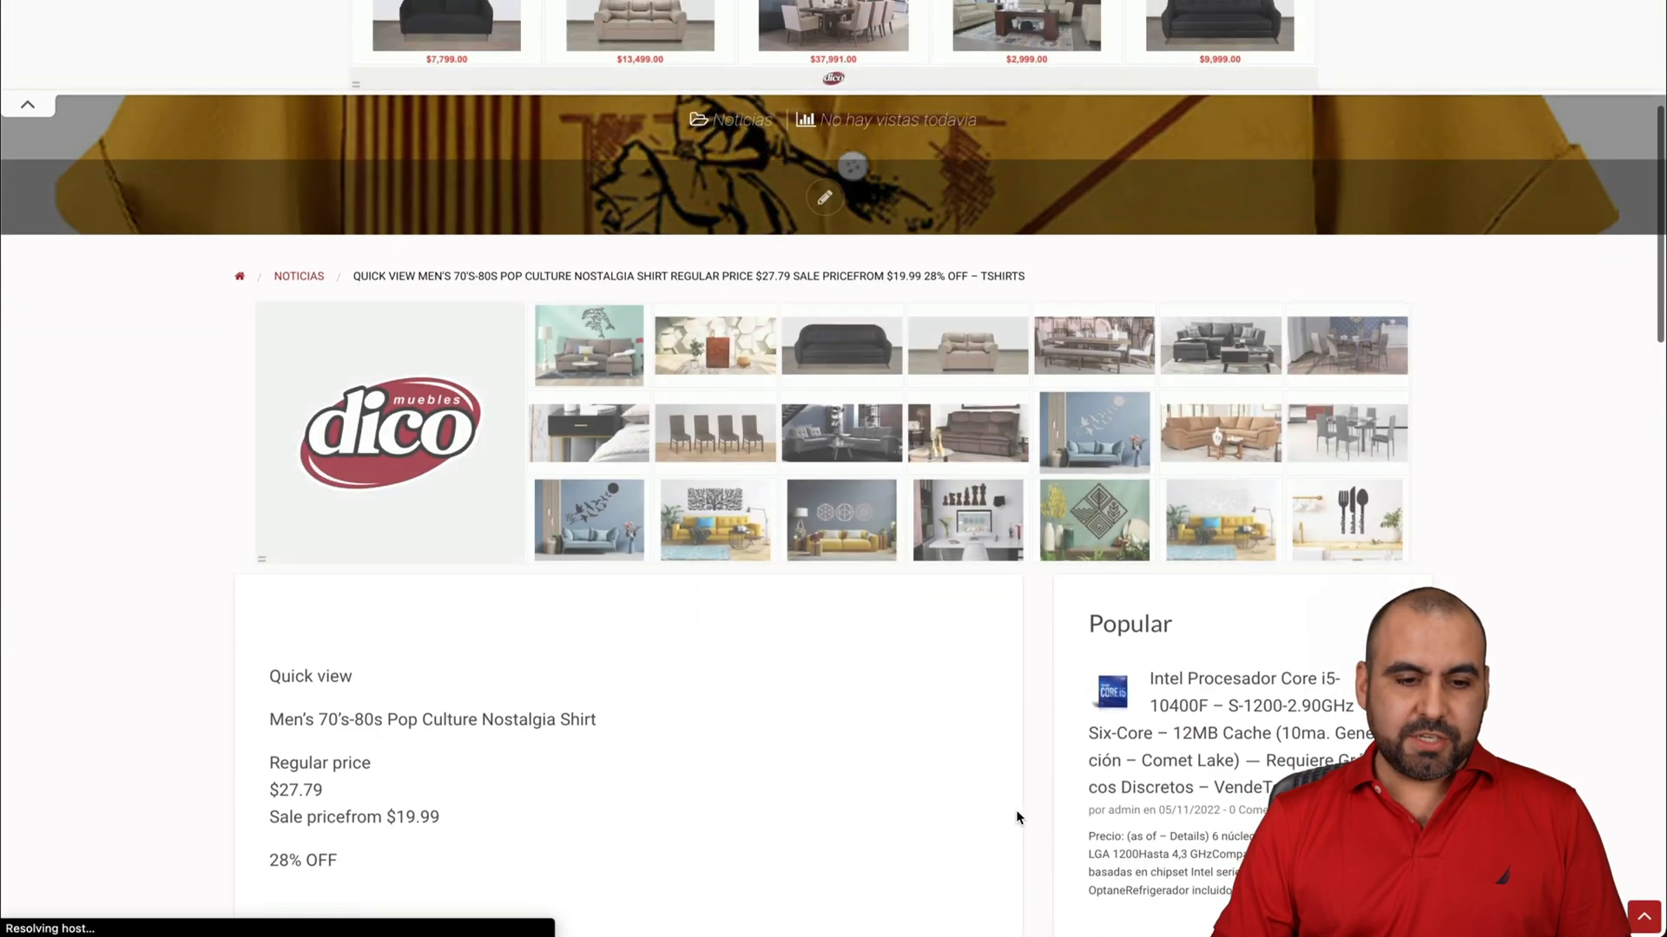
{"action": "scroll", "scroll_direction": "down", "scroll_amount": 3}
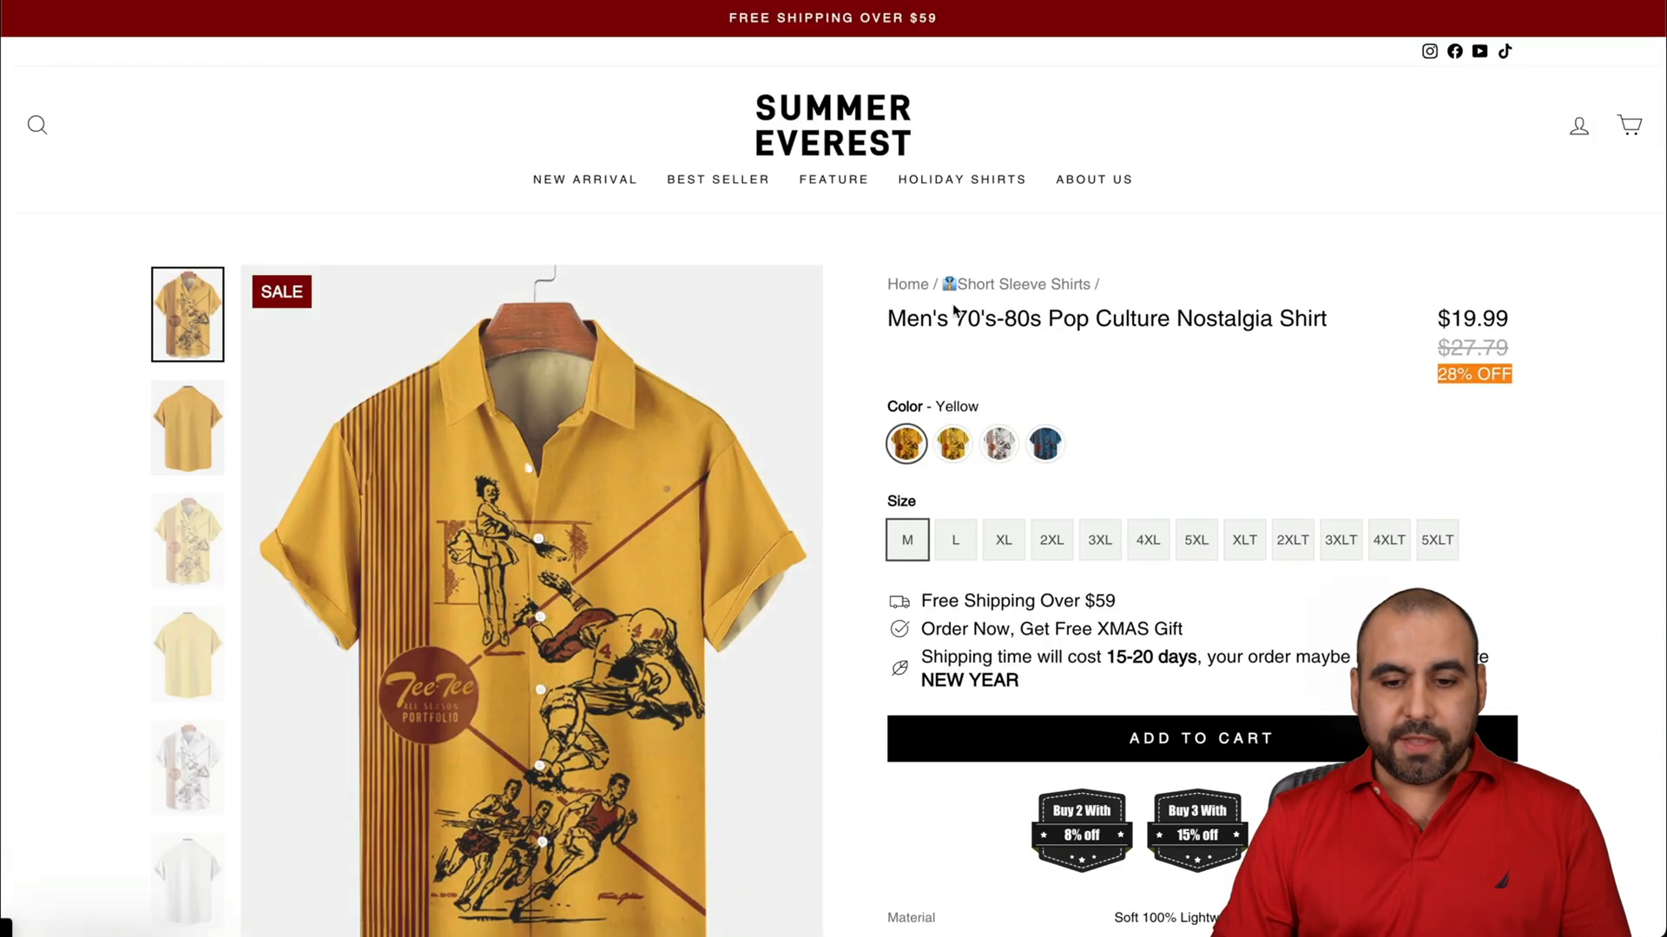
{"action": "scroll", "scroll_direction": "down", "scroll_amount": 3}
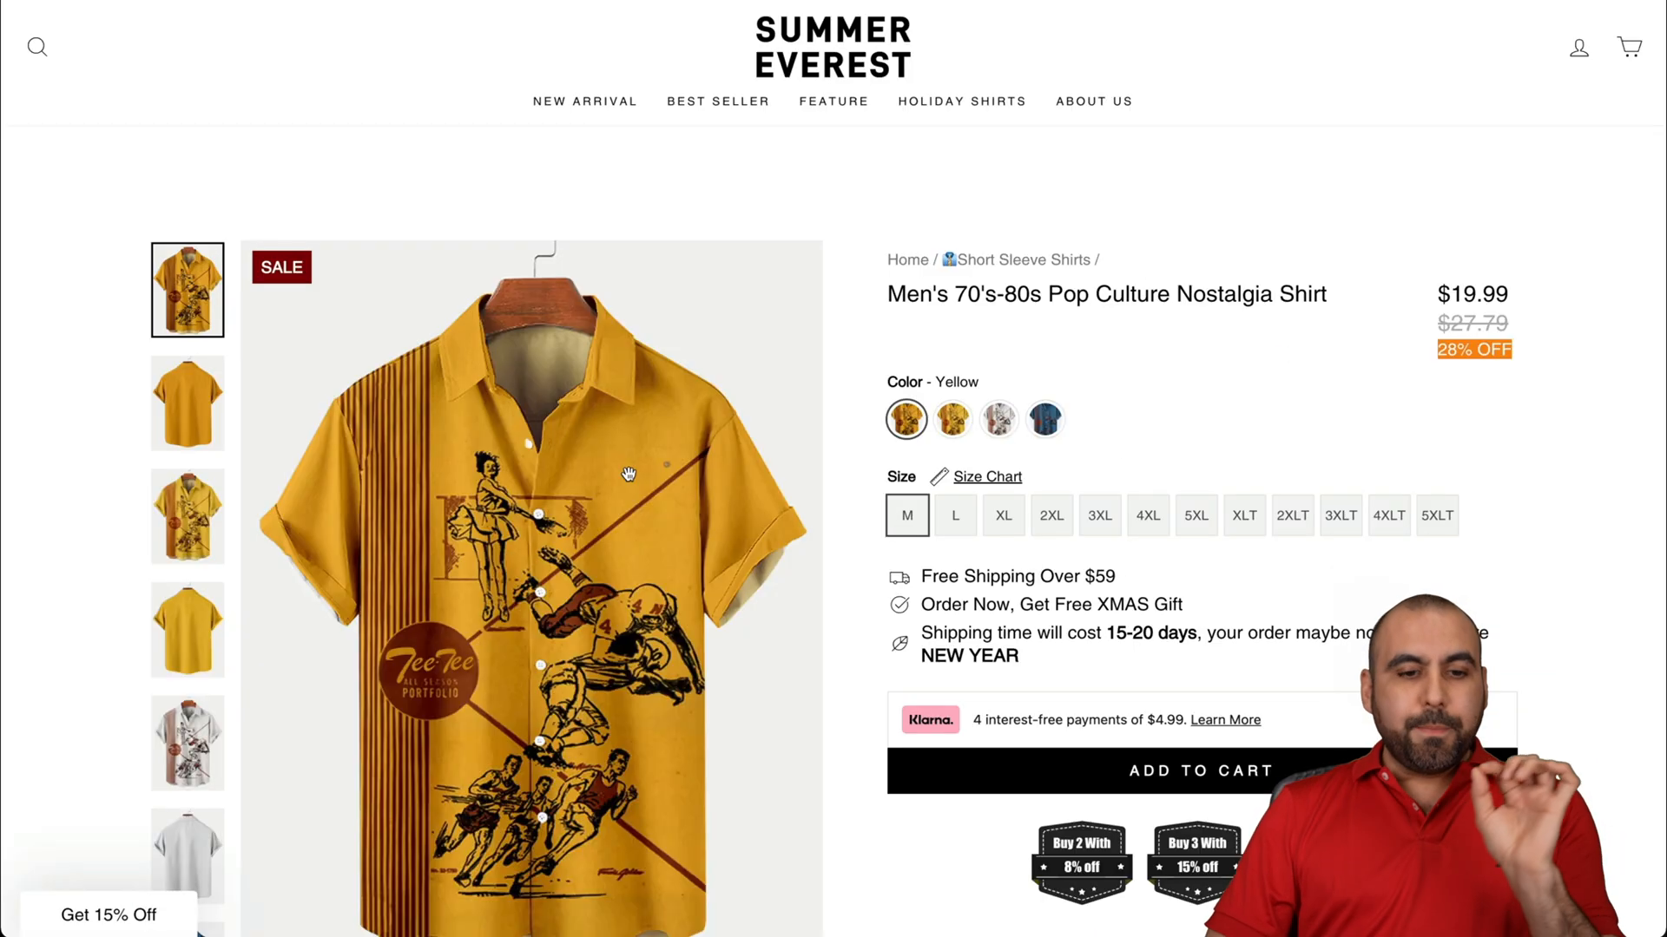
Step: Rerun the scraper campaign to post the Merry Grinches short-sleeve shirt, then return to campaigns
{"action": "left_click", "coordinate": [1020, 260]}
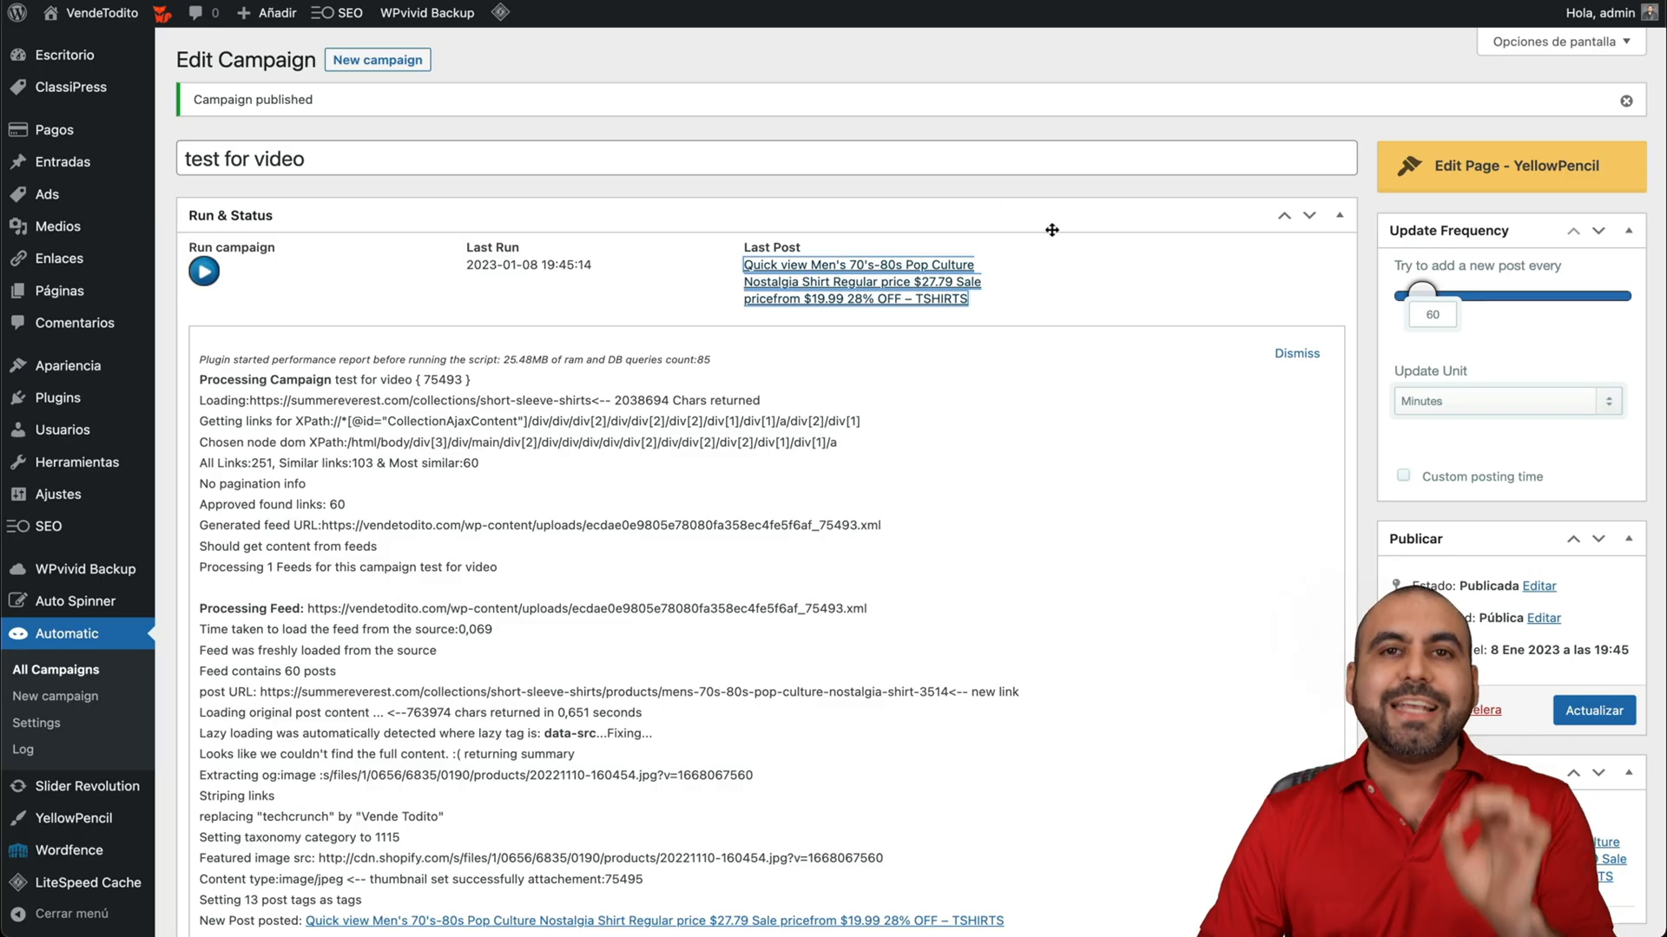
{"action": "mouse_move", "coordinate": [1557, 450]}
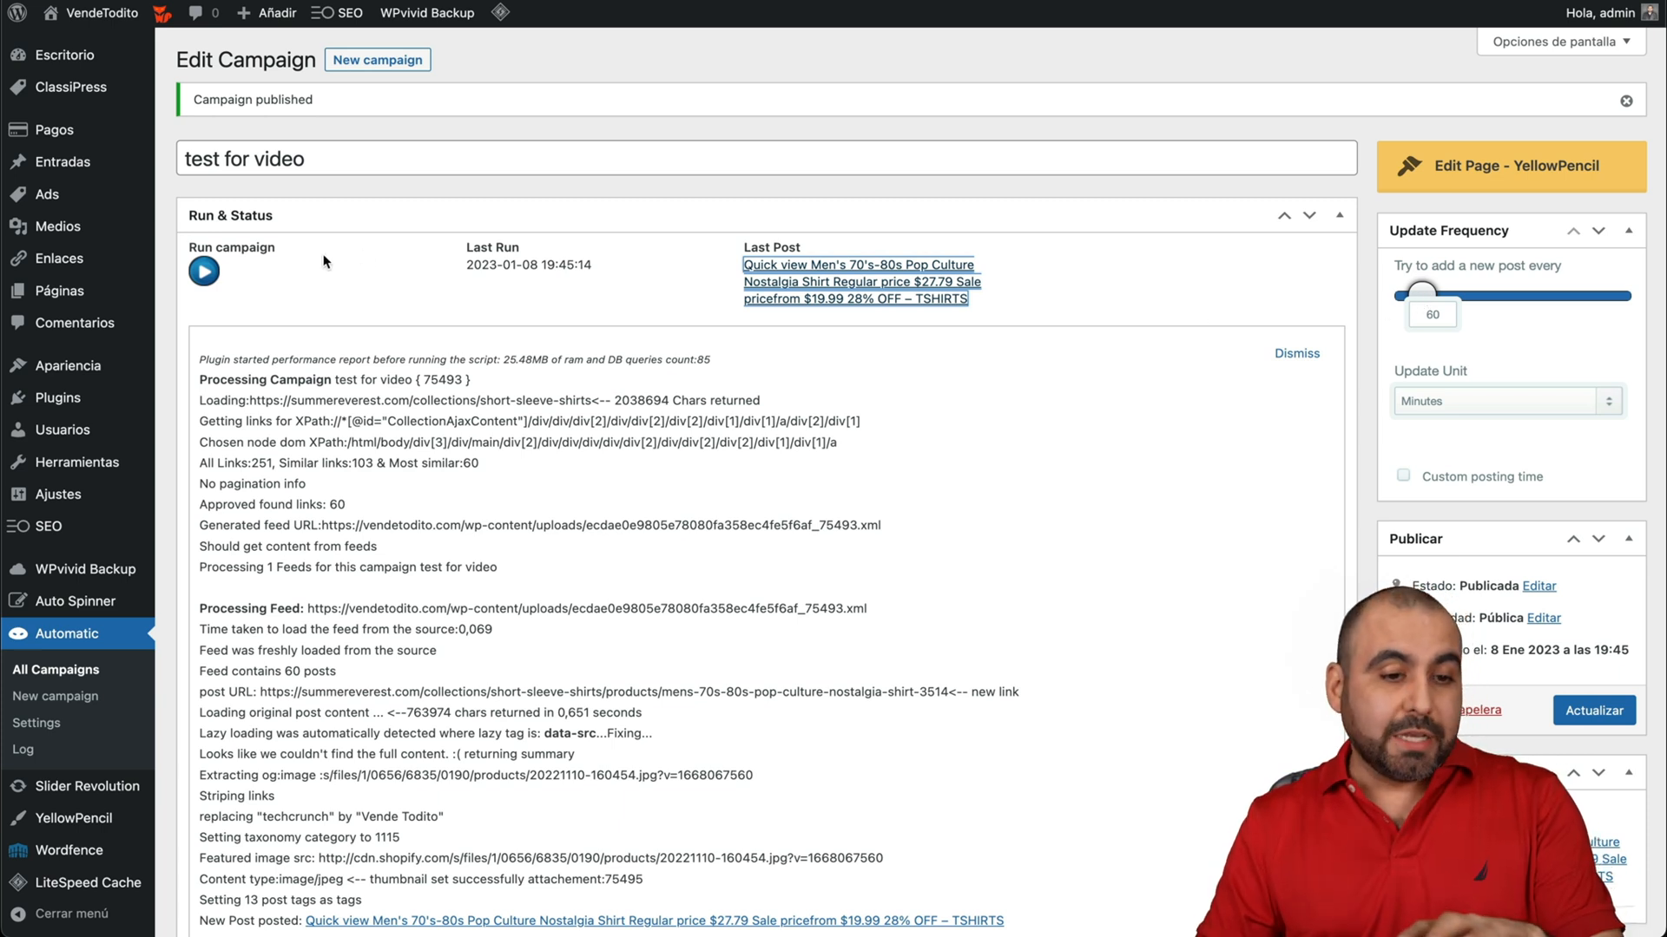
{"action": "left_click", "coordinate": [203, 270]}
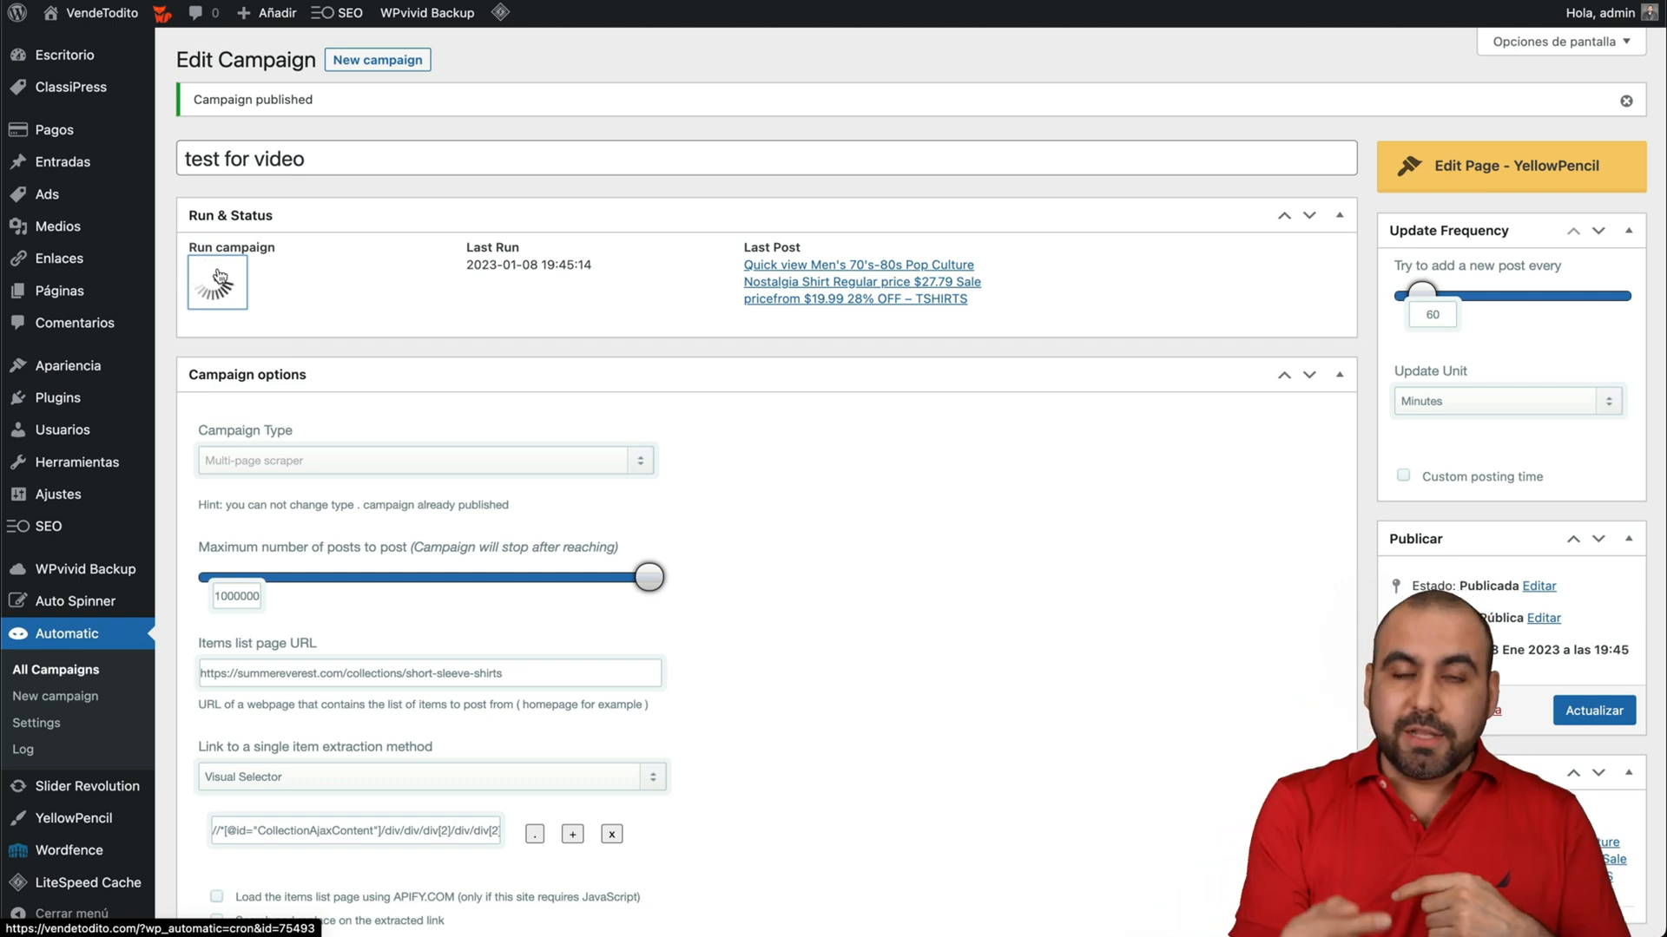
{"action": "left_click", "coordinate": [217, 280]}
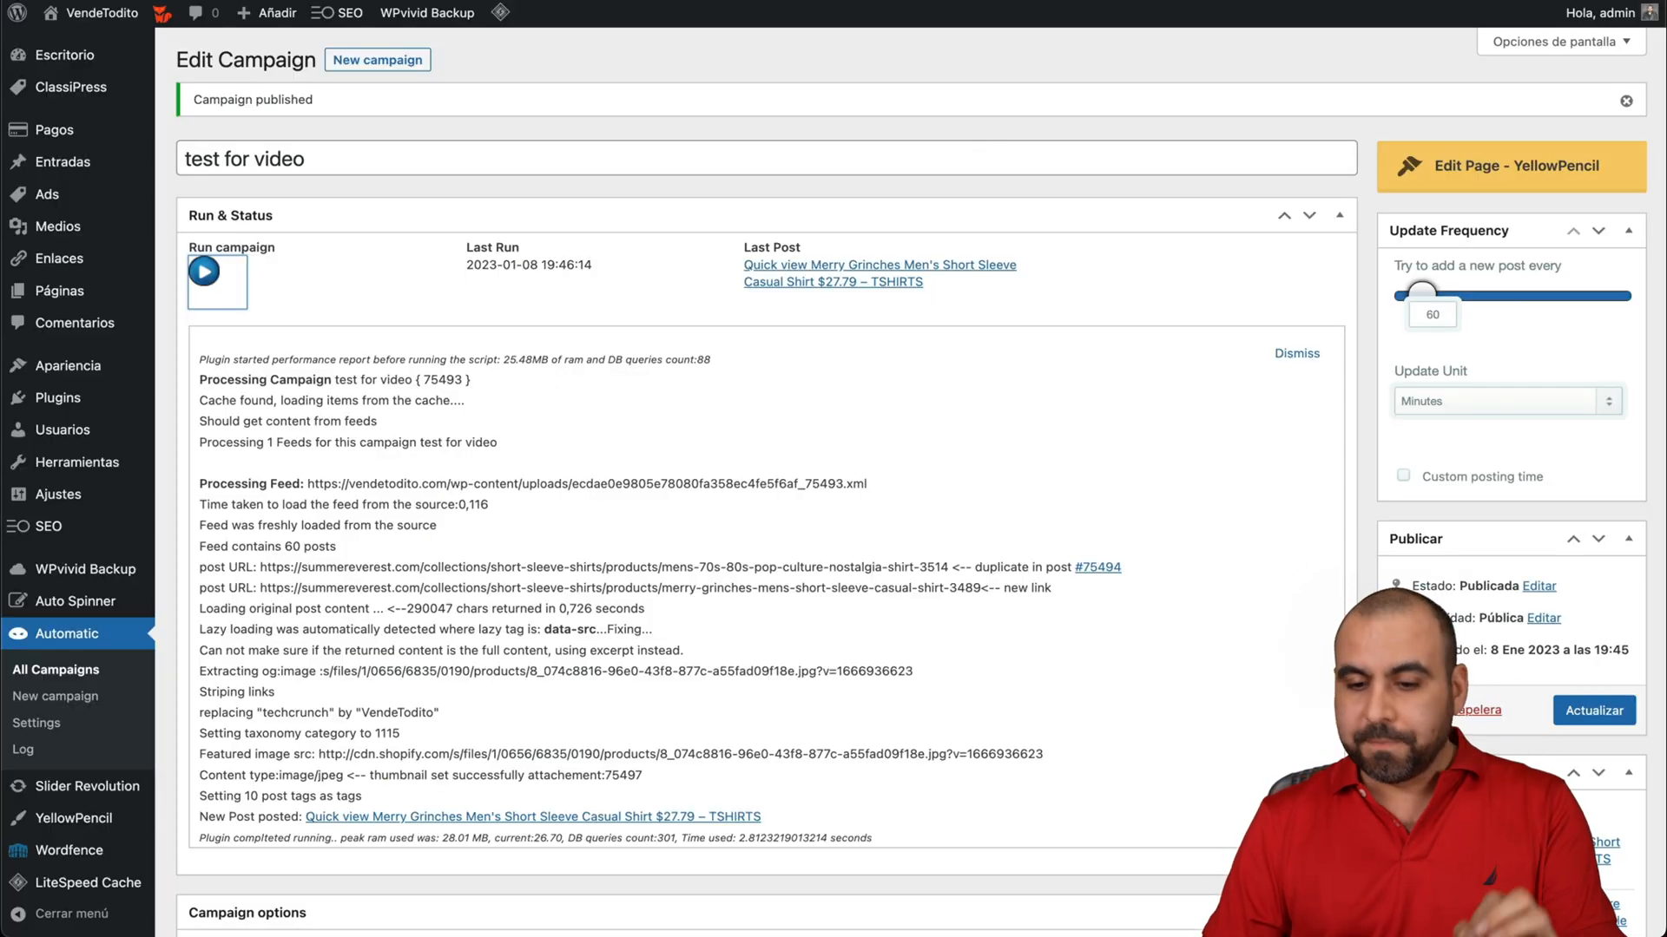
{"action": "left_click", "coordinate": [203, 271]}
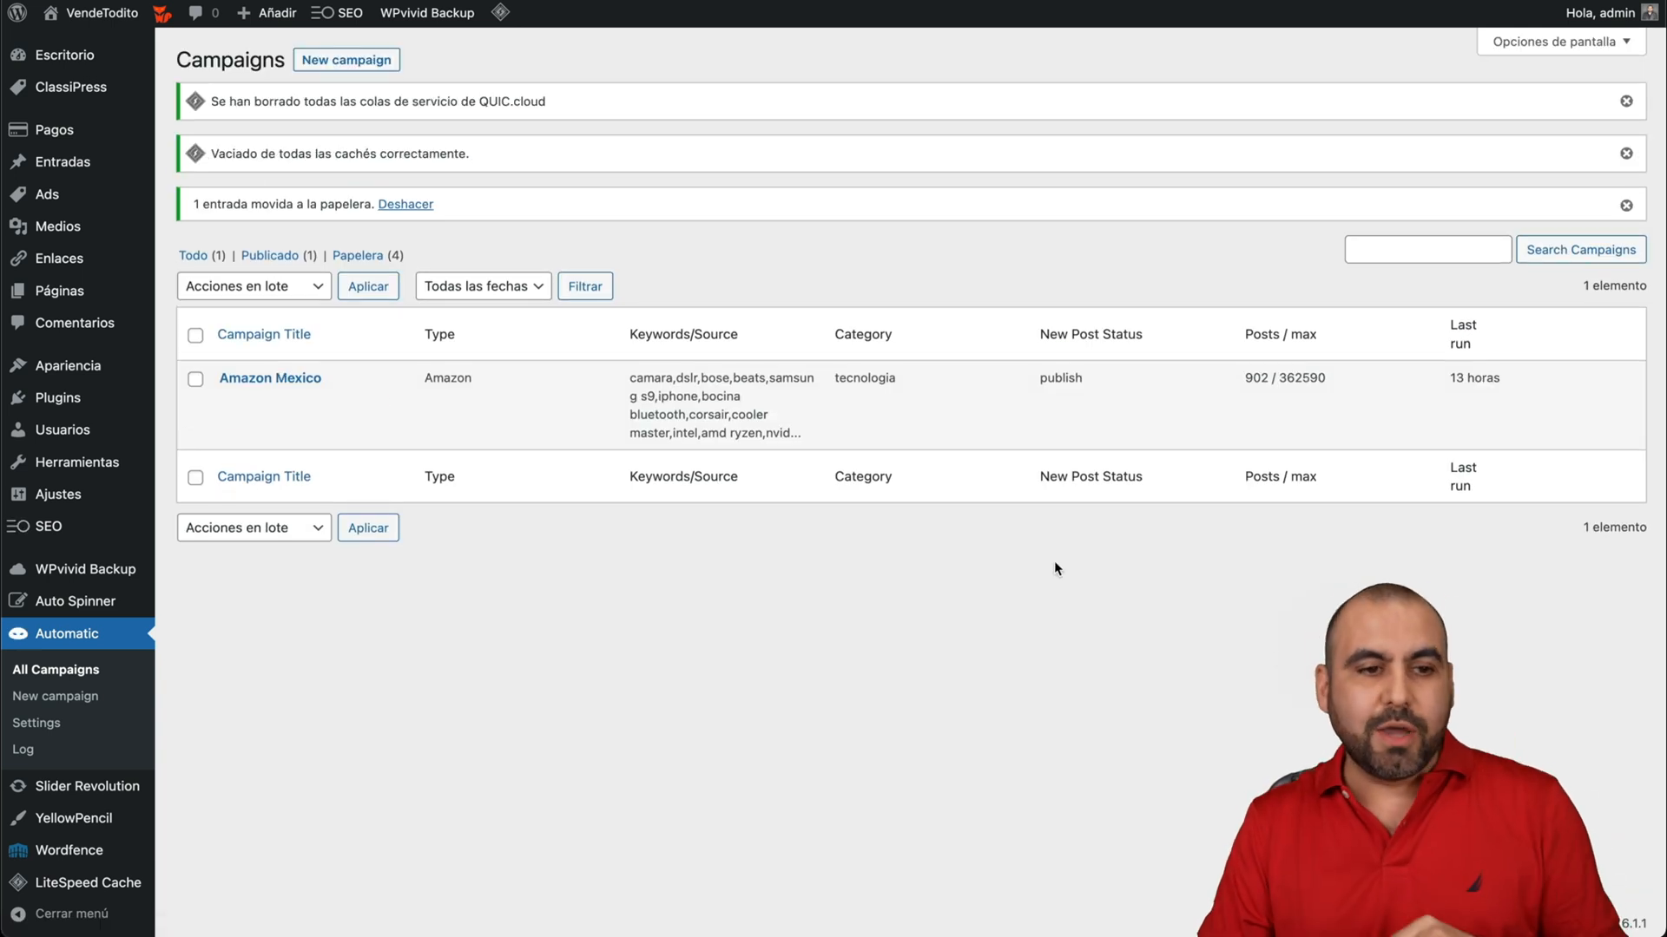
Step: Create a new campaign titled 'openai' using the OpenAI GPT Articles type
{"action": "left_click", "coordinate": [346, 58]}
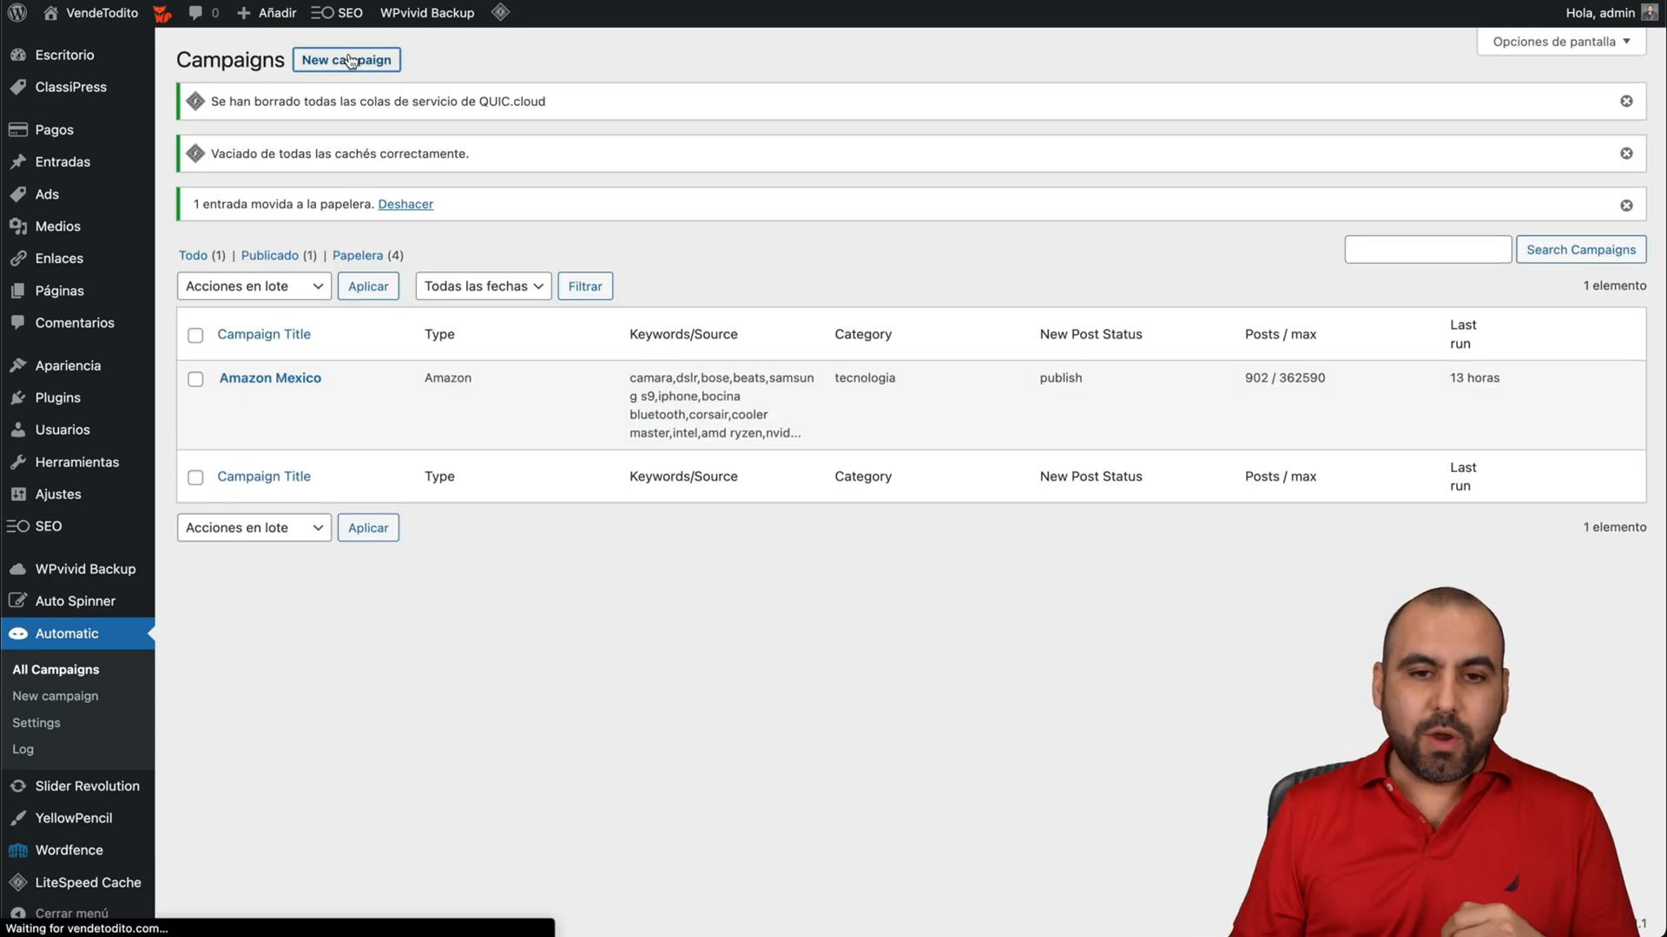
{"action": "left_click", "coordinate": [344, 60]}
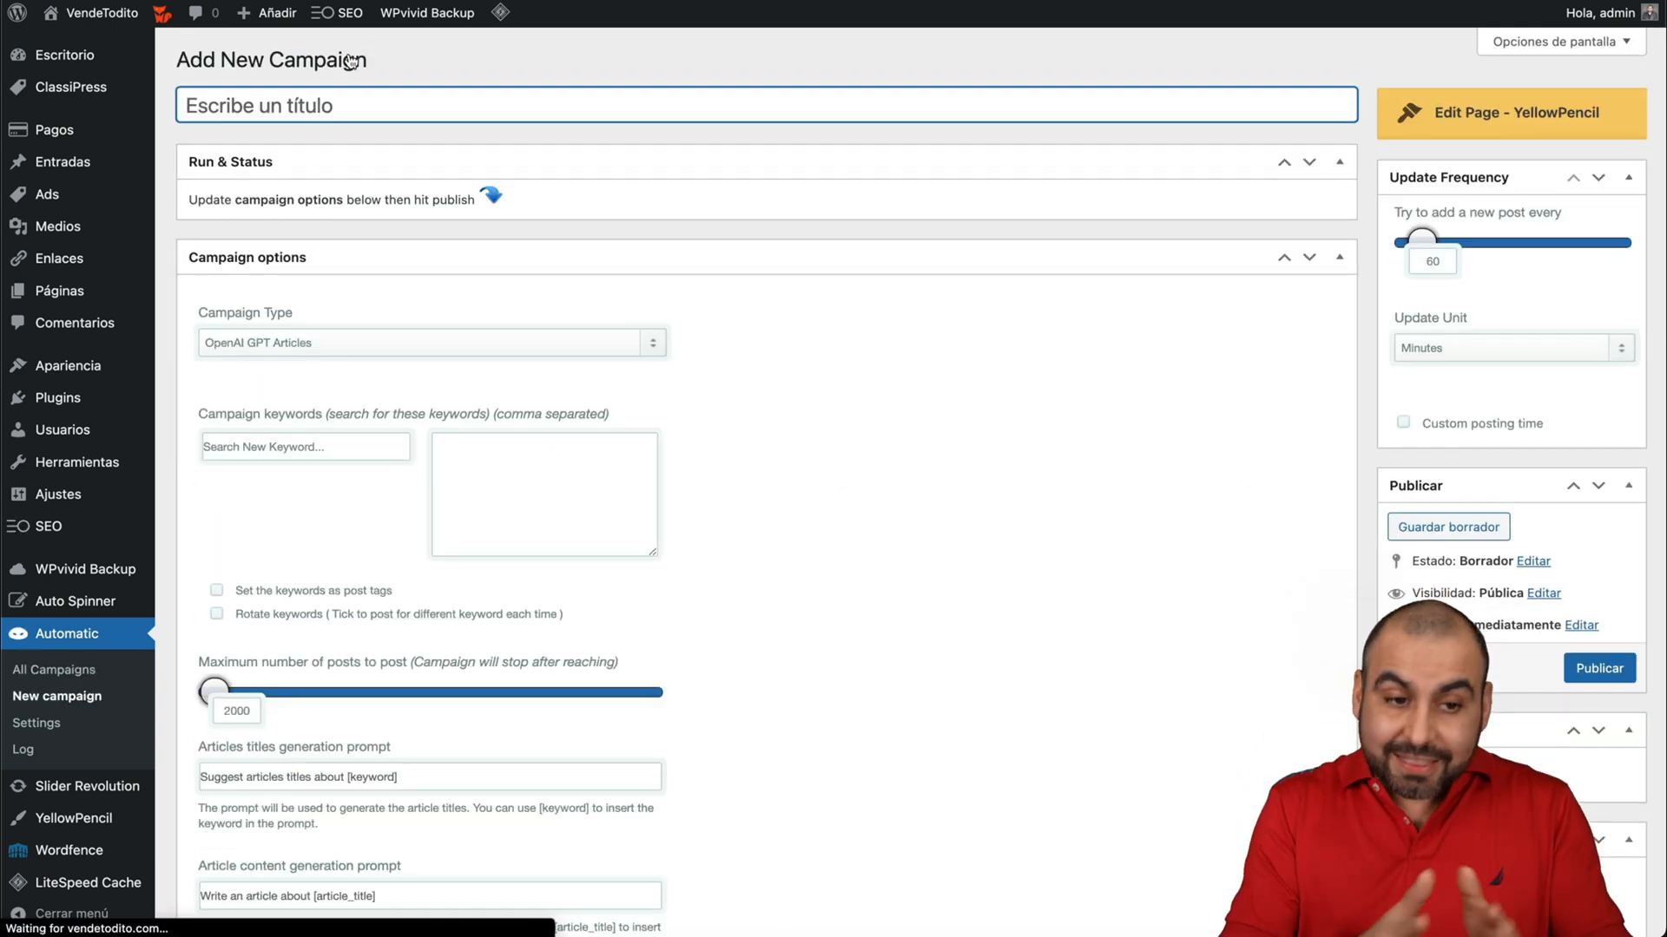
{"action": "type", "text": "openai"}
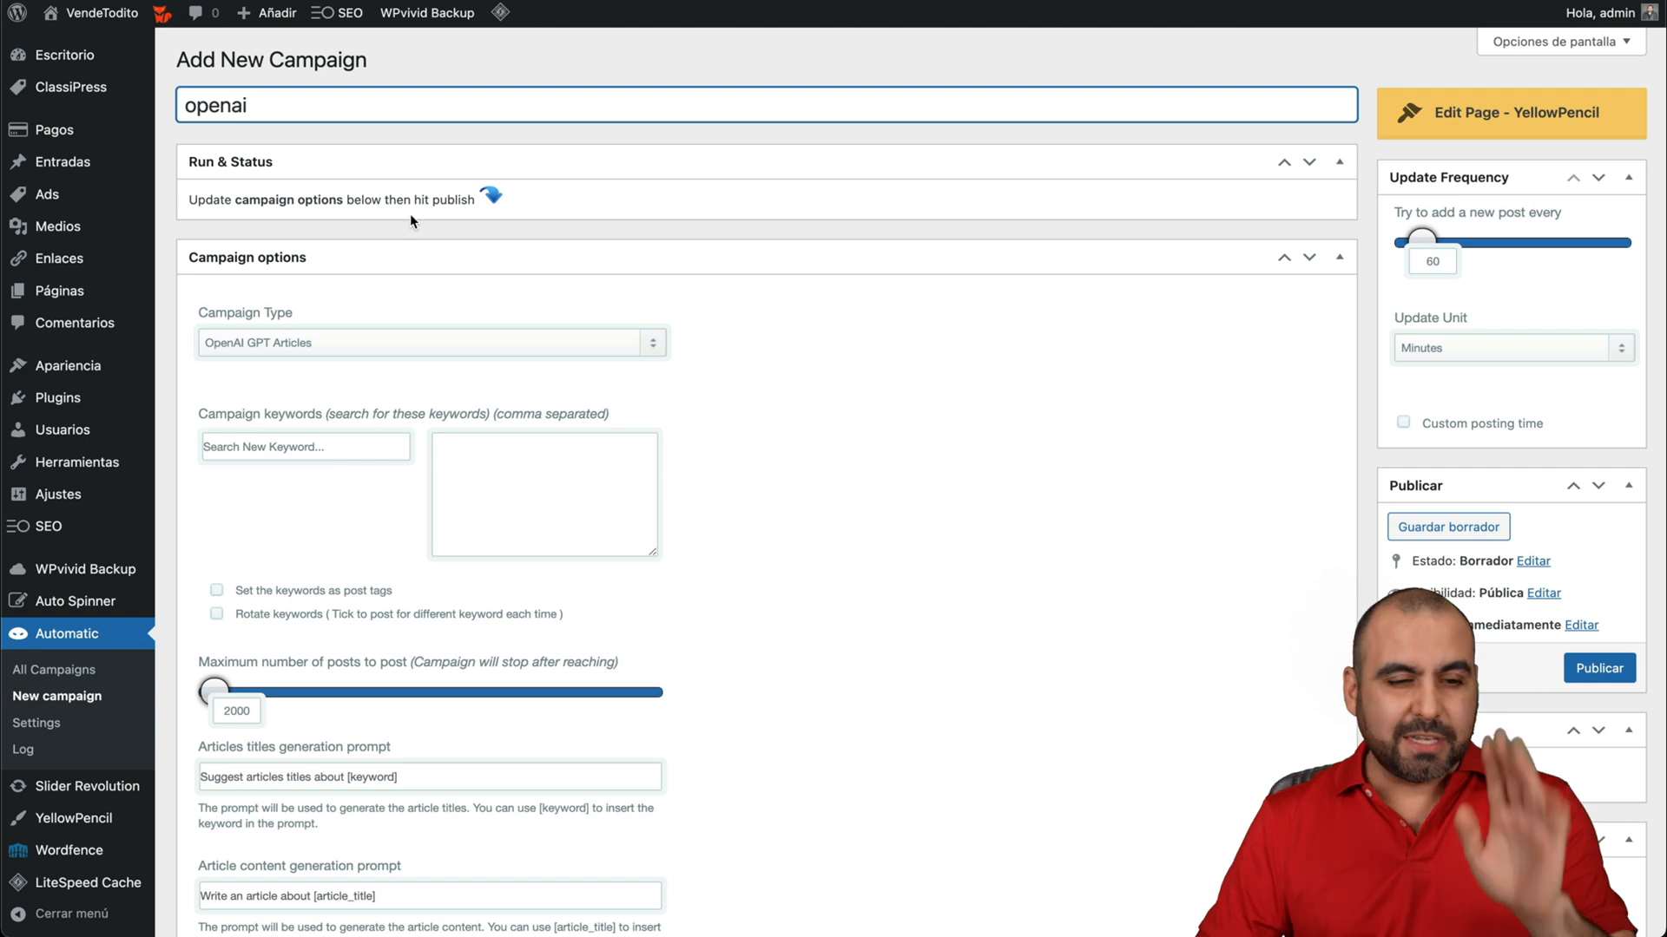
{"action": "scroll", "scroll_direction": "down", "scroll_amount": 3}
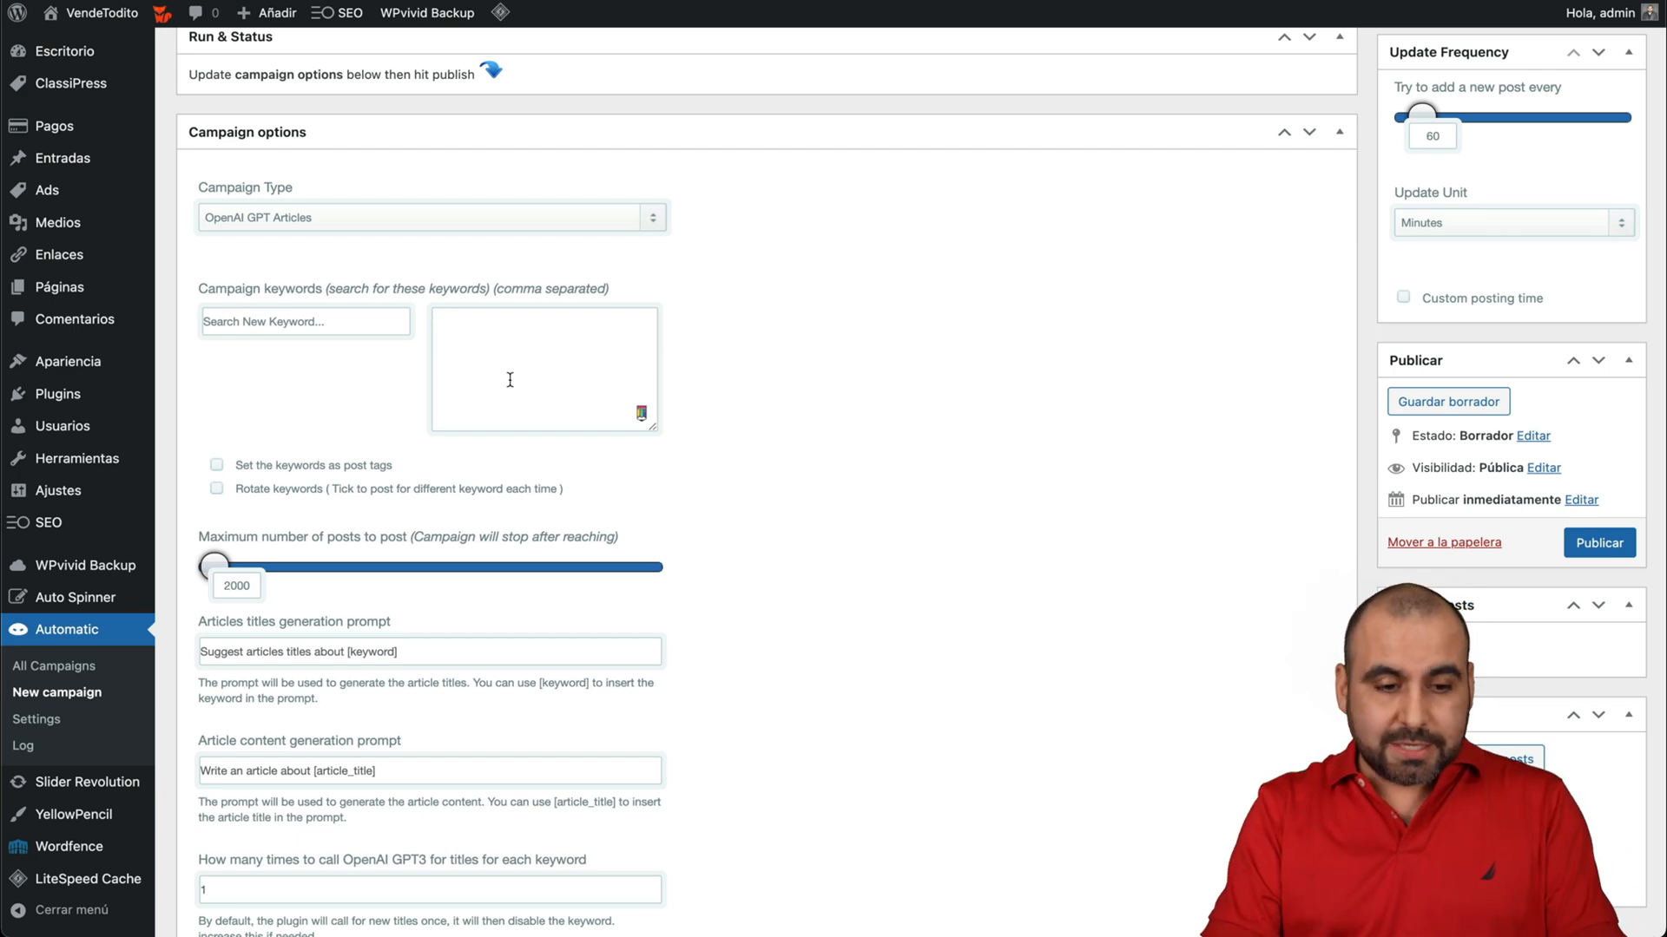
Step: Enter 'Top Amazon camaras for noobs' as the campaign keyword
{"action": "type", "text": "Top A"}
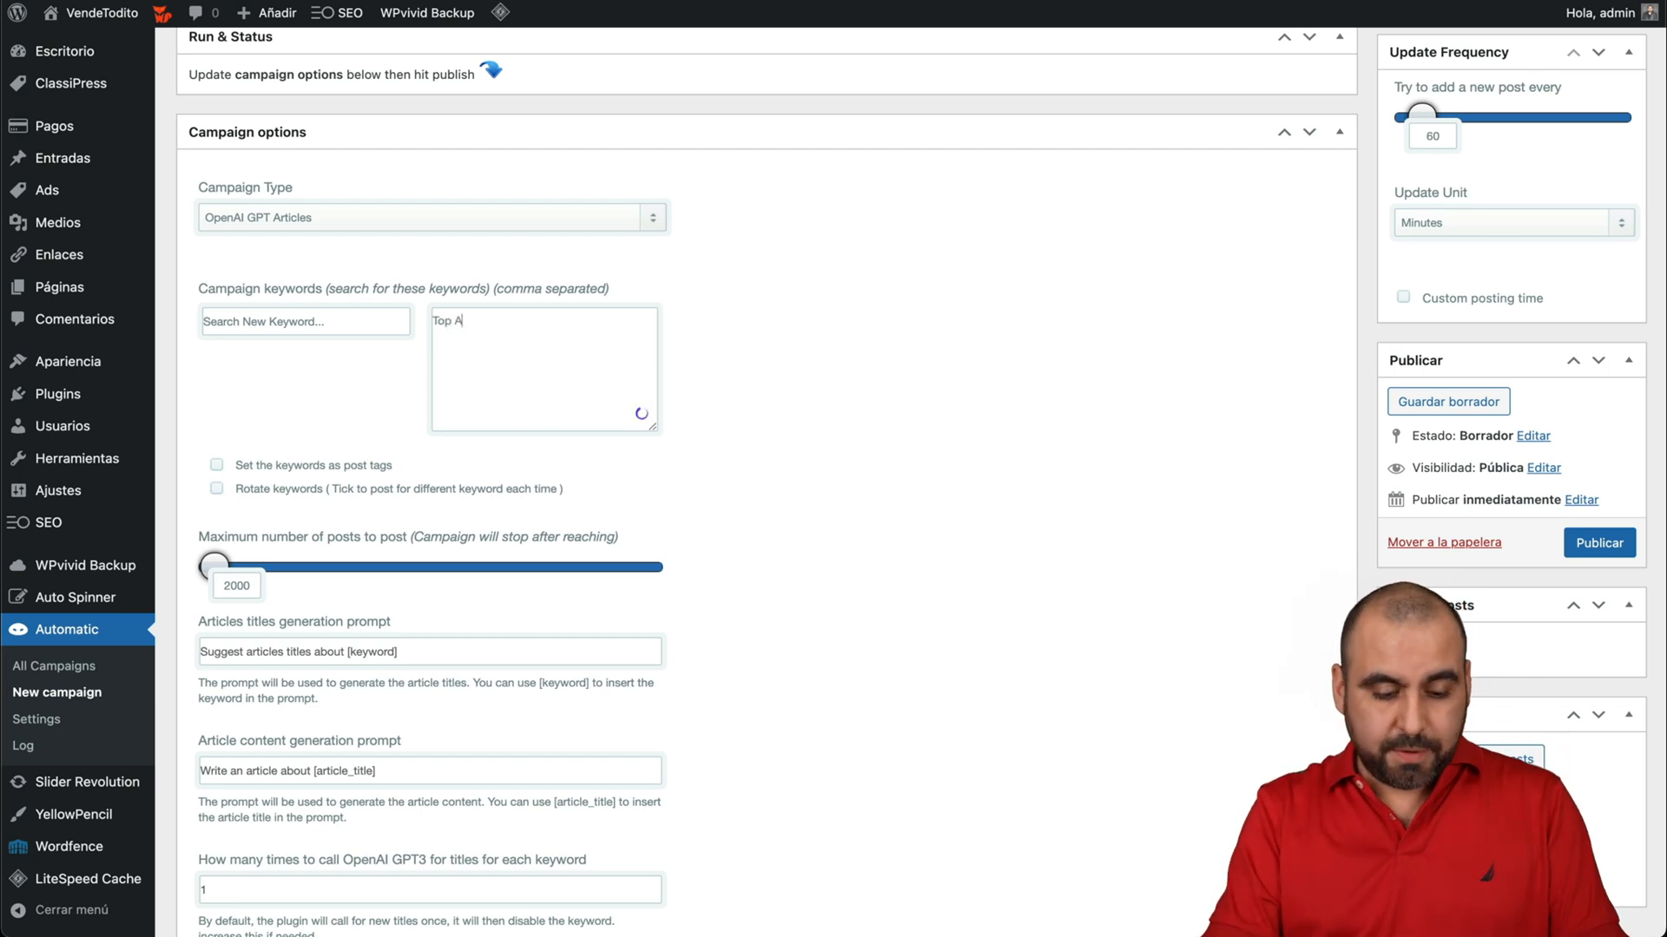
{"action": "type", "text": "mazon camaras for"}
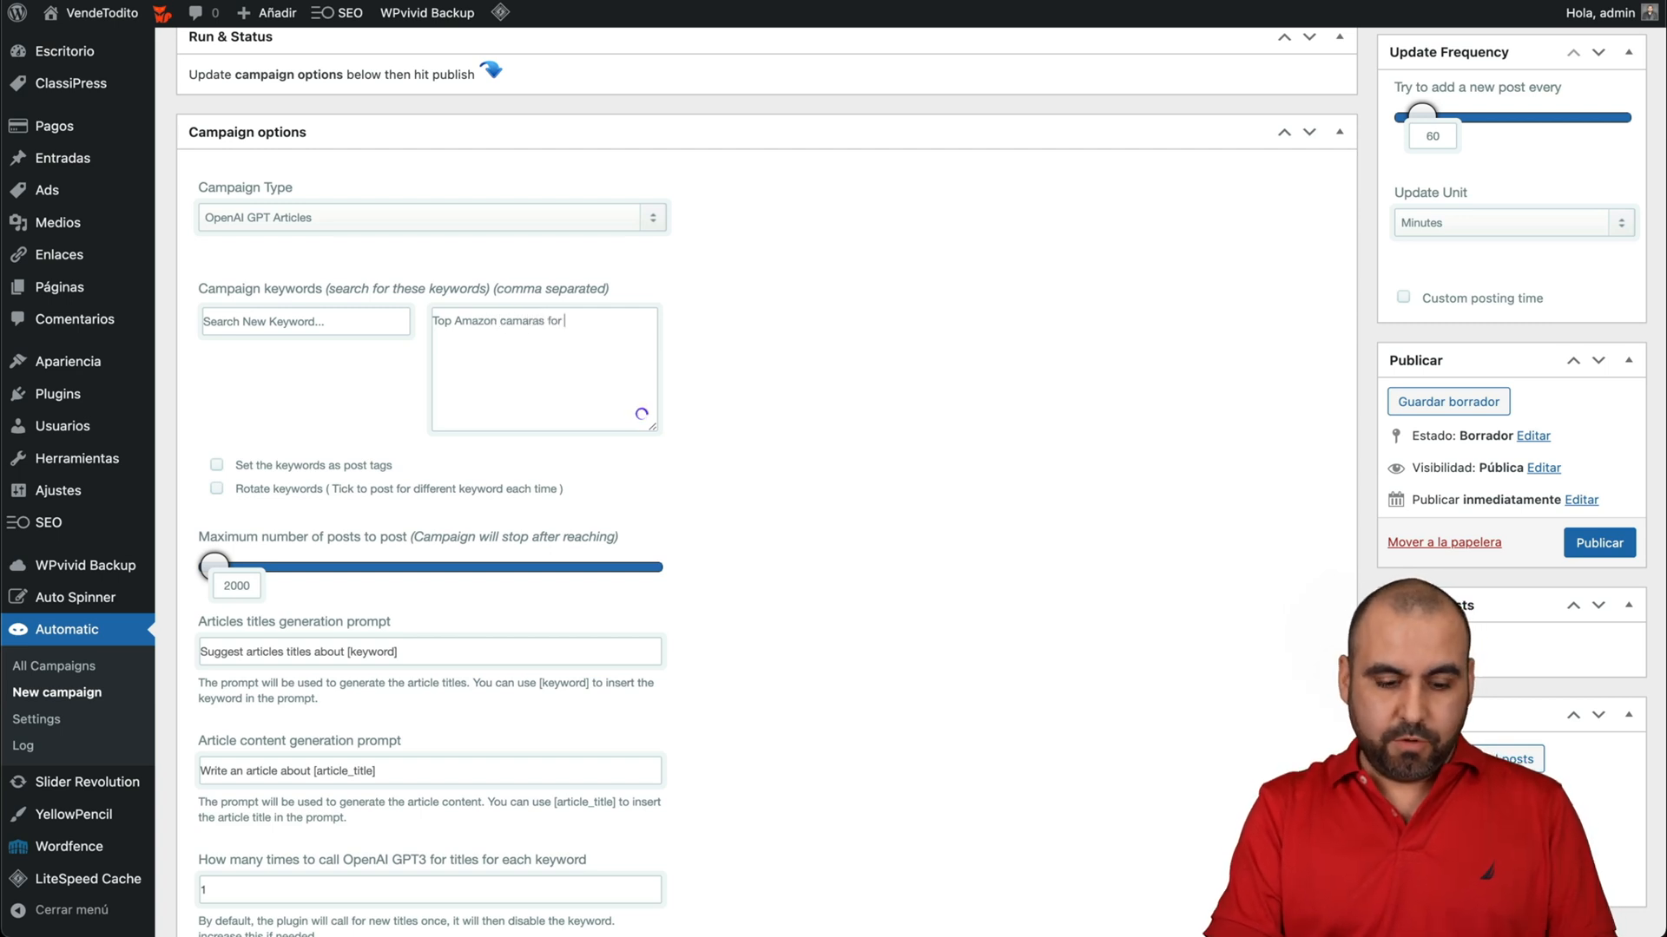
{"action": "type", "text": "noobs"}
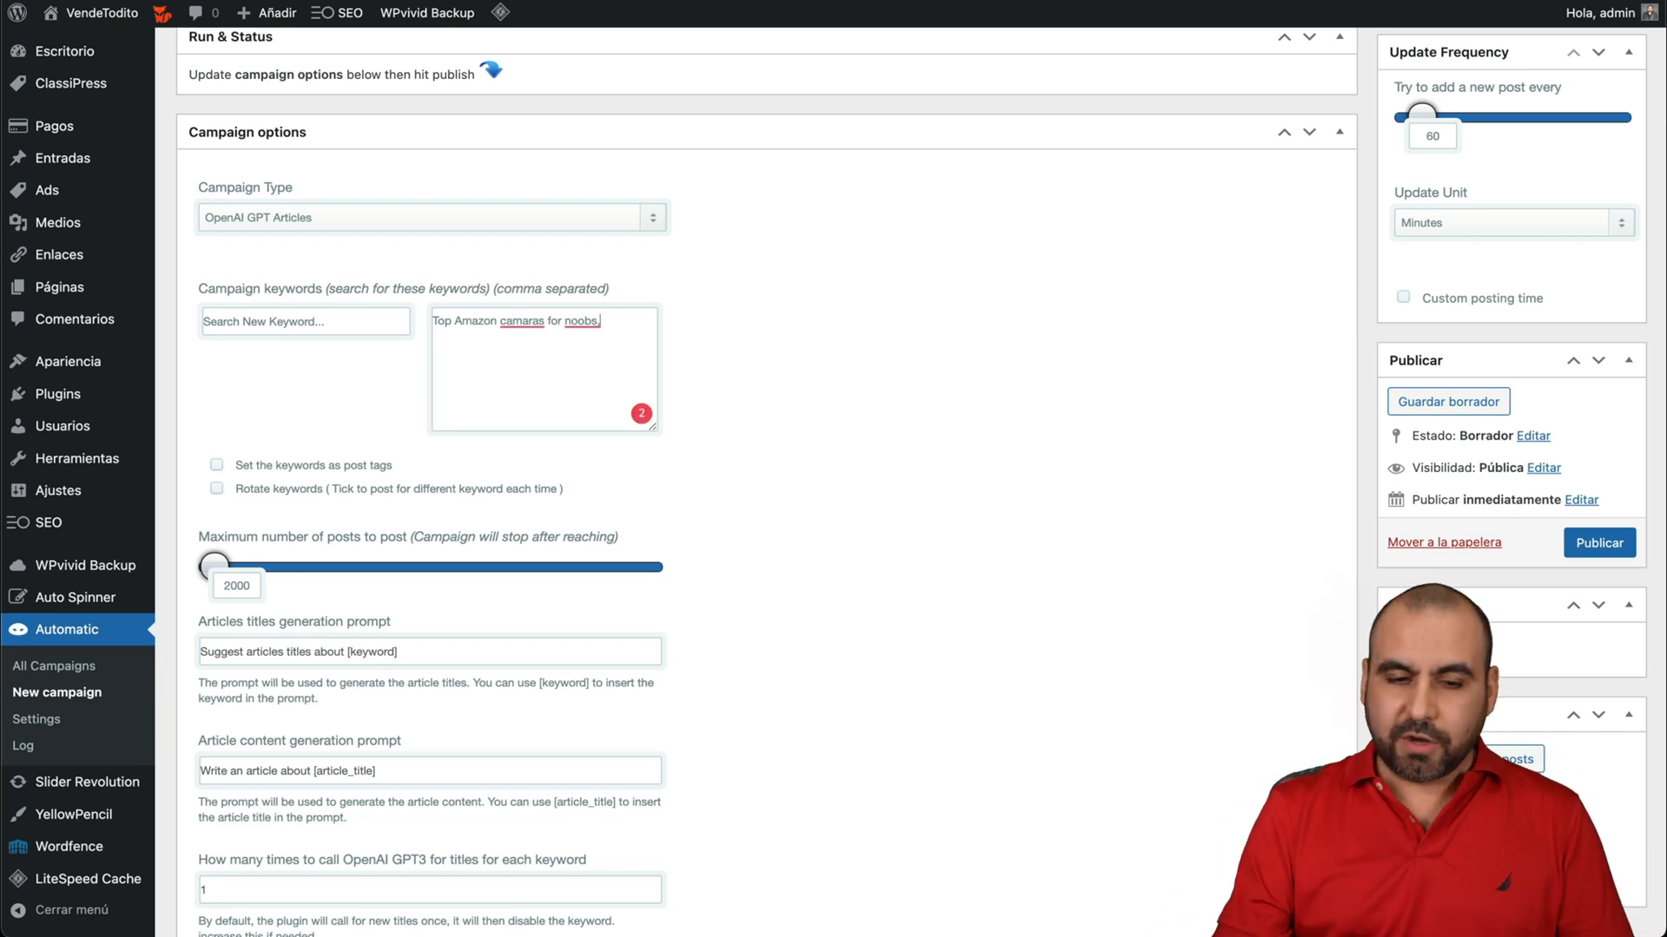
{"action": "key", "text": "Backspace"}
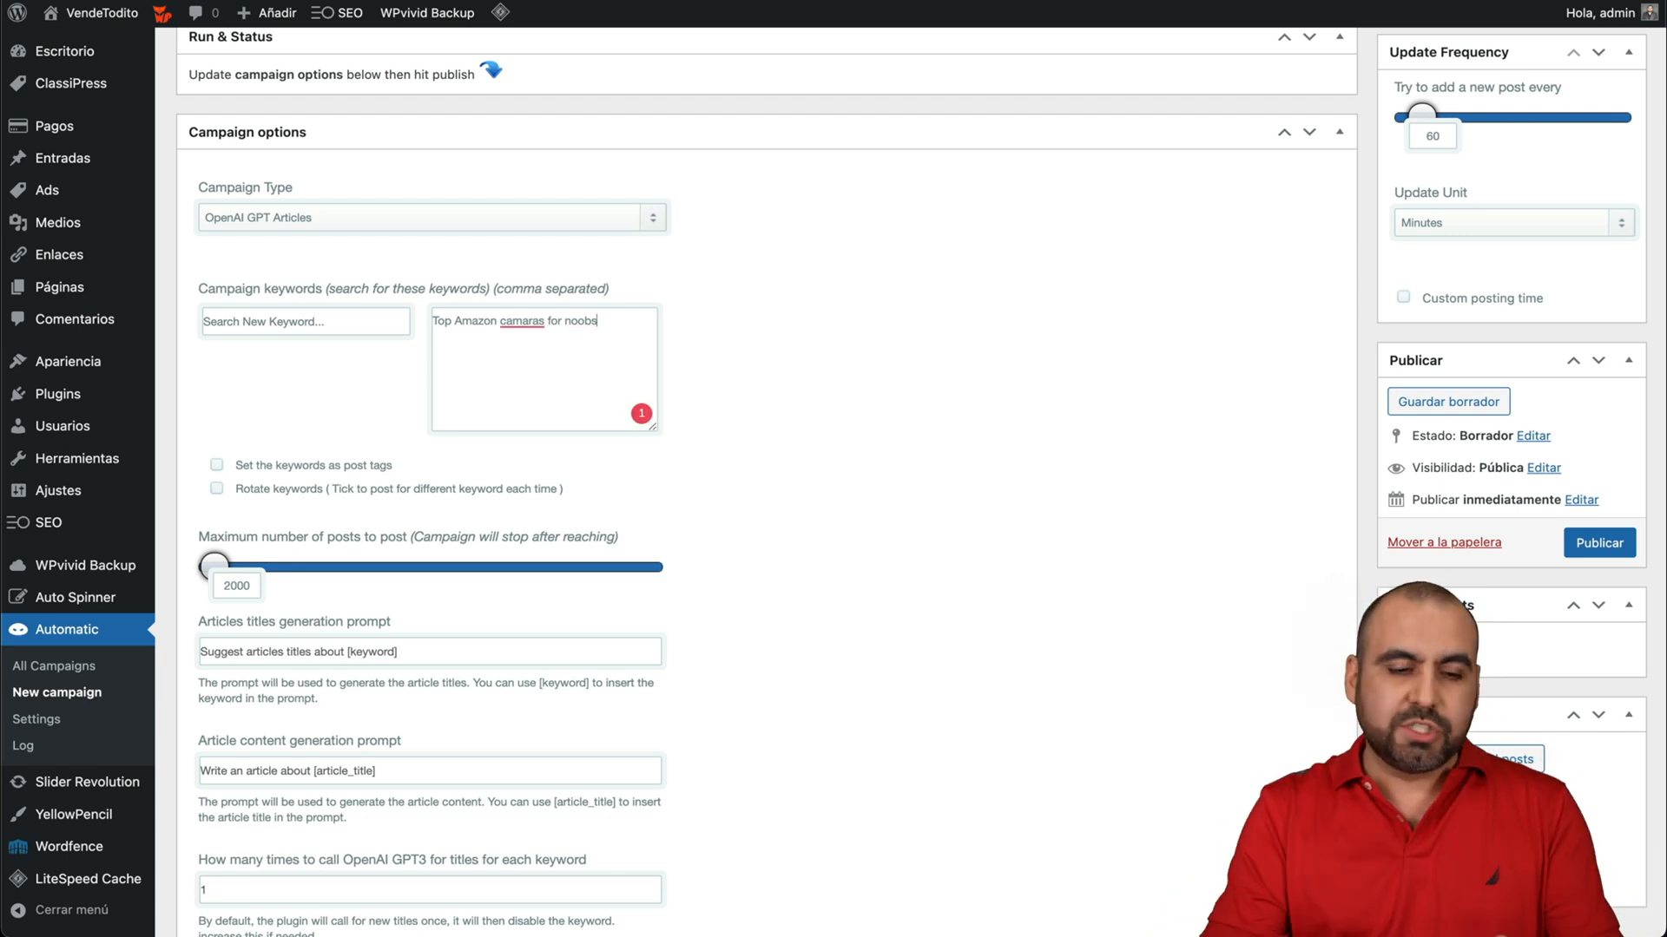
Step: Review the default title/content prompts and post template without changes
{"action": "scroll", "scroll_direction": "down", "scroll_amount": 3}
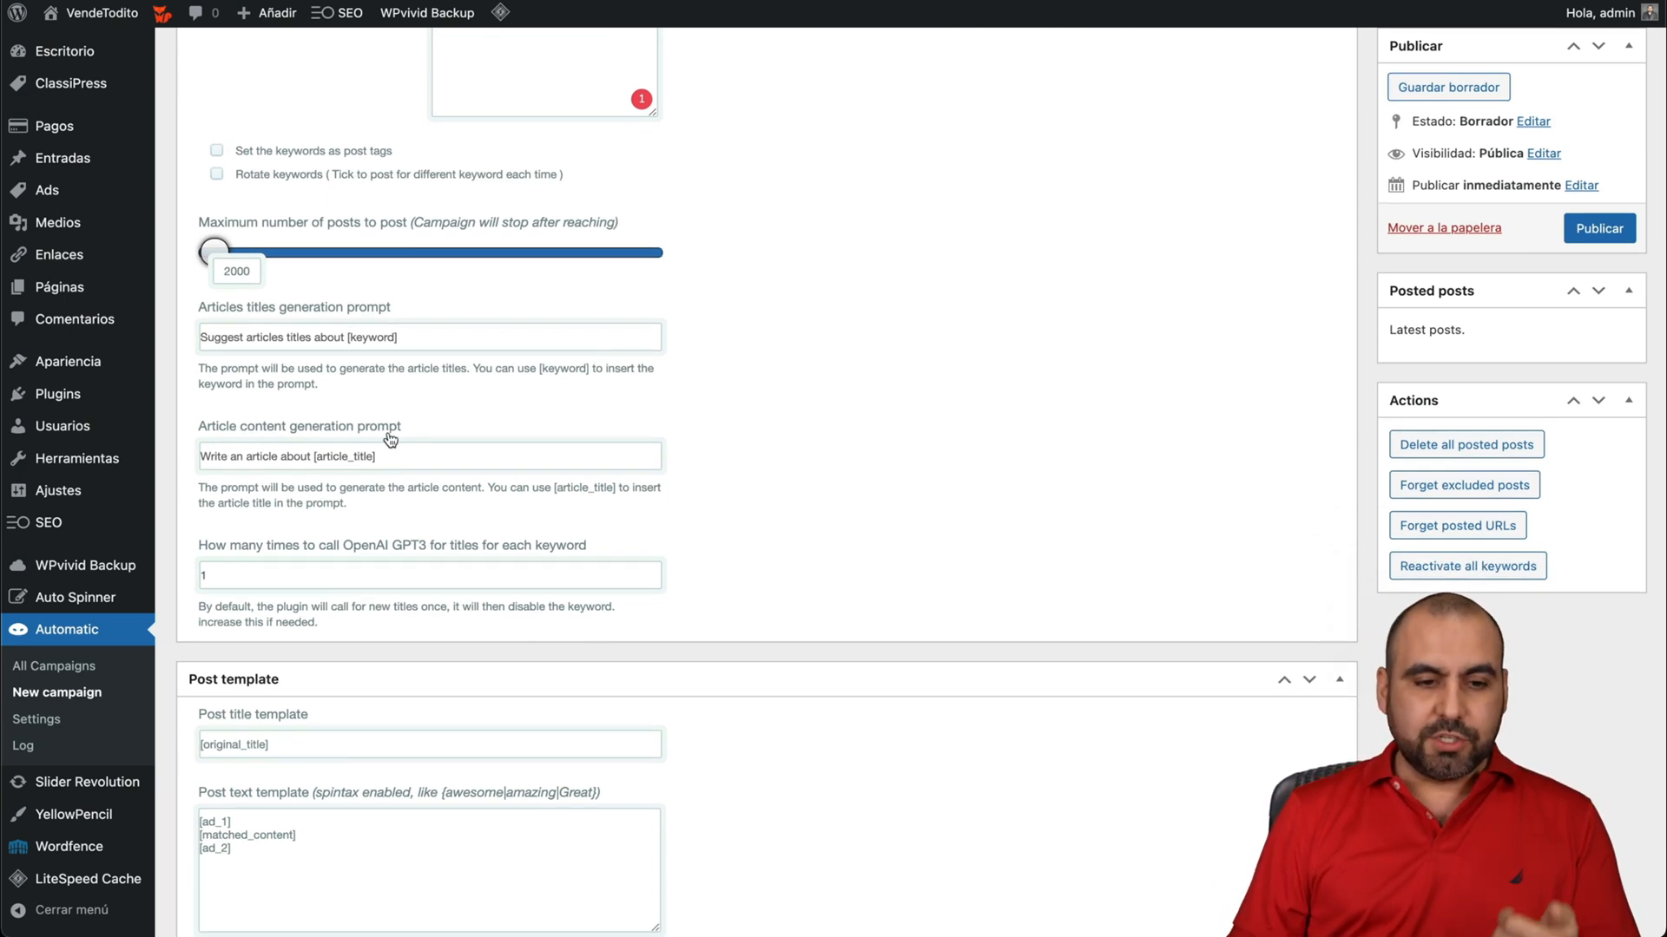
{"action": "scroll", "scroll_direction": "down", "scroll_amount": 3}
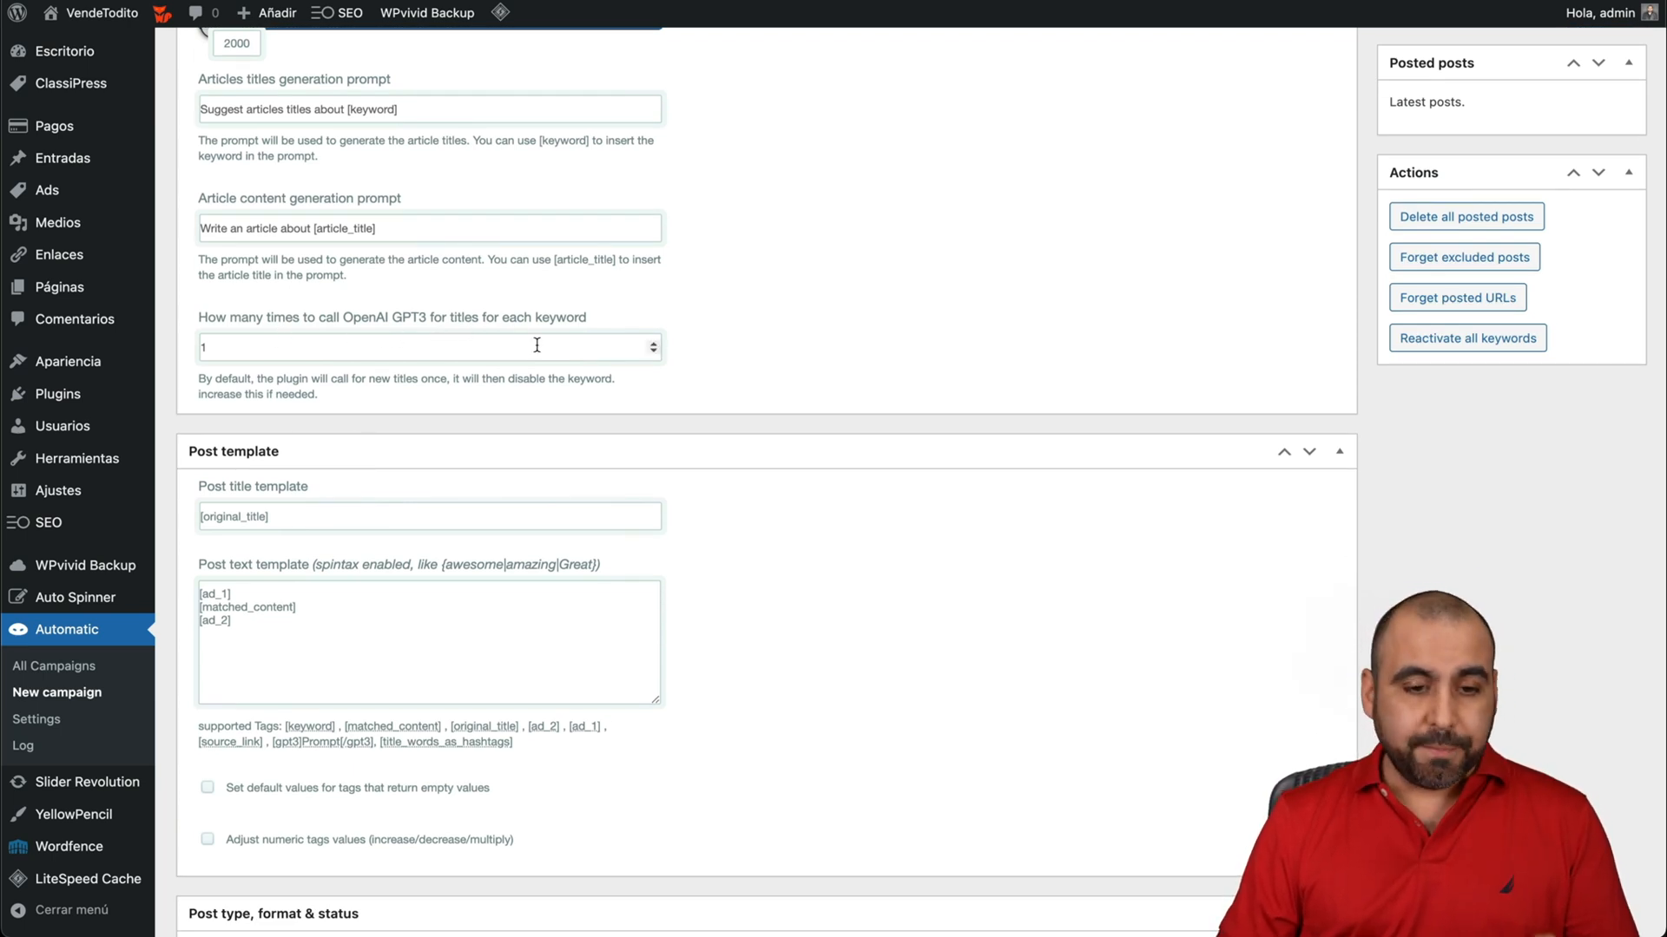
{"action": "scroll", "scroll_direction": "down", "scroll_amount": 3}
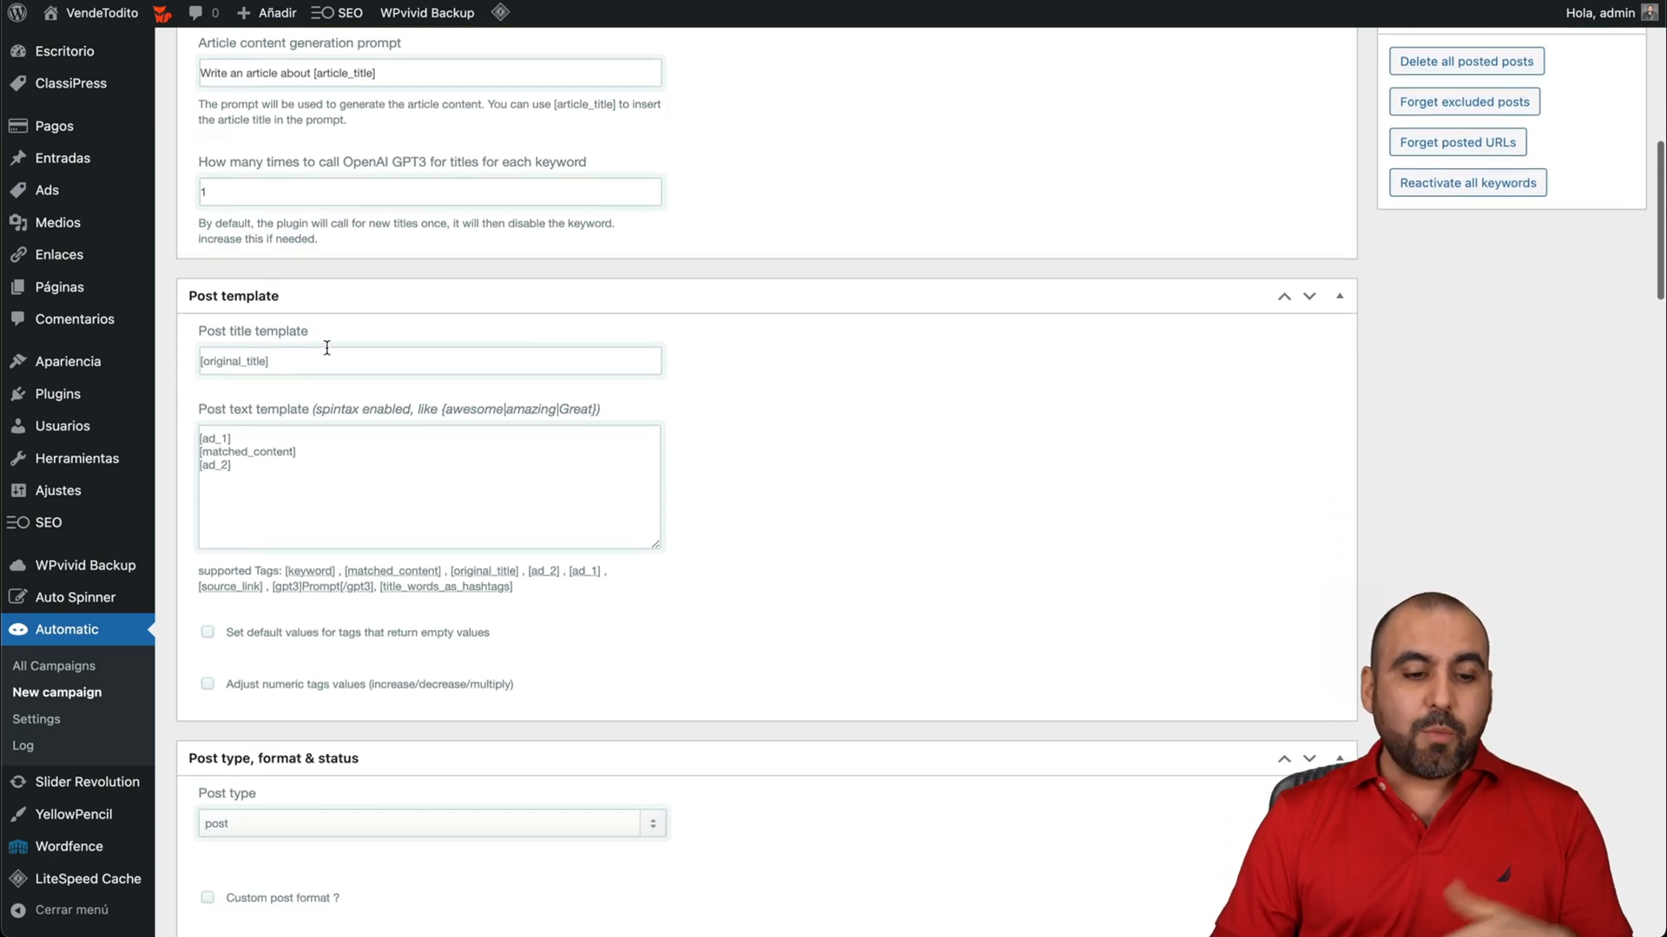
{"action": "scroll", "scroll_direction": "down", "scroll_amount": 3}
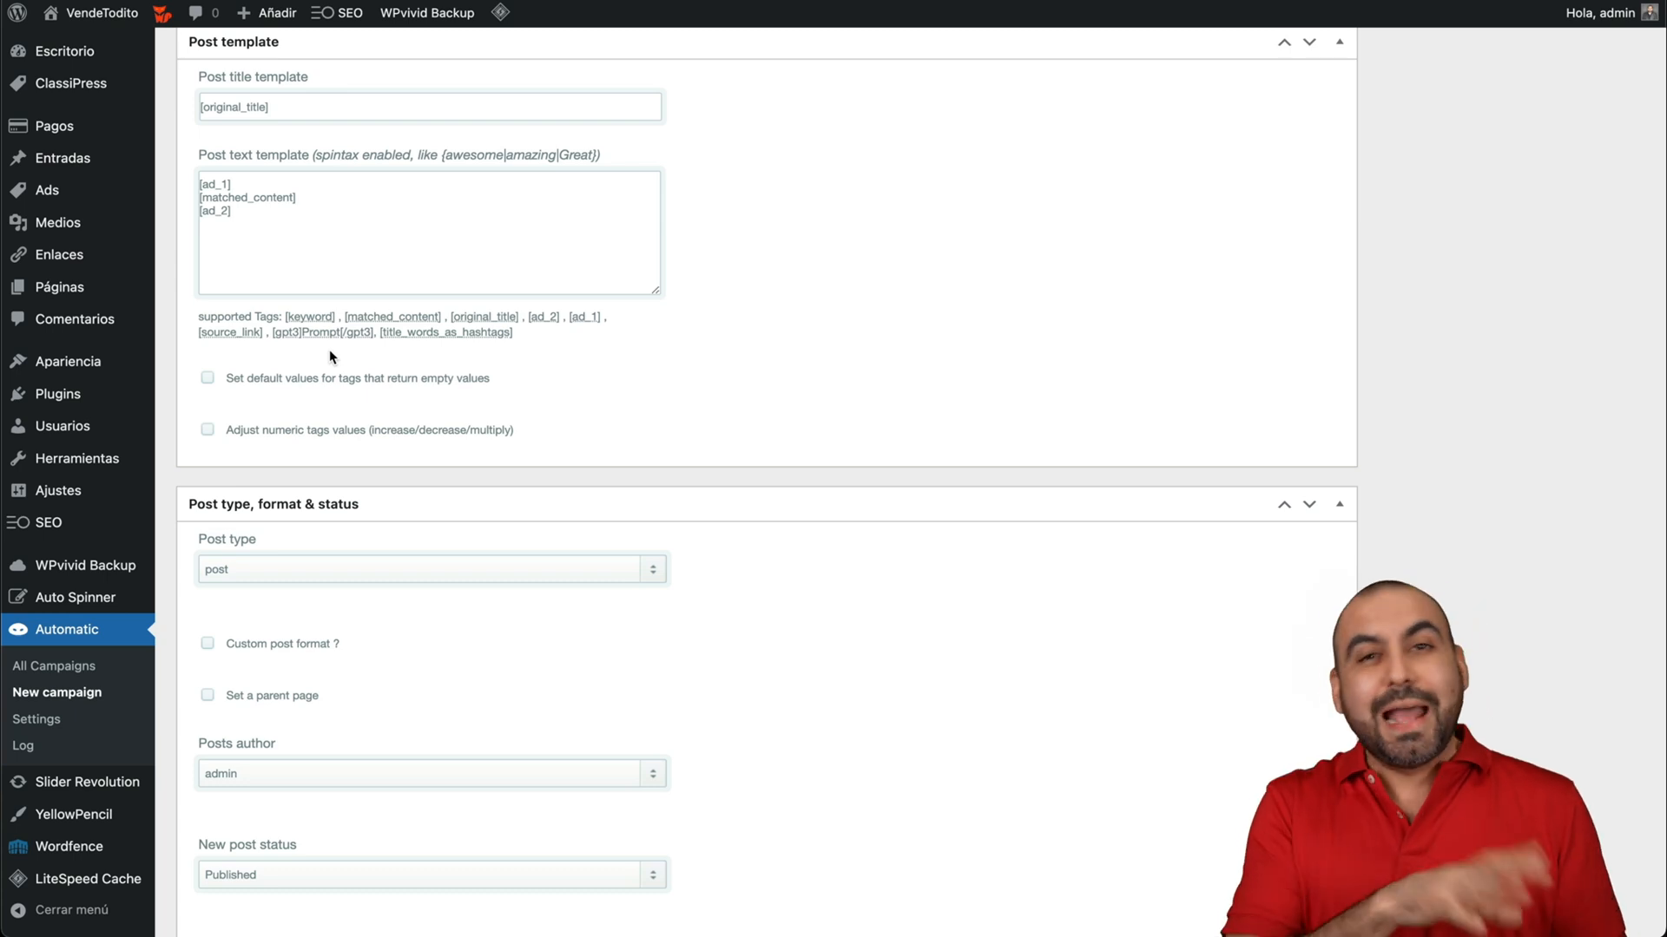
{"action": "mouse_move", "coordinate": [359, 362]}
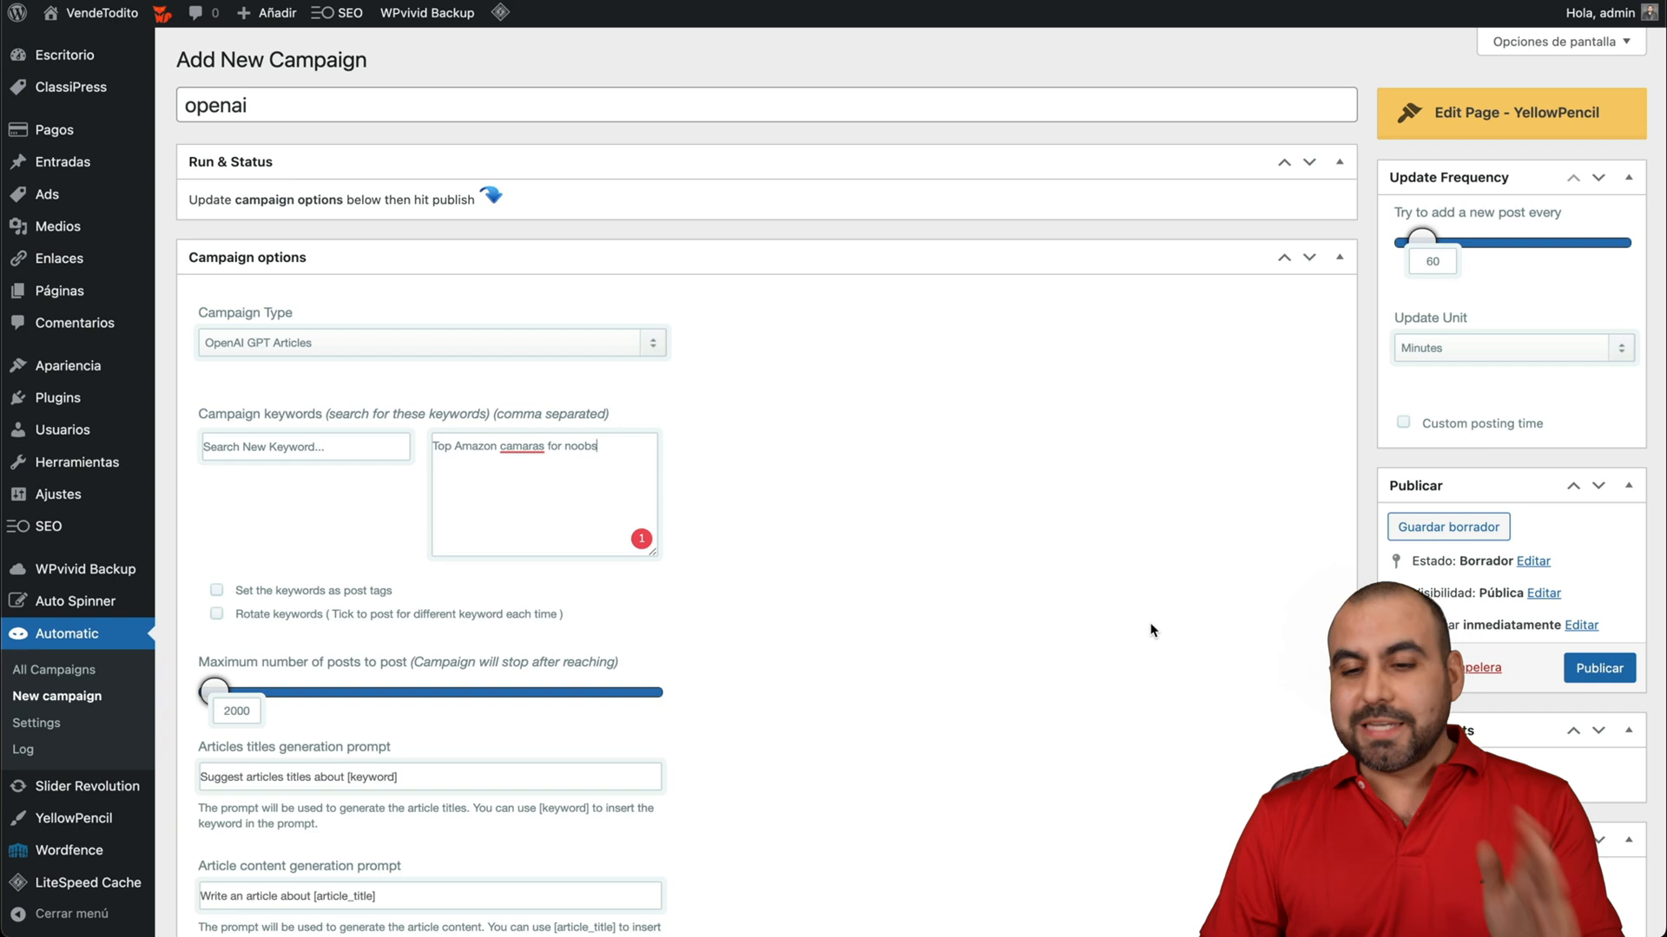
Step: Publish the openai campaign and run it to post 'The Best Cameras for Beginners on Amazon'
{"action": "left_click", "coordinate": [1599, 668]}
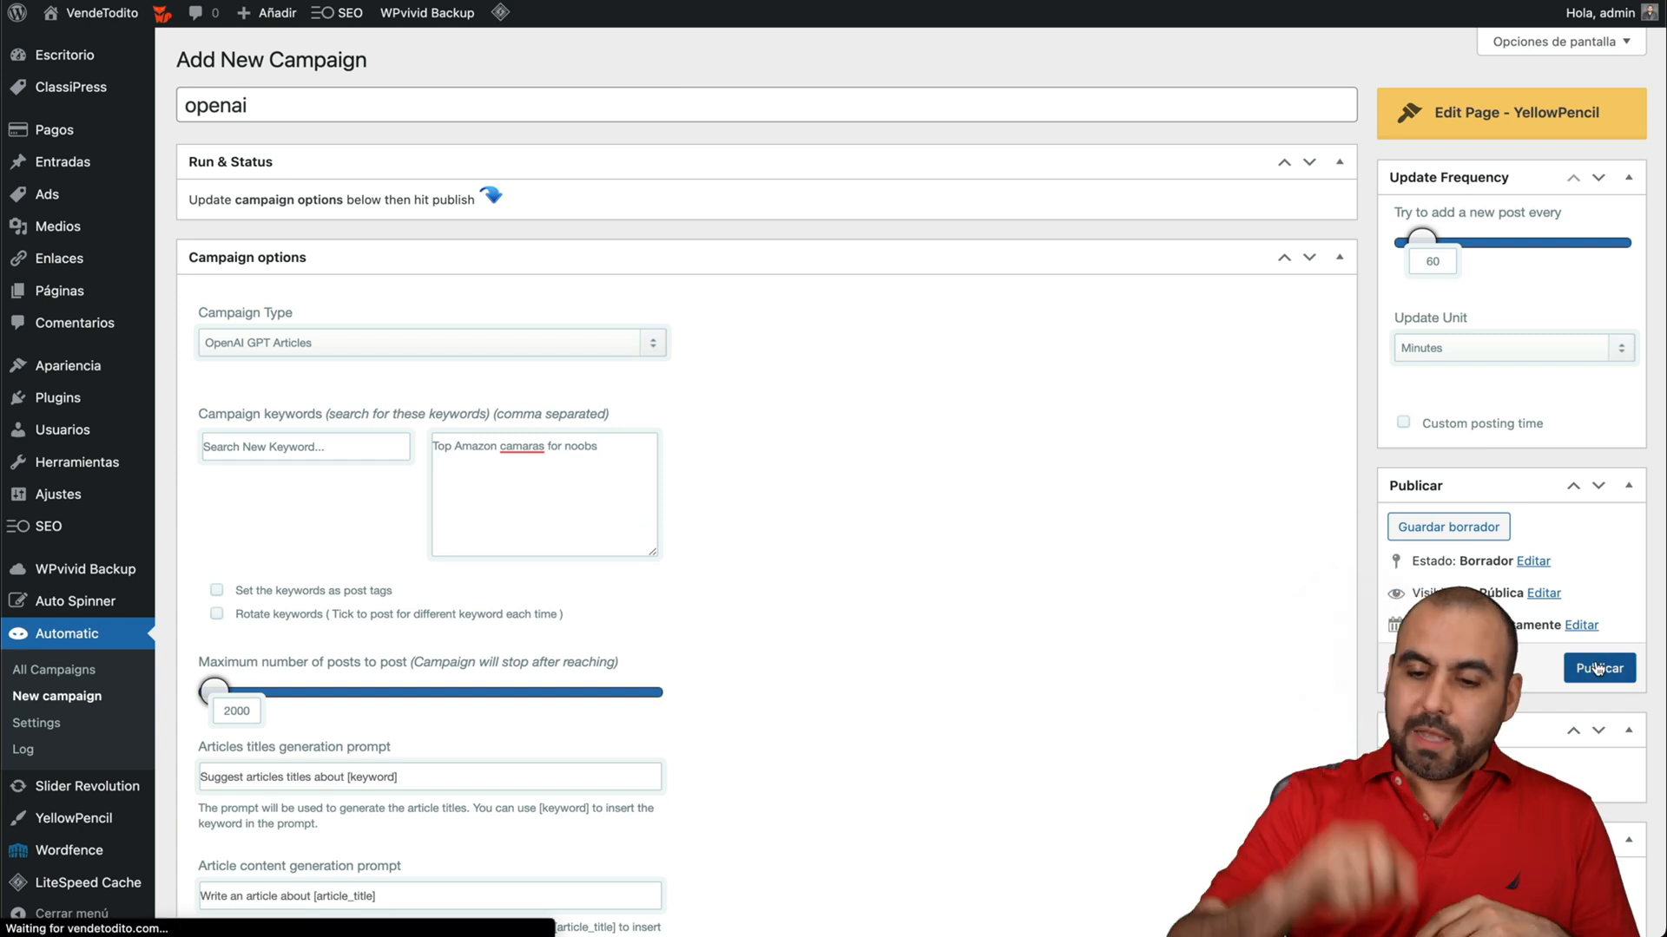
{"action": "left_click", "coordinate": [1599, 668]}
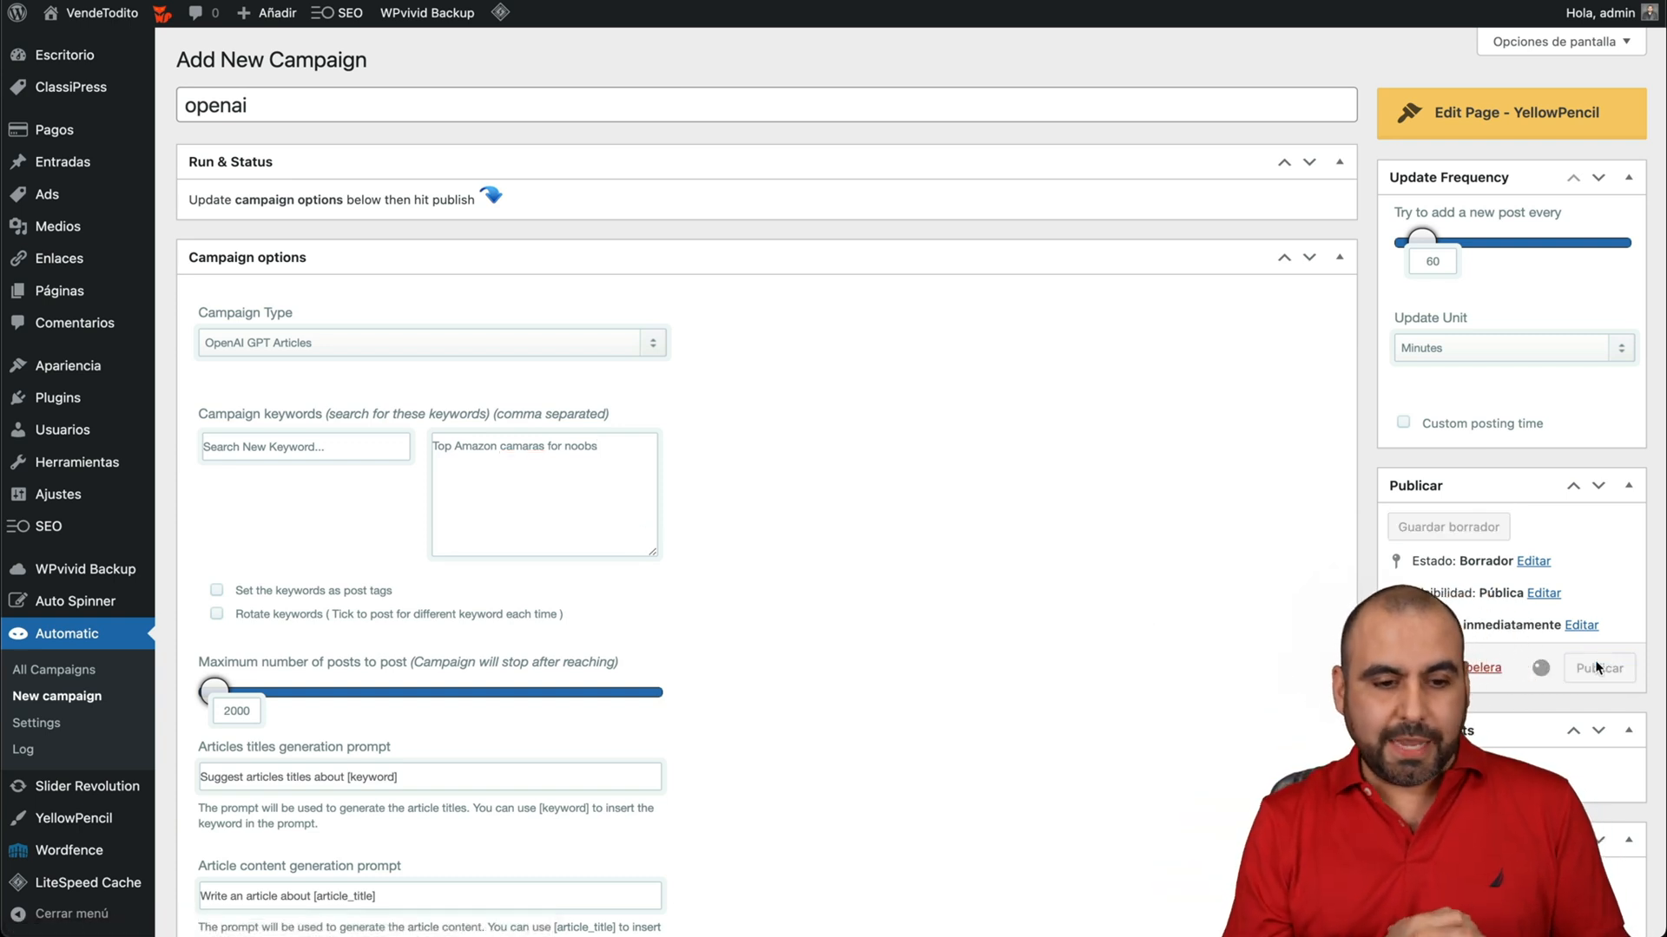
{"action": "left_click", "coordinate": [1597, 668]}
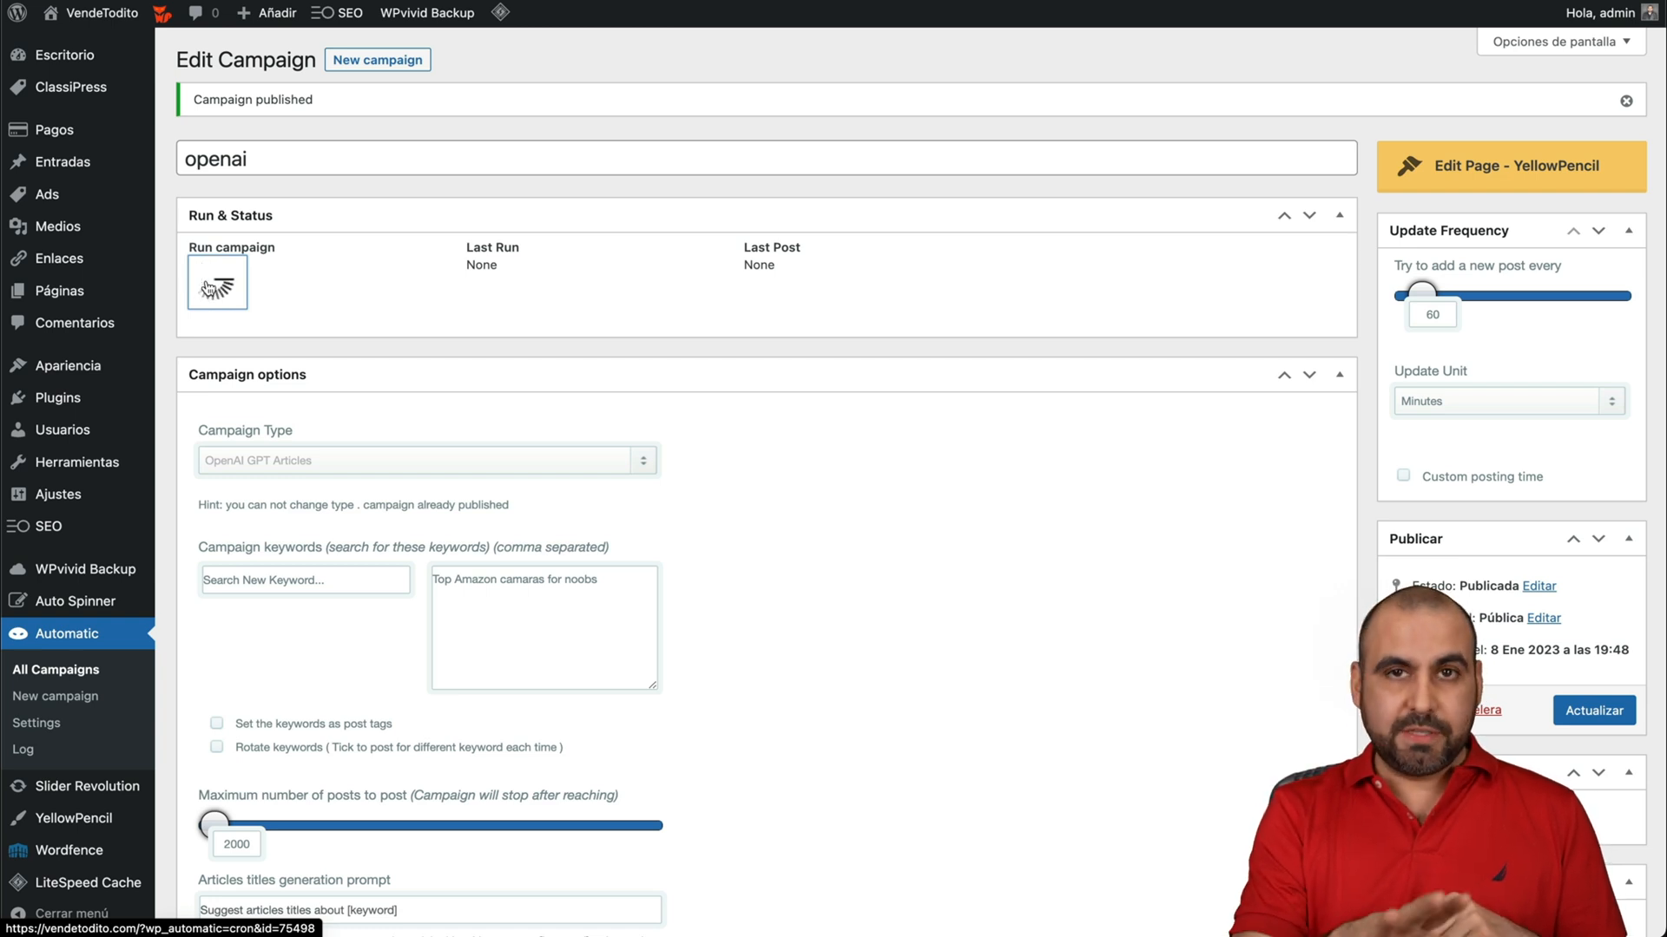
{"action": "left_click", "coordinate": [217, 280]}
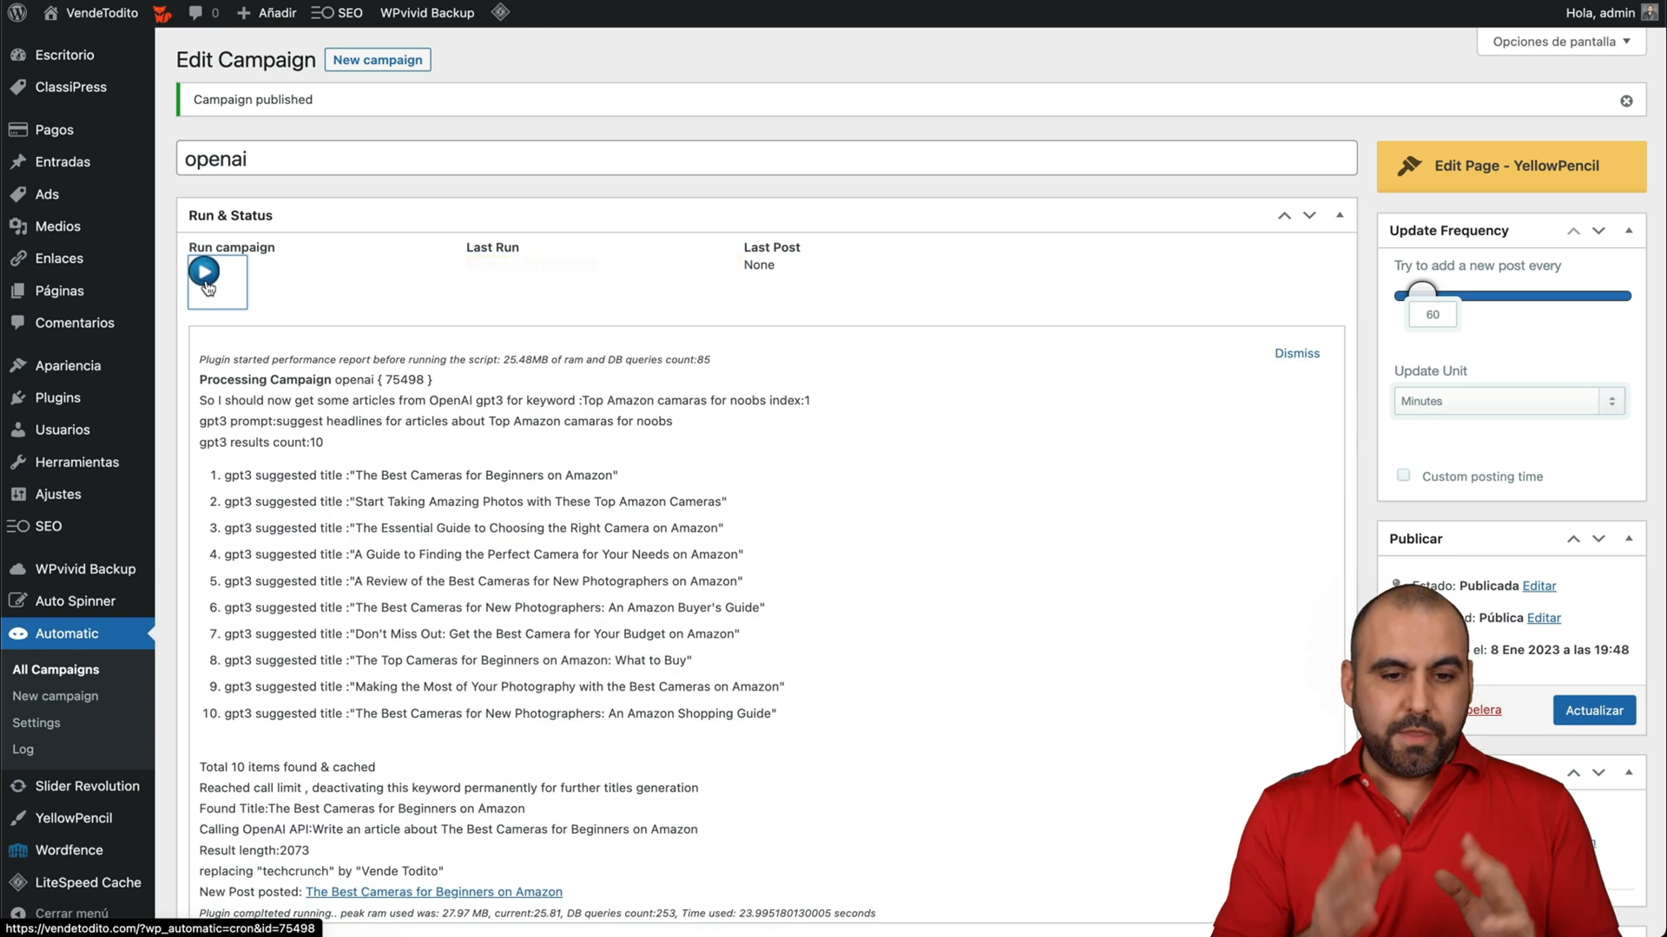
{"action": "left_click", "coordinate": [204, 272]}
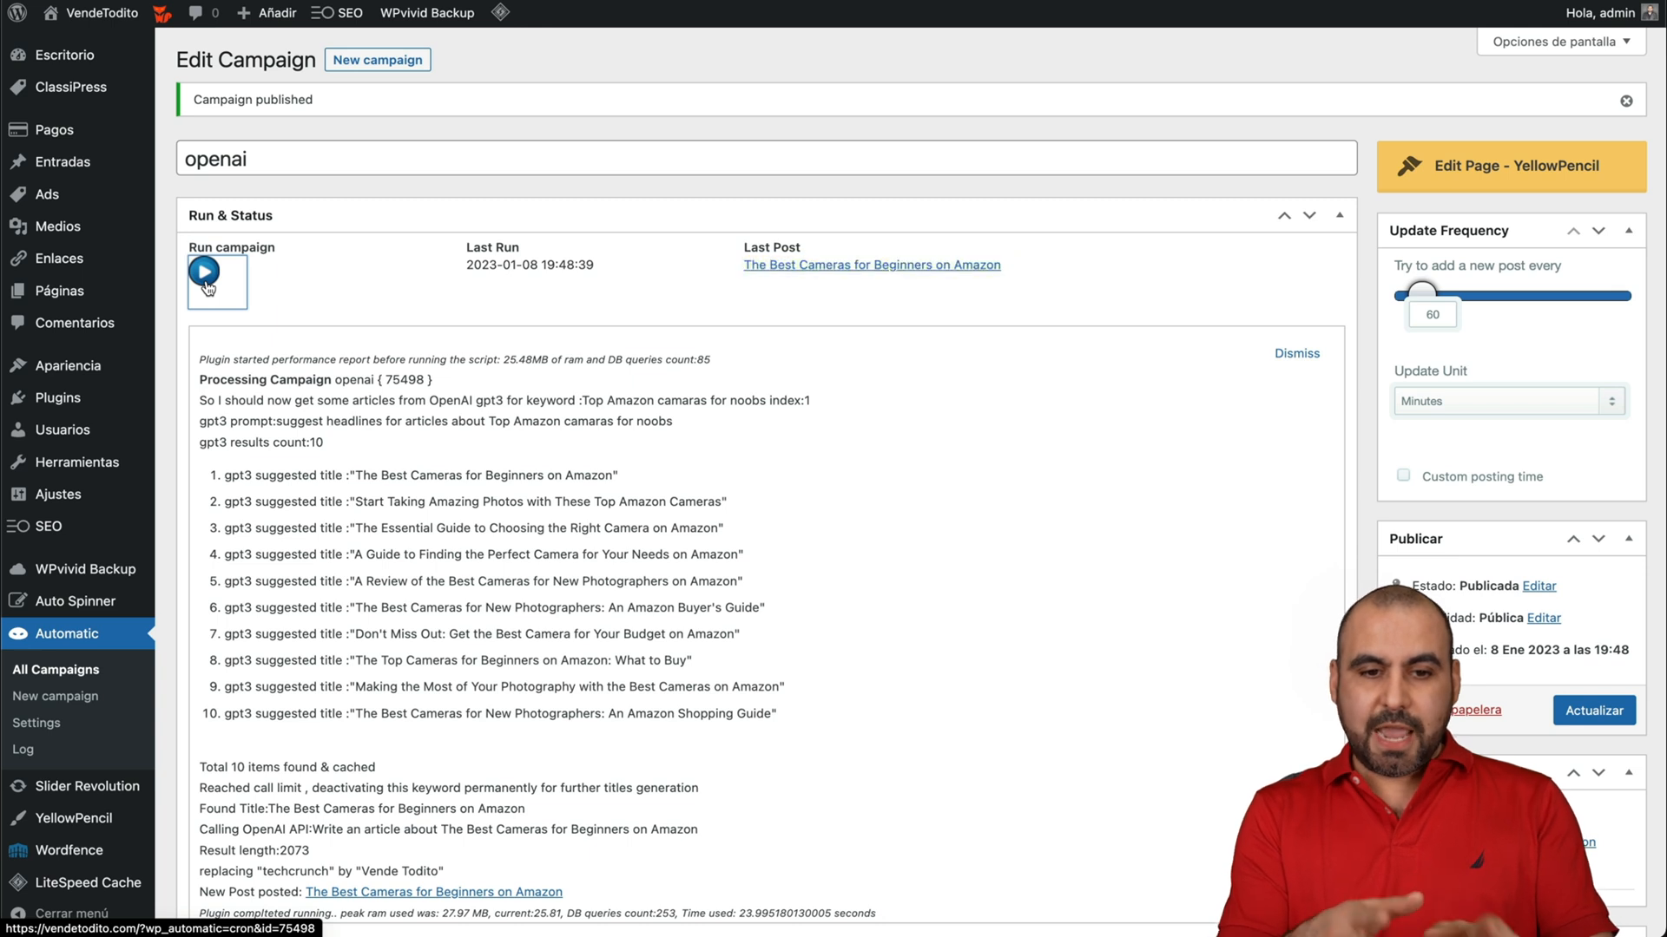
{"action": "mouse_move", "coordinate": [887, 284]}
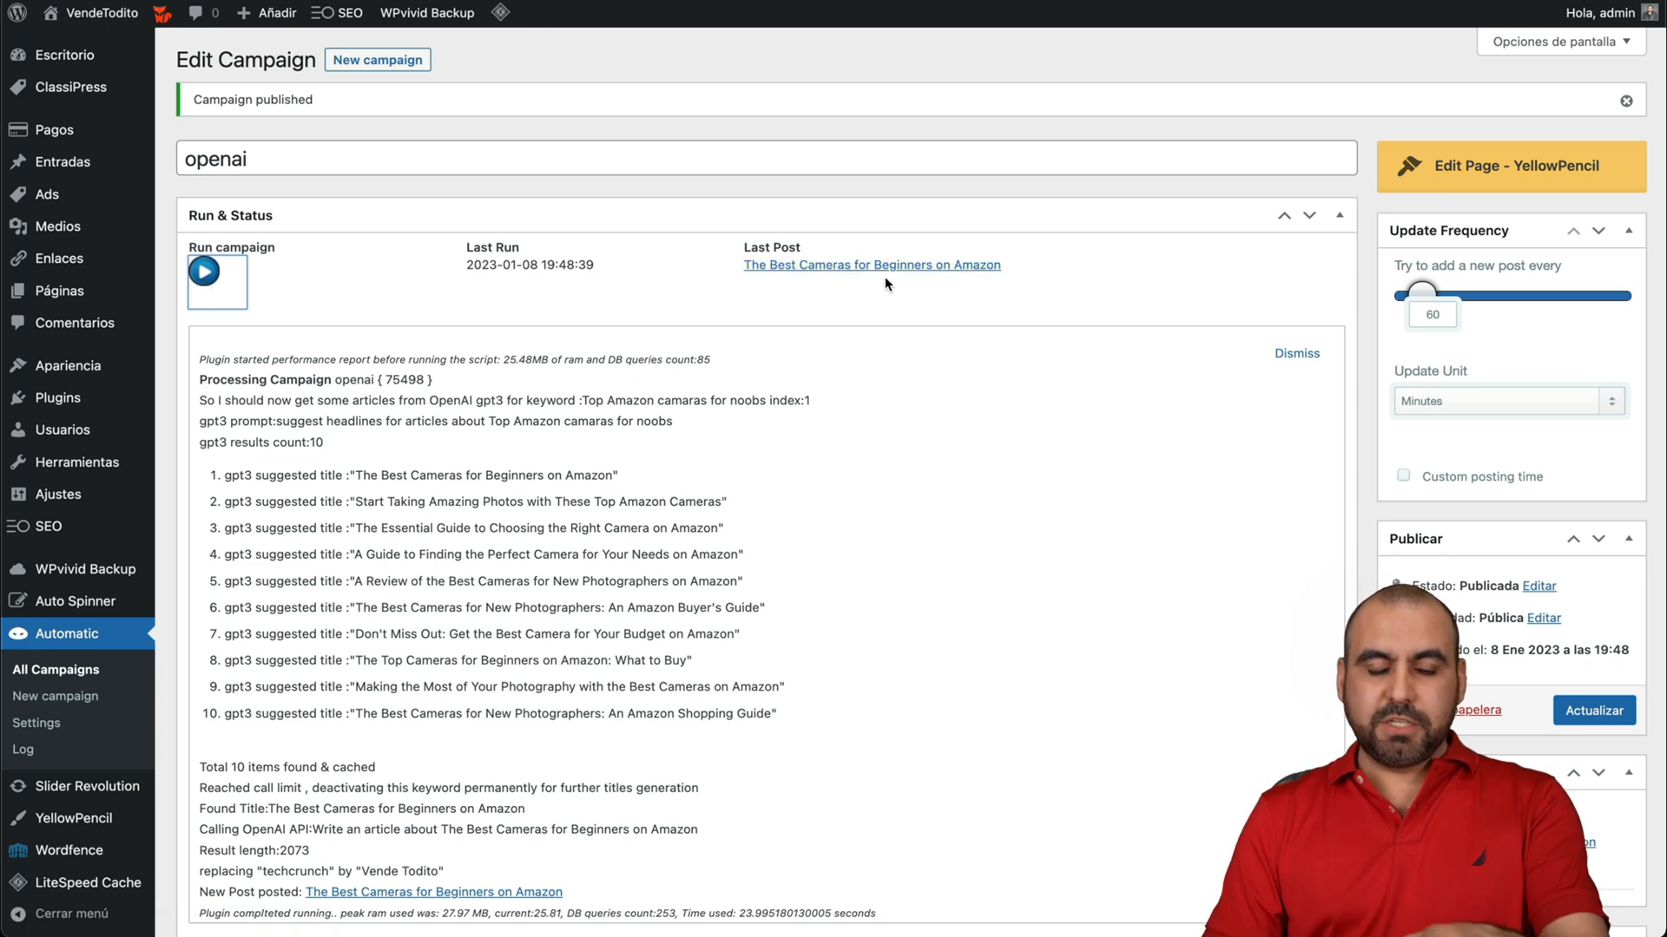
{"action": "mouse_move", "coordinate": [870, 264]}
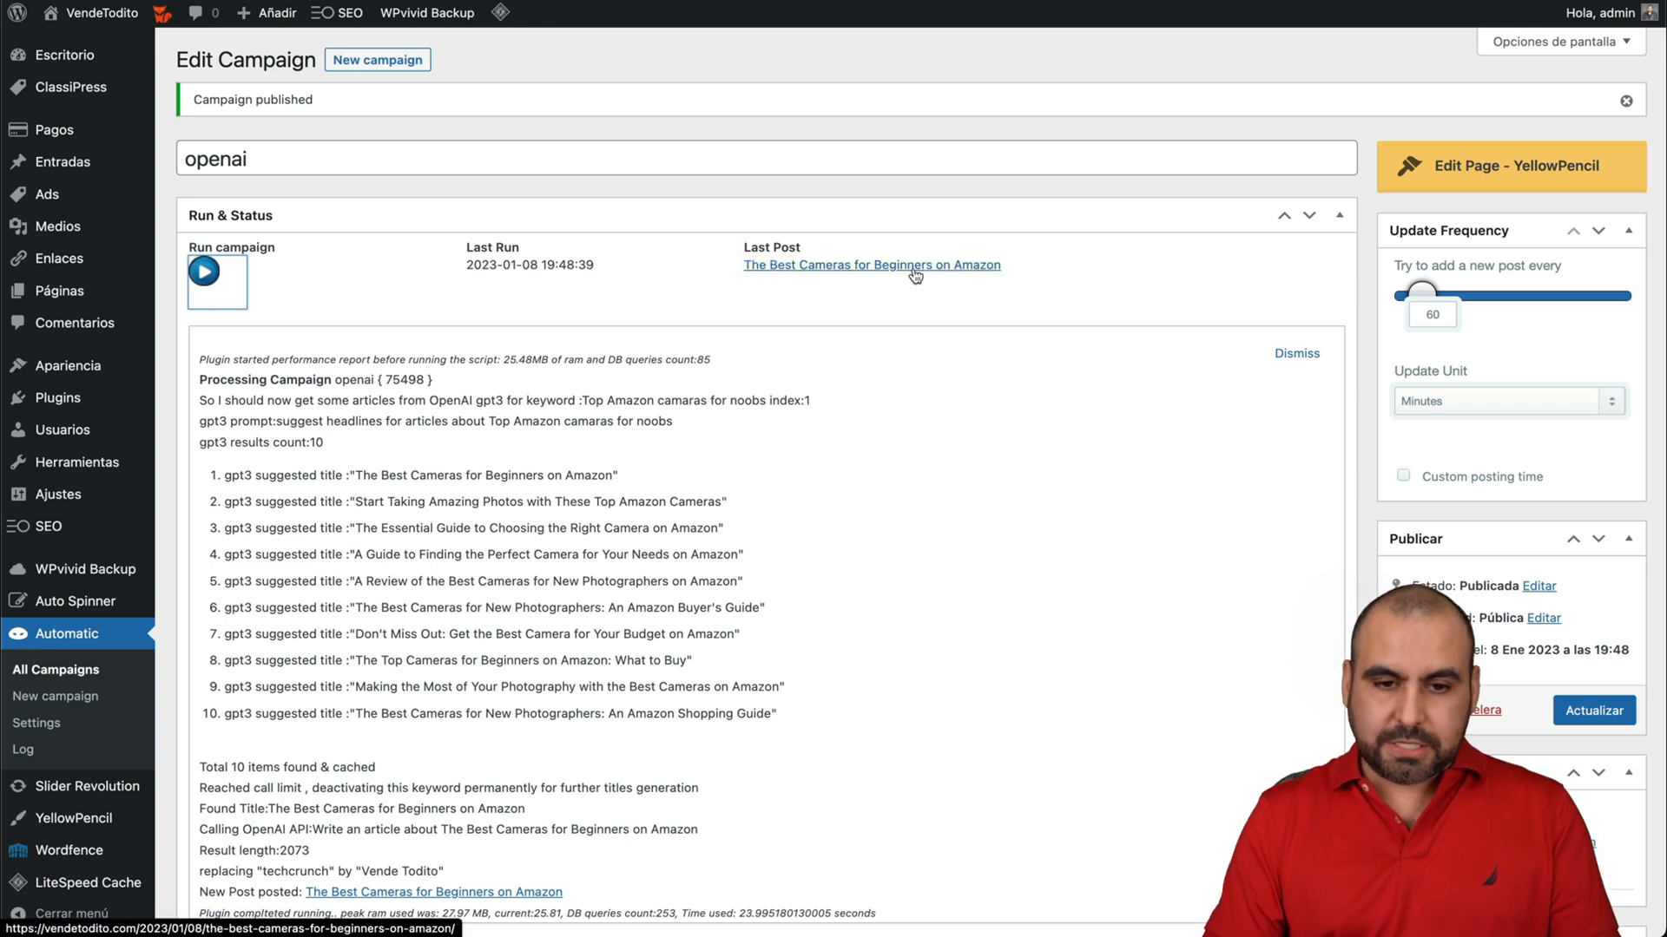
{"action": "left_click", "coordinate": [870, 265]}
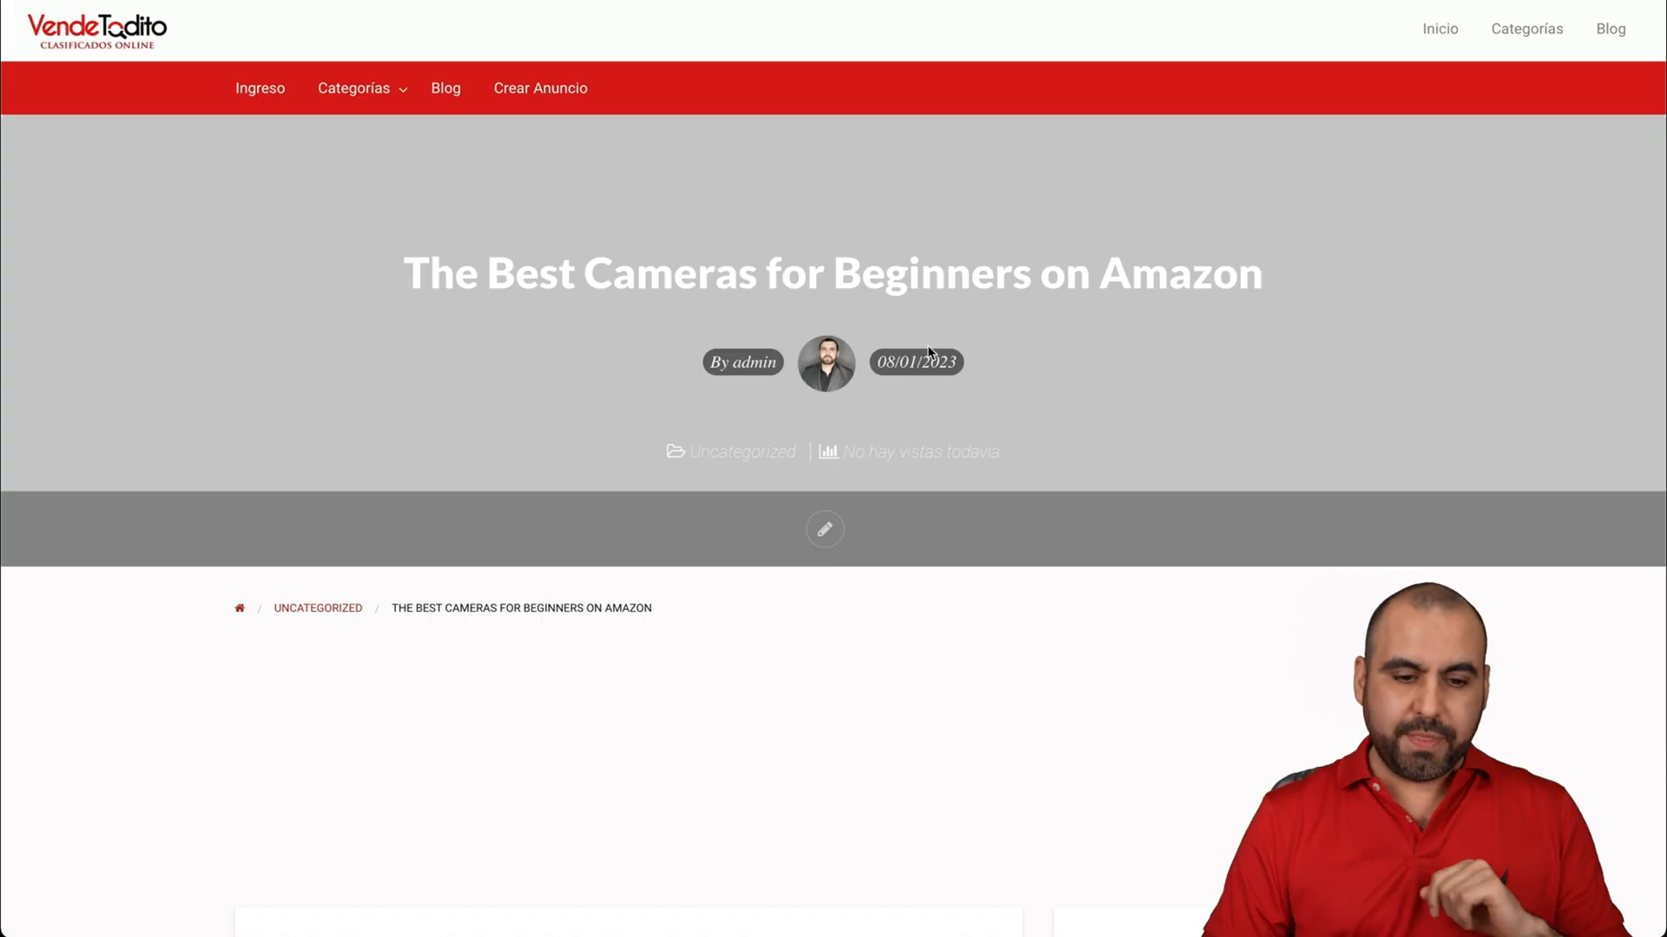
{"action": "scroll", "scroll_direction": "down", "scroll_amount": 3}
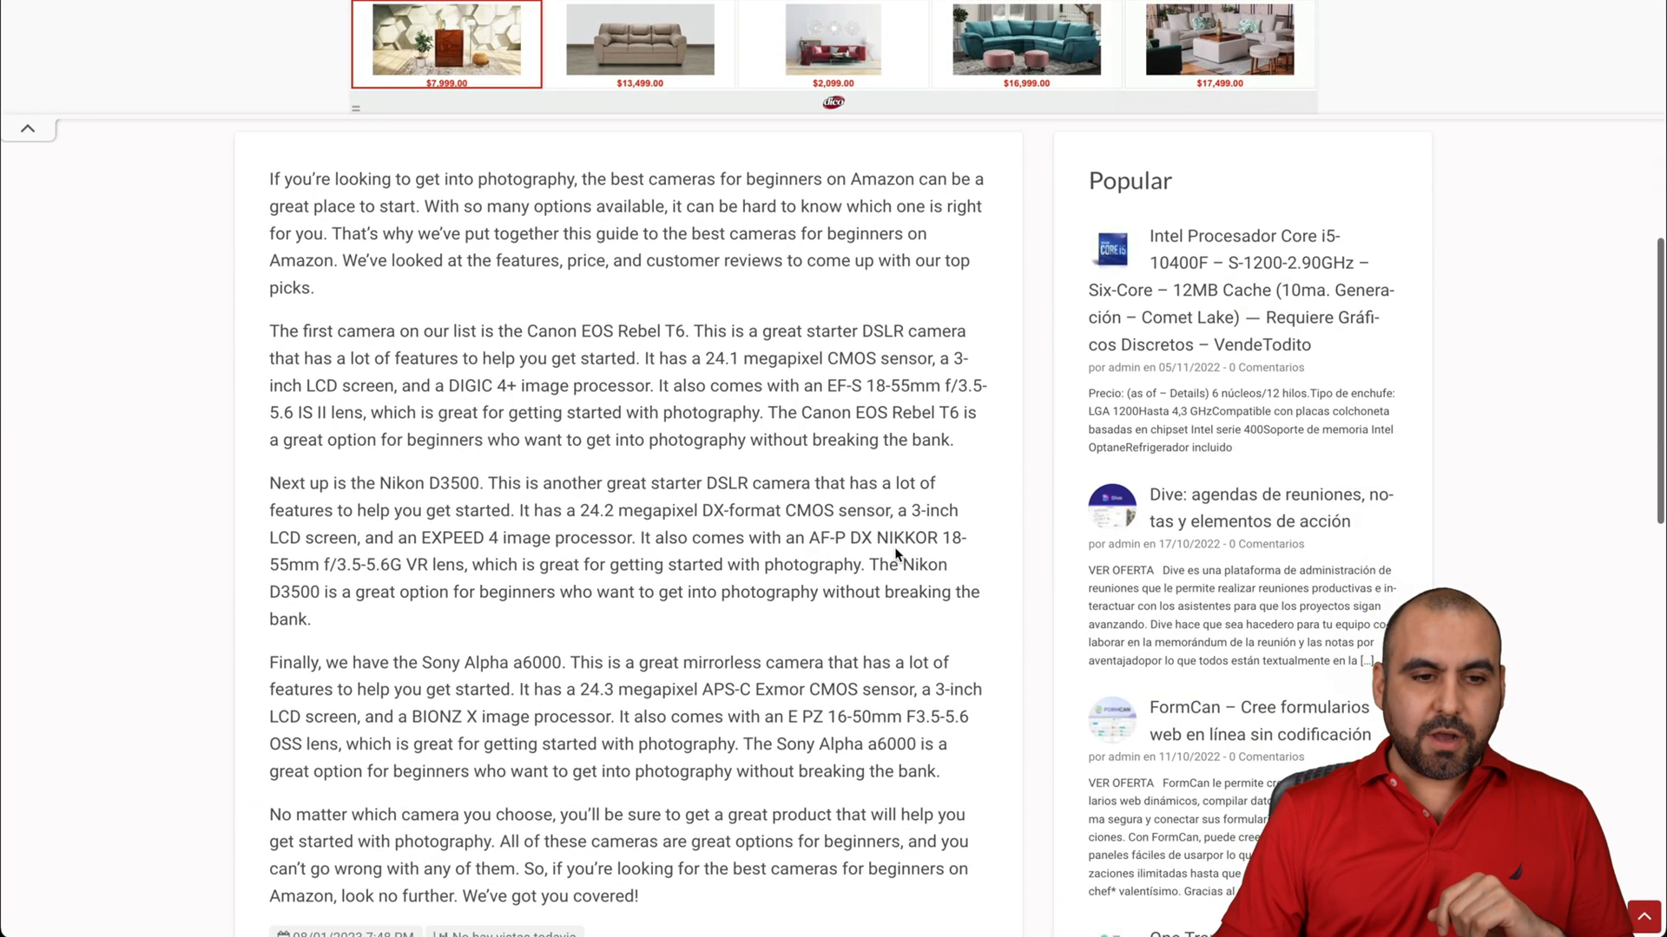
{"action": "left_click_drag", "start_coordinate": [301, 179], "coordinate": [592, 688]}
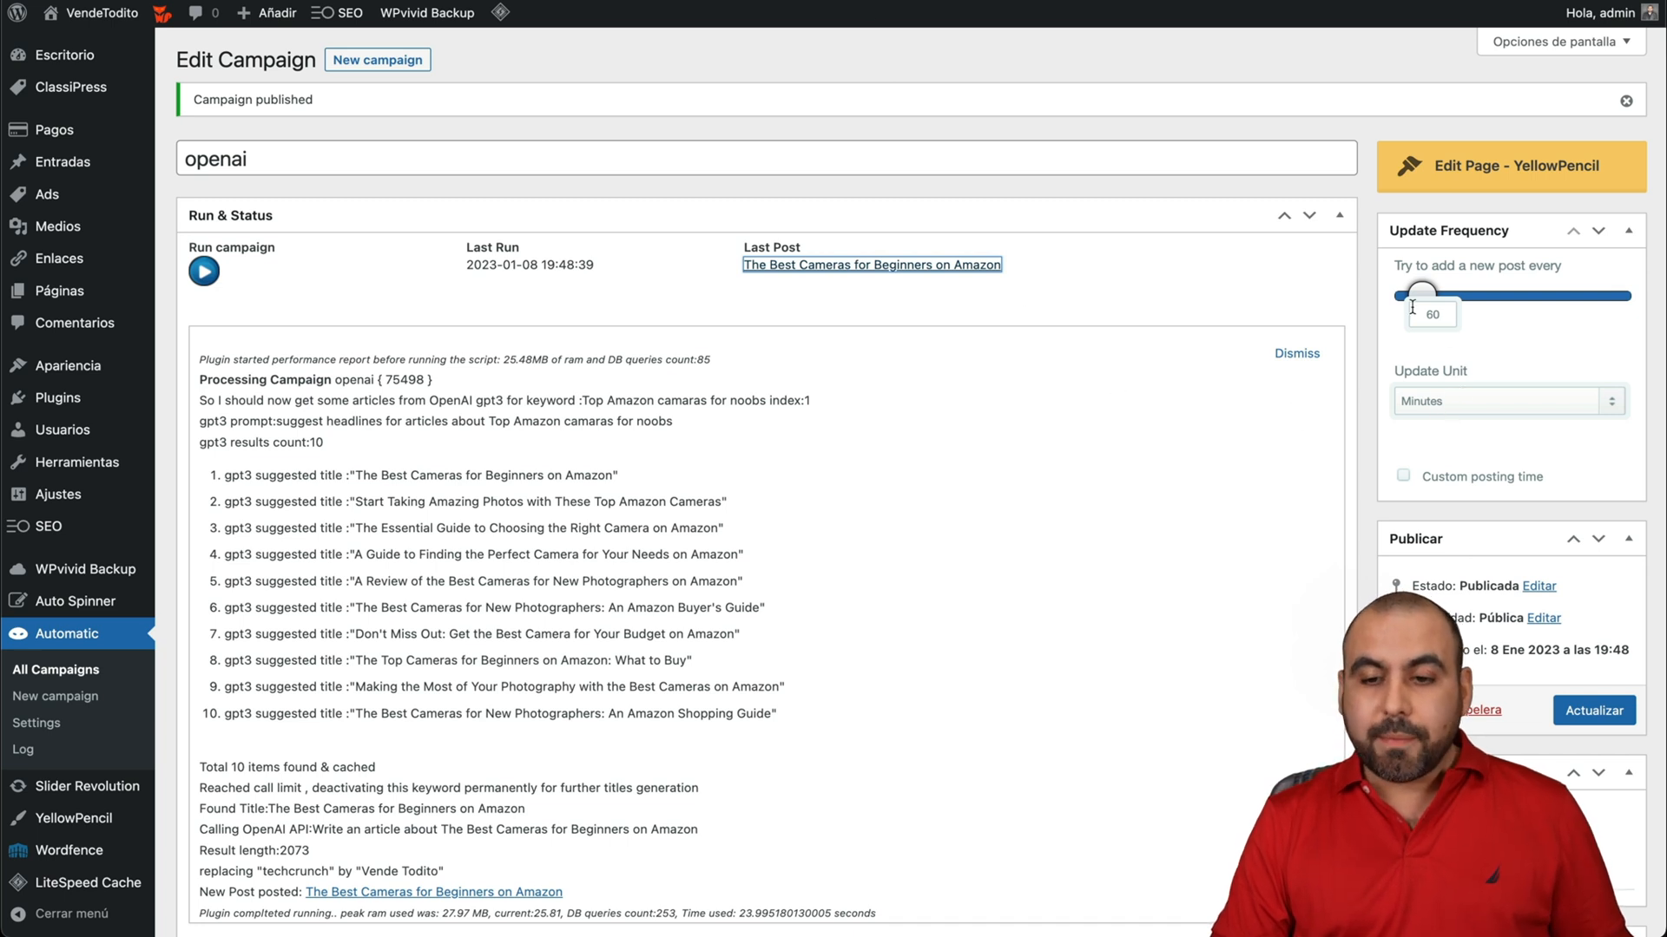
{"action": "mouse_move", "coordinate": [223, 480]}
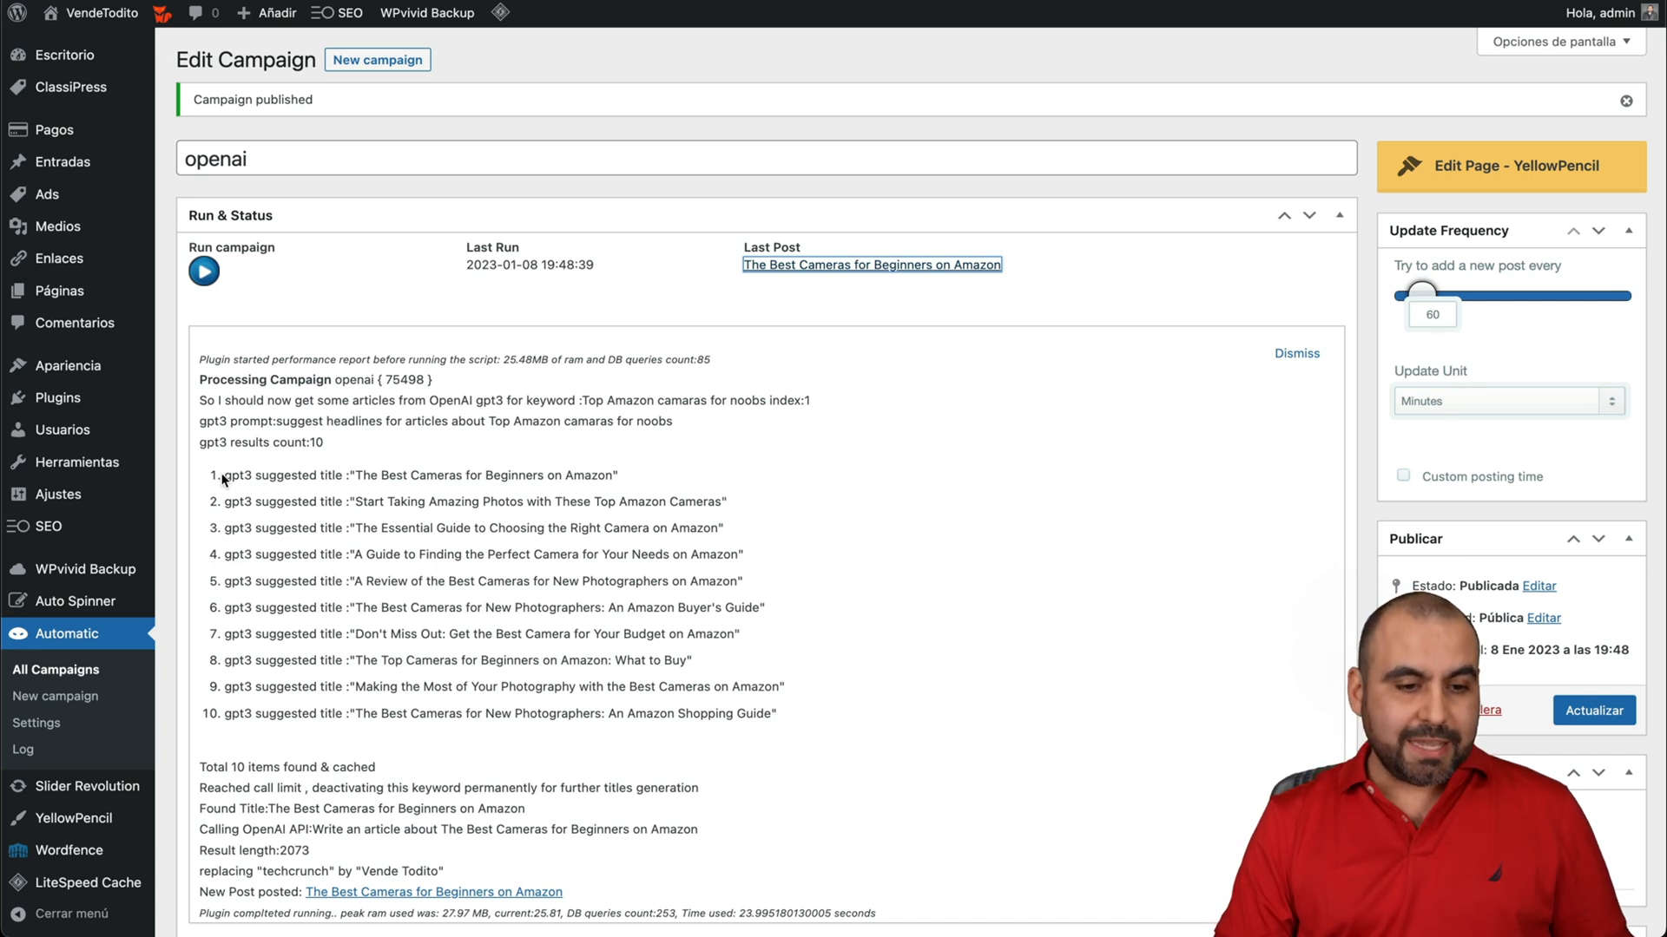
Step: Select the ten 'gpt3 suggested title' lines in the run log
{"action": "left_click_drag", "start_coordinate": [218, 475], "coordinate": [781, 713]}
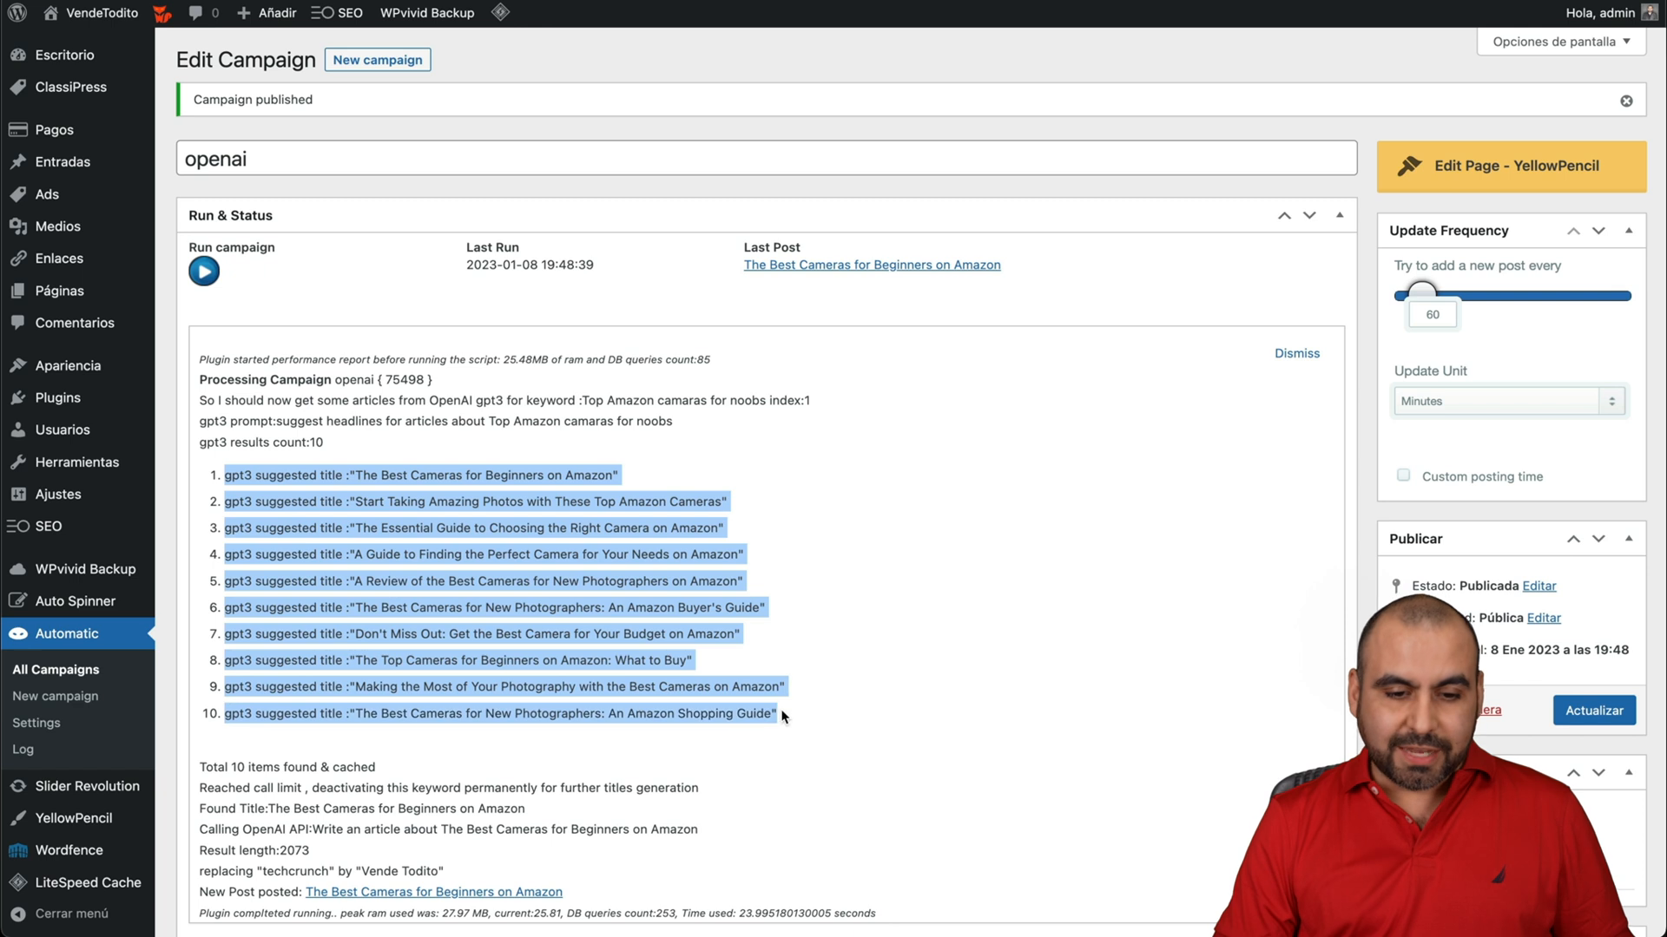